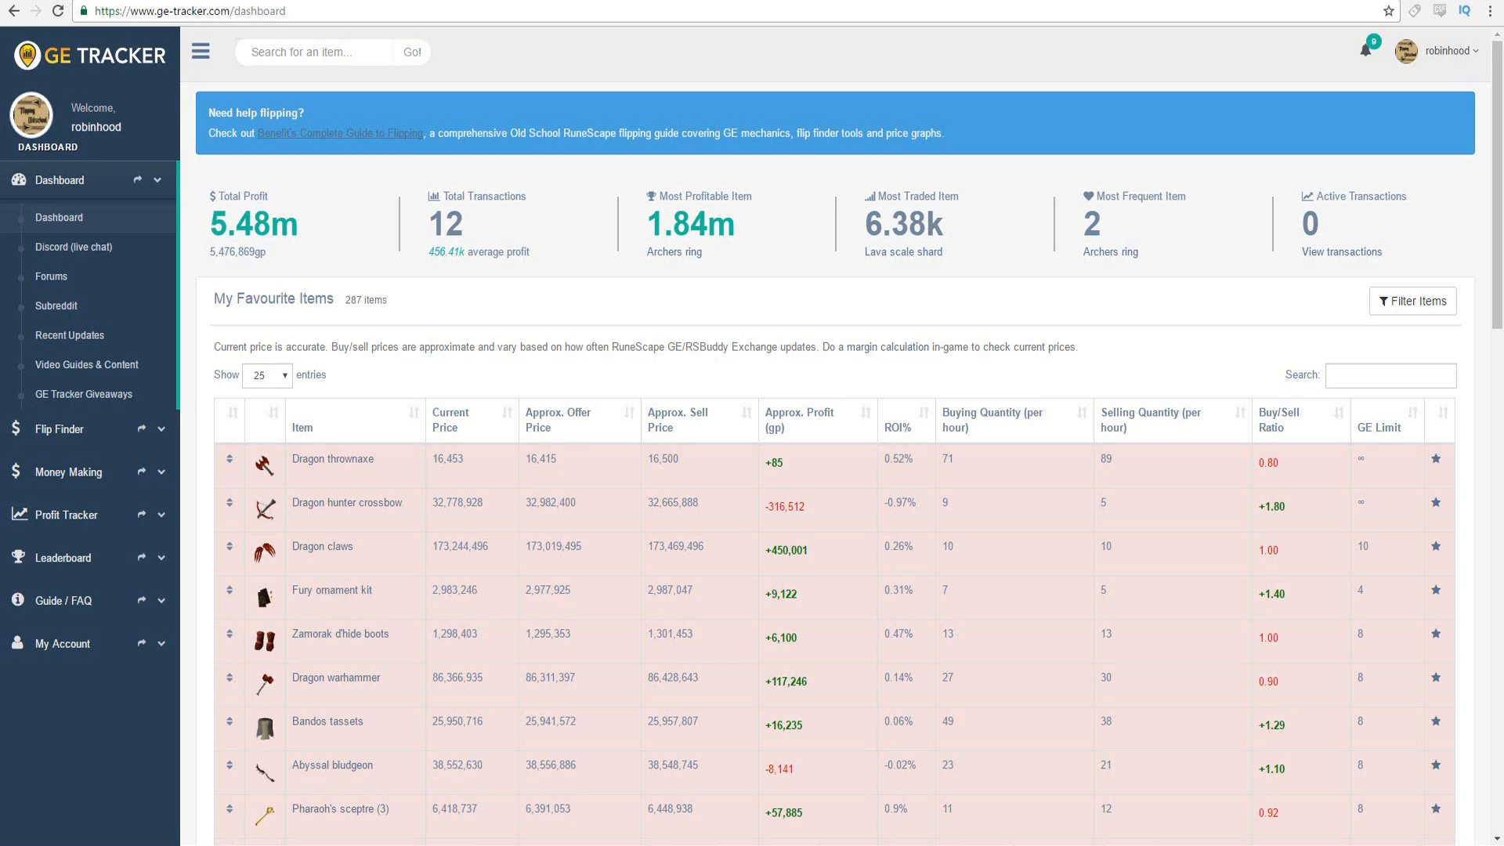
mouse_move(961, 584)
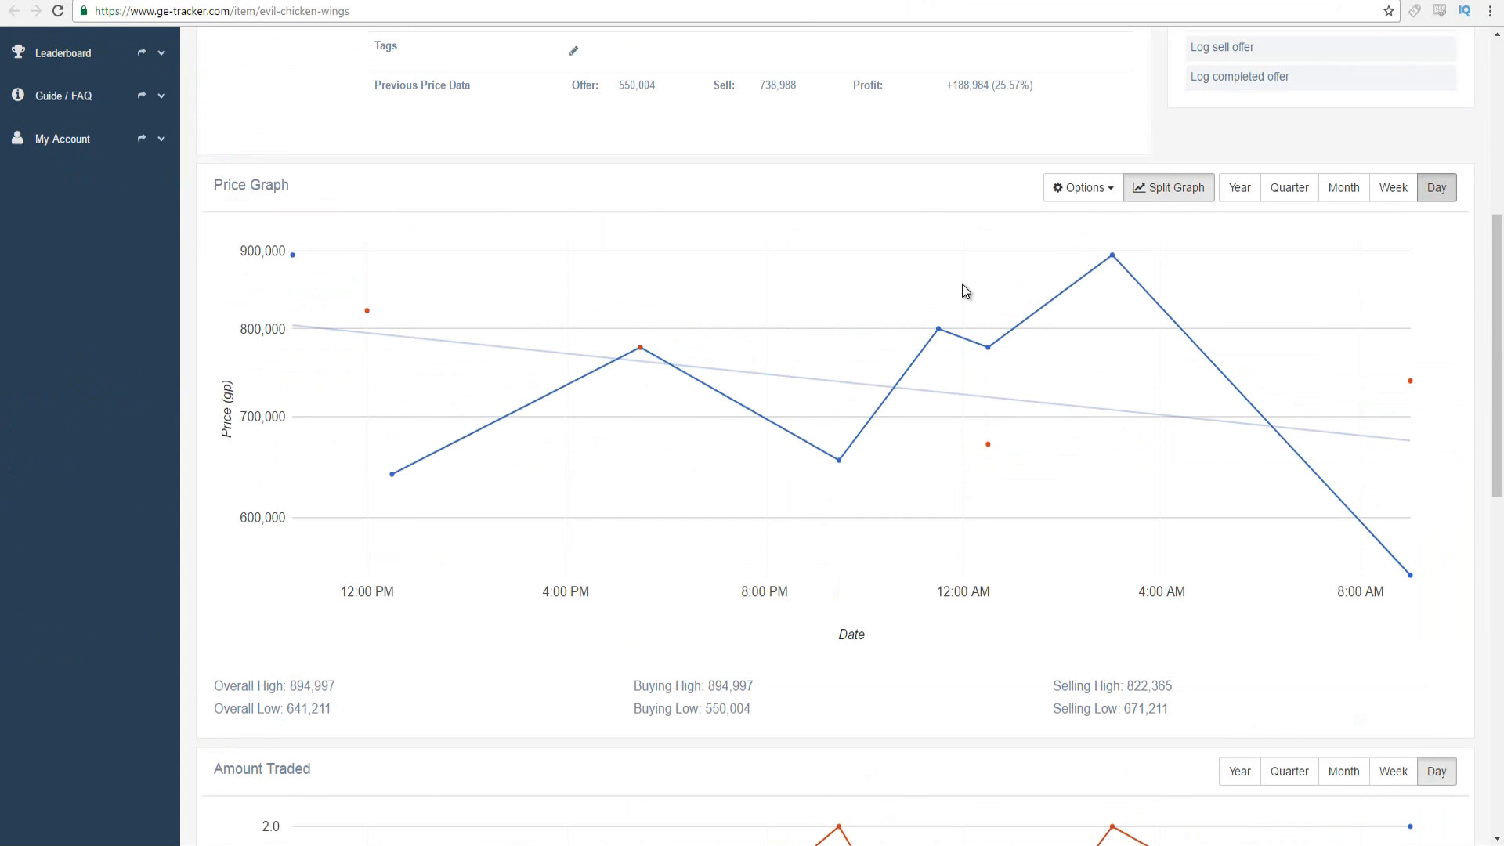
mouse_move(966, 334)
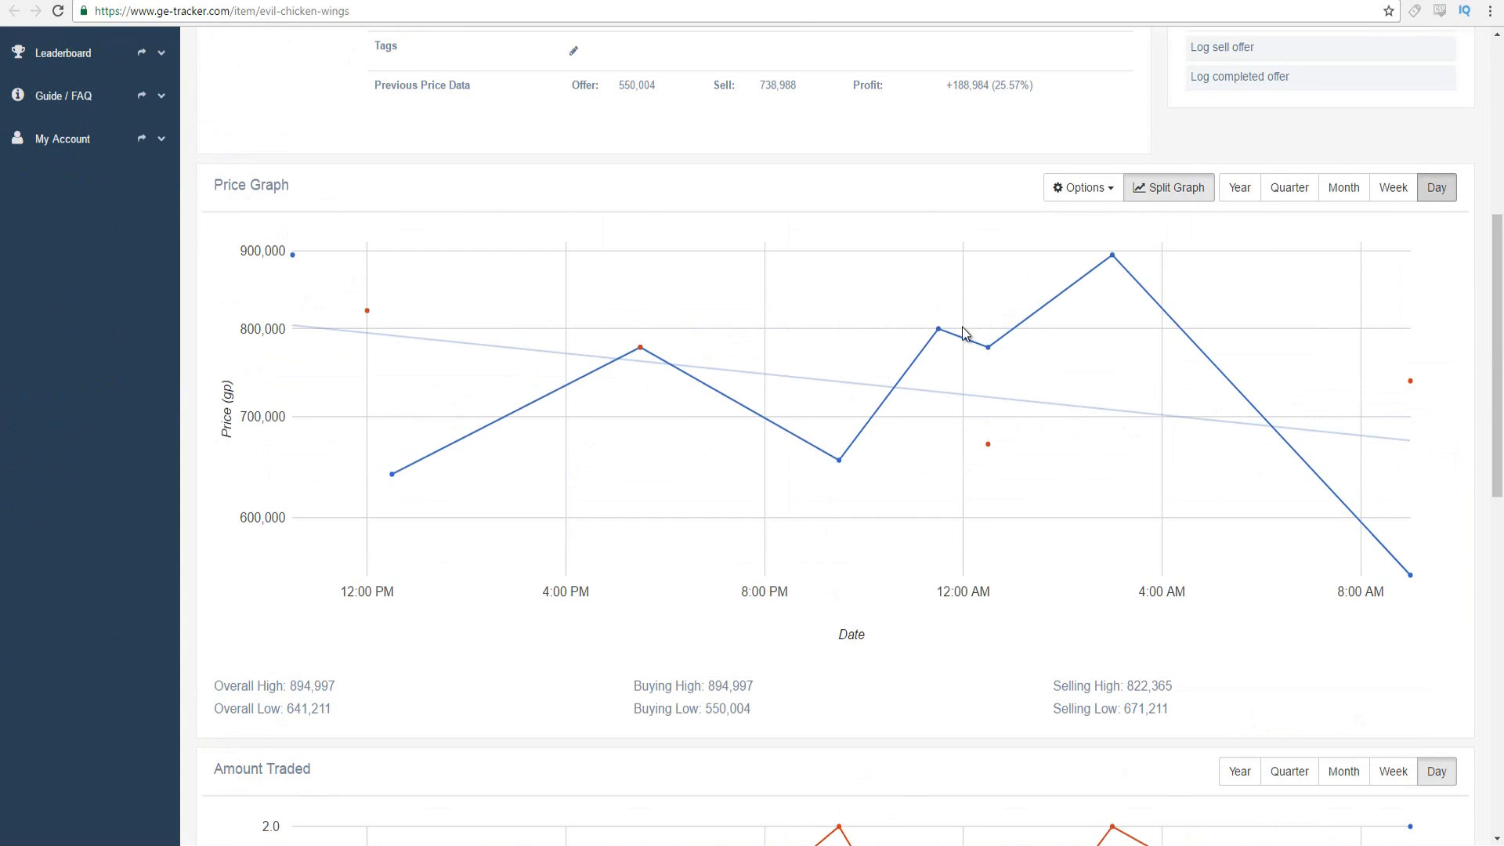
scroll("up", 3)
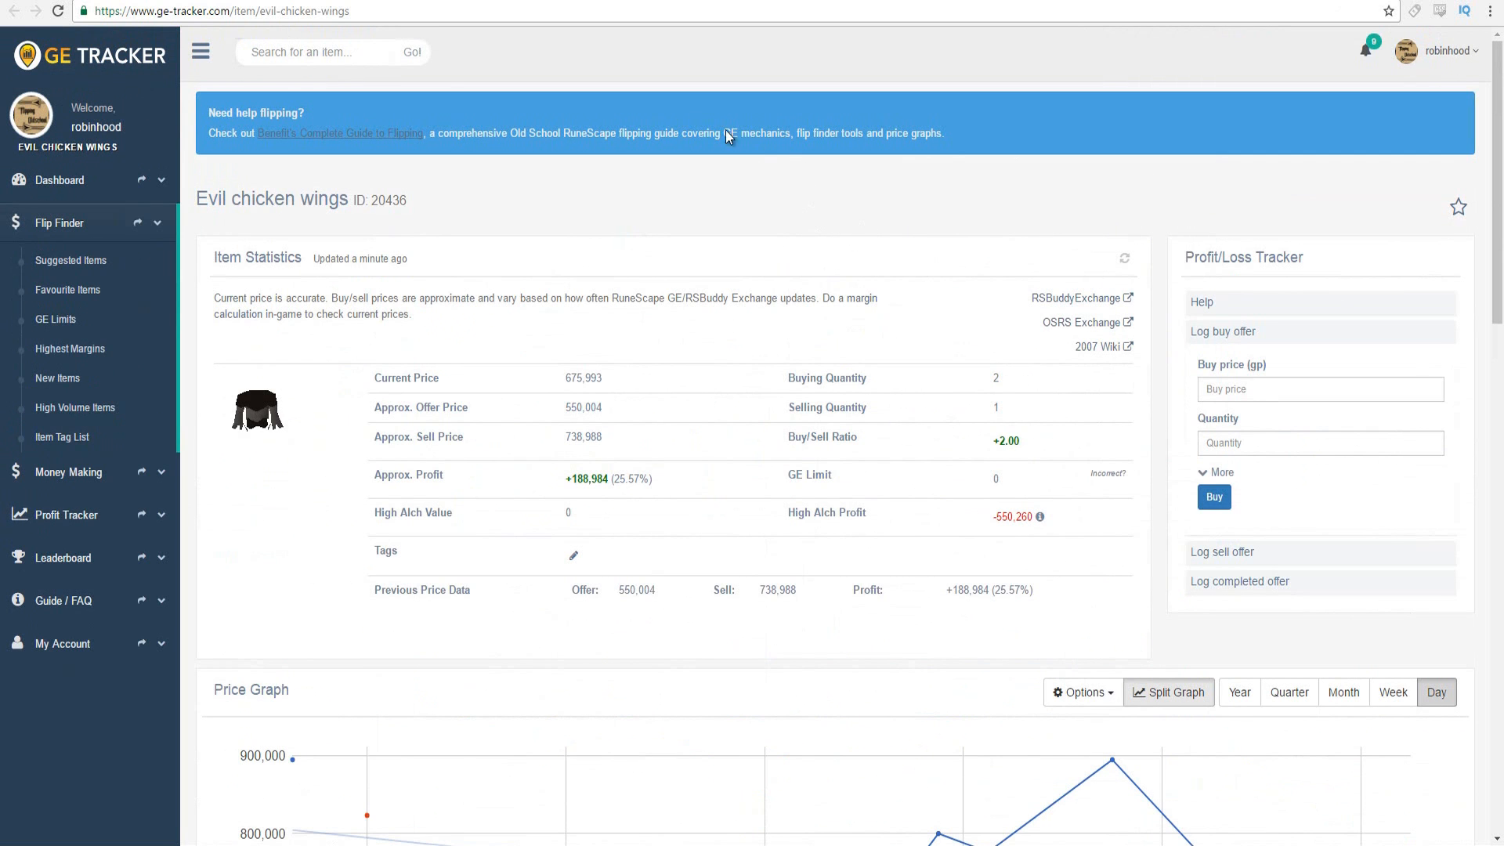
scroll("down", 3)
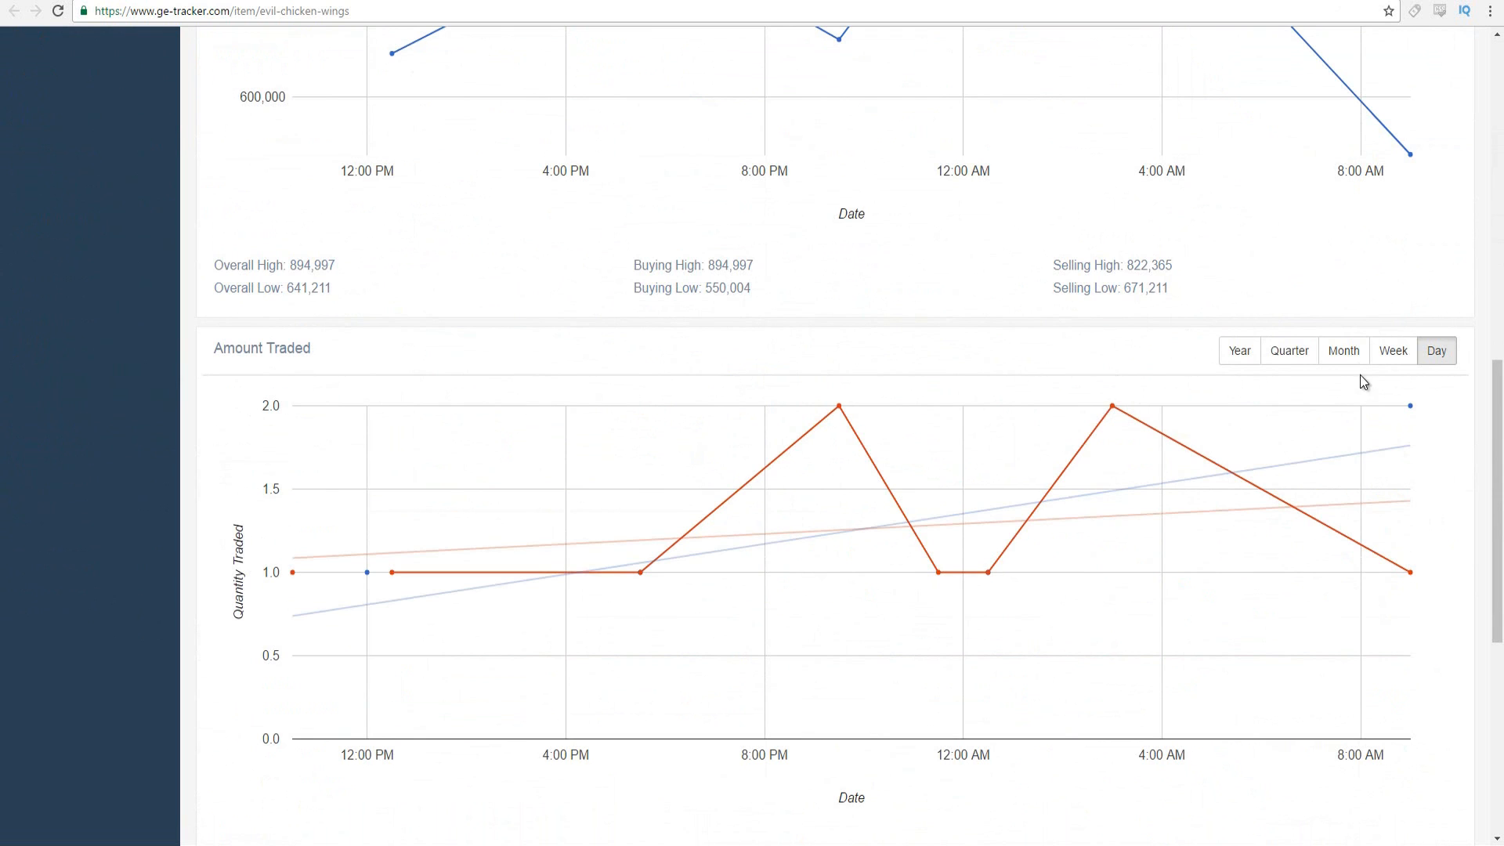
left_click(1342, 350)
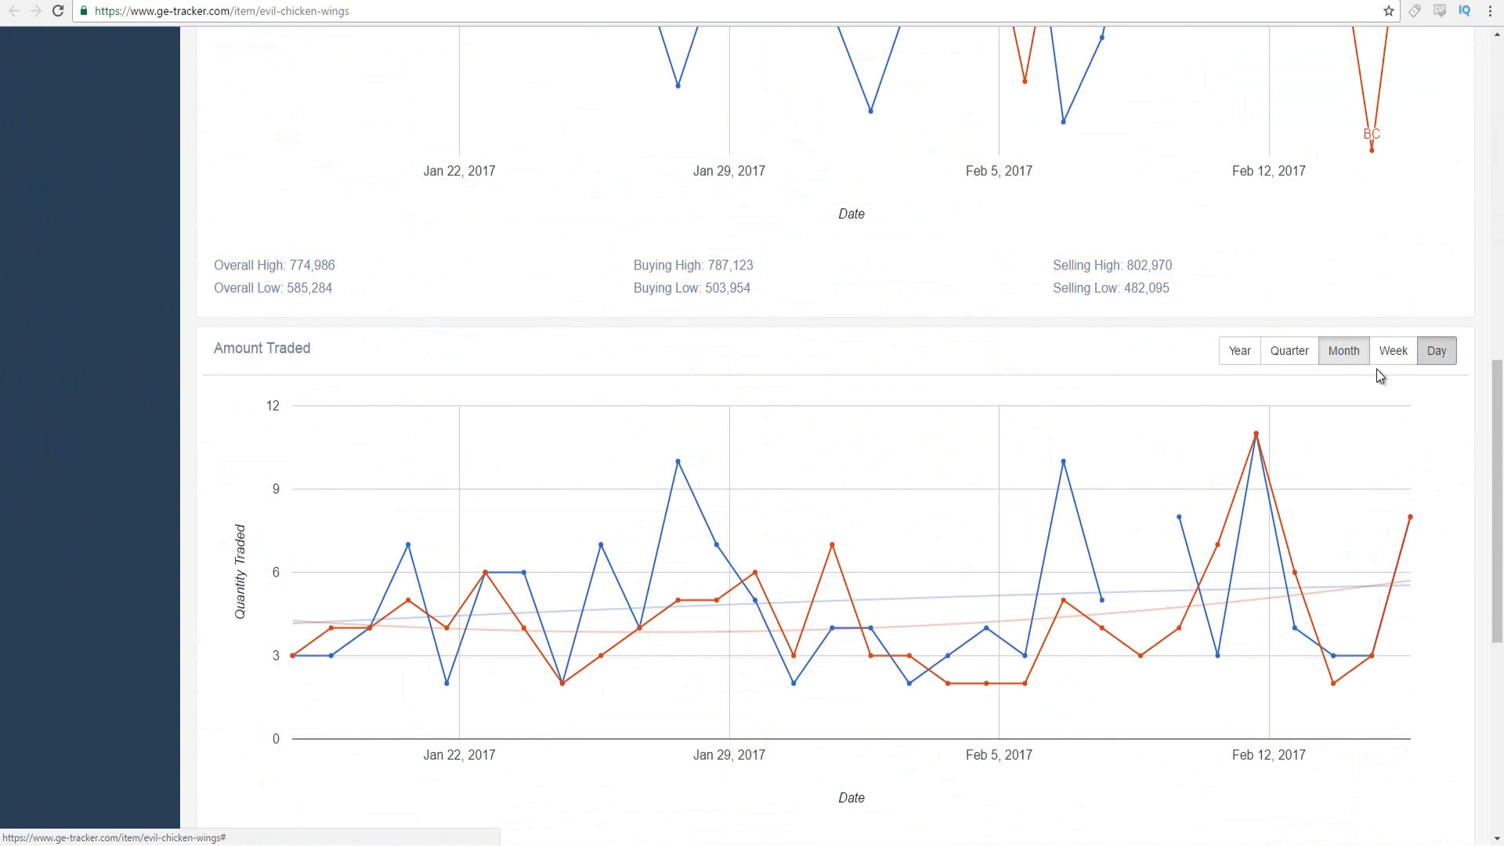
left_click(1435, 350)
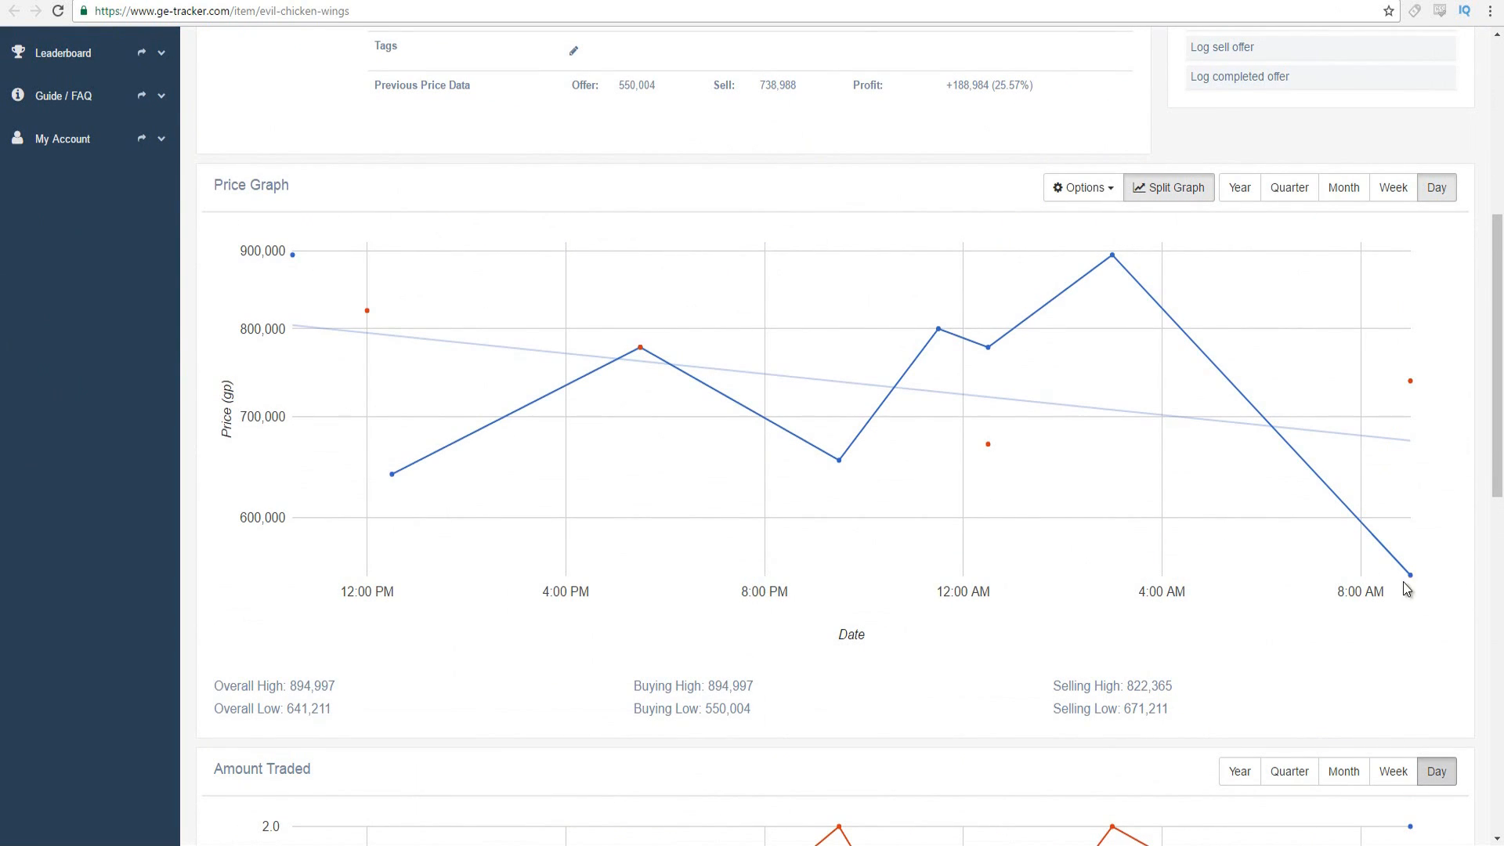
mouse_move(1467, 549)
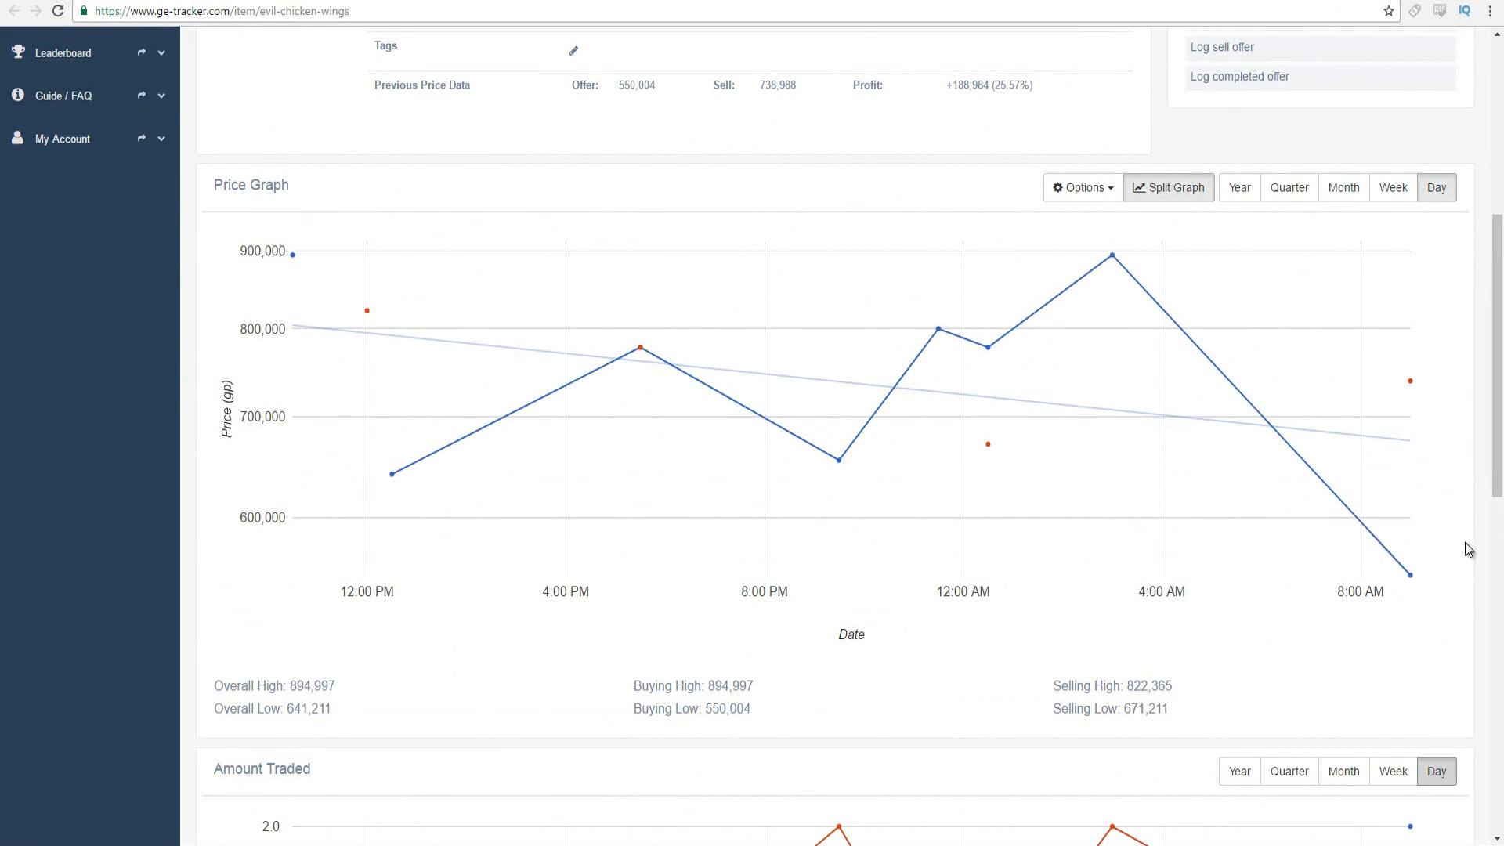
mouse_move(1410, 380)
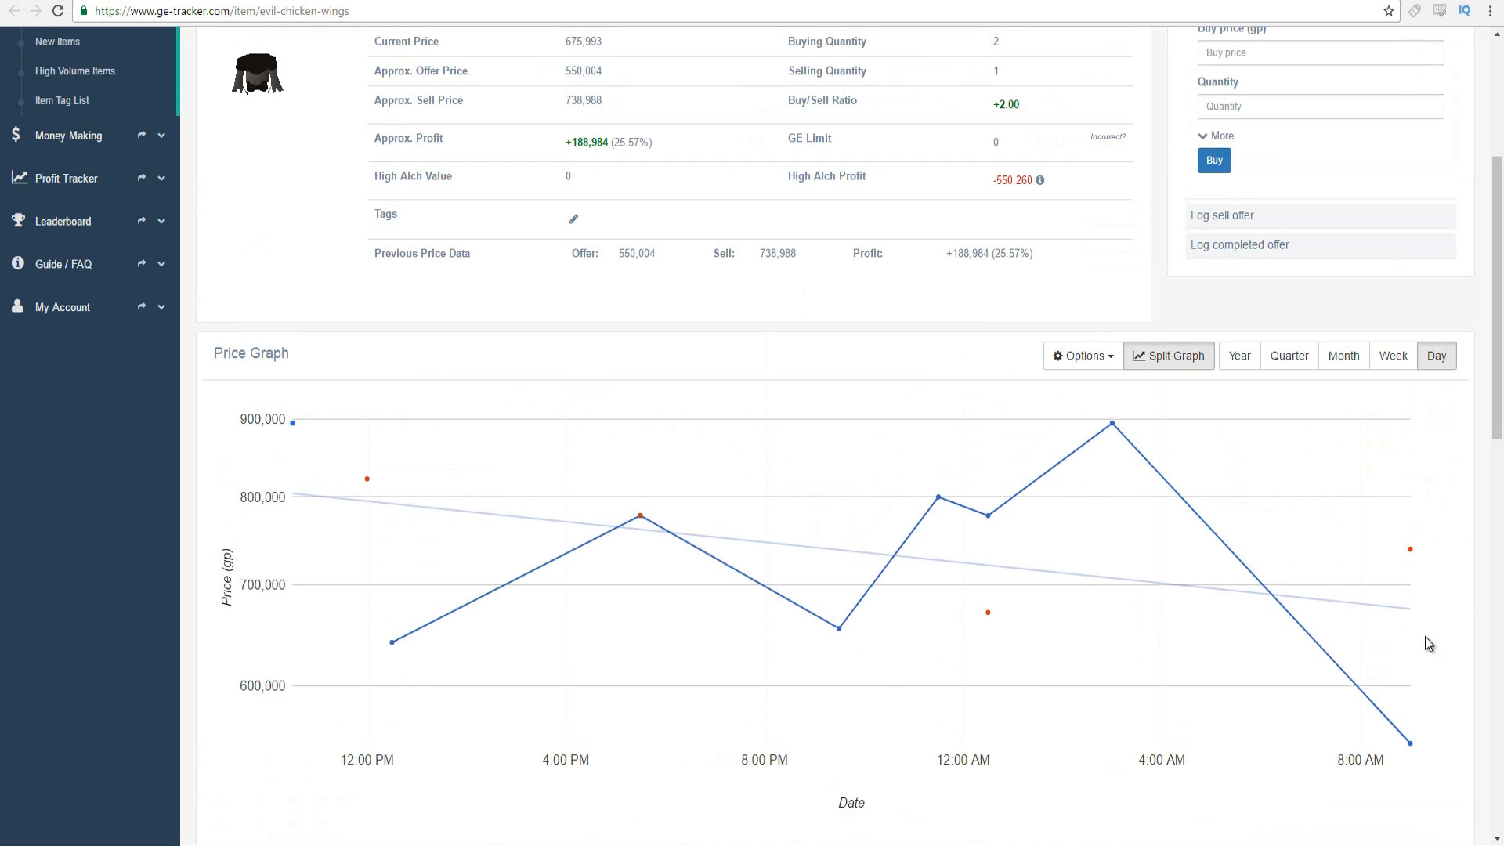
scroll("up", 3)
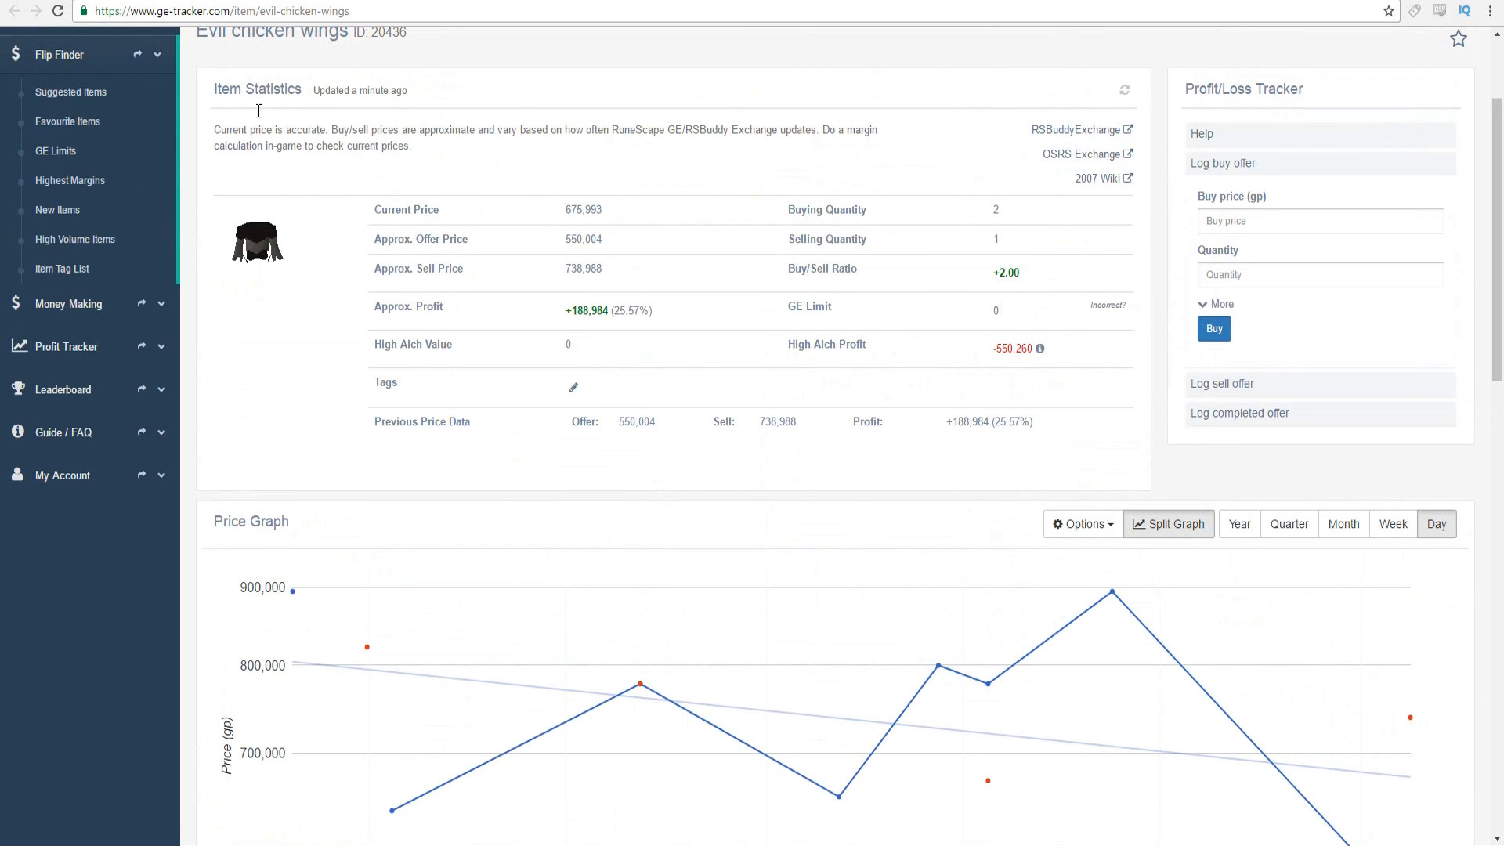
scroll("down", 3)
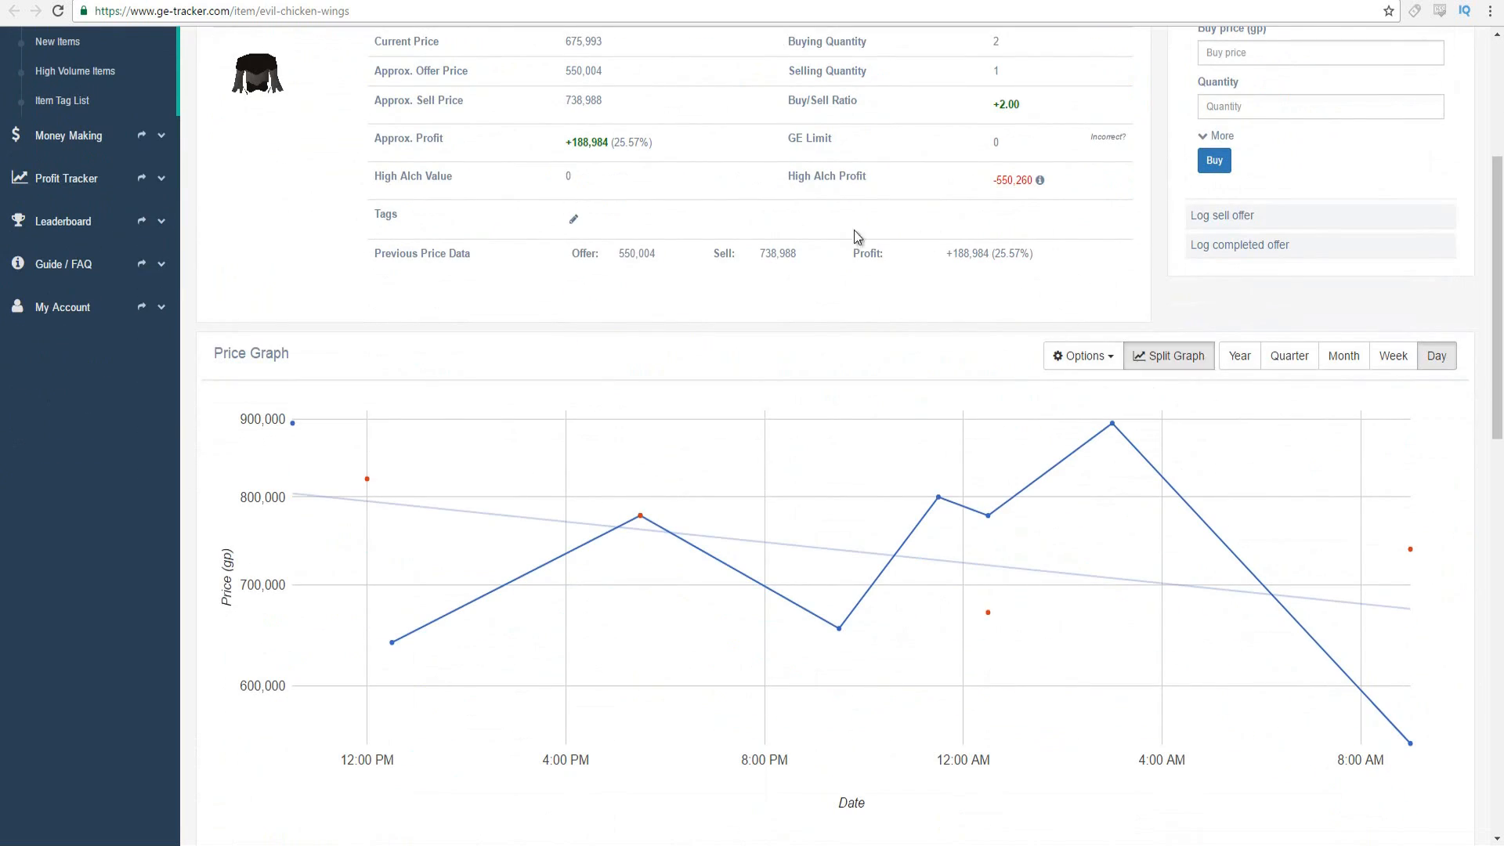
mouse_move(930, 270)
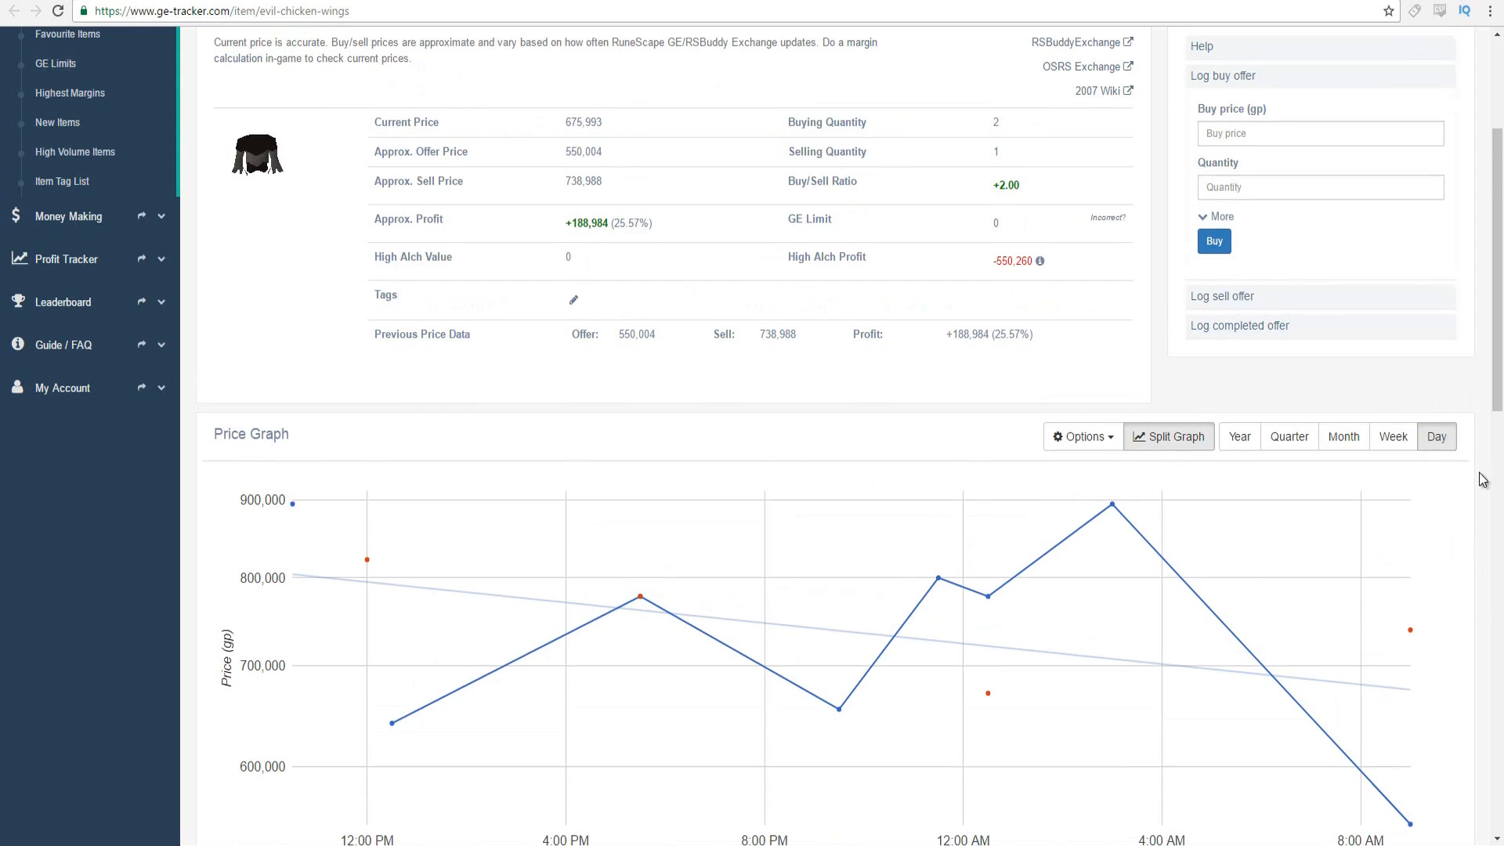
scroll("down", 3)
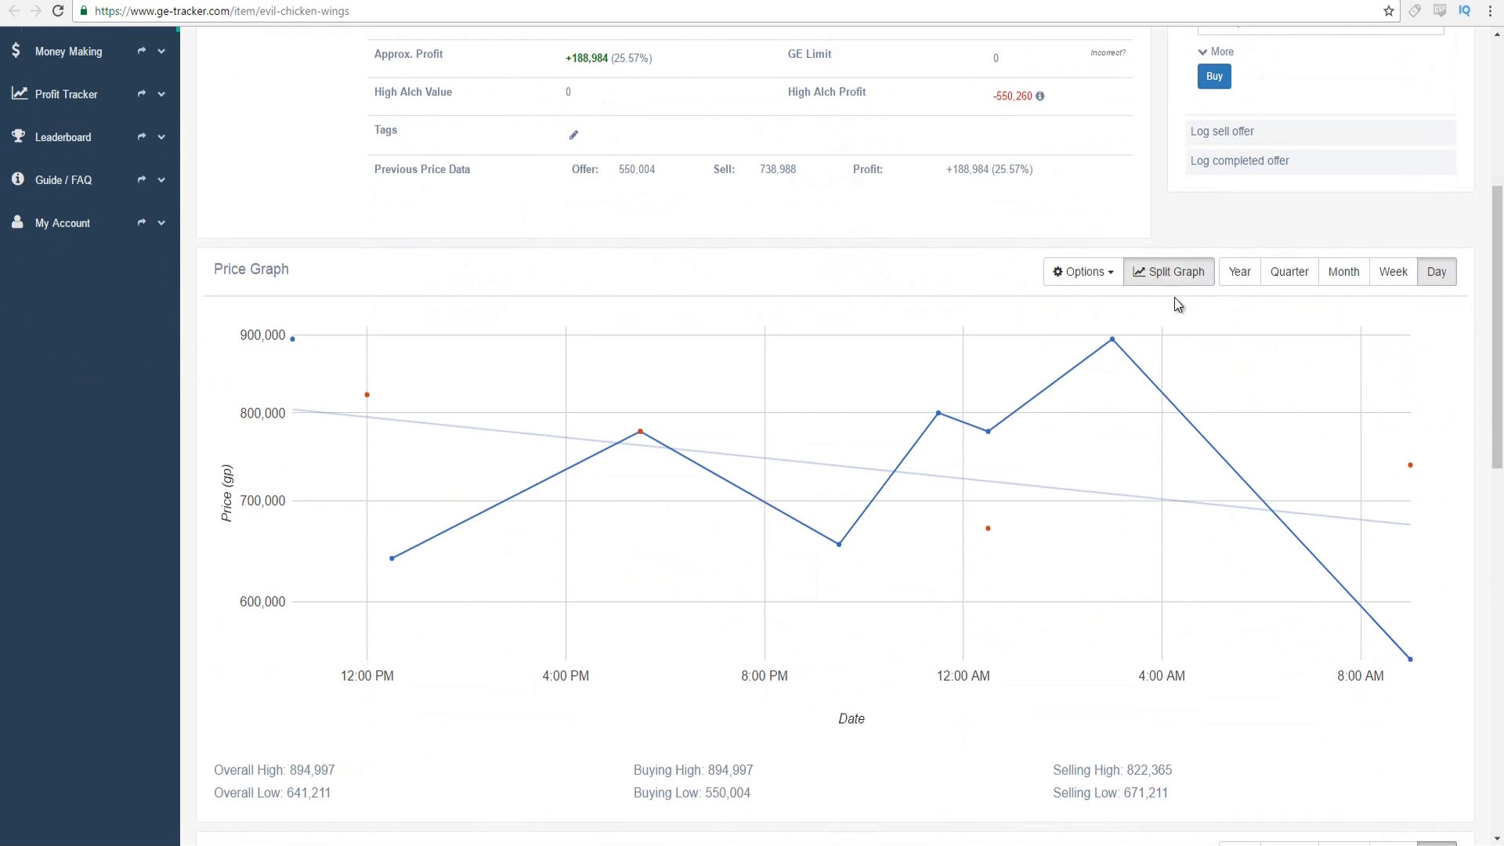
mouse_move(930, 181)
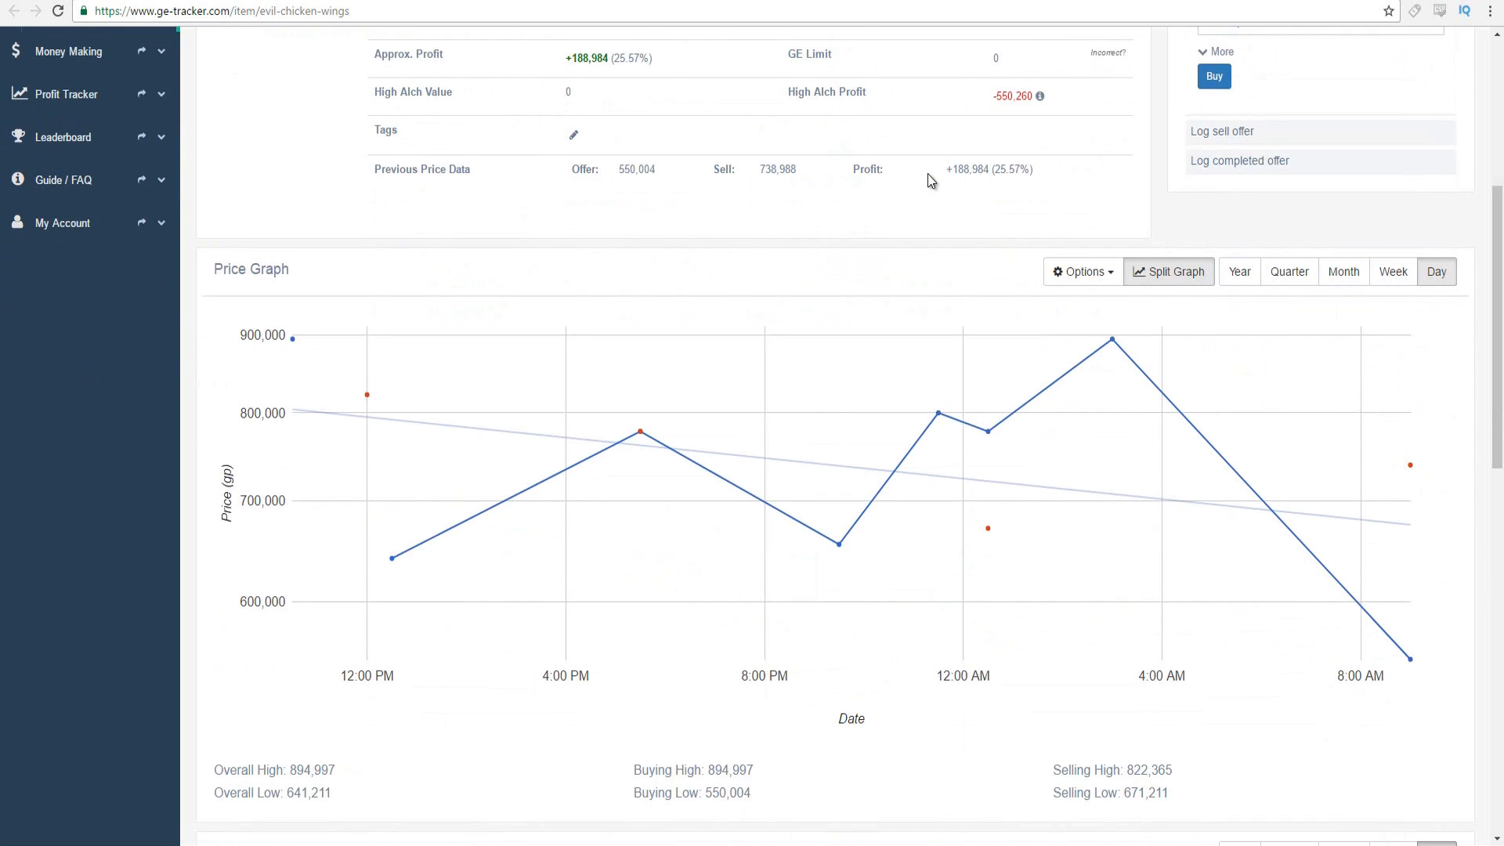
scroll("down", 3)
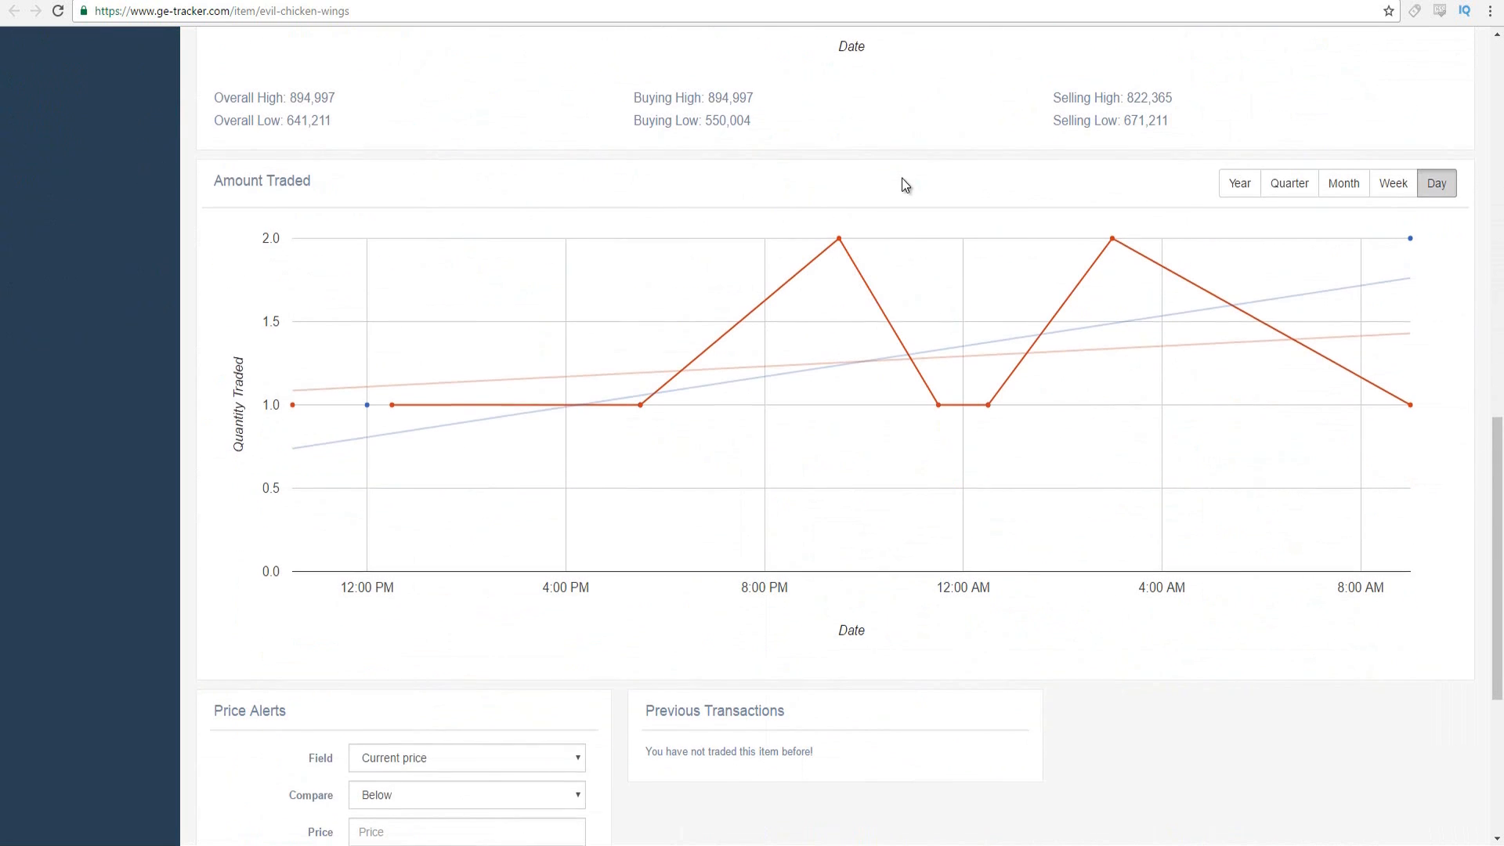
scroll("down", 3)
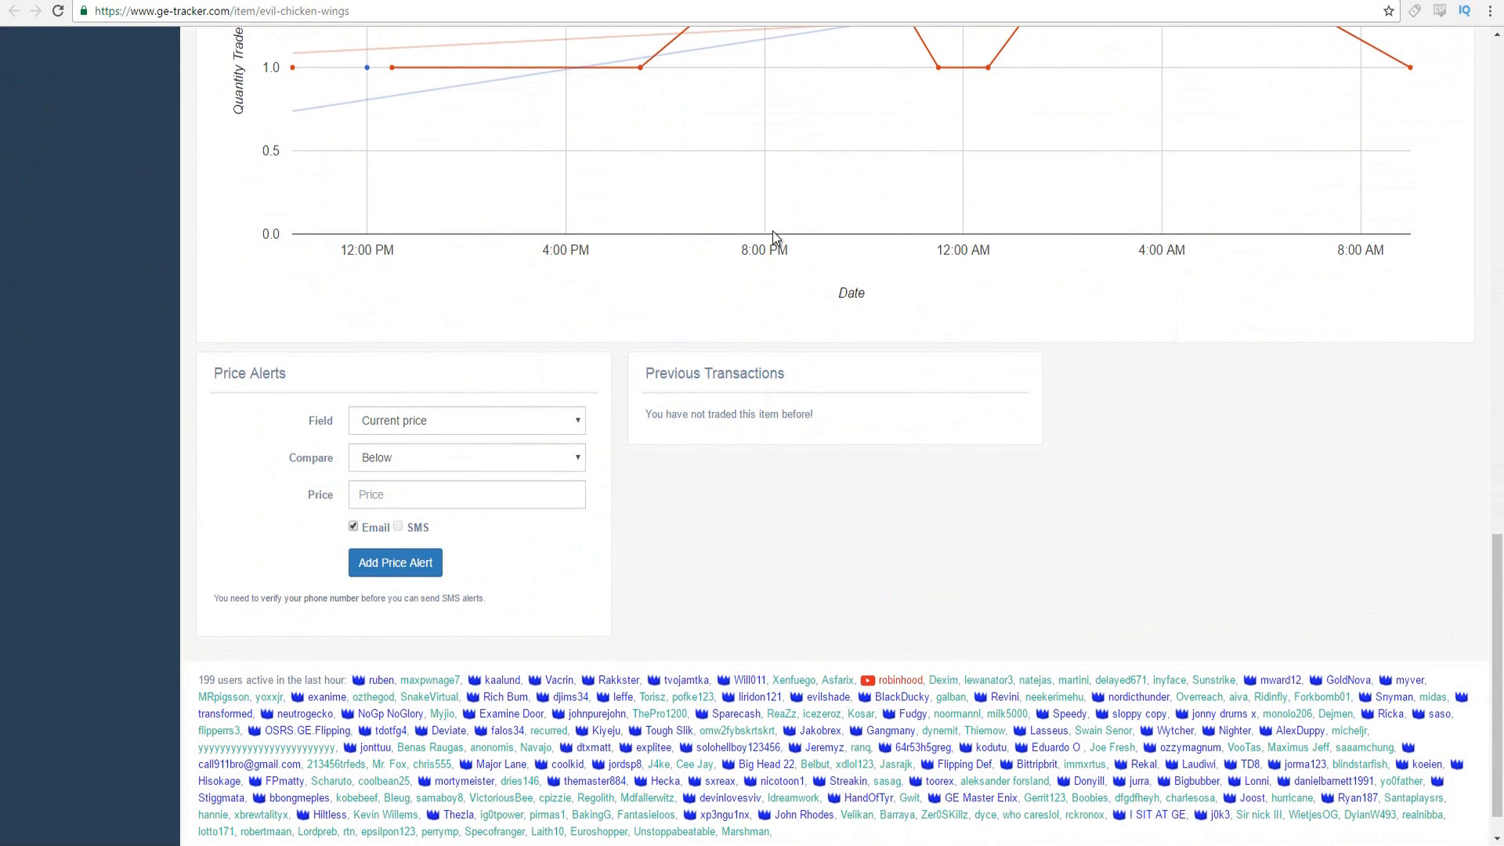
mouse_move(511, 420)
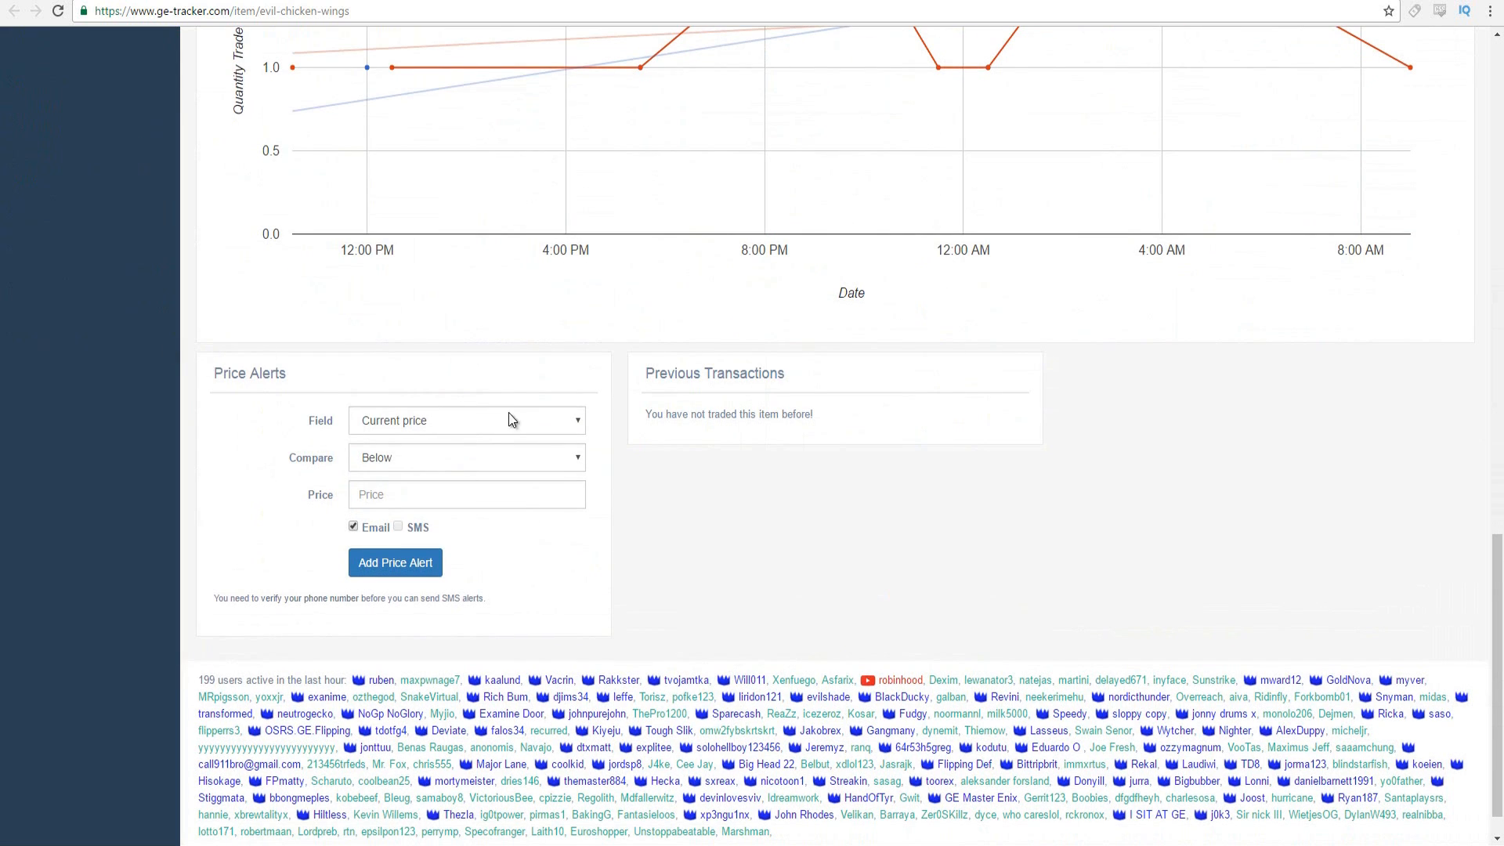
left_click(466, 420)
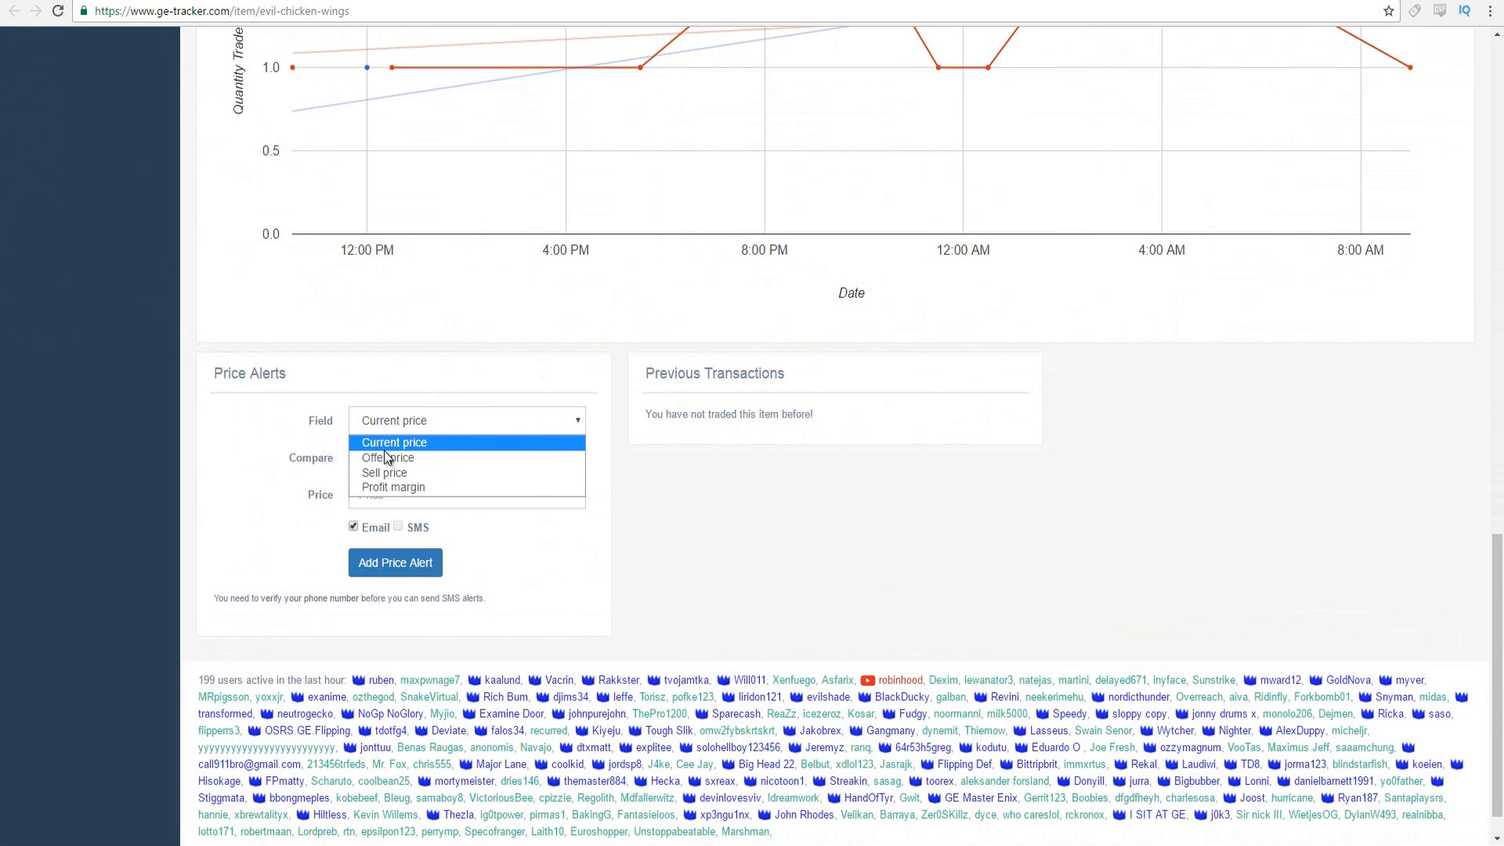
mouse_move(394, 487)
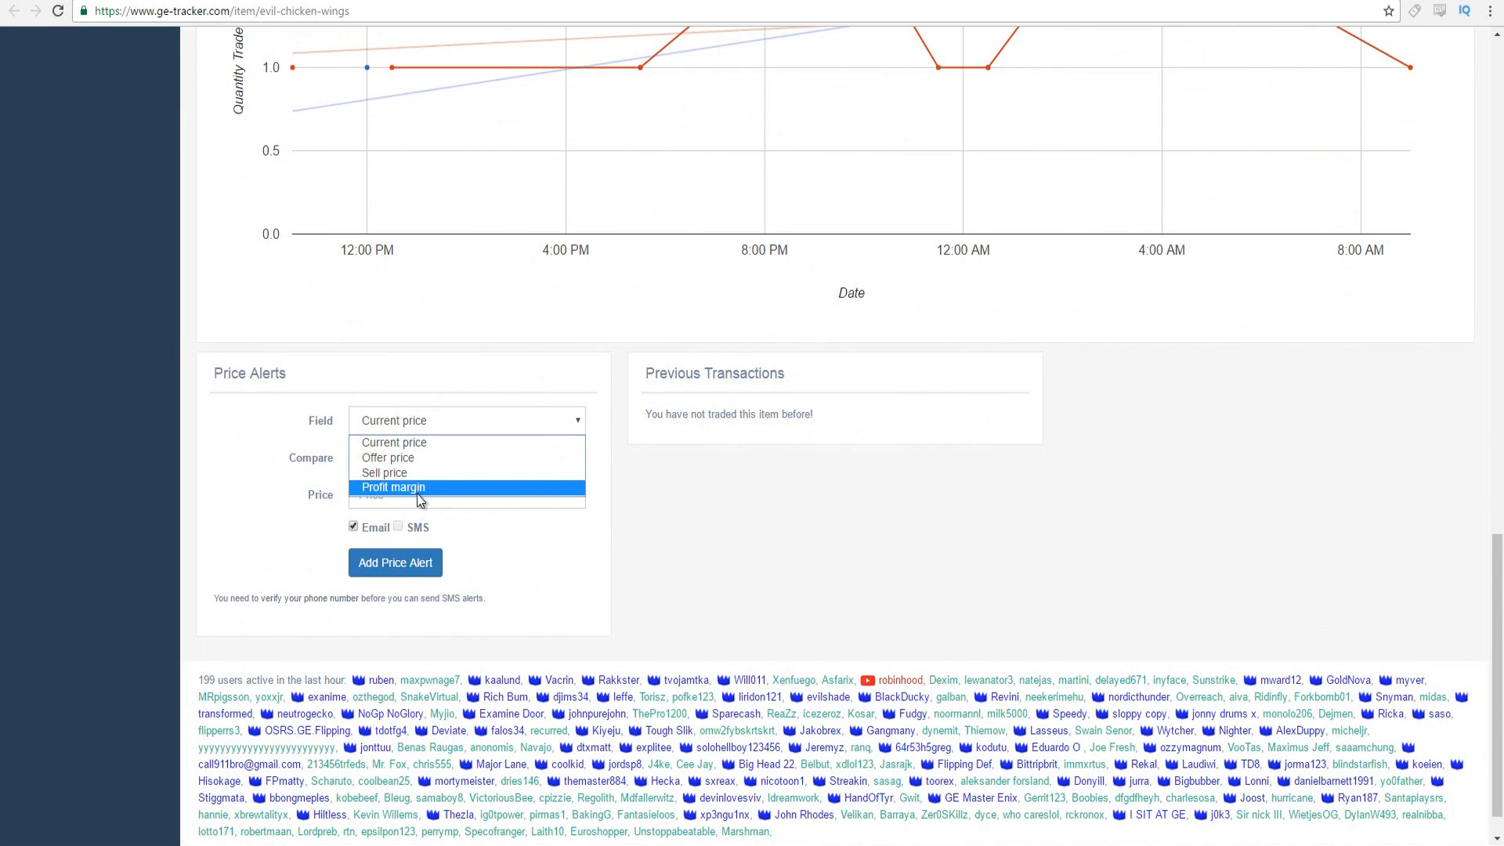
mouse_move(428, 501)
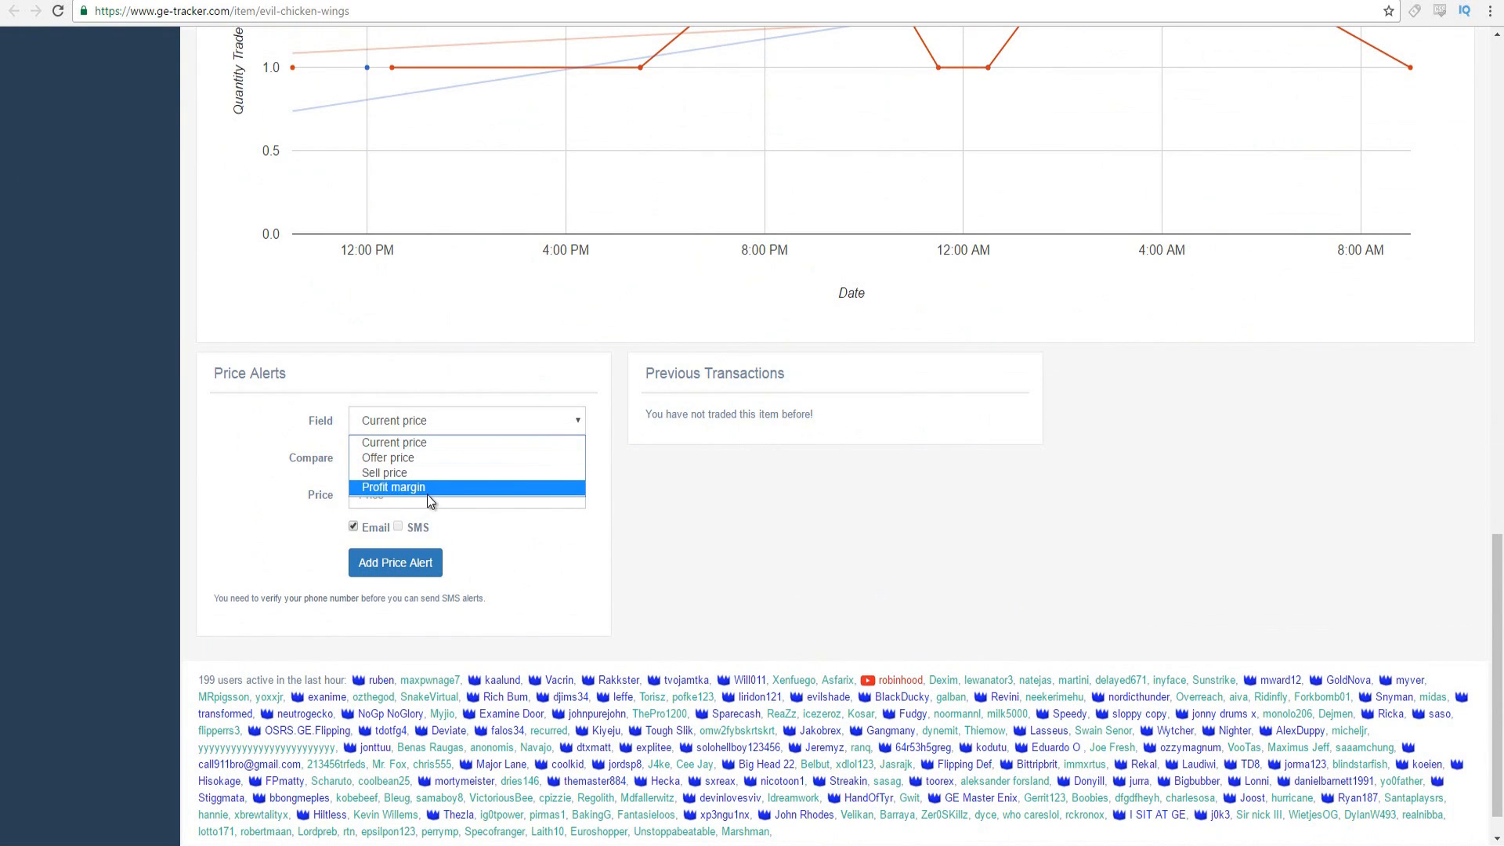
mouse_move(430, 484)
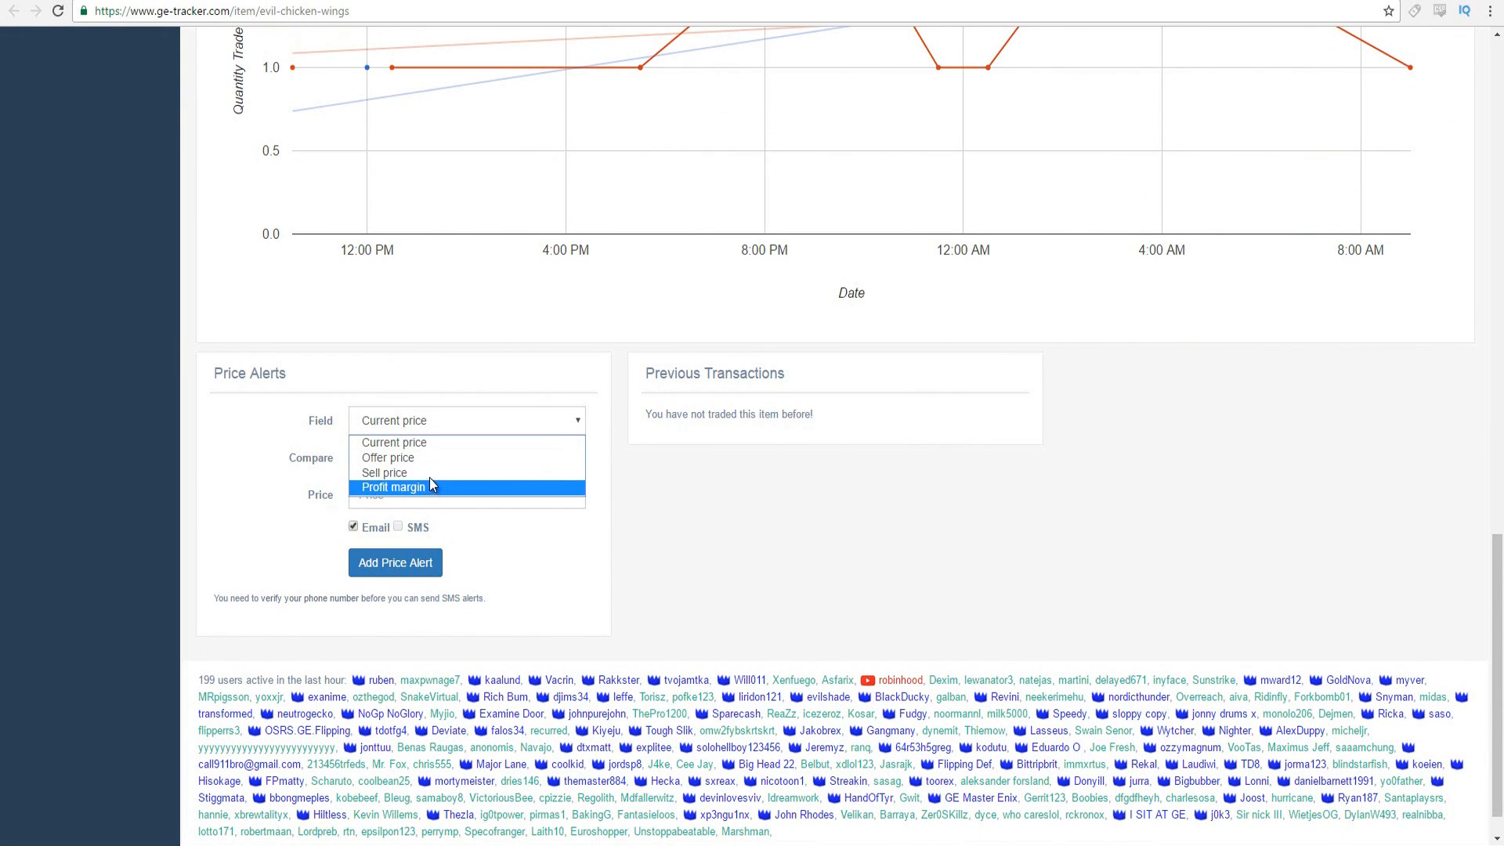
mouse_move(393, 473)
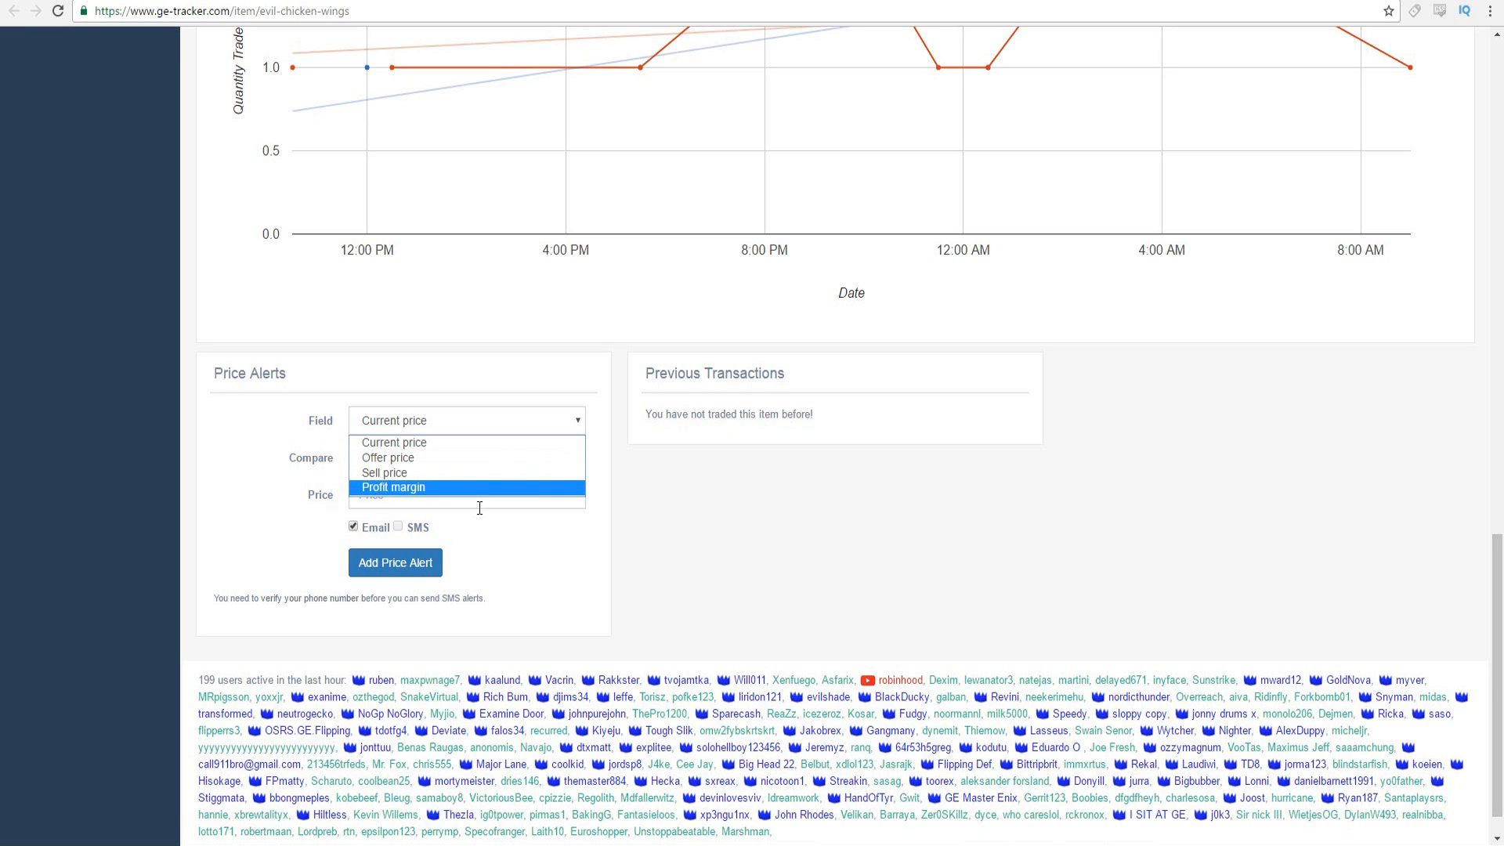
mouse_move(1150, 451)
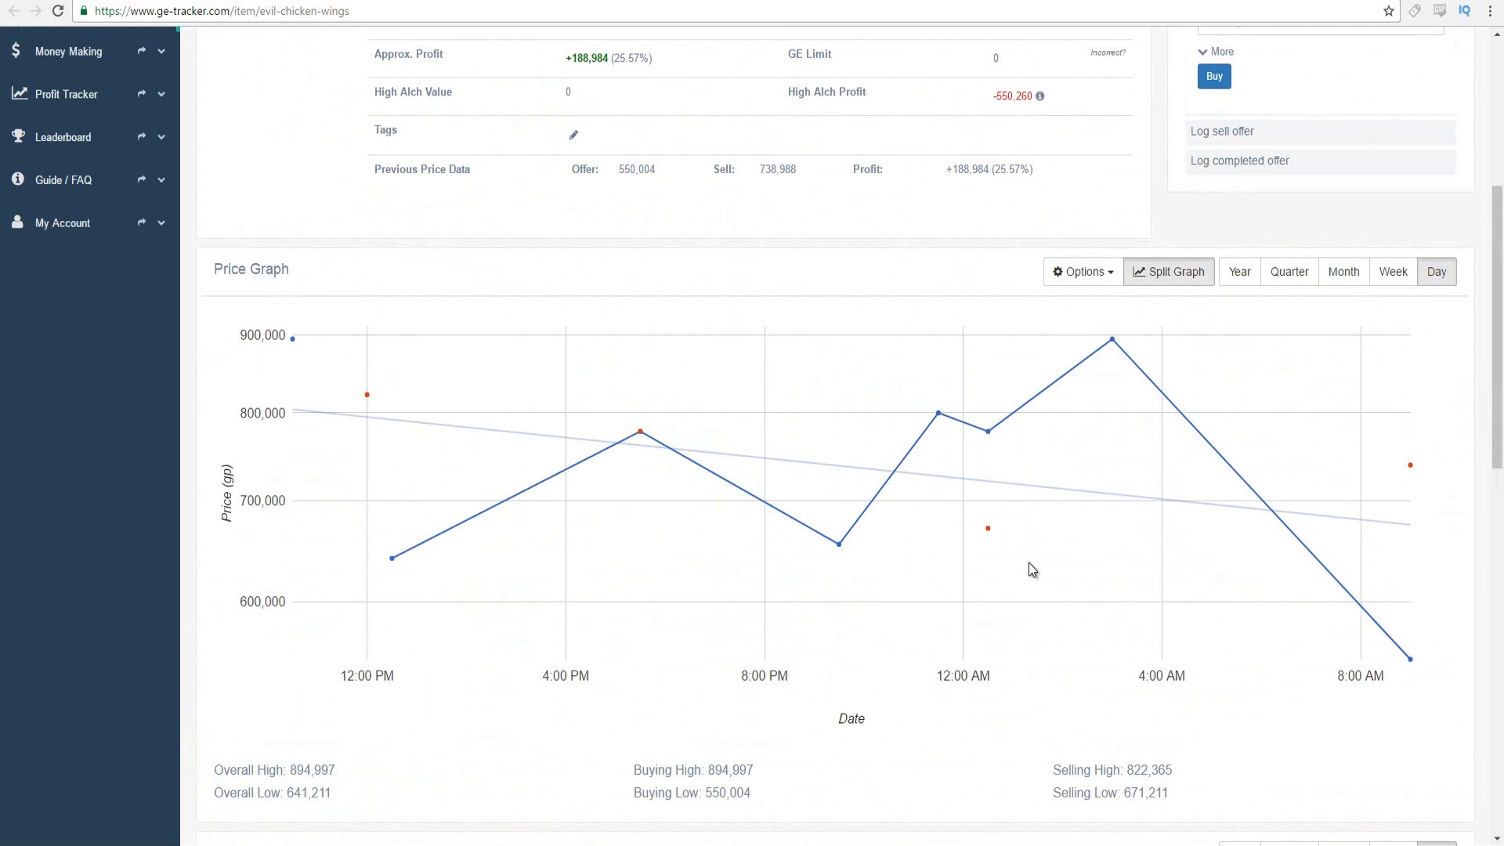
mouse_move(910, 507)
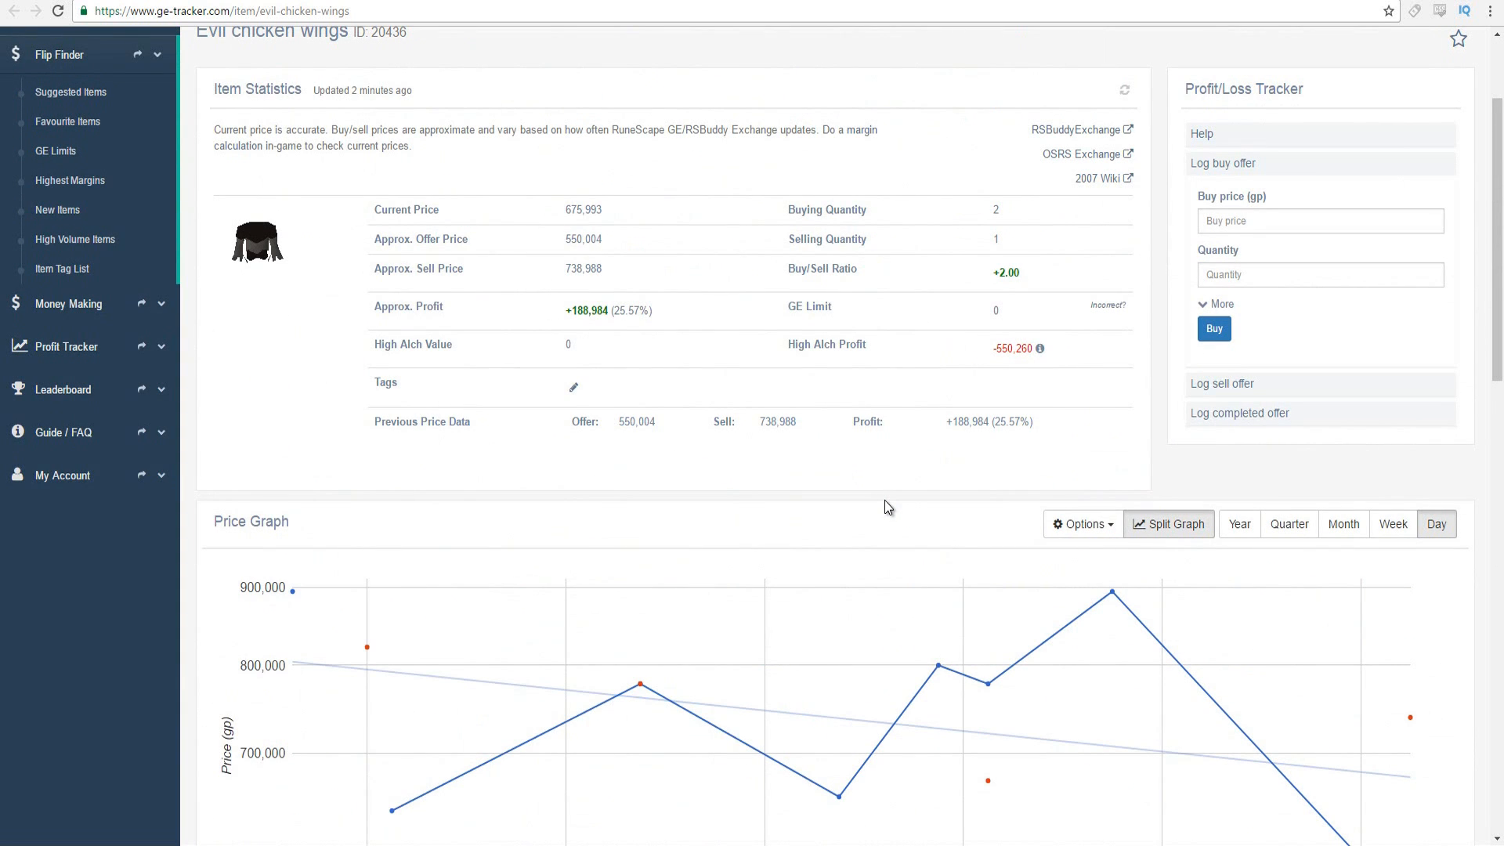
double_click(586, 310)
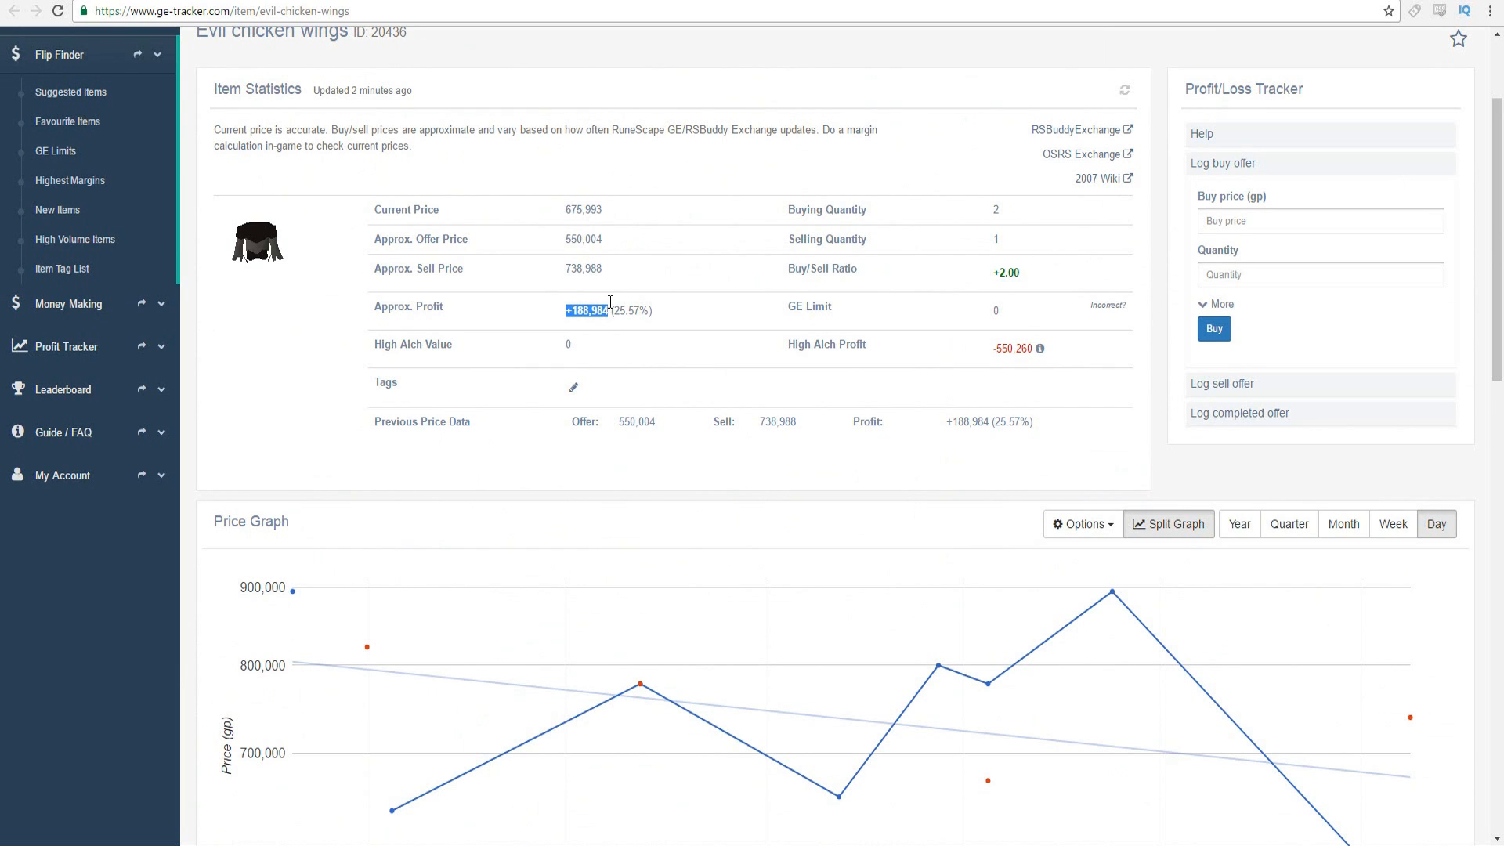
mouse_move(604, 317)
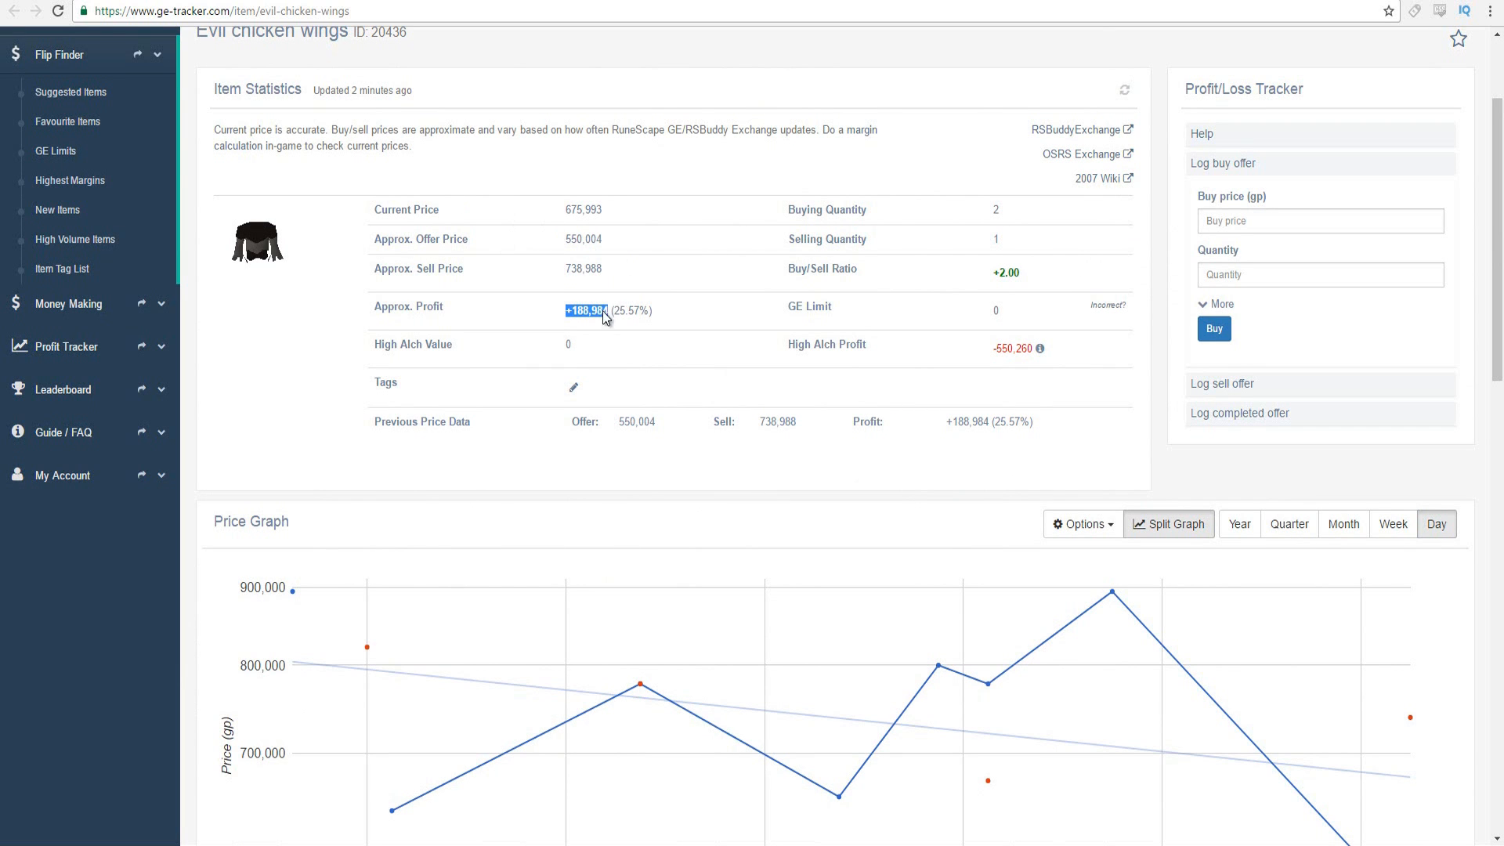
scroll("down", 3)
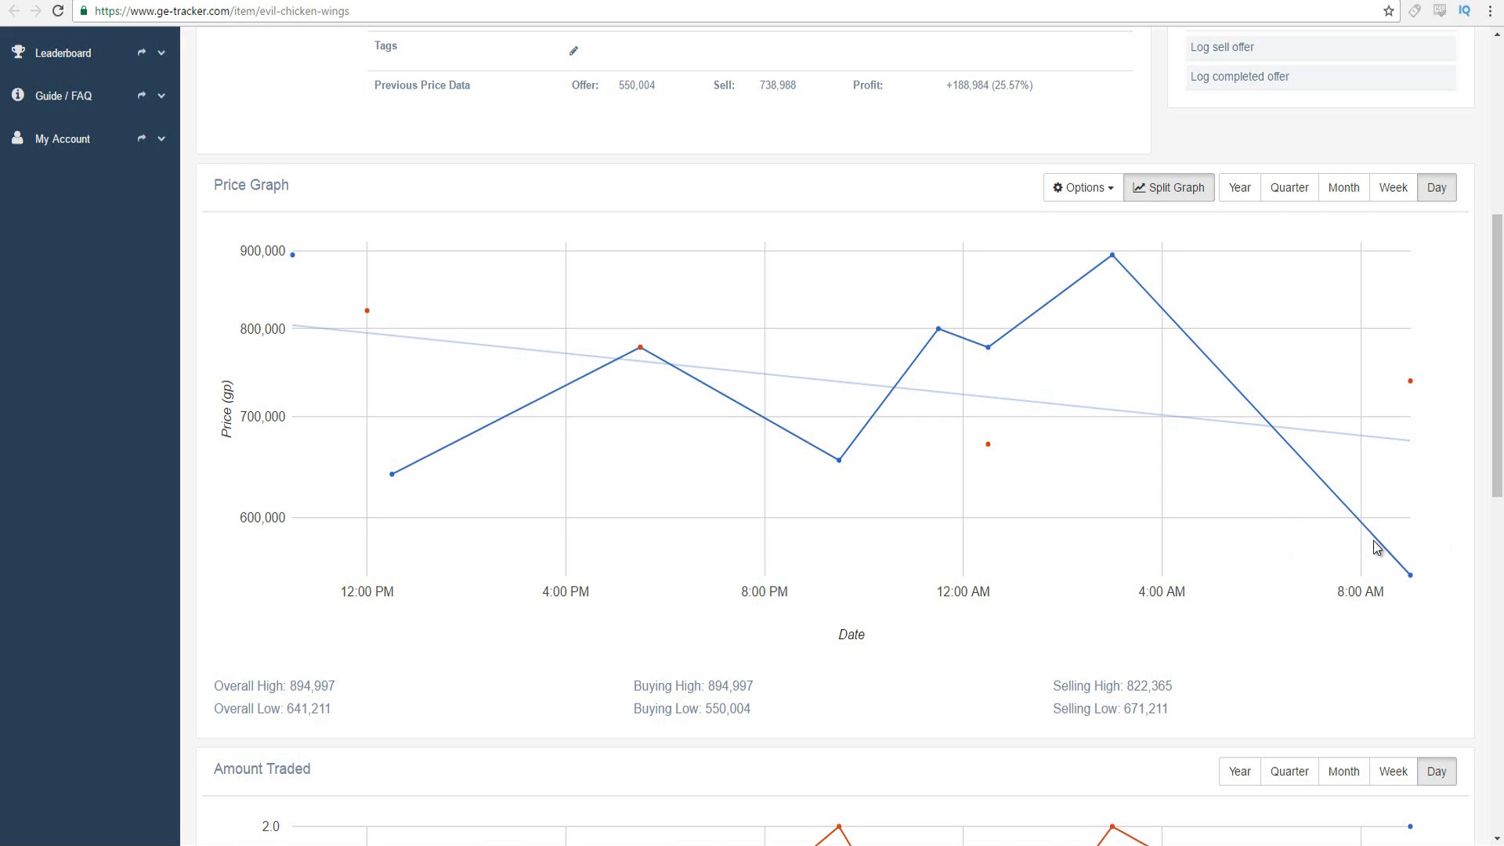
mouse_move(1401, 593)
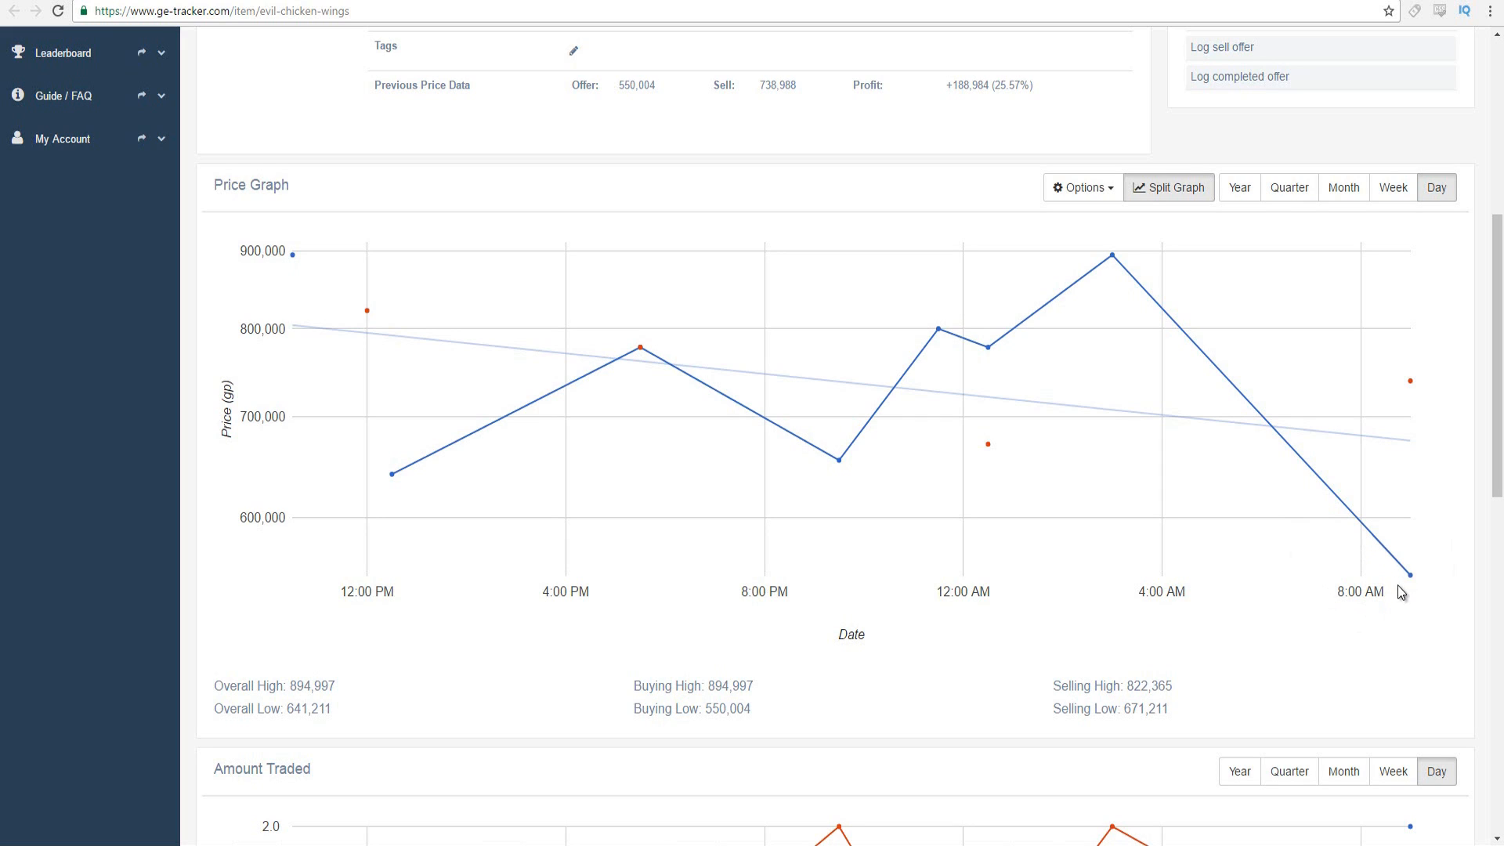
mouse_move(1410, 582)
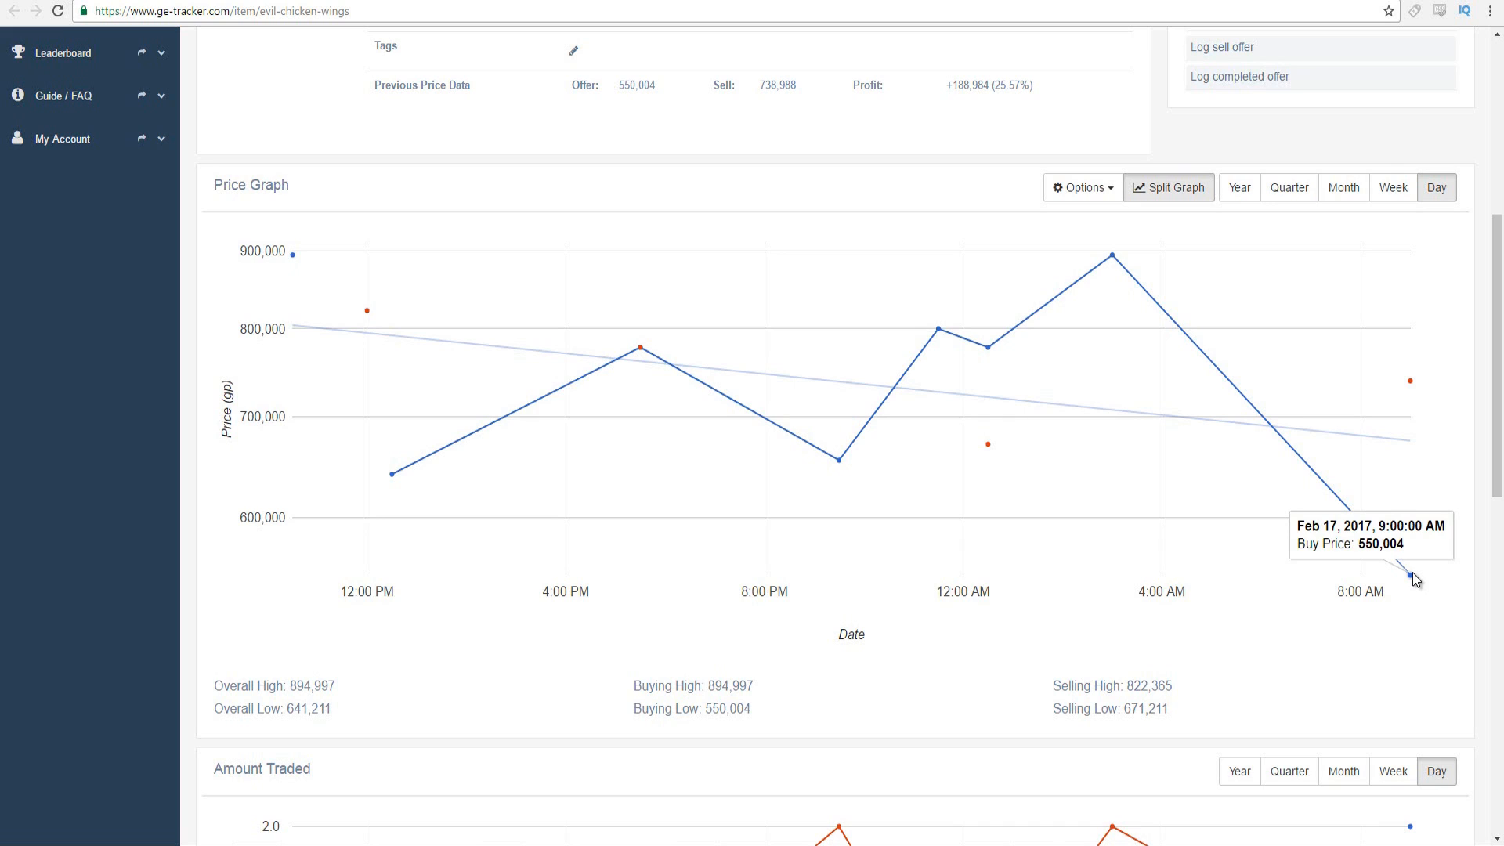
mouse_move(1183, 275)
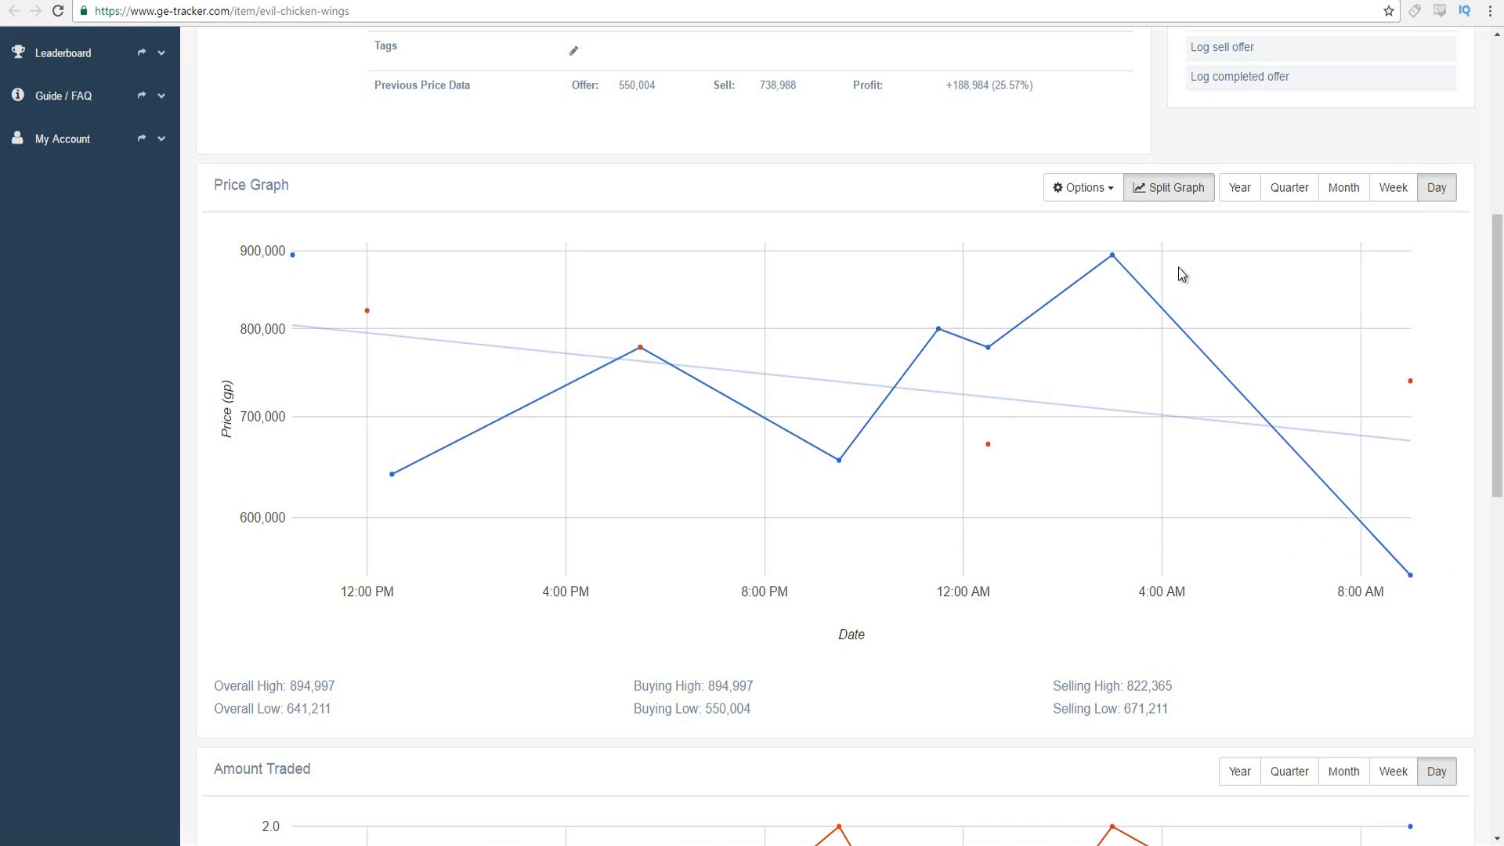
mouse_move(1411, 578)
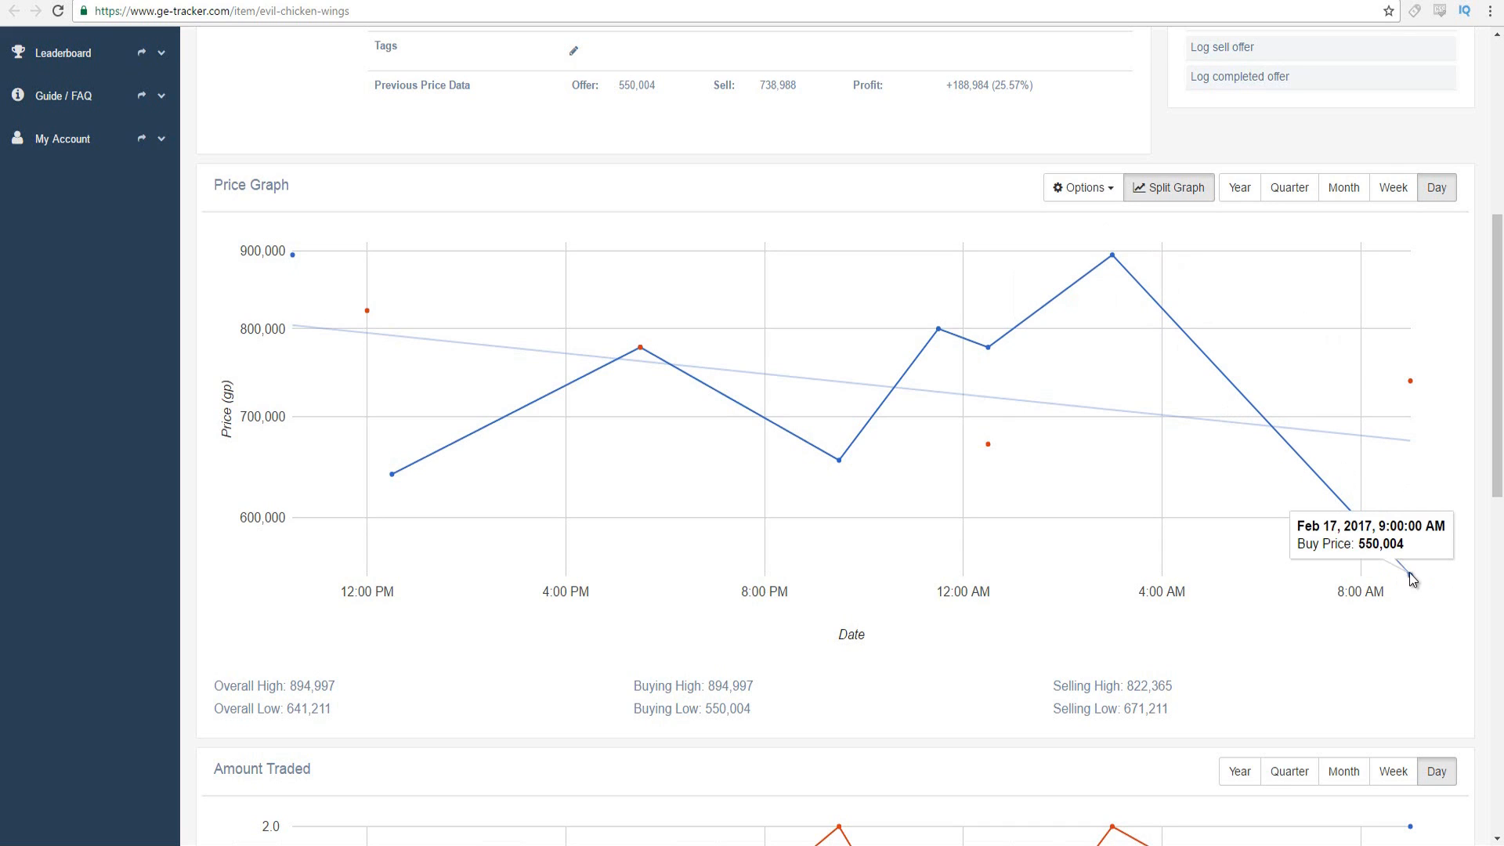
- Set the Evil chicken wings price alert field to Offer price, then open the Compare choices
scroll("down", 3)
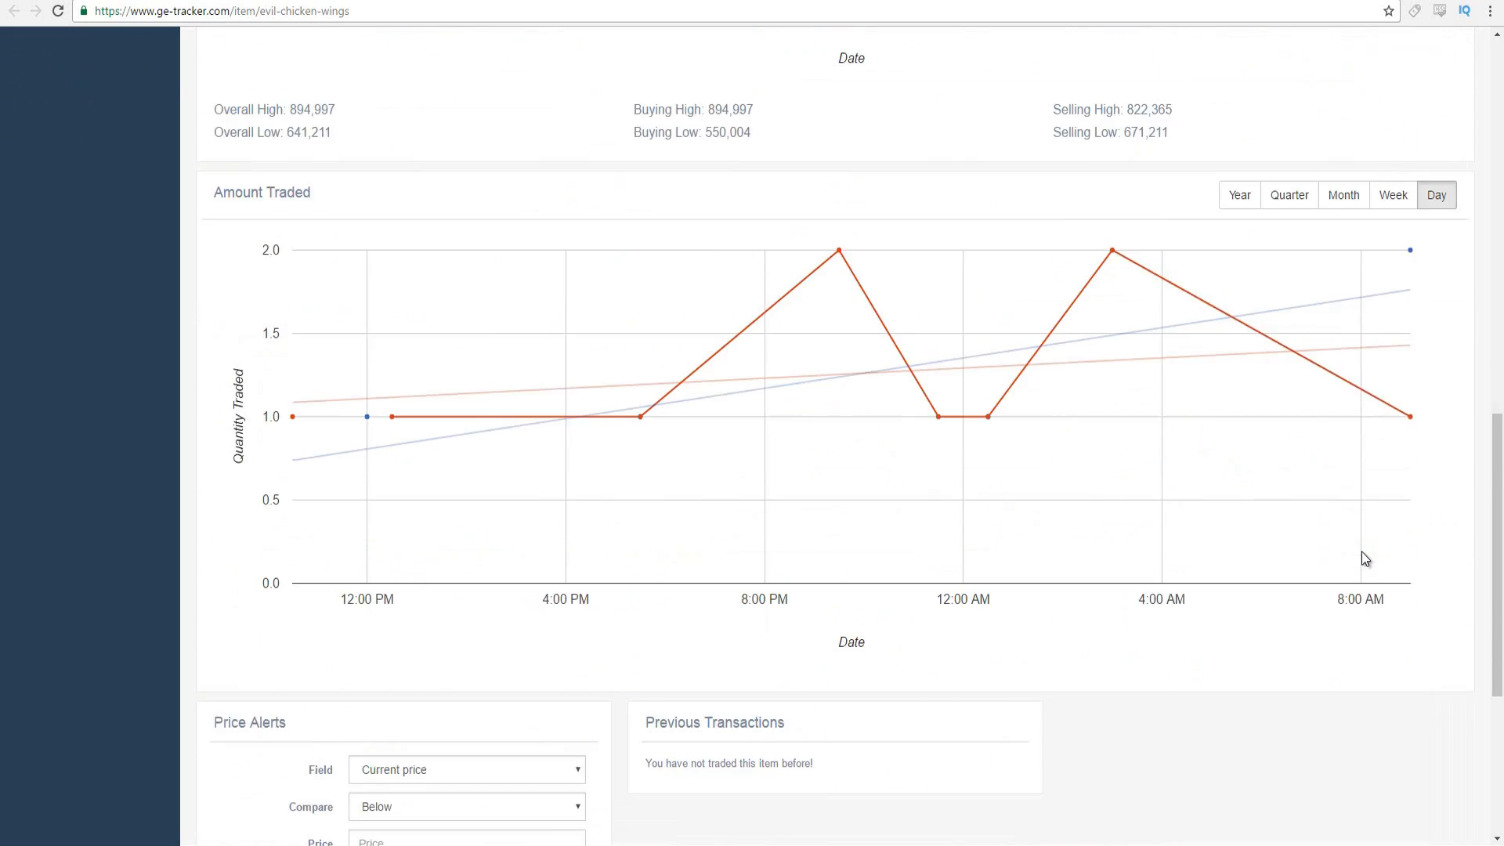
scroll("down", 3)
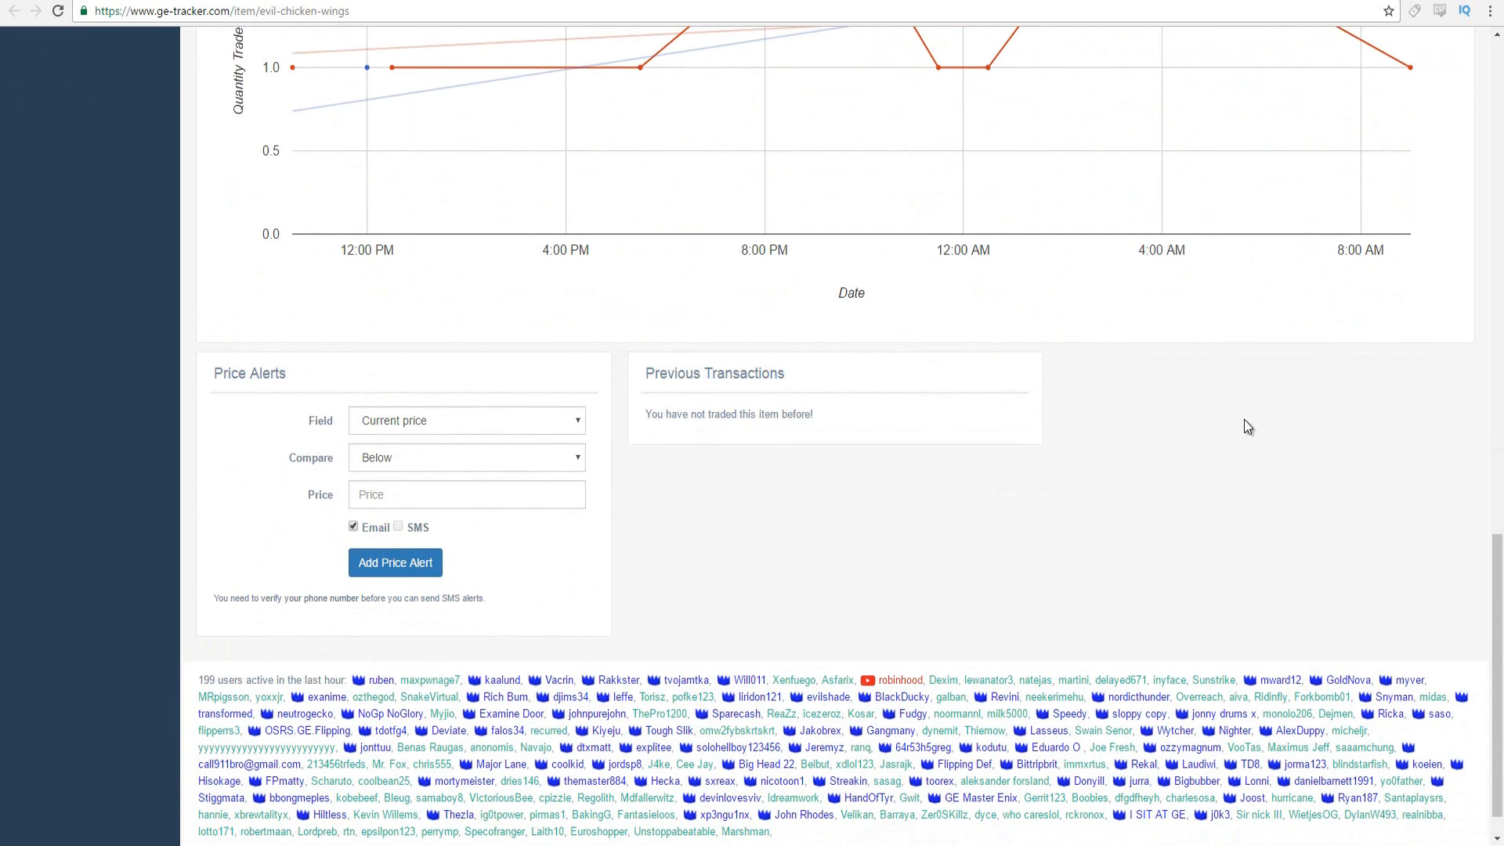
left_click(466, 420)
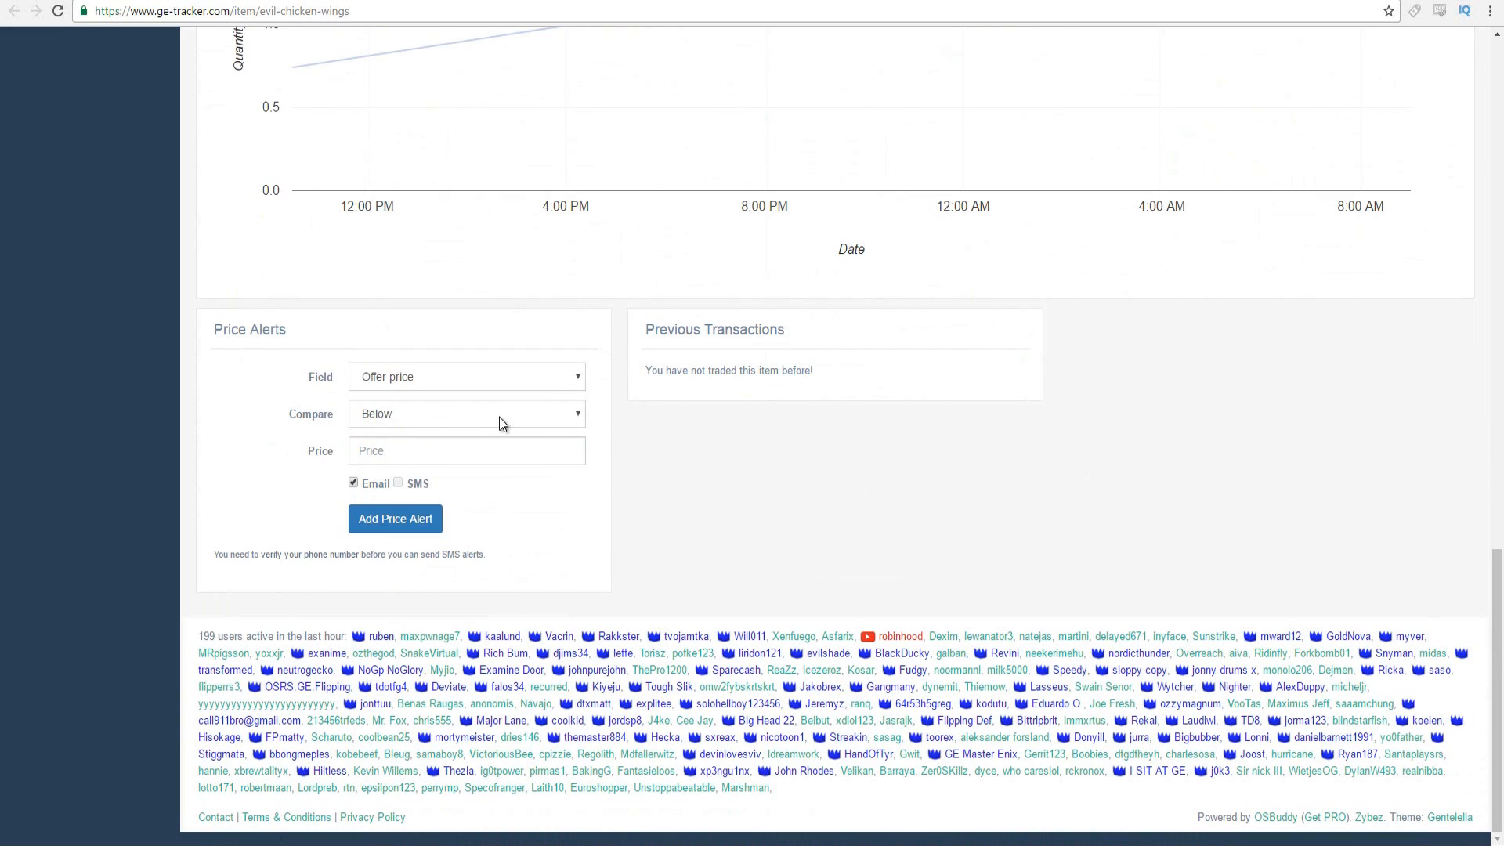
left_click(467, 413)
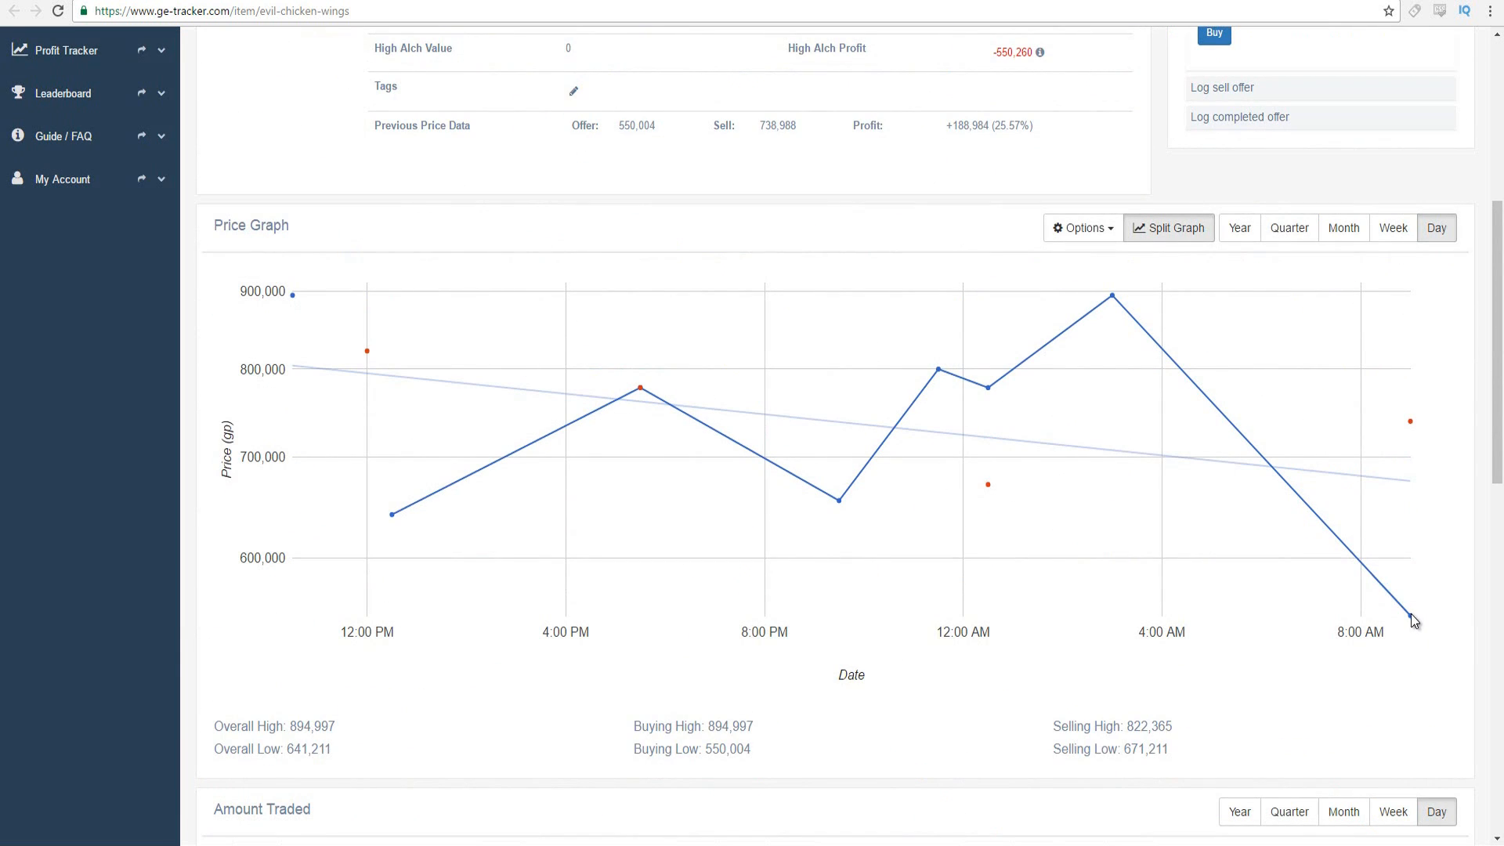
mouse_move(1407, 621)
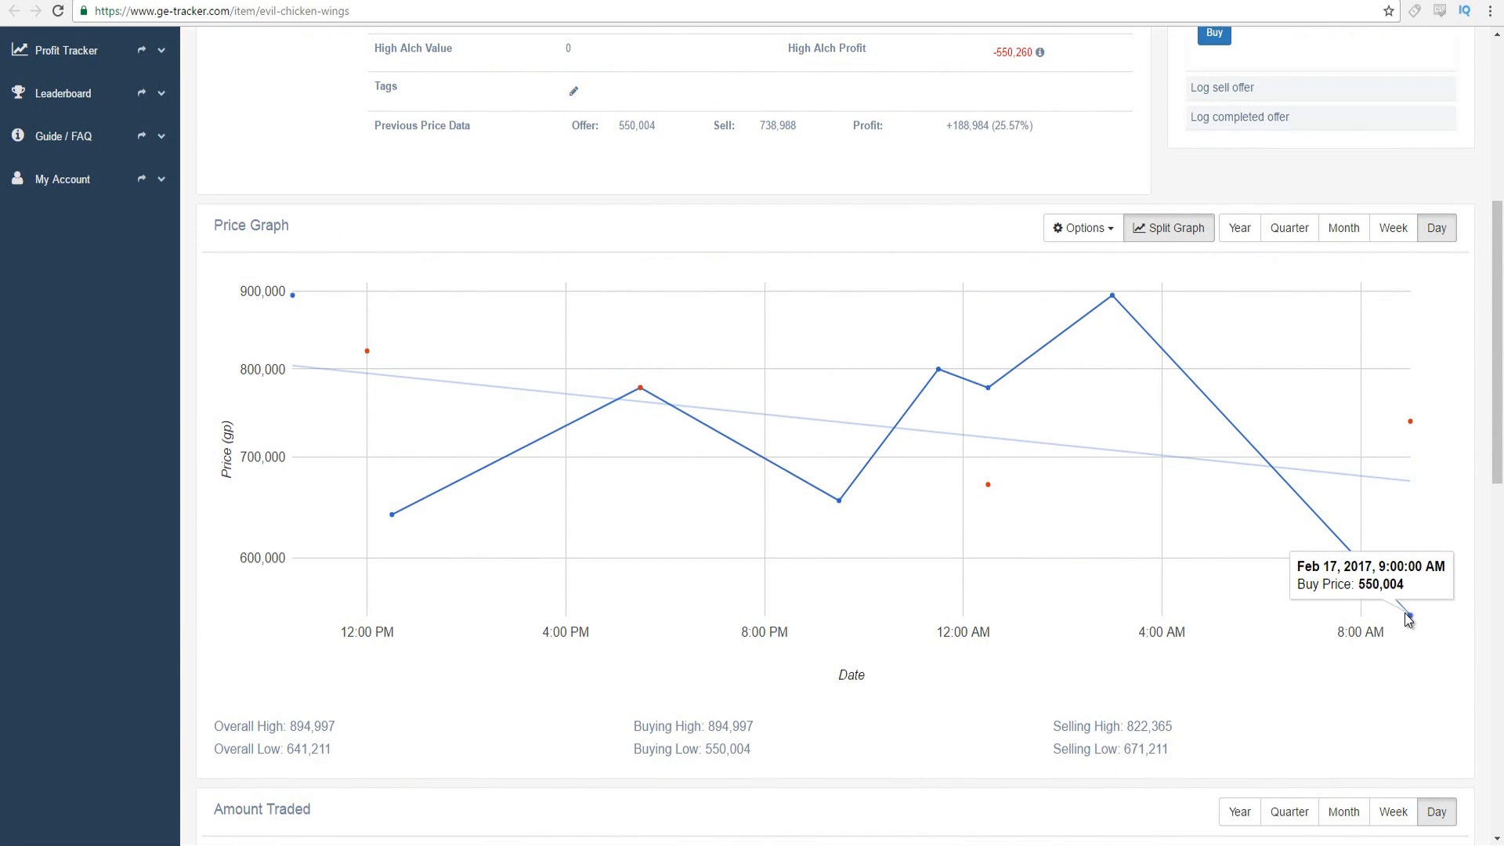
mouse_move(1051, 424)
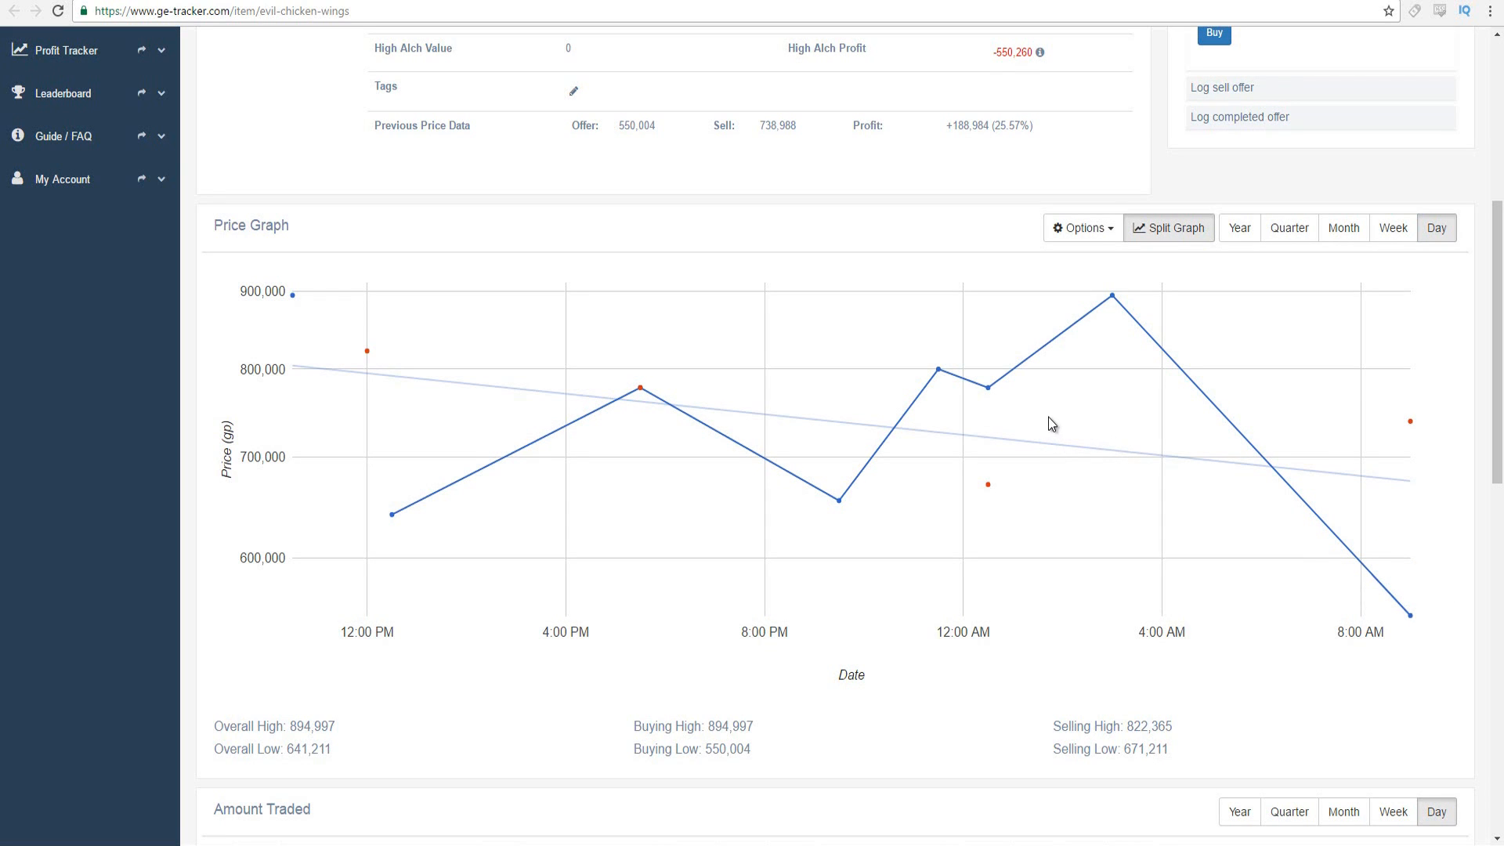
scroll("down", 3)
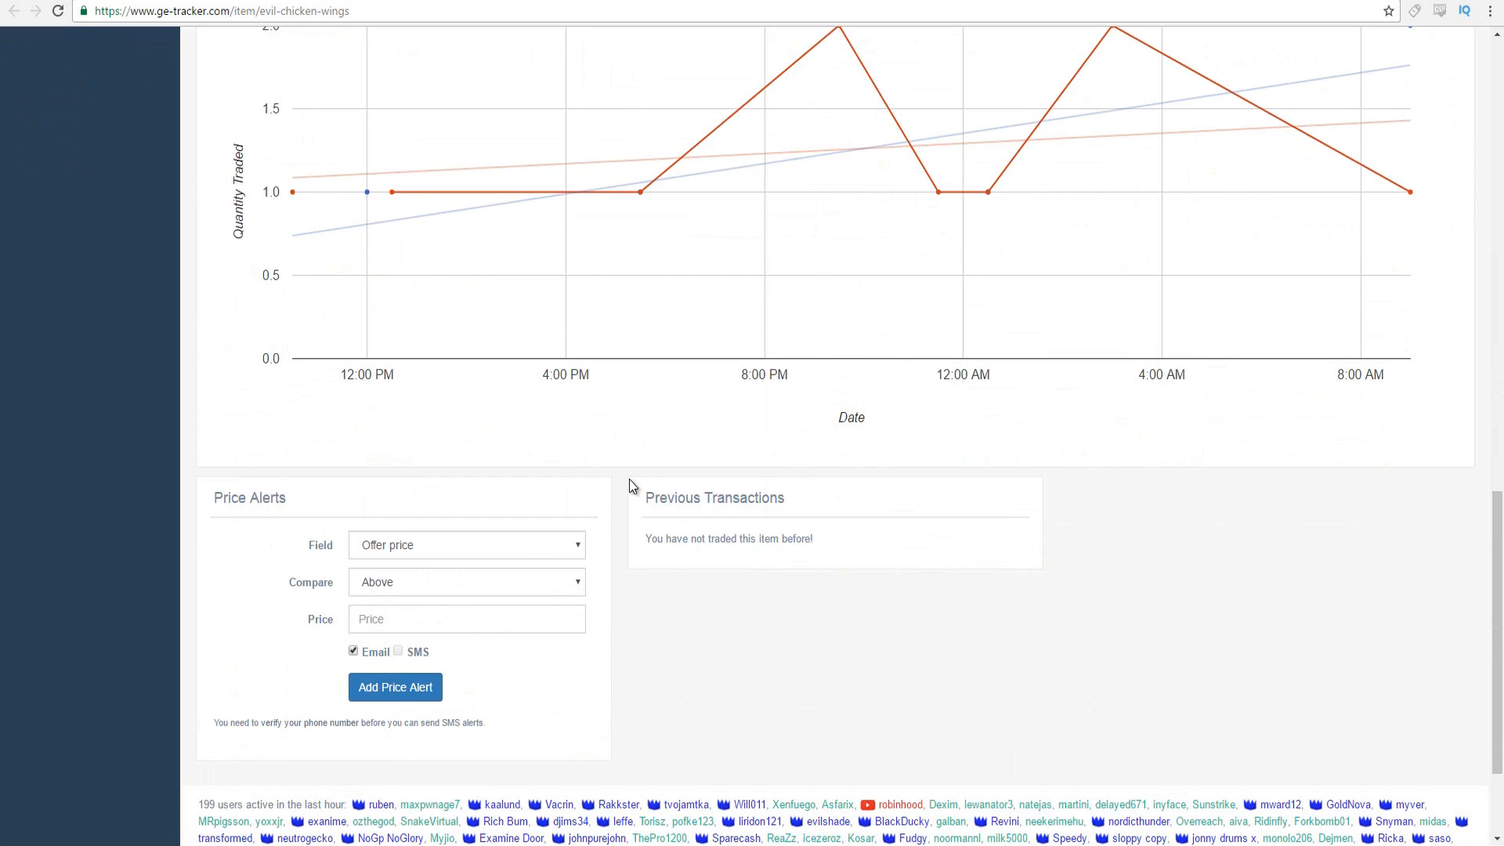
- Enter 579000 as the Evil chicken wings alert price, keeping Email notification checked
type("579000")
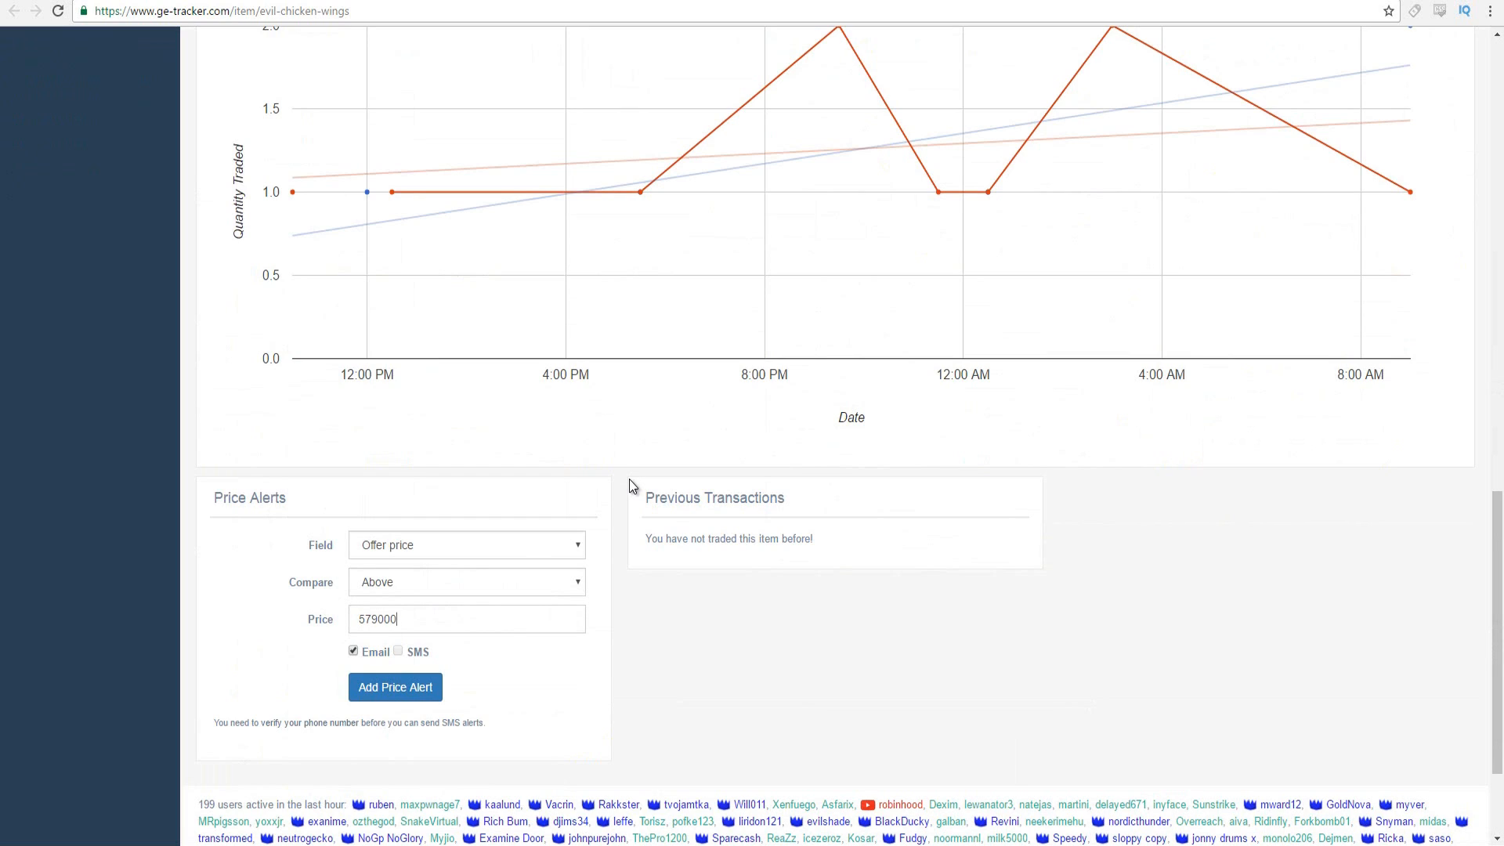
mouse_move(445, 657)
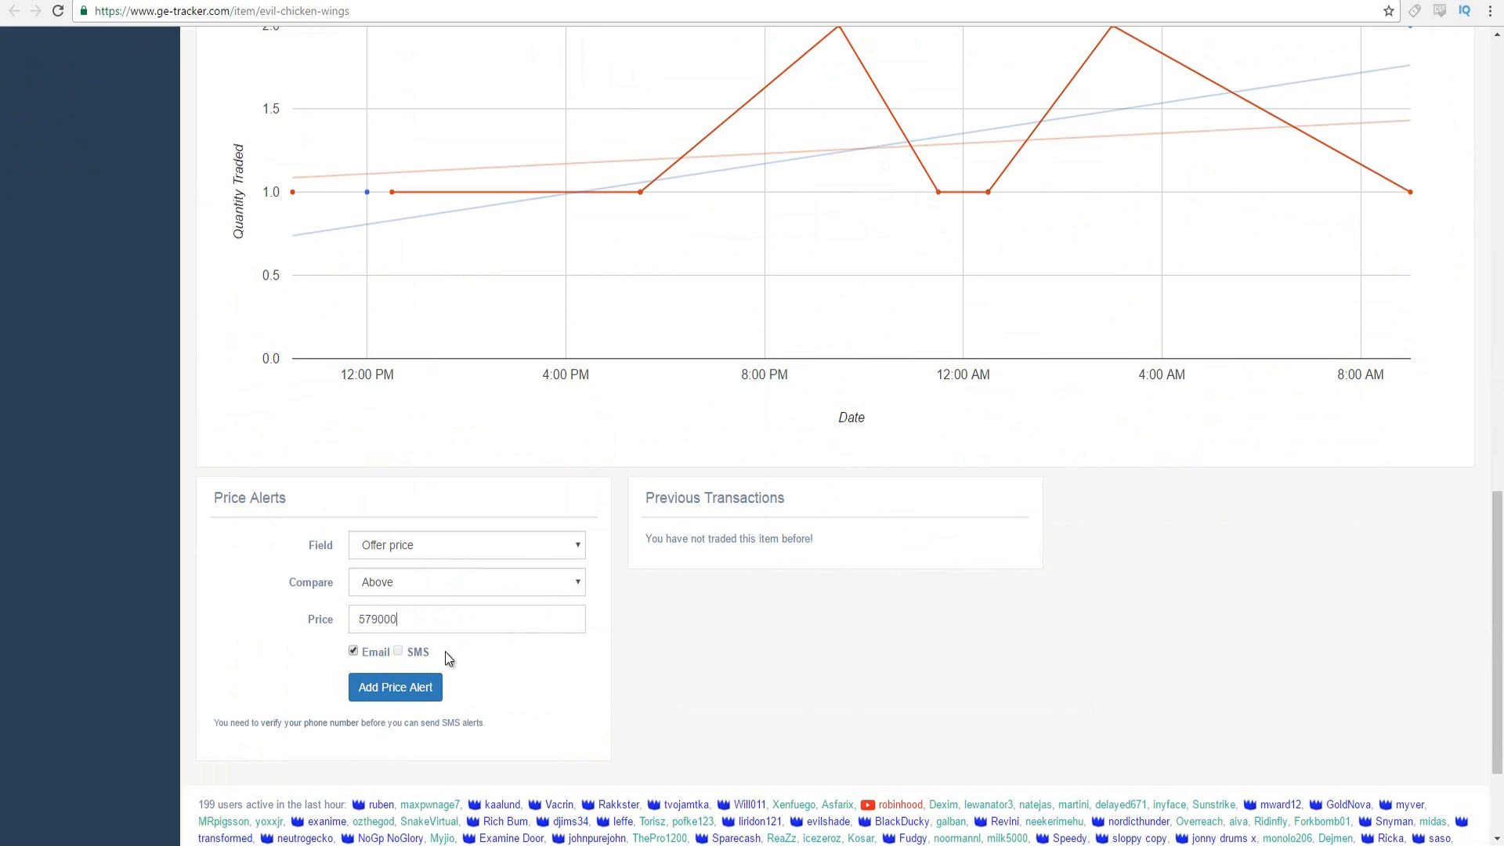
left_click(353, 653)
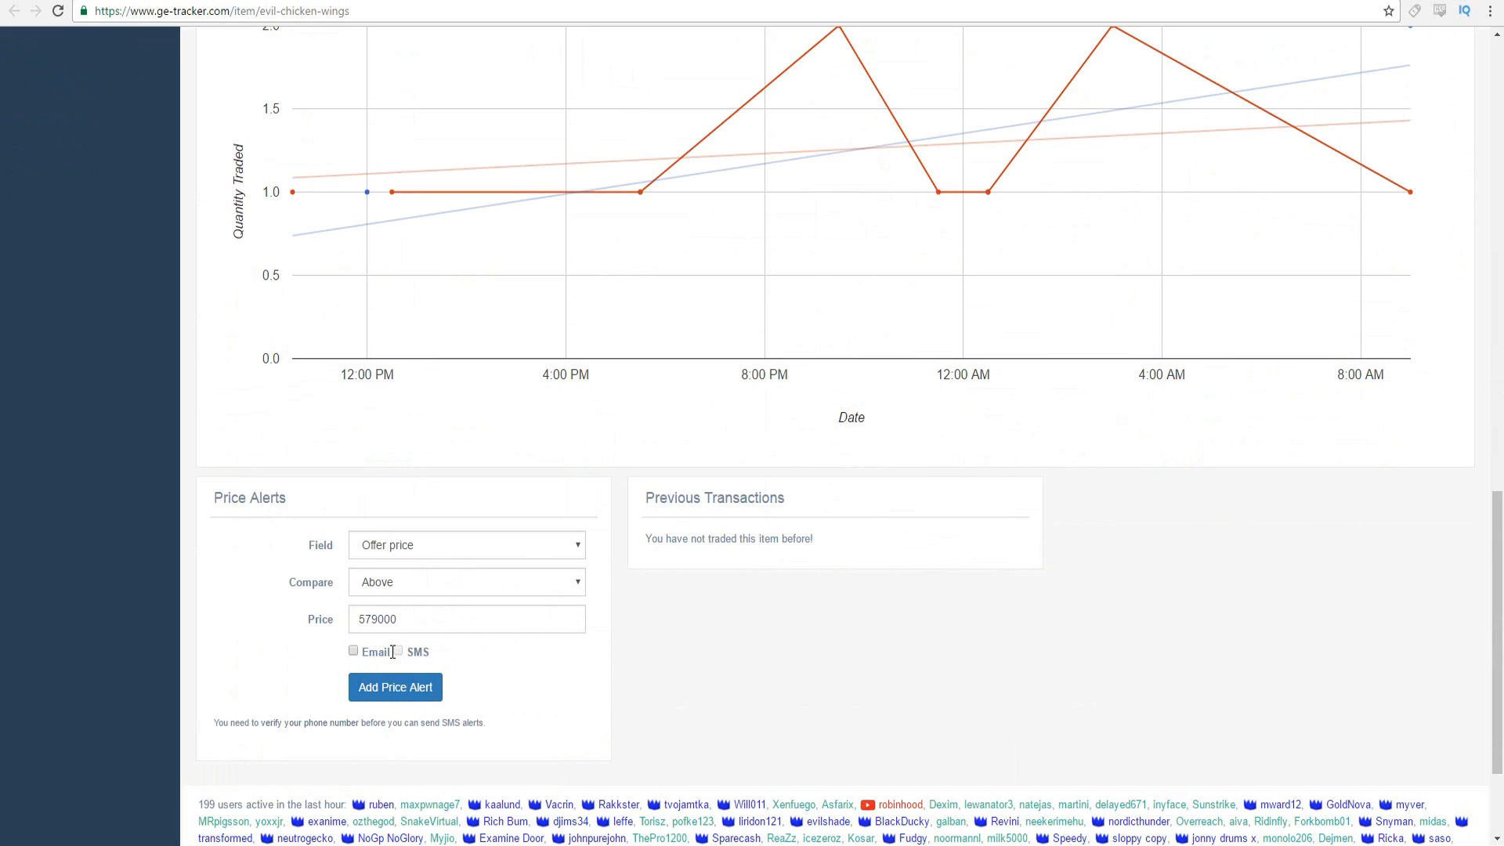
left_click(353, 651)
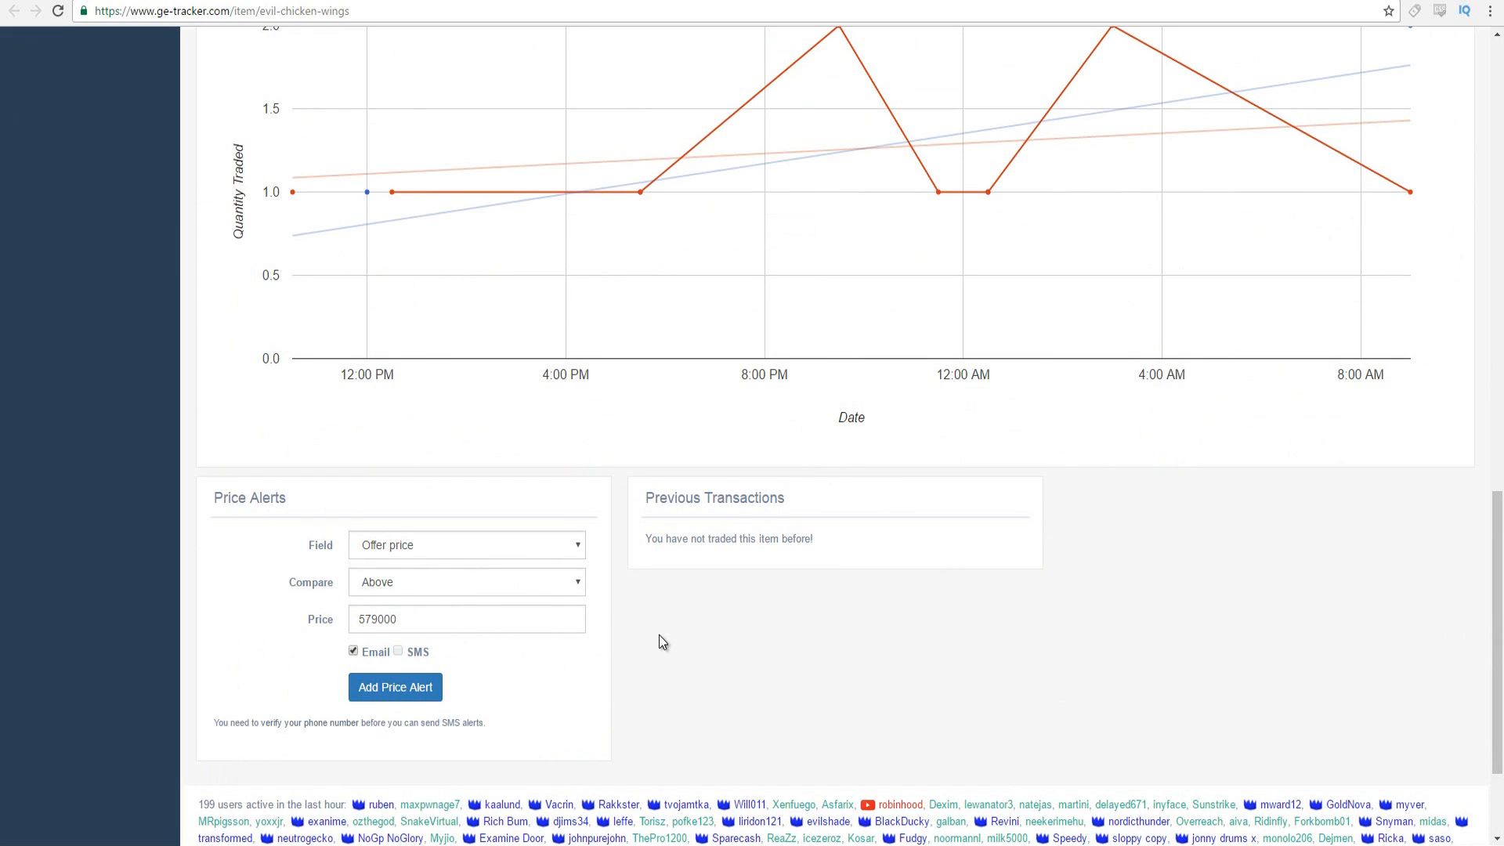
mouse_move(4, 731)
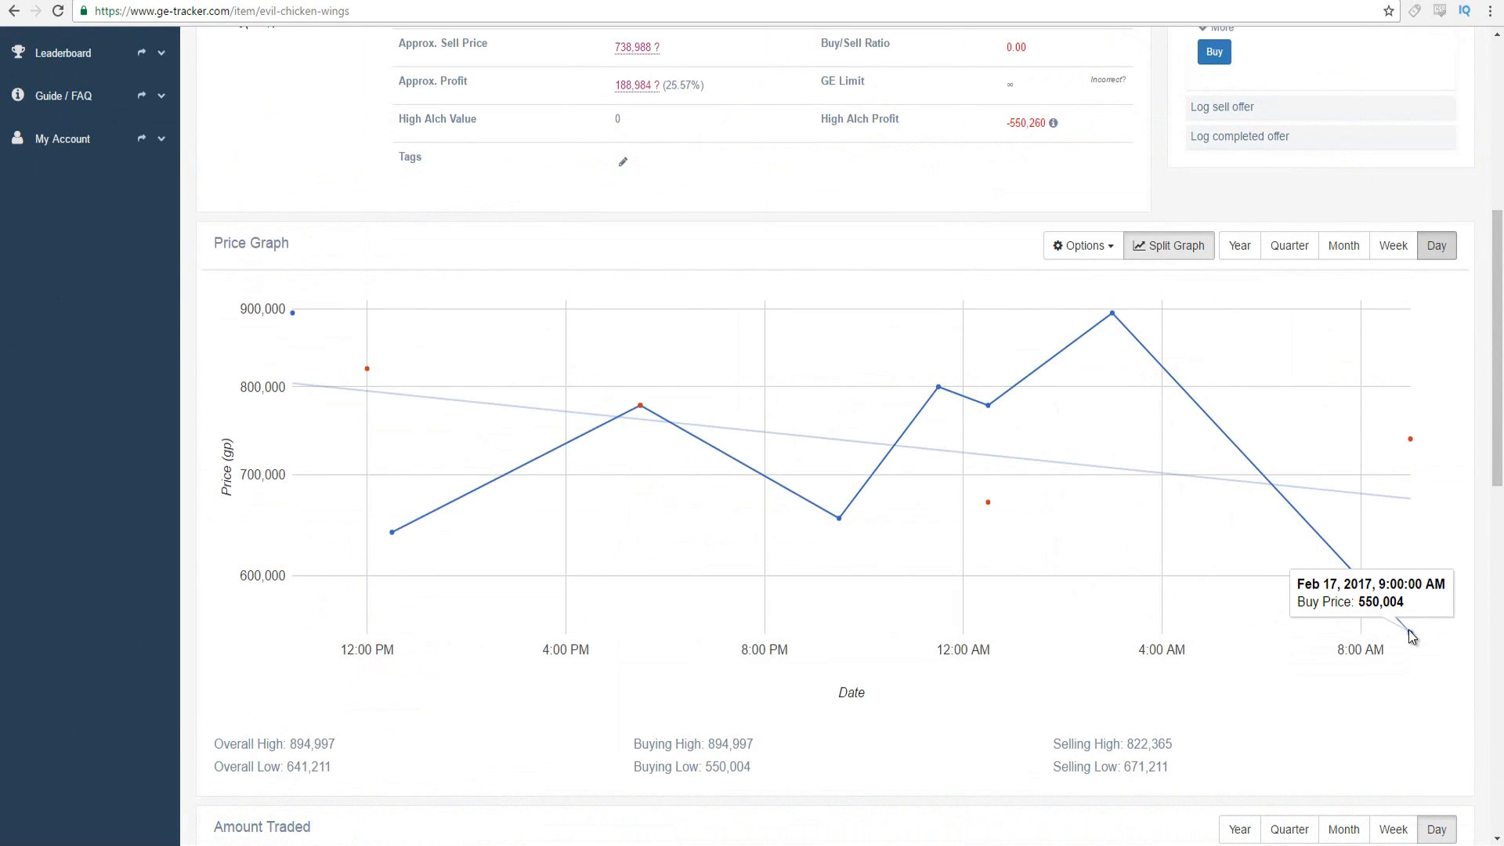
mouse_move(1397, 529)
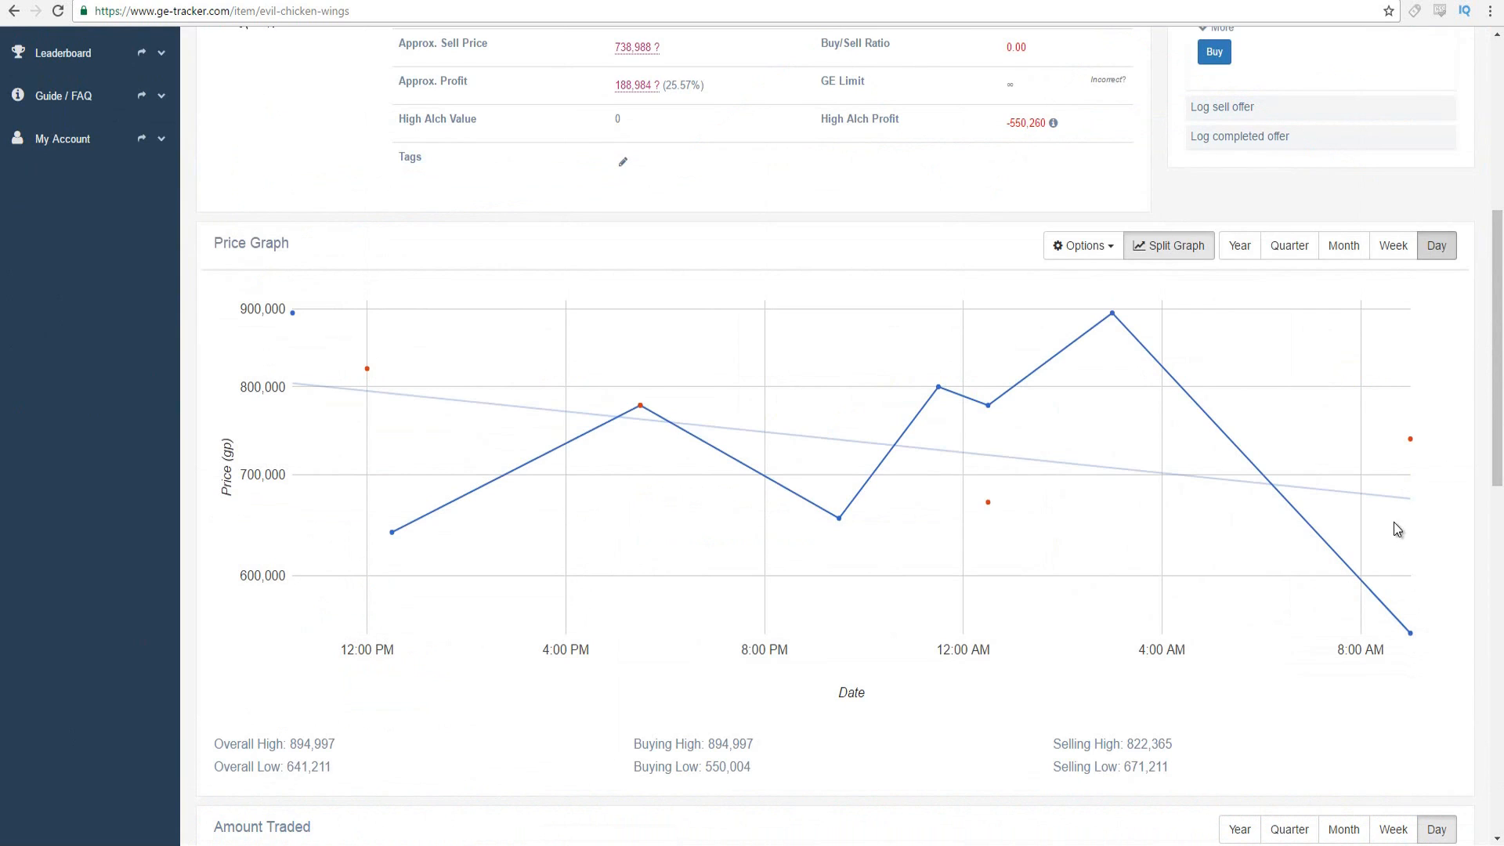
mouse_move(1445, 521)
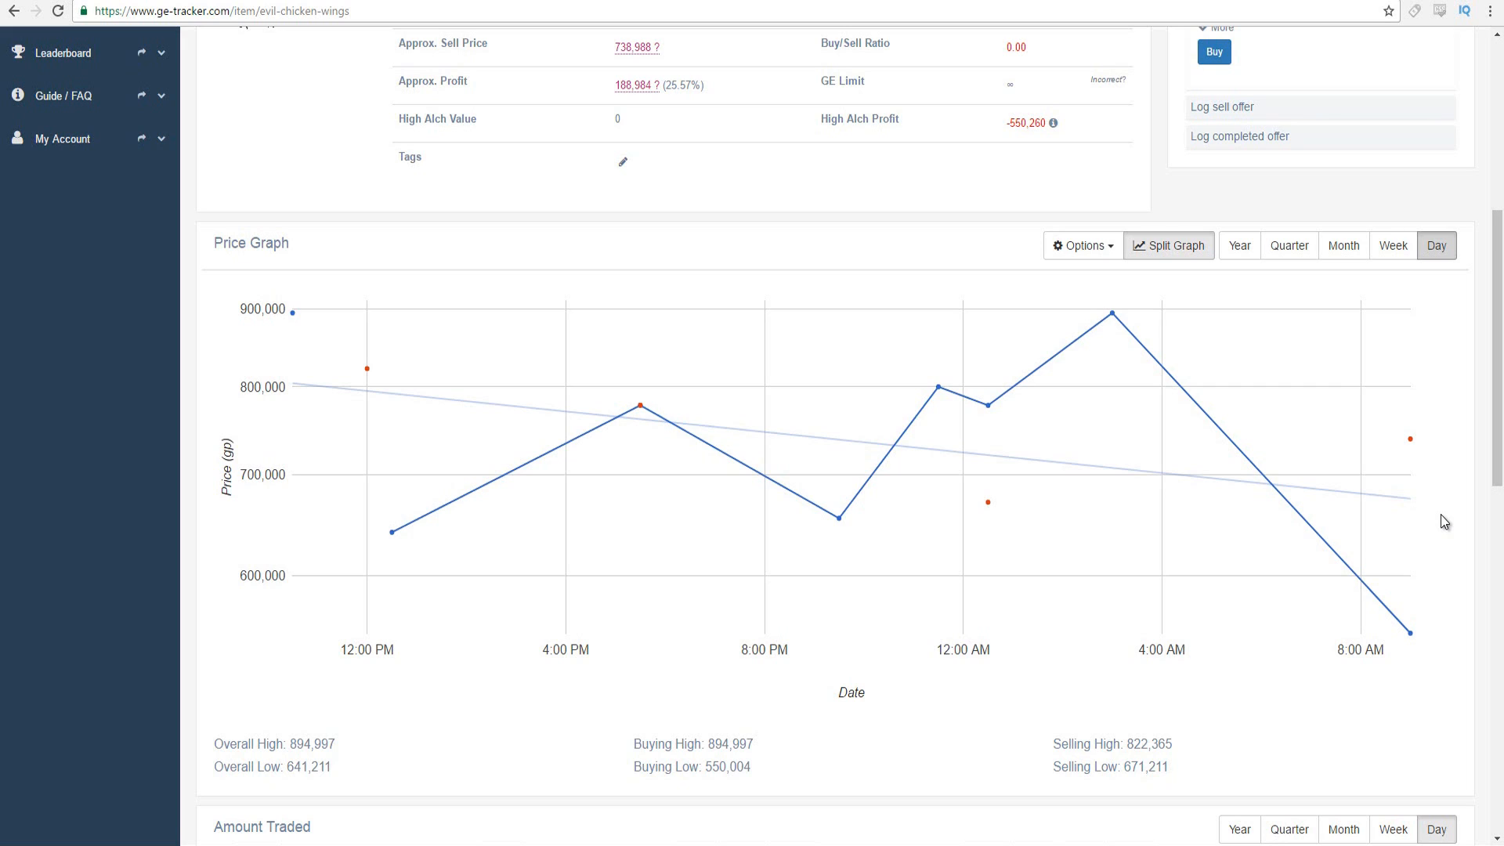
mouse_move(1380, 492)
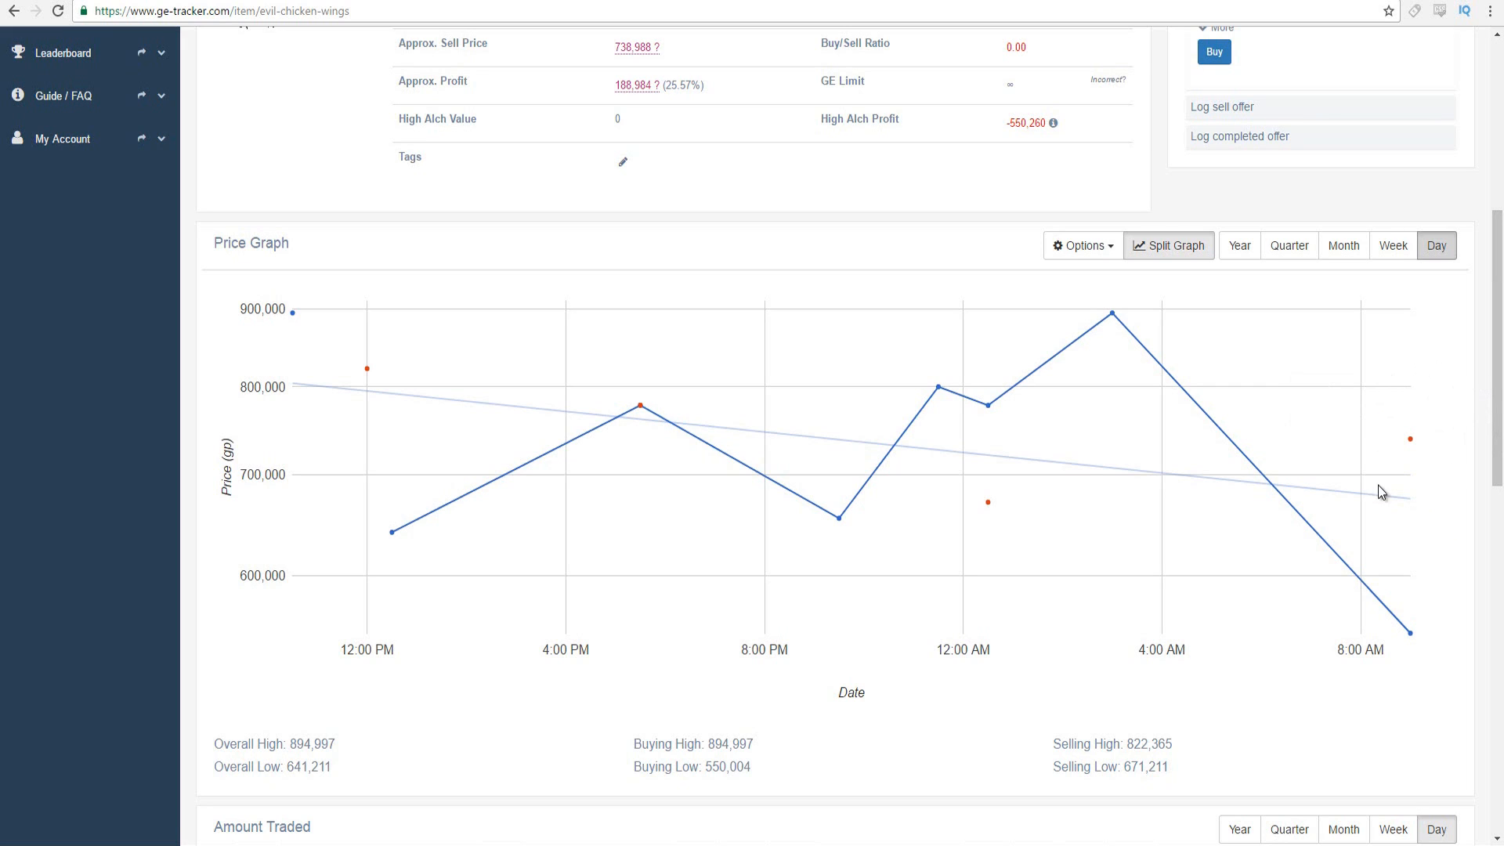
mouse_move(1044, 356)
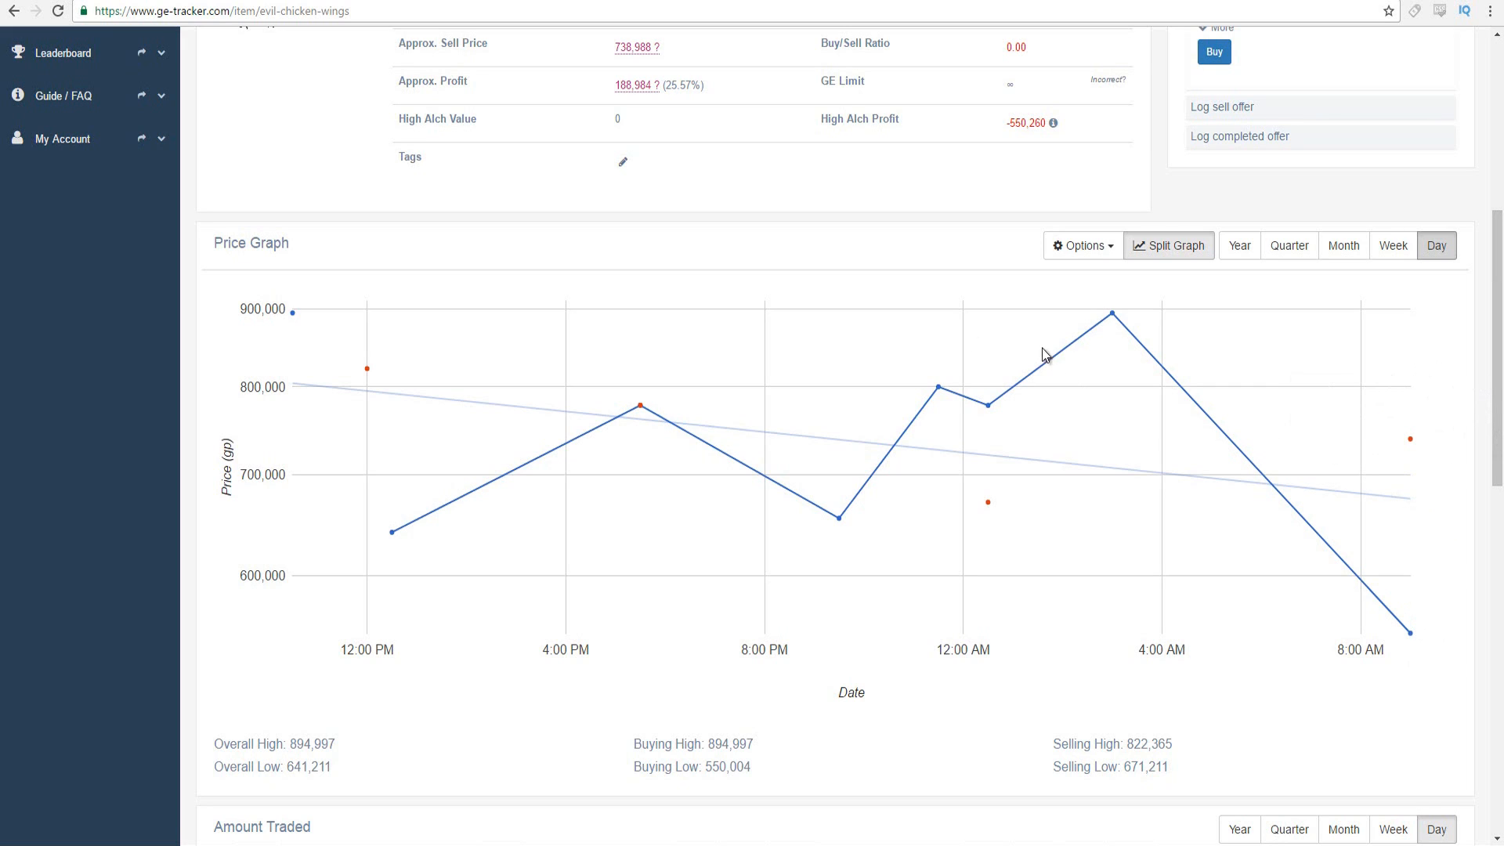
mouse_move(991, 335)
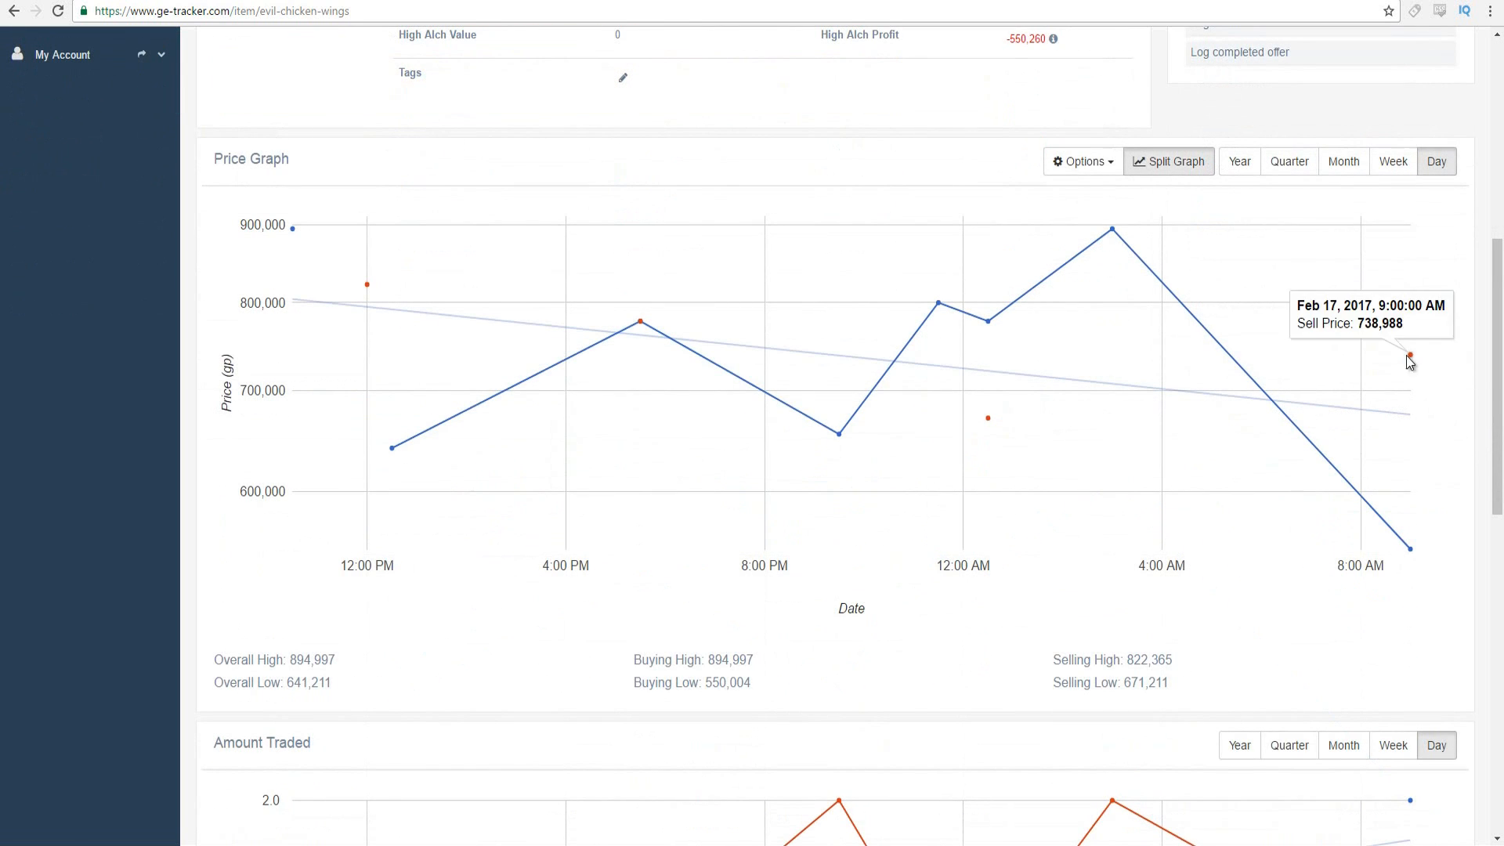
mouse_move(1383, 323)
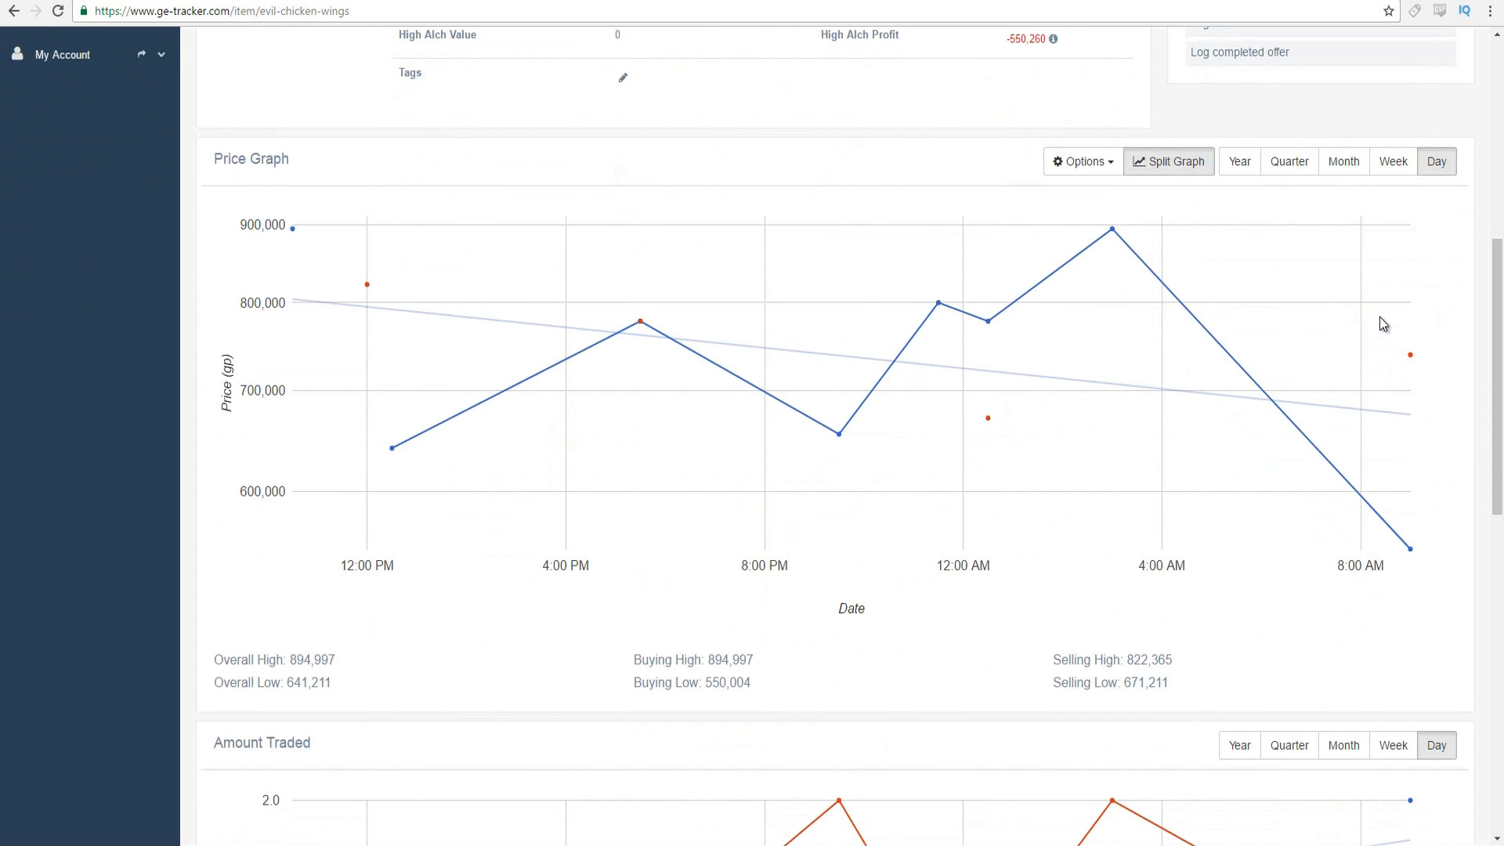
mouse_move(1409, 358)
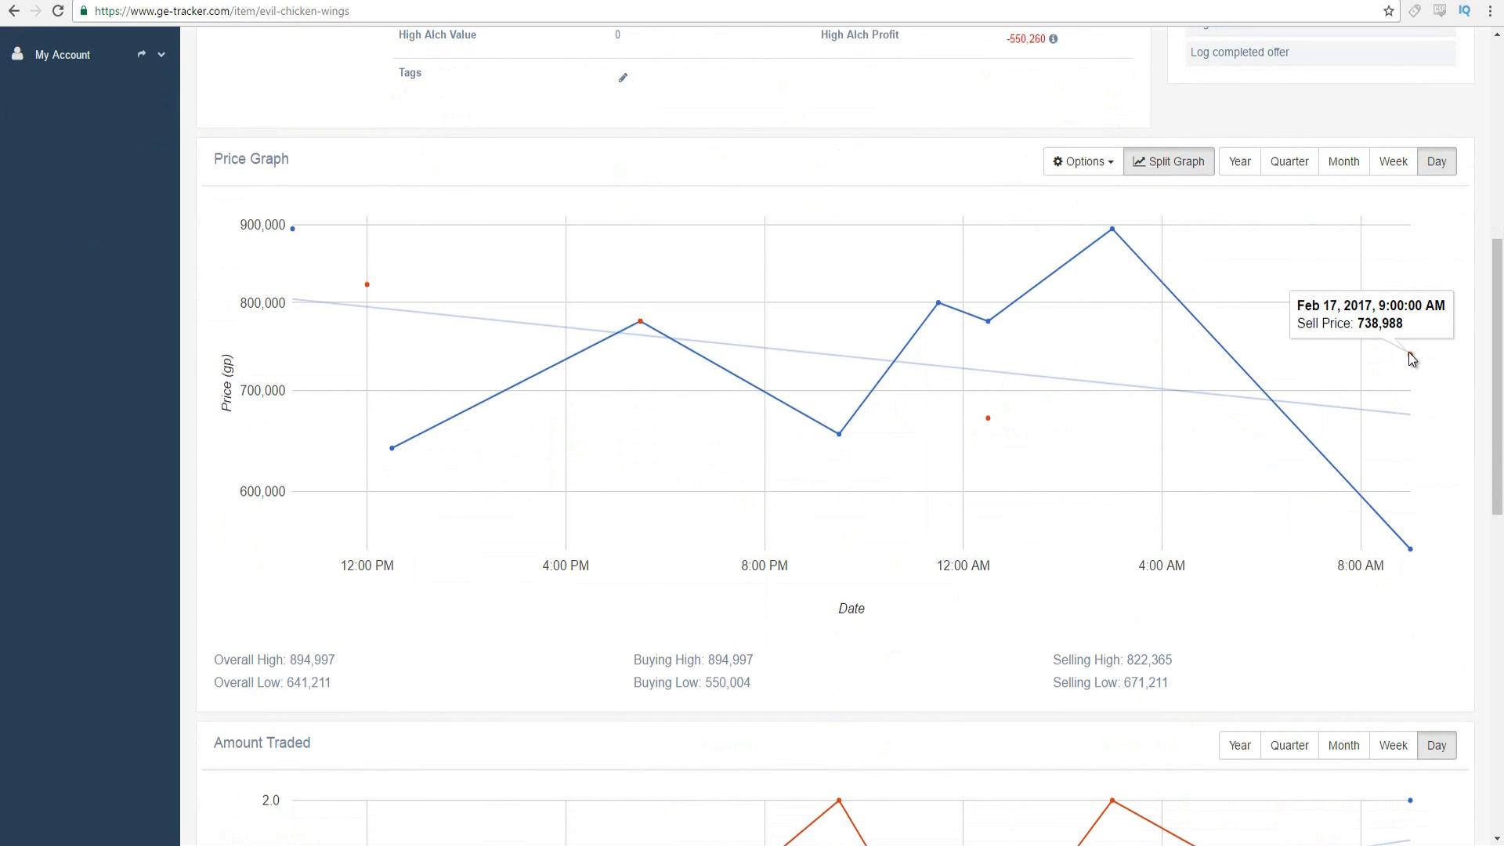
mouse_move(1124, 409)
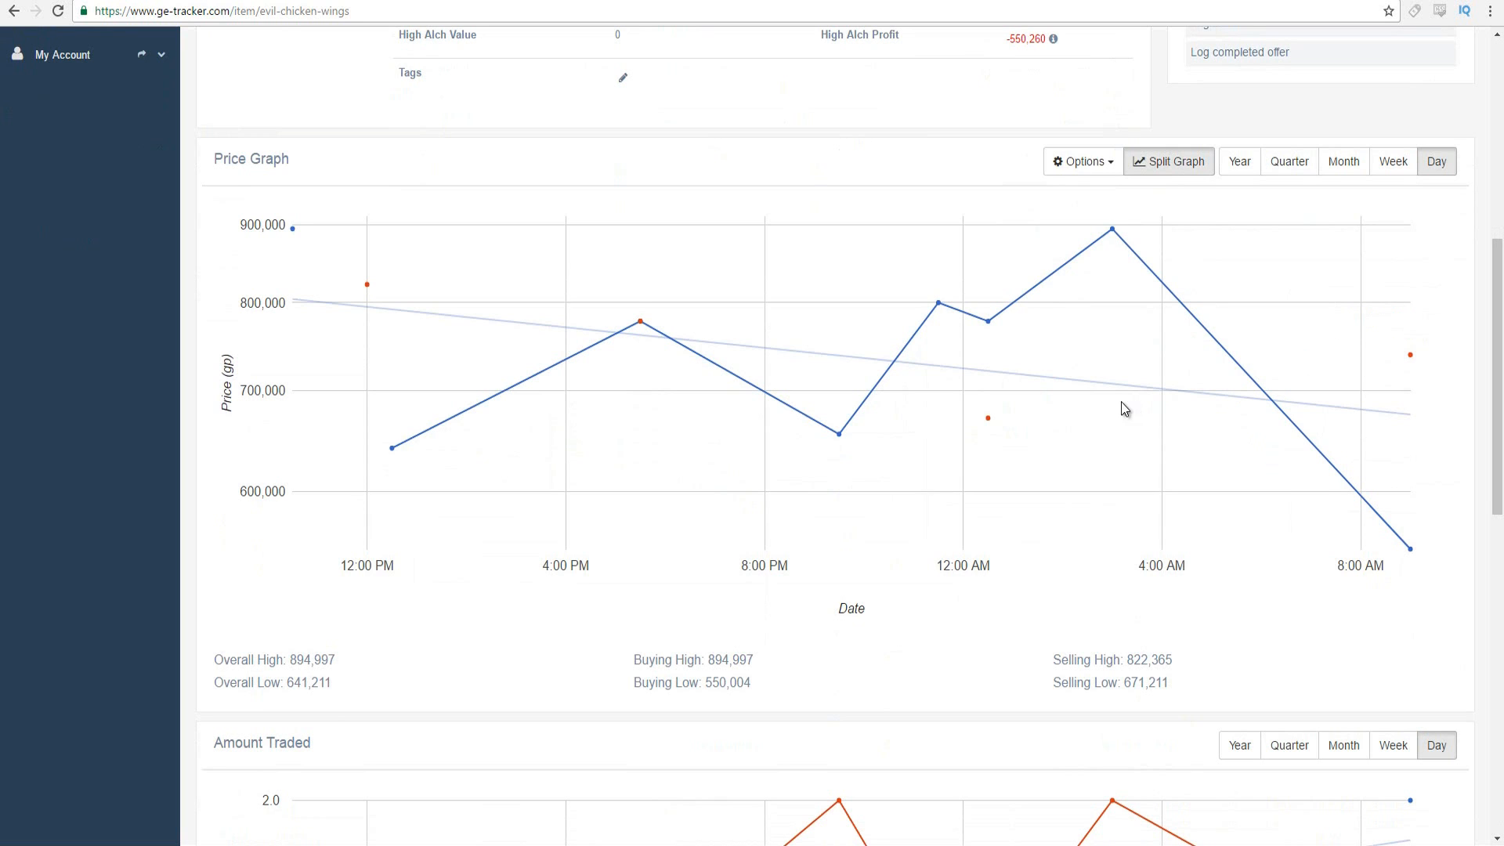
mouse_move(1286, 384)
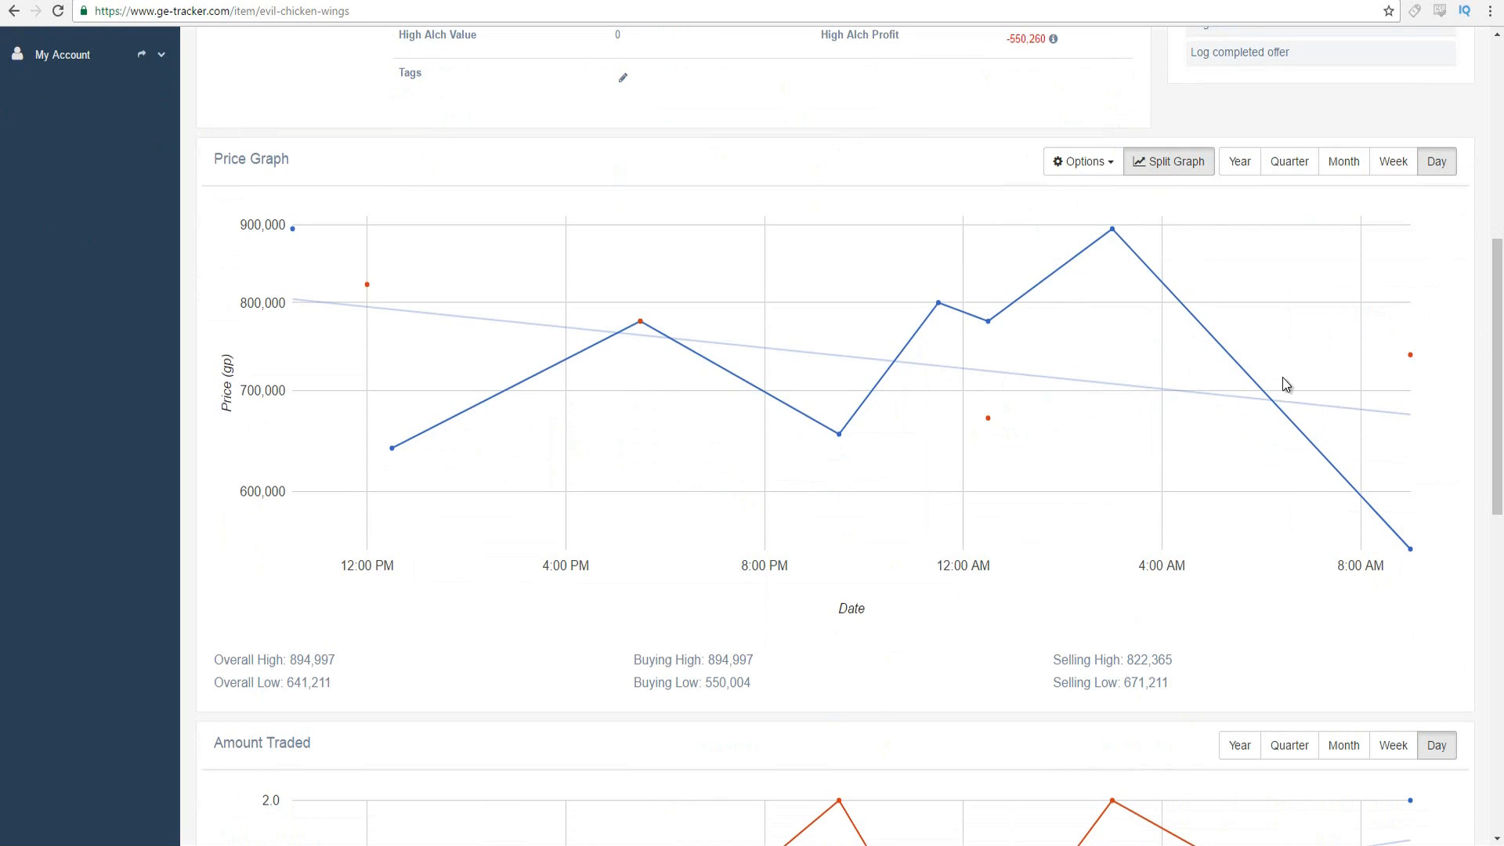
scroll("down", 3)
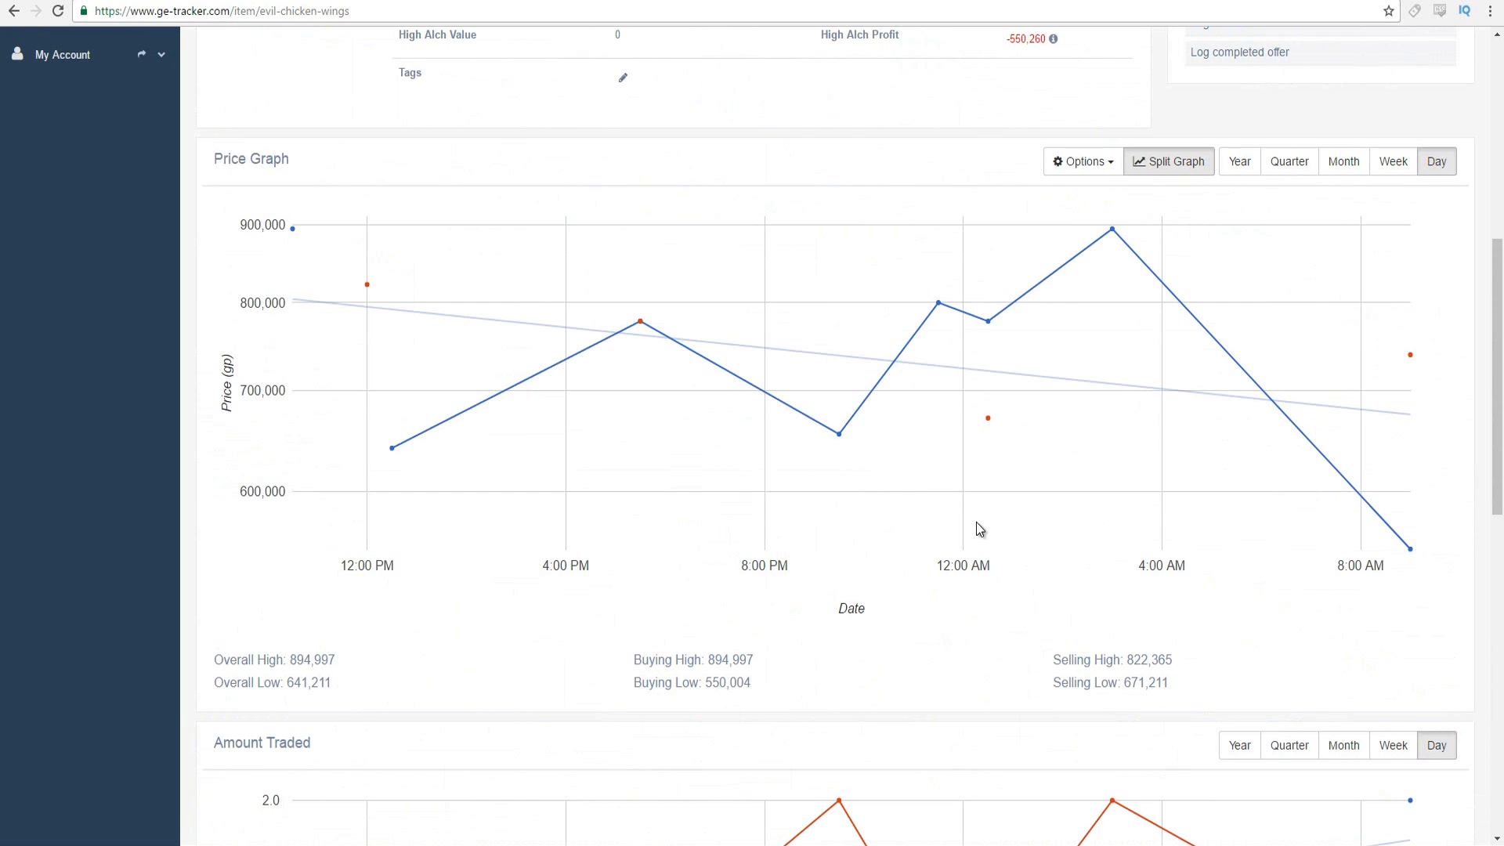
- Enter 721k as the sell-price-below threshold for Evil chicken wings and save the alert
scroll("down", 3)
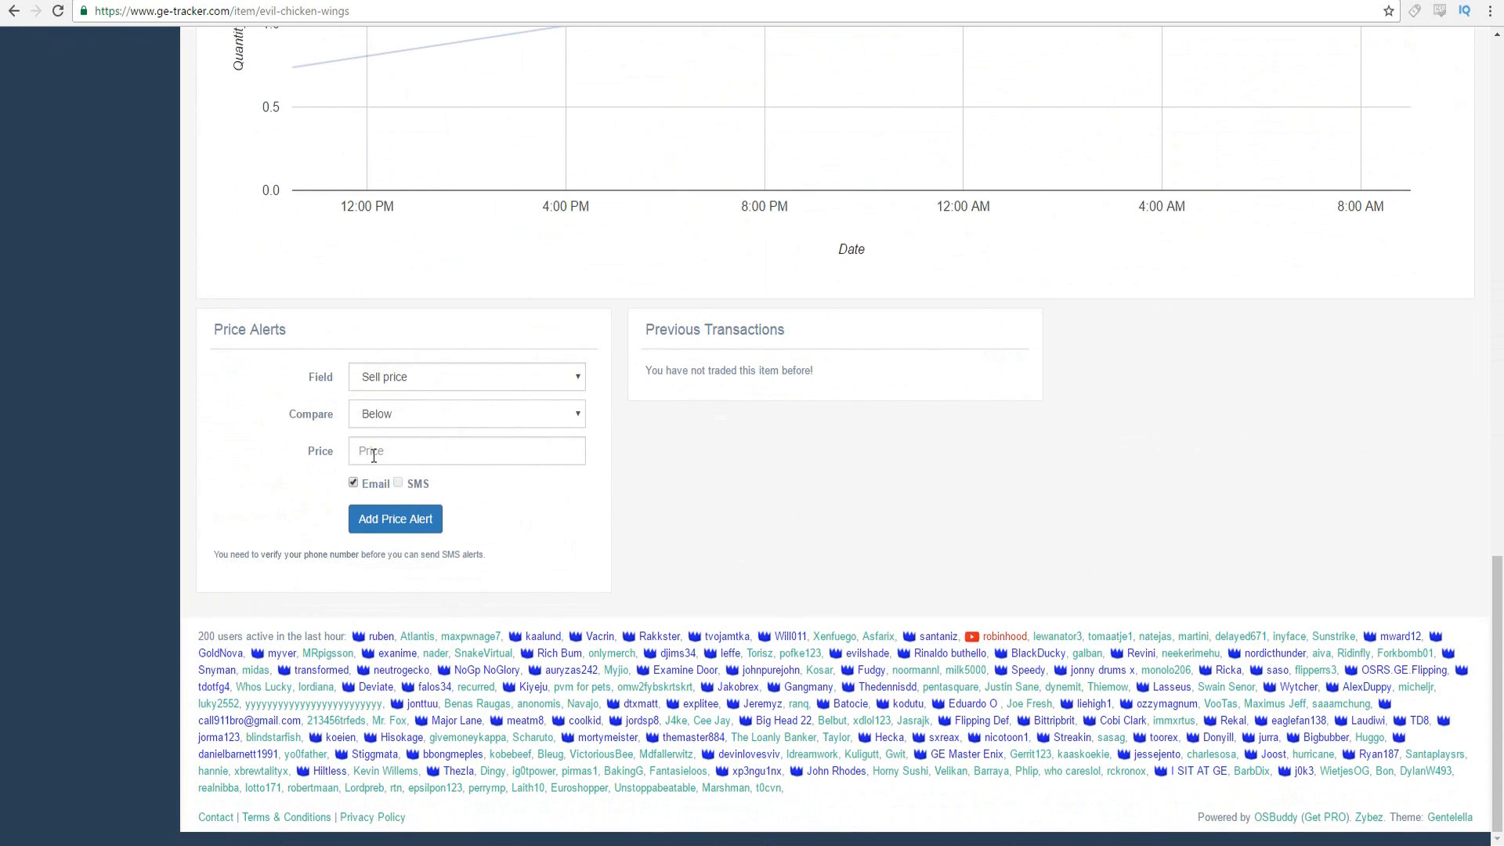
type("721")
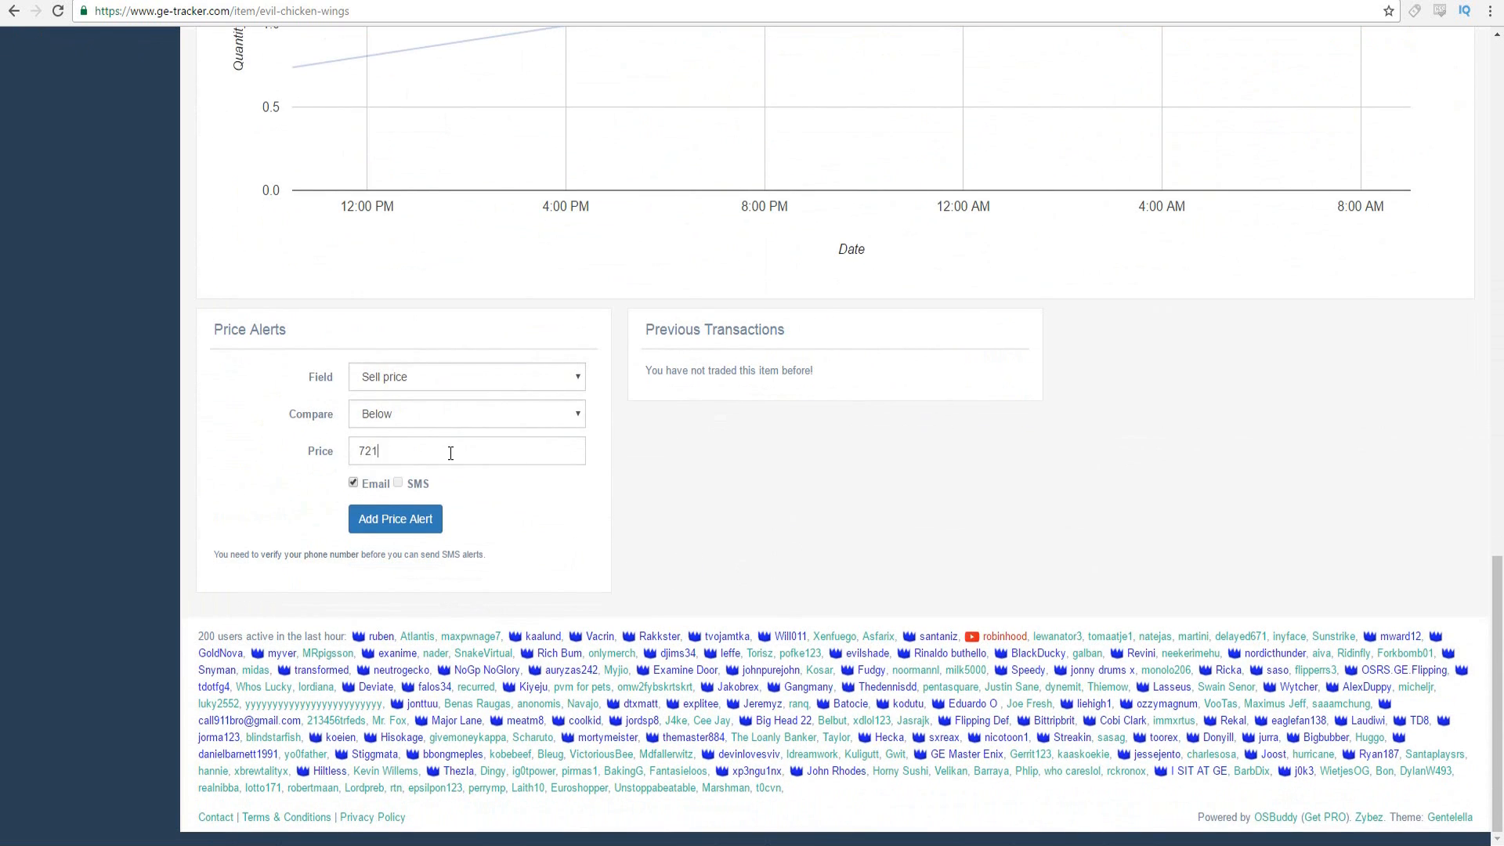
type("k")
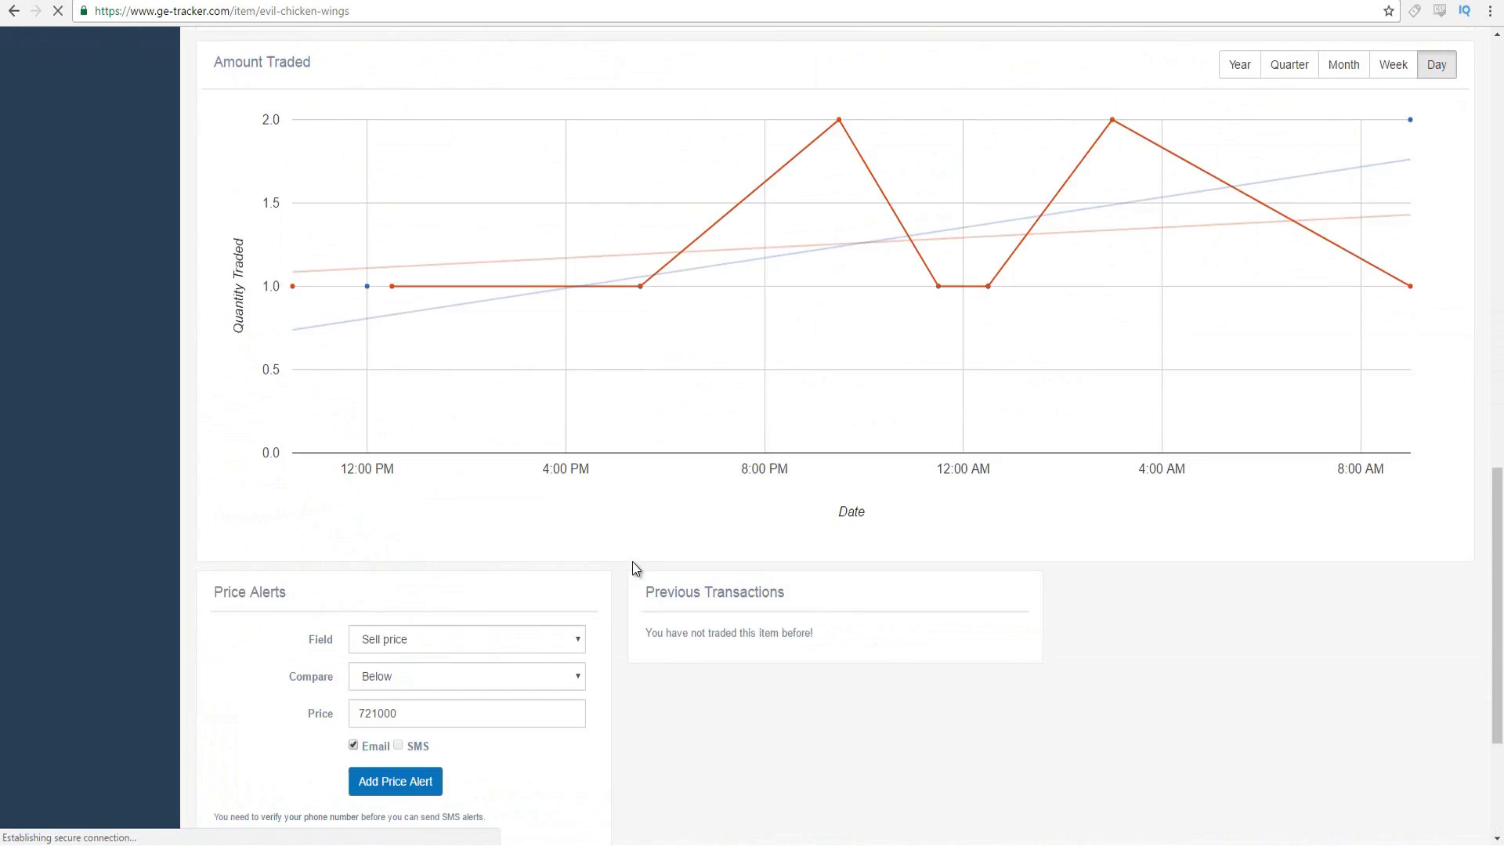
left_click(394, 781)
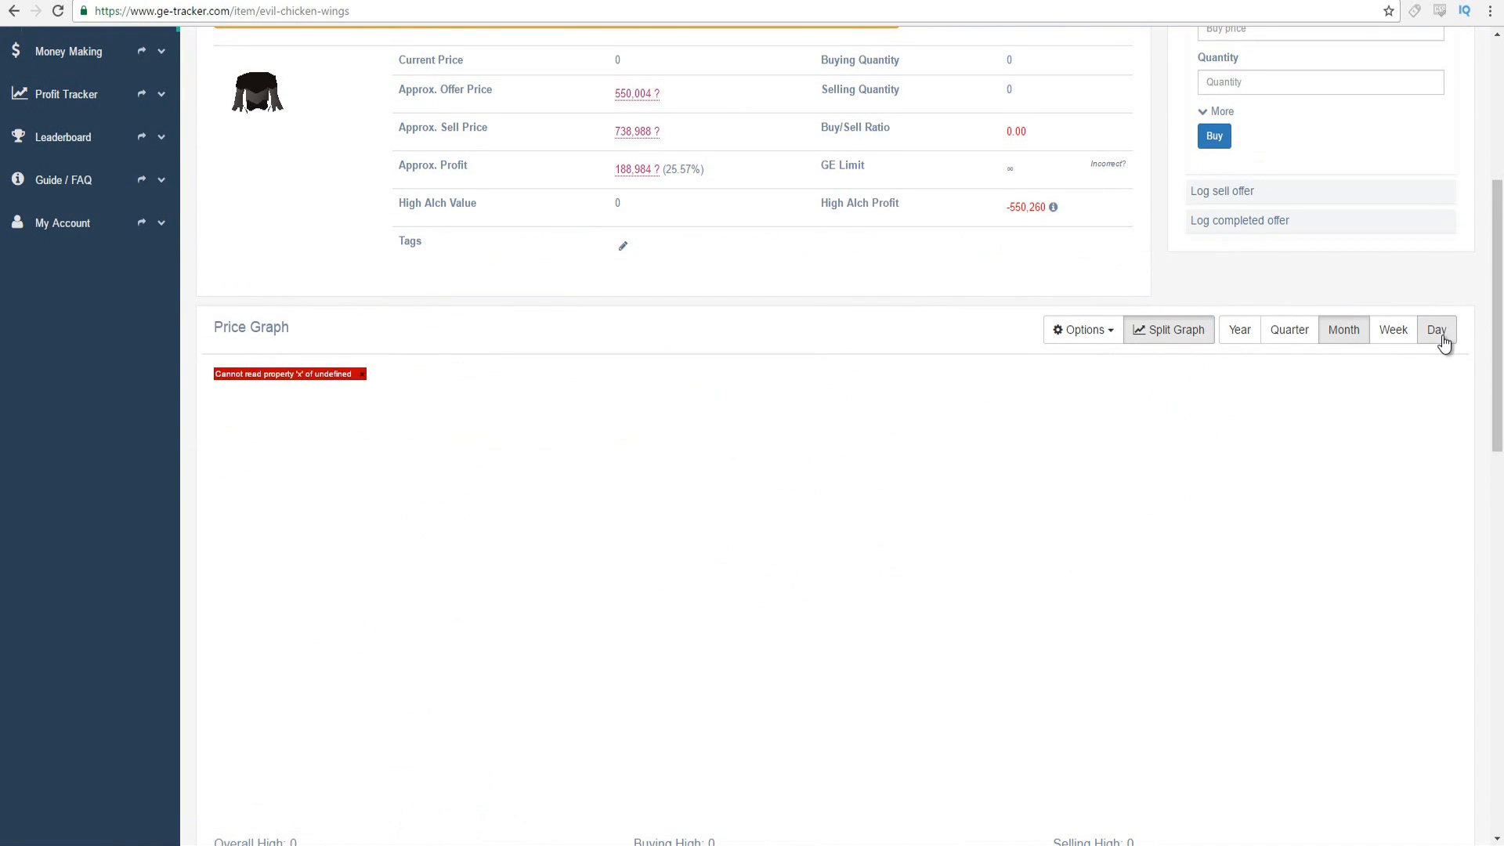
- Switch the Evil chicken wings price graph to the Day range and scroll down the page
left_click(1436, 329)
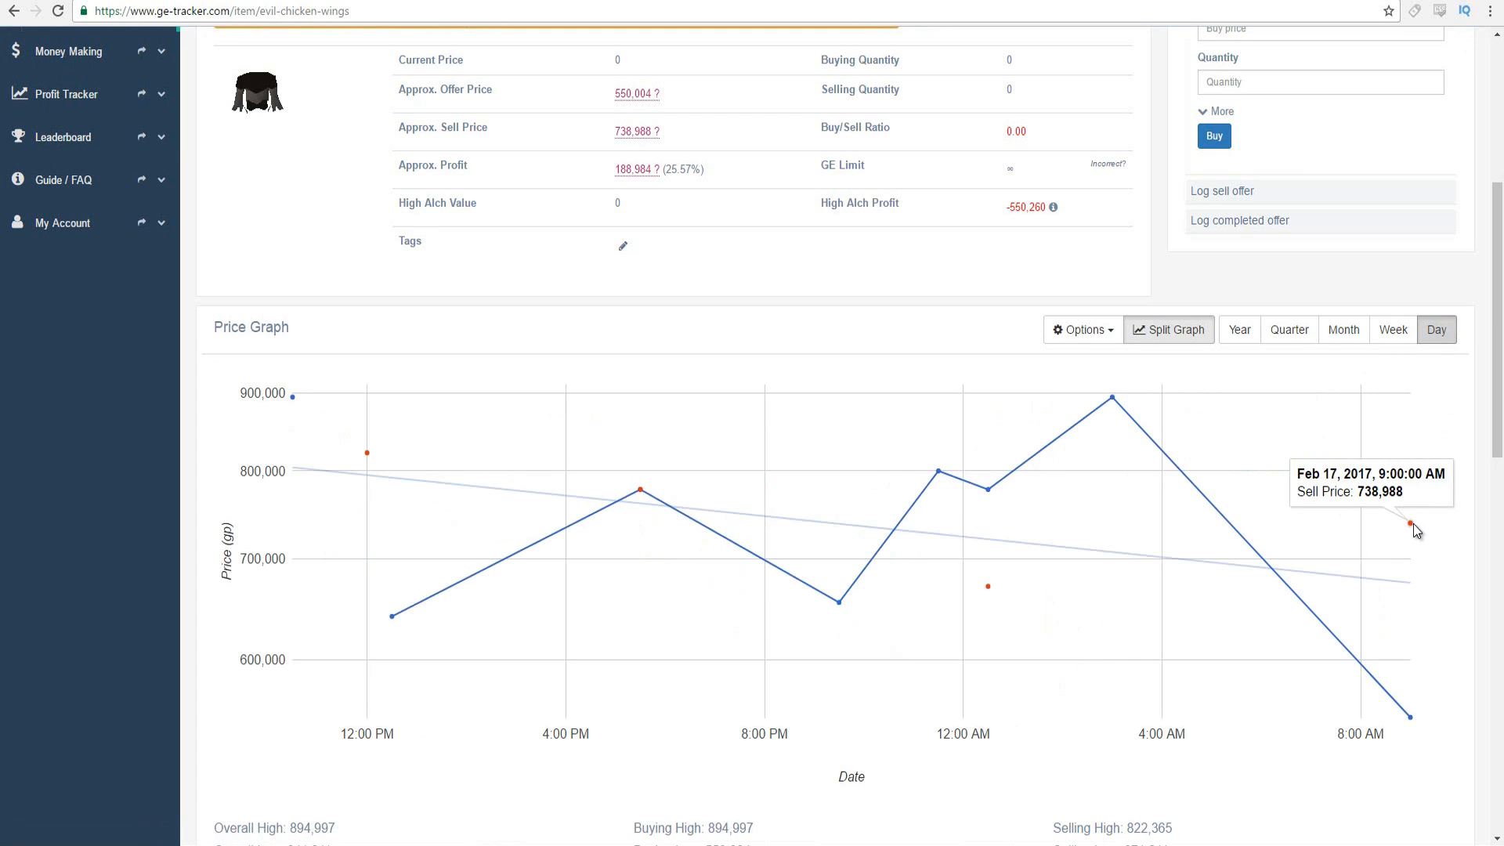
mouse_move(1343, 510)
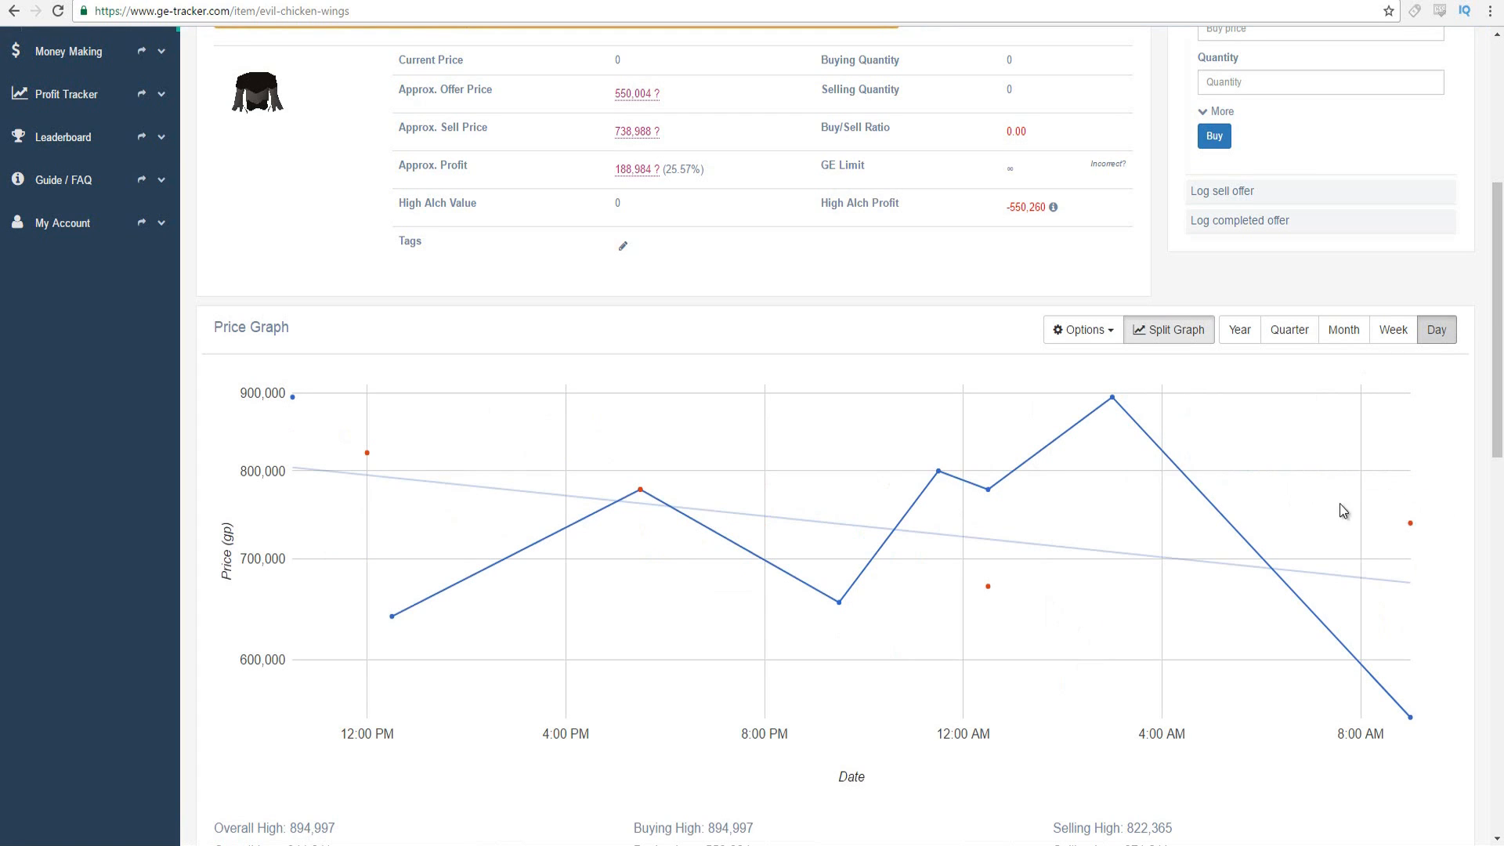
mouse_move(1401, 505)
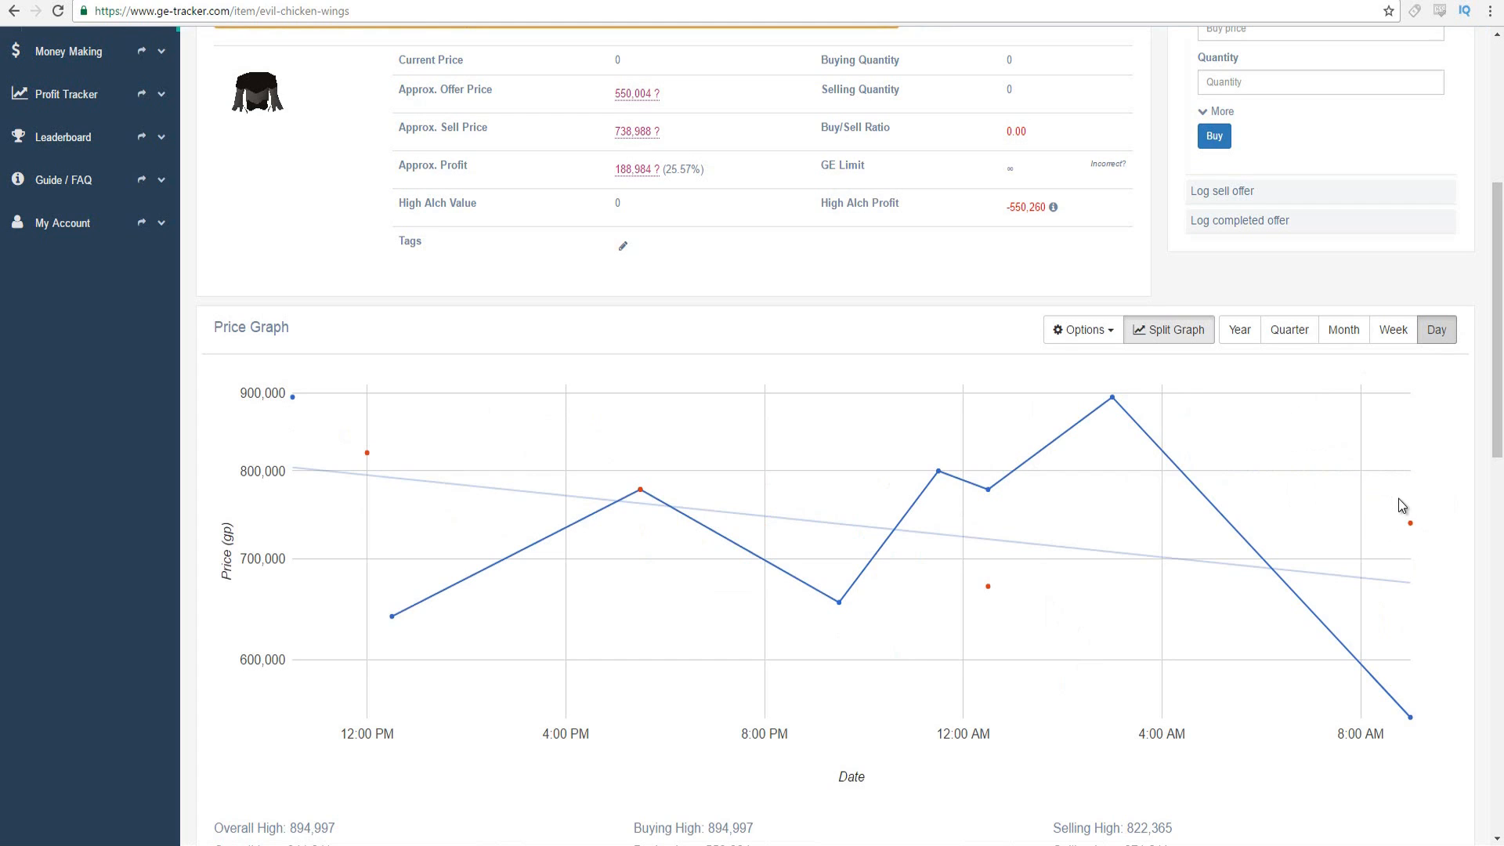
mouse_move(1251, 423)
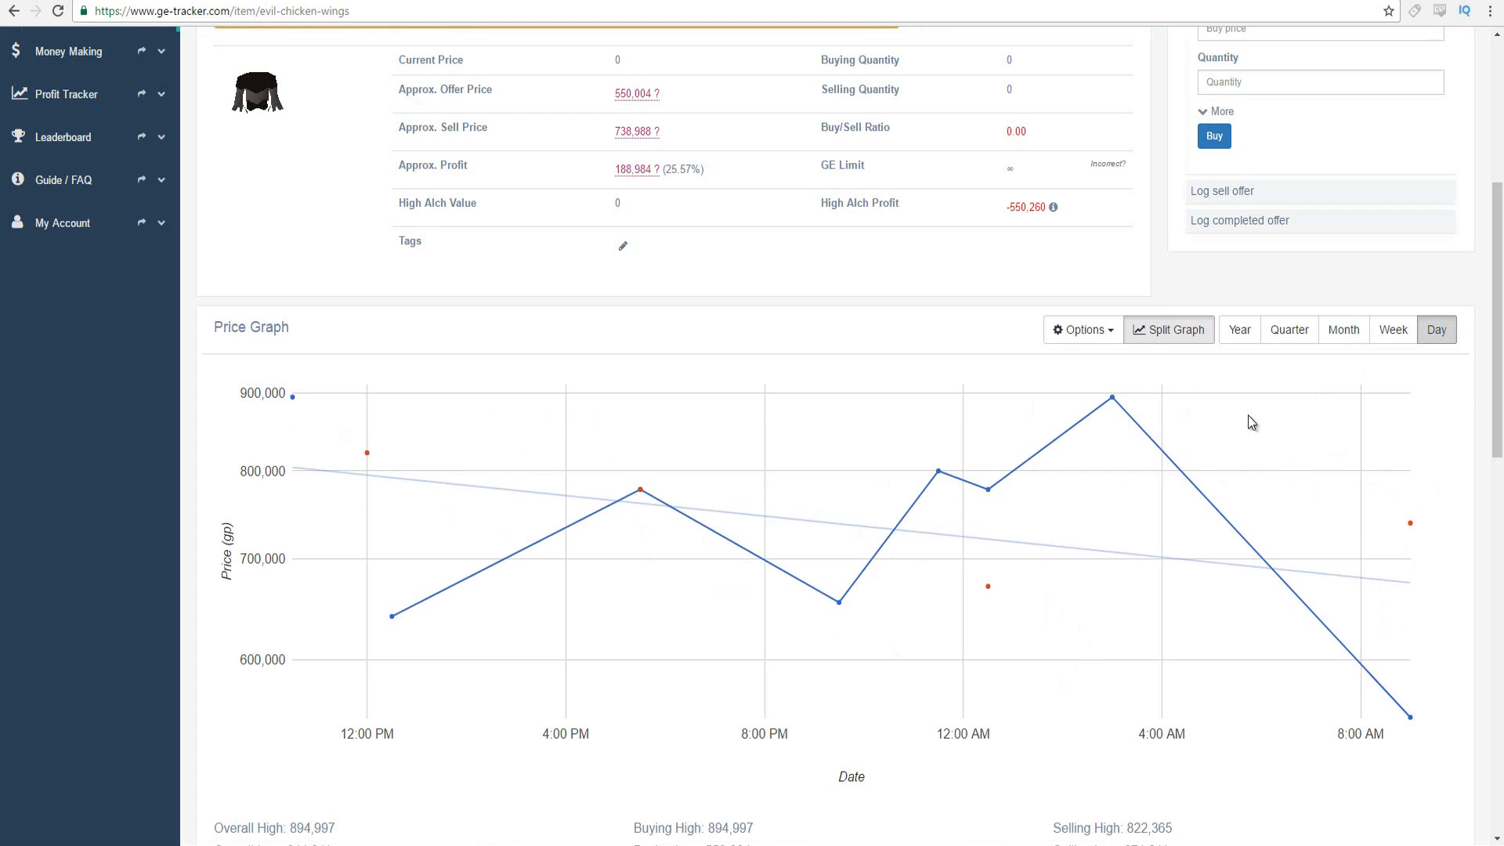
mouse_move(1410, 526)
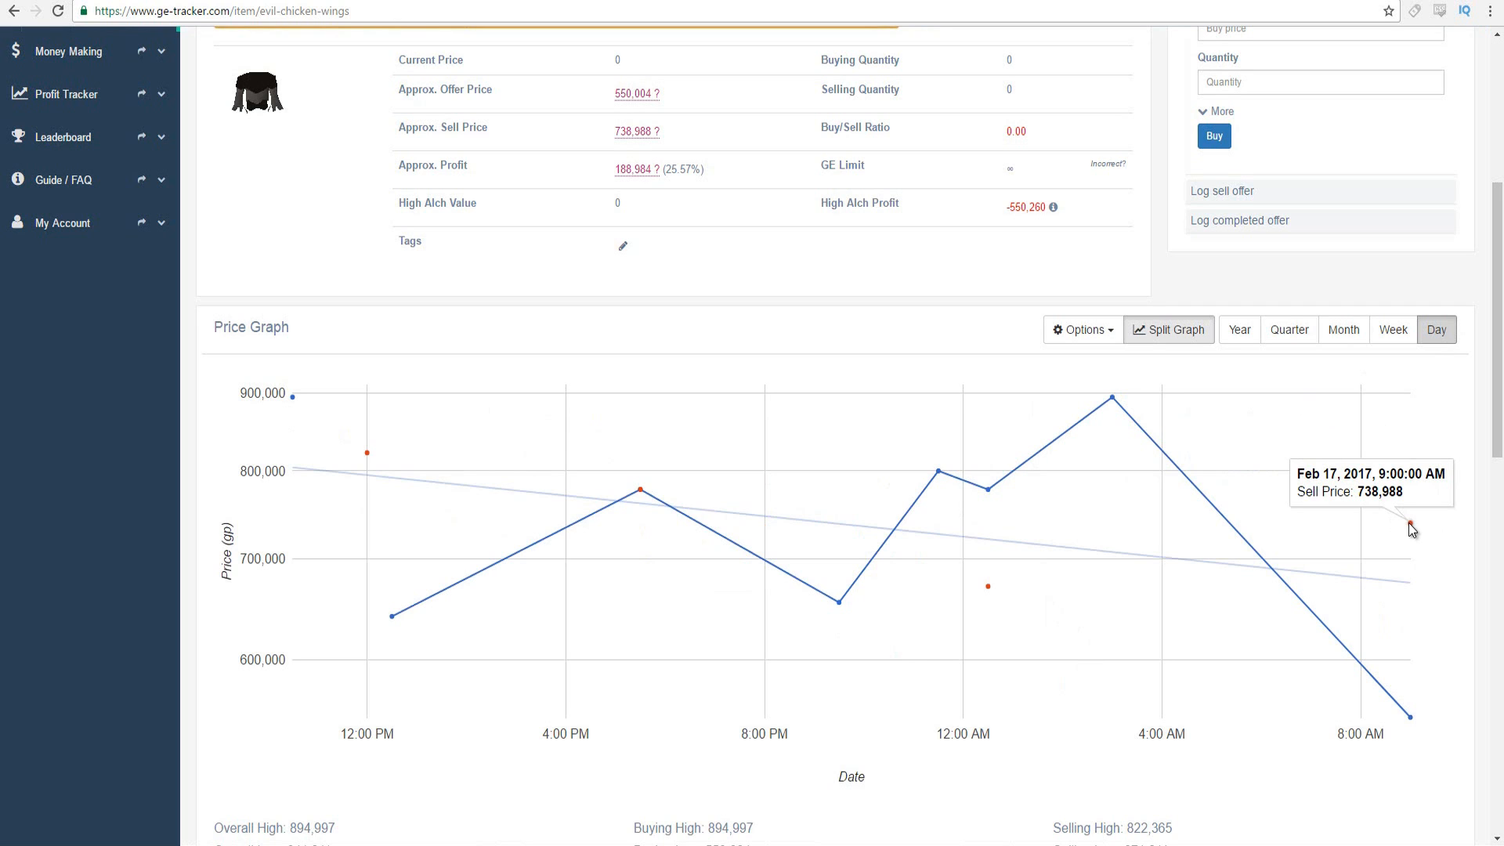
mouse_move(1376, 544)
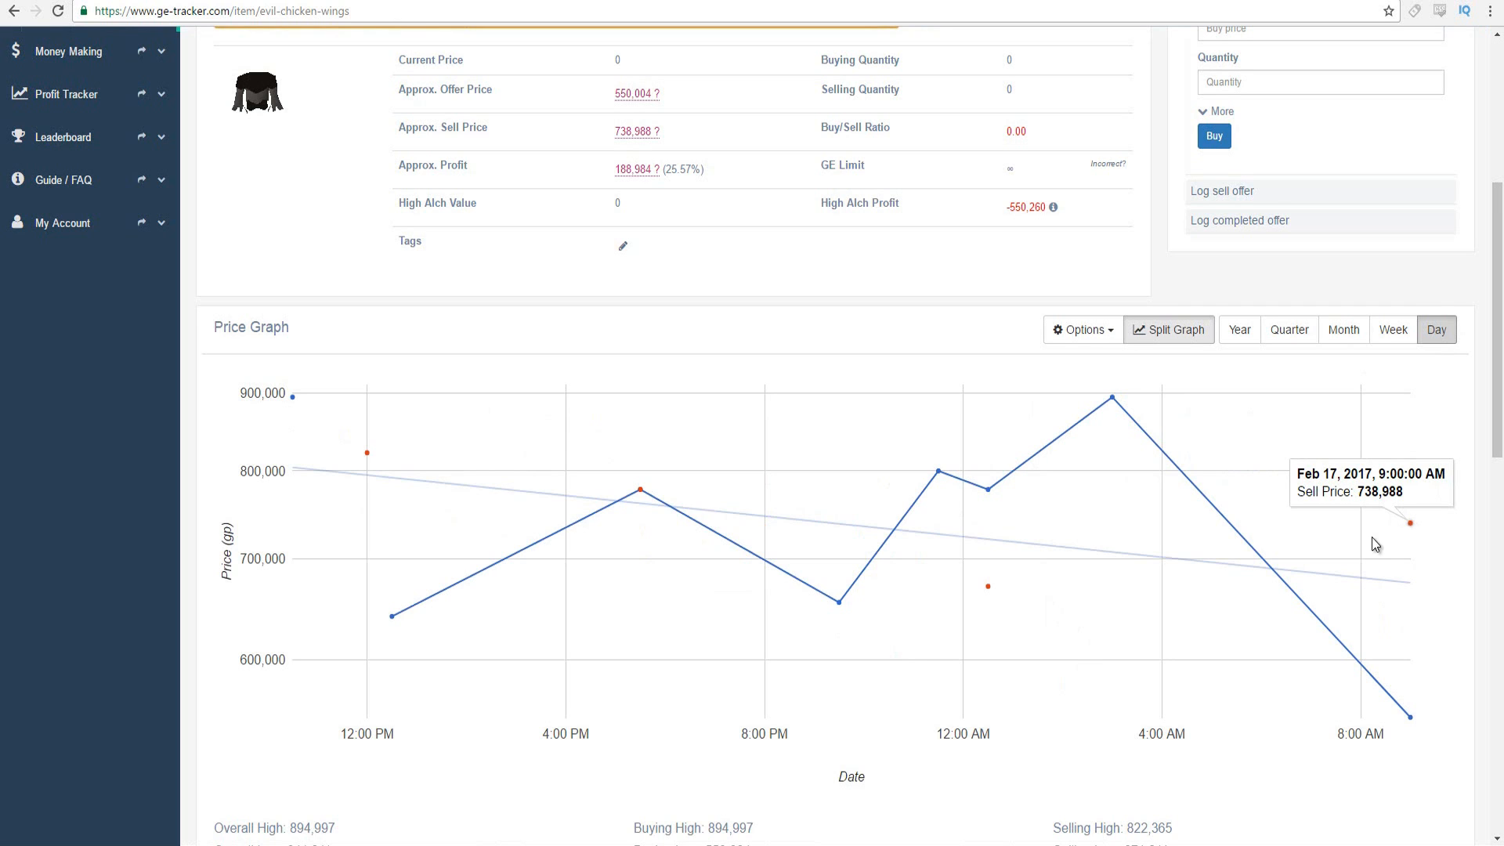
scroll("down", 3)
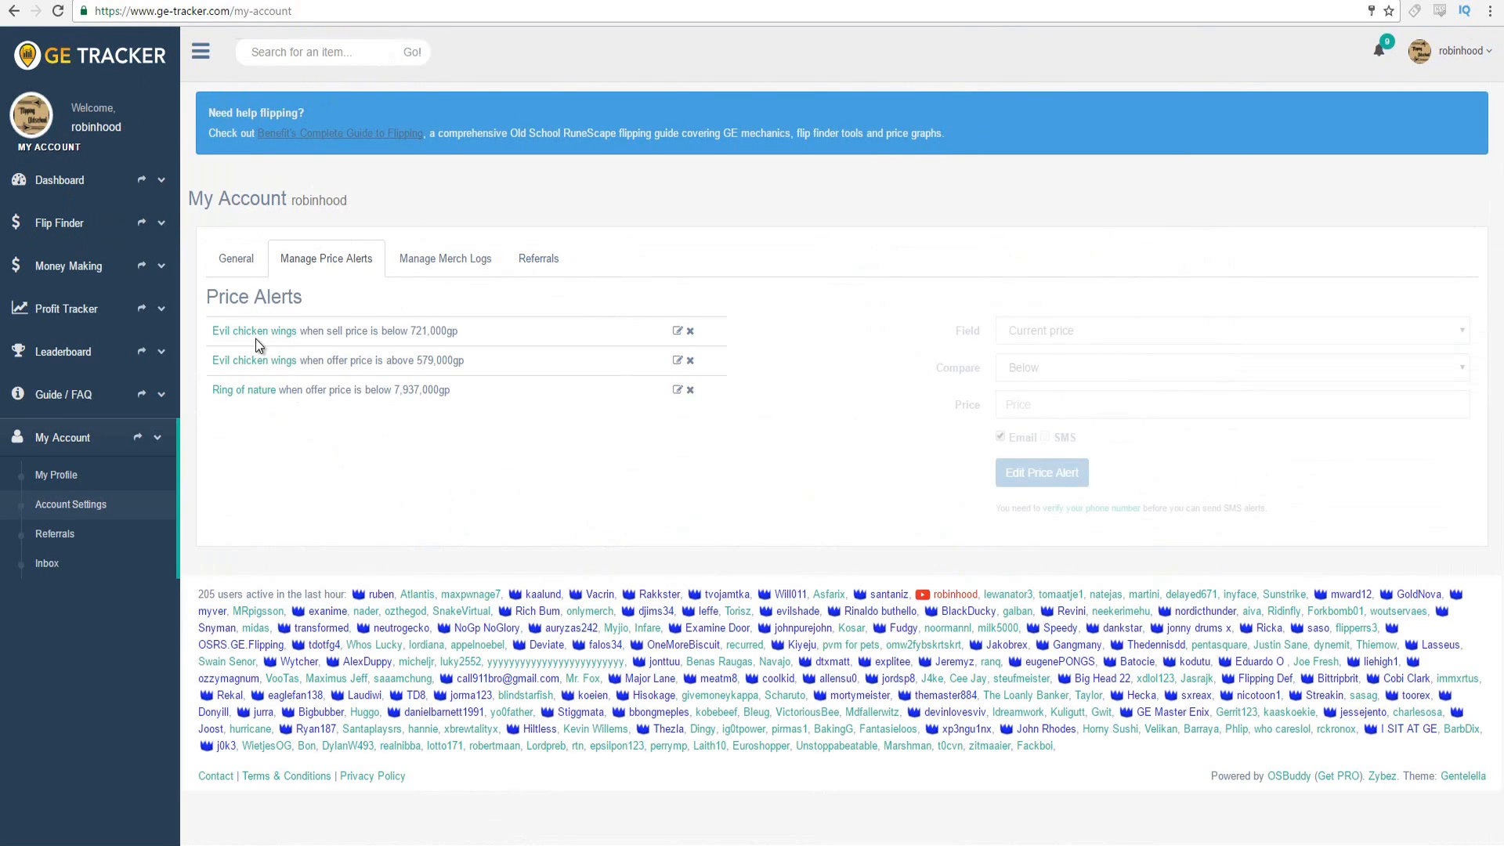
mouse_move(289, 433)
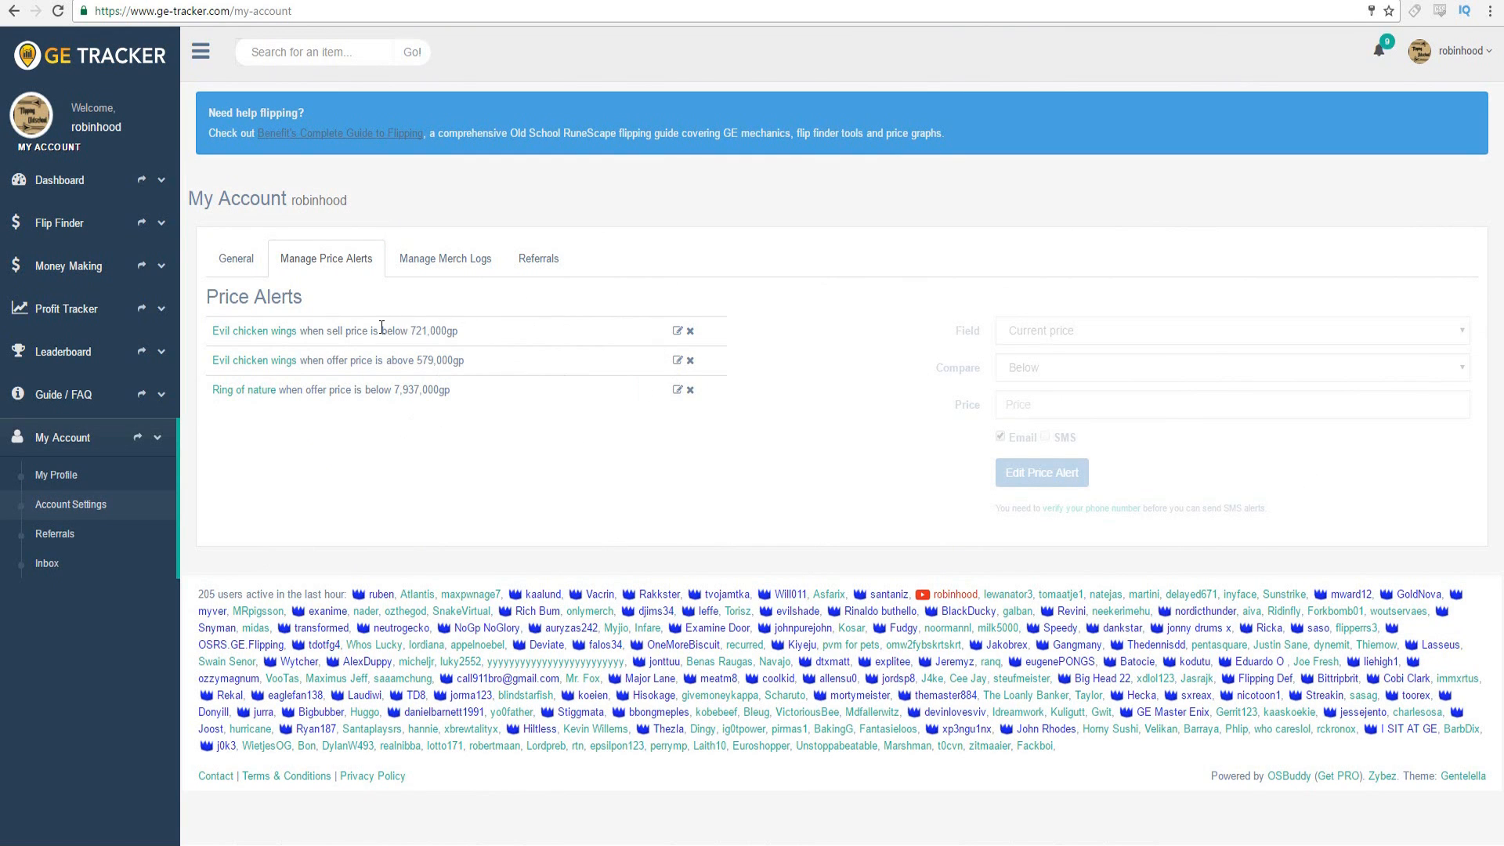
mouse_move(537, 393)
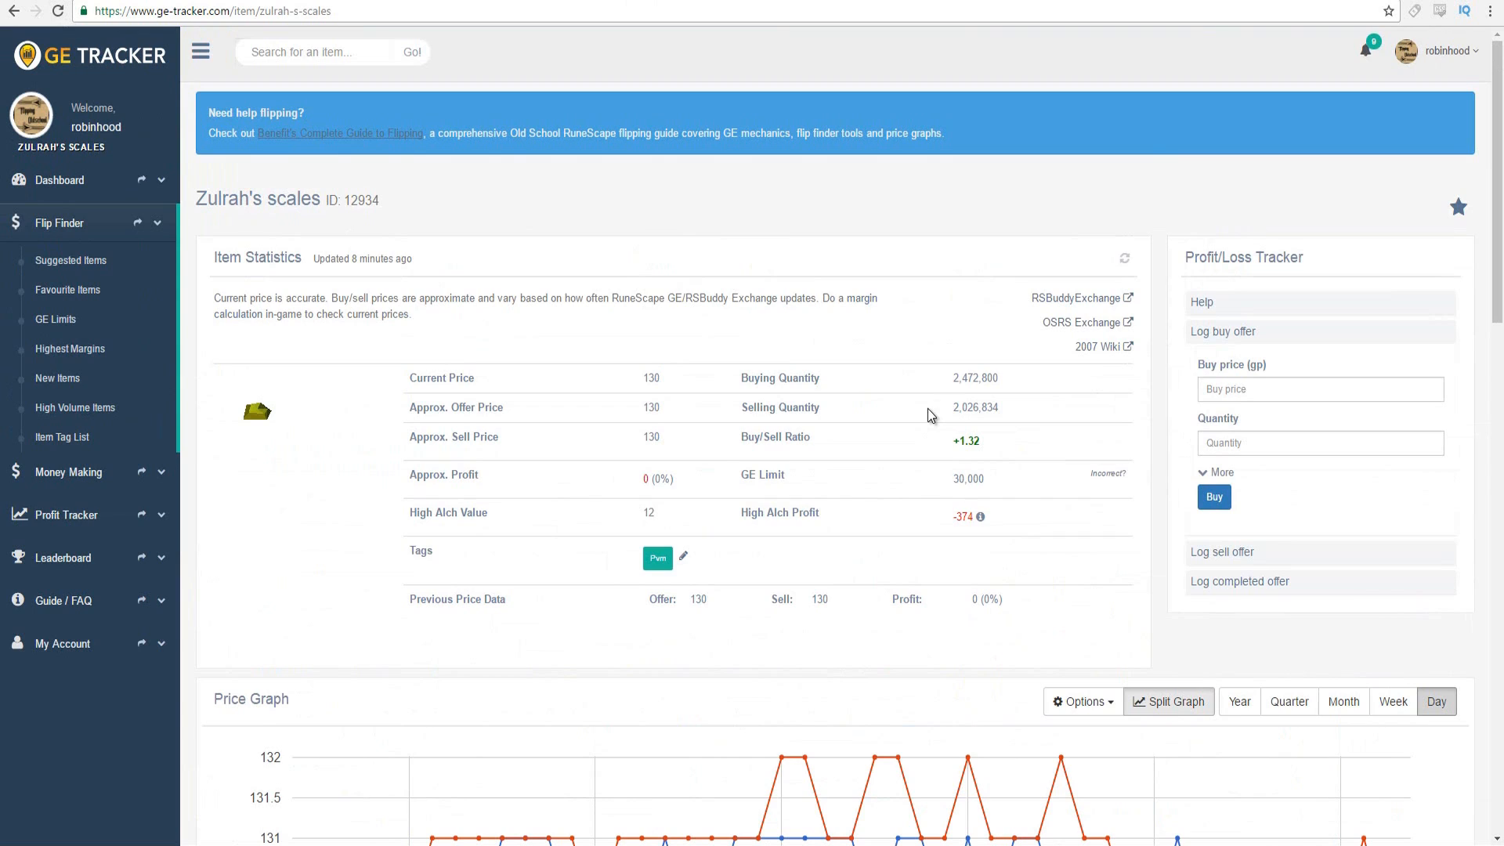
mouse_move(347, 163)
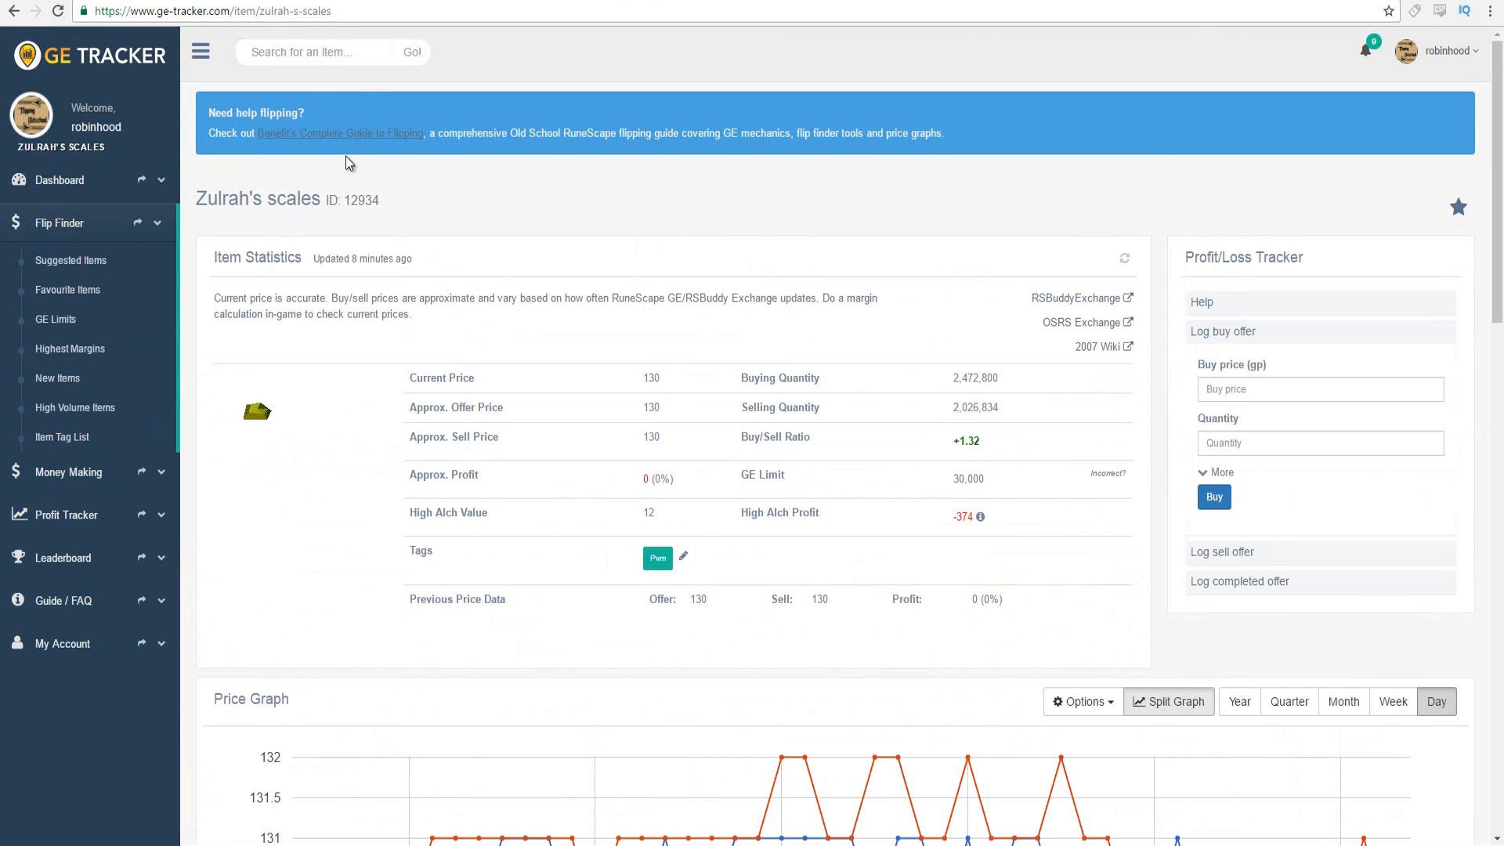
mouse_move(734, 278)
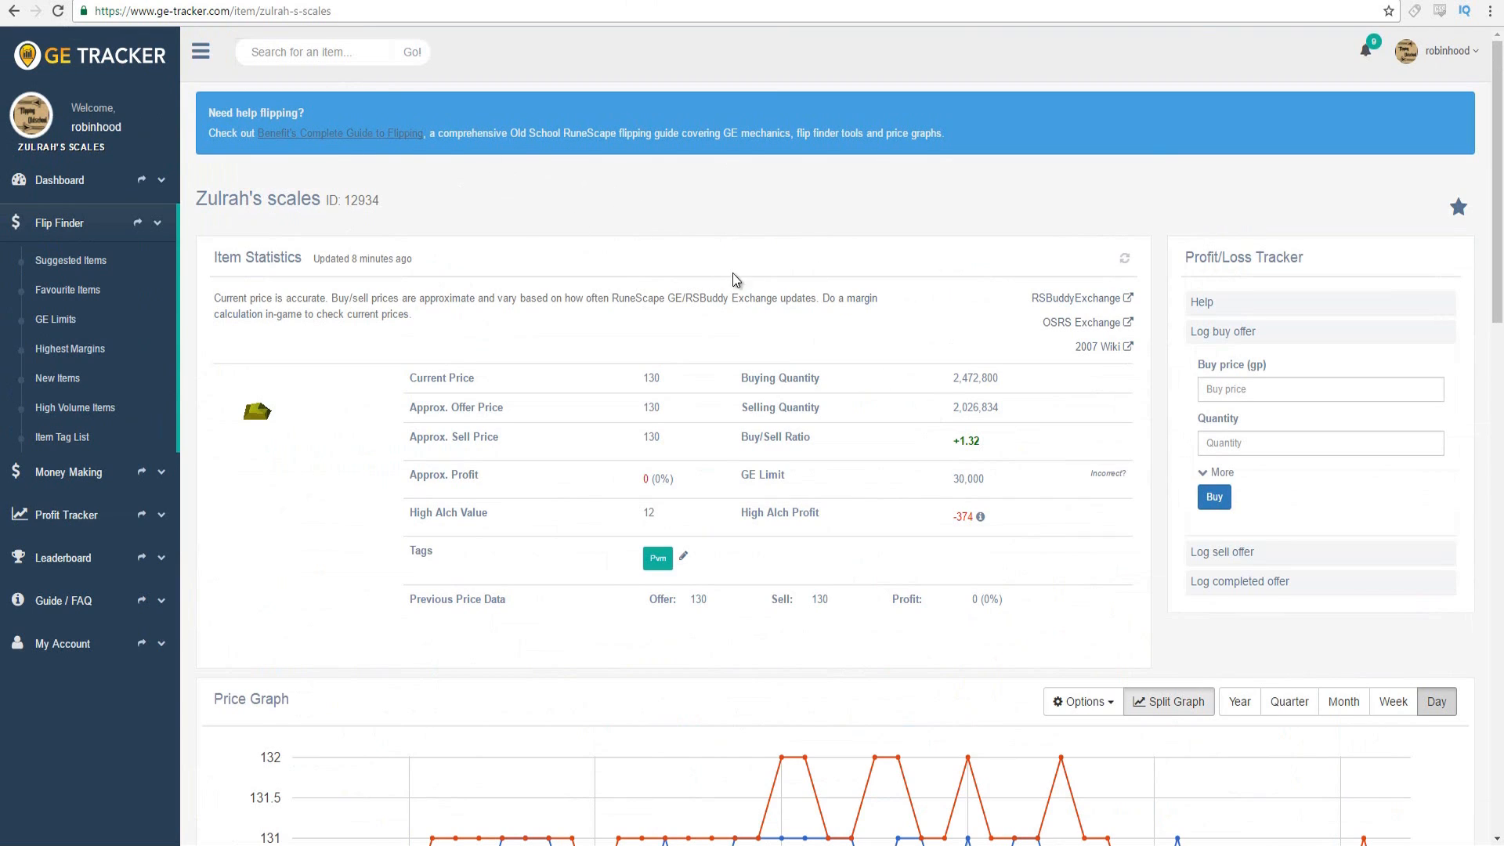
- Enter 135 as the Zulrah's scales current-price-above threshold and save the alert
scroll("down", 3)
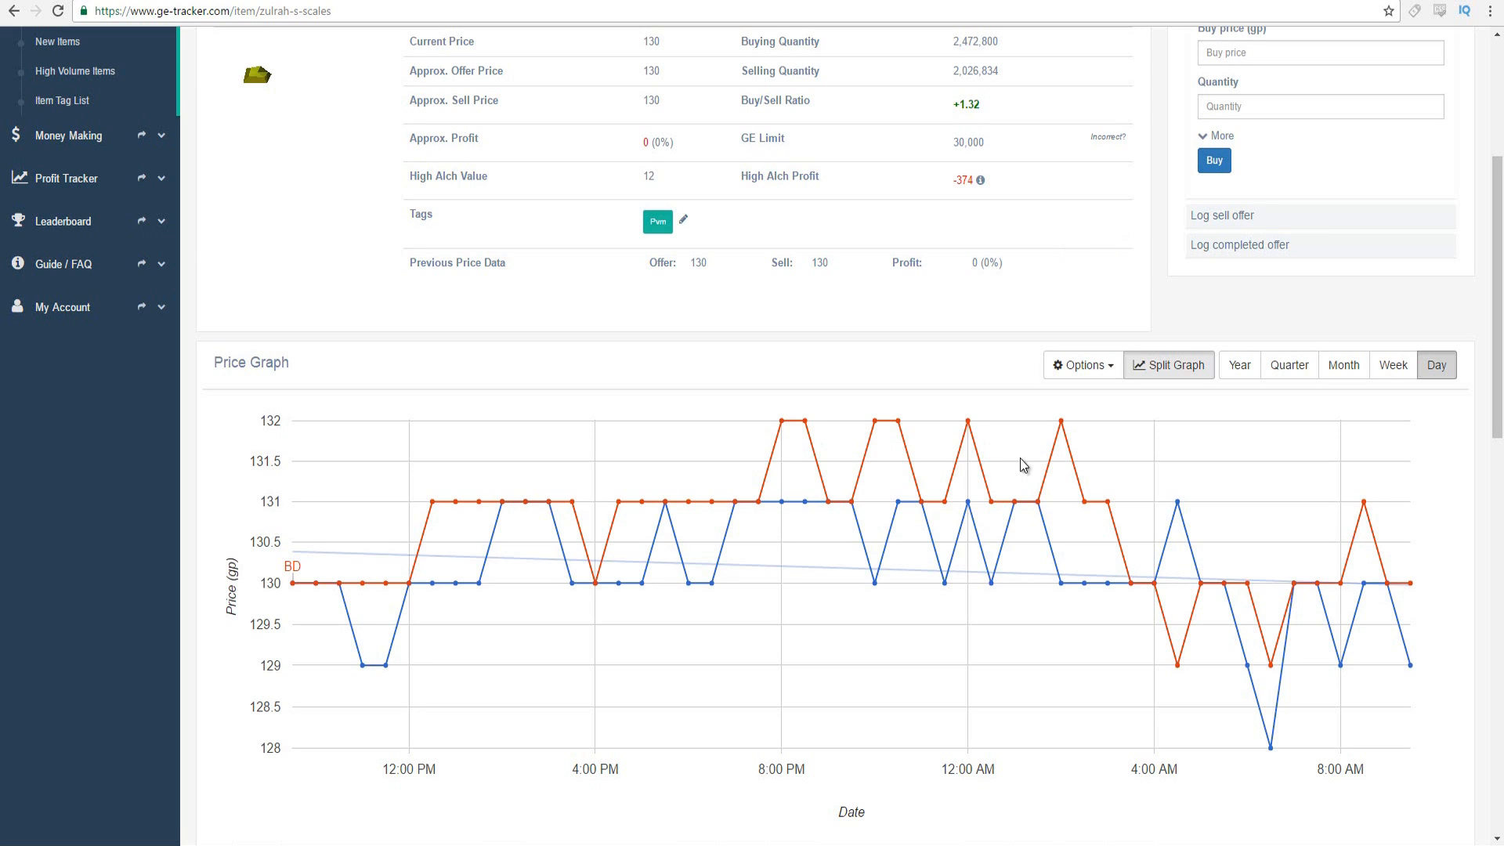
mouse_move(874, 422)
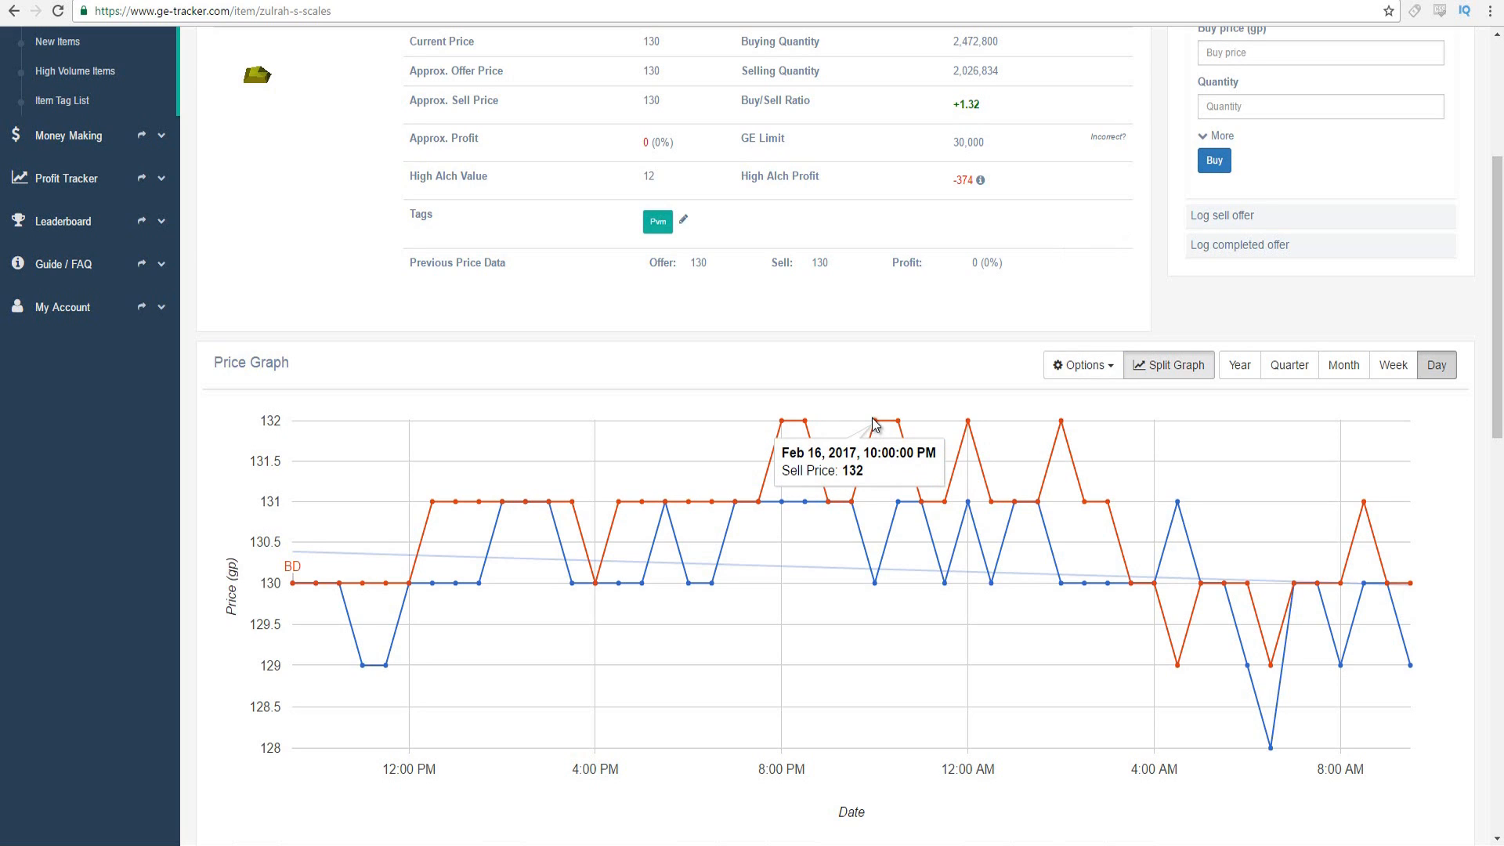
mouse_move(866, 377)
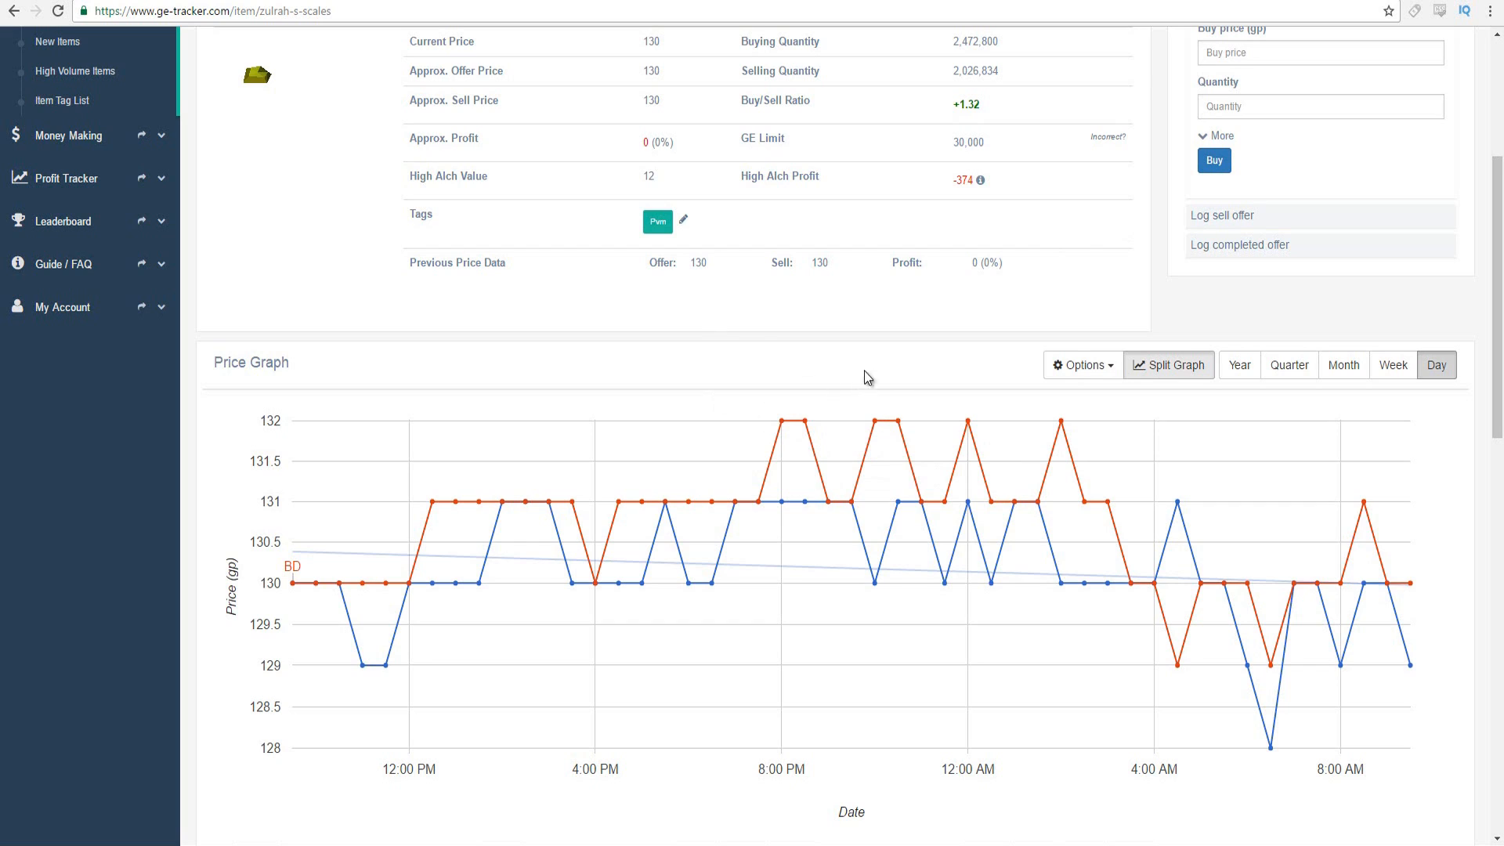
mouse_move(840, 375)
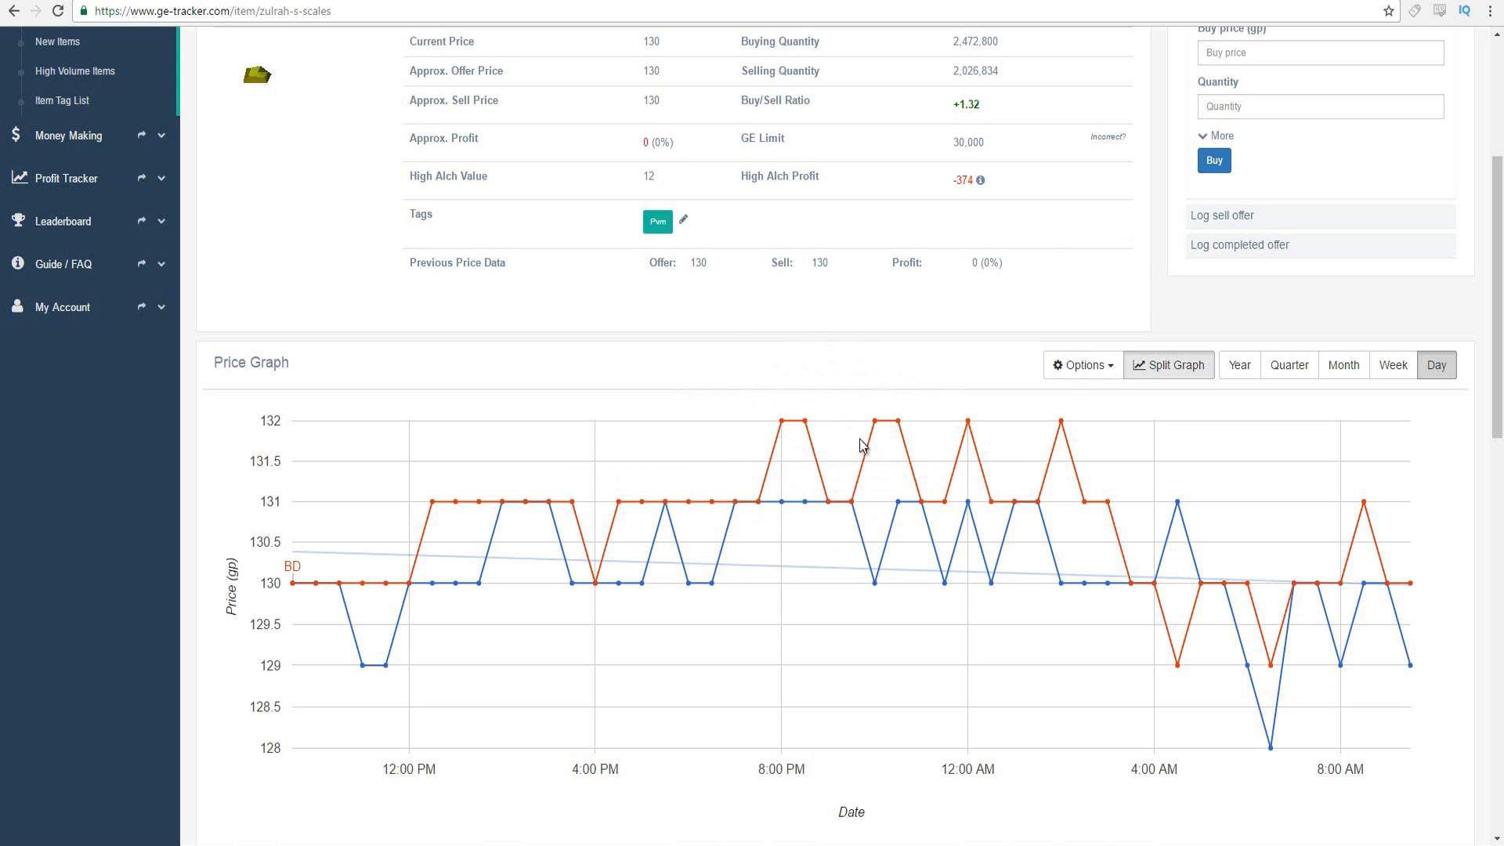
mouse_move(875, 435)
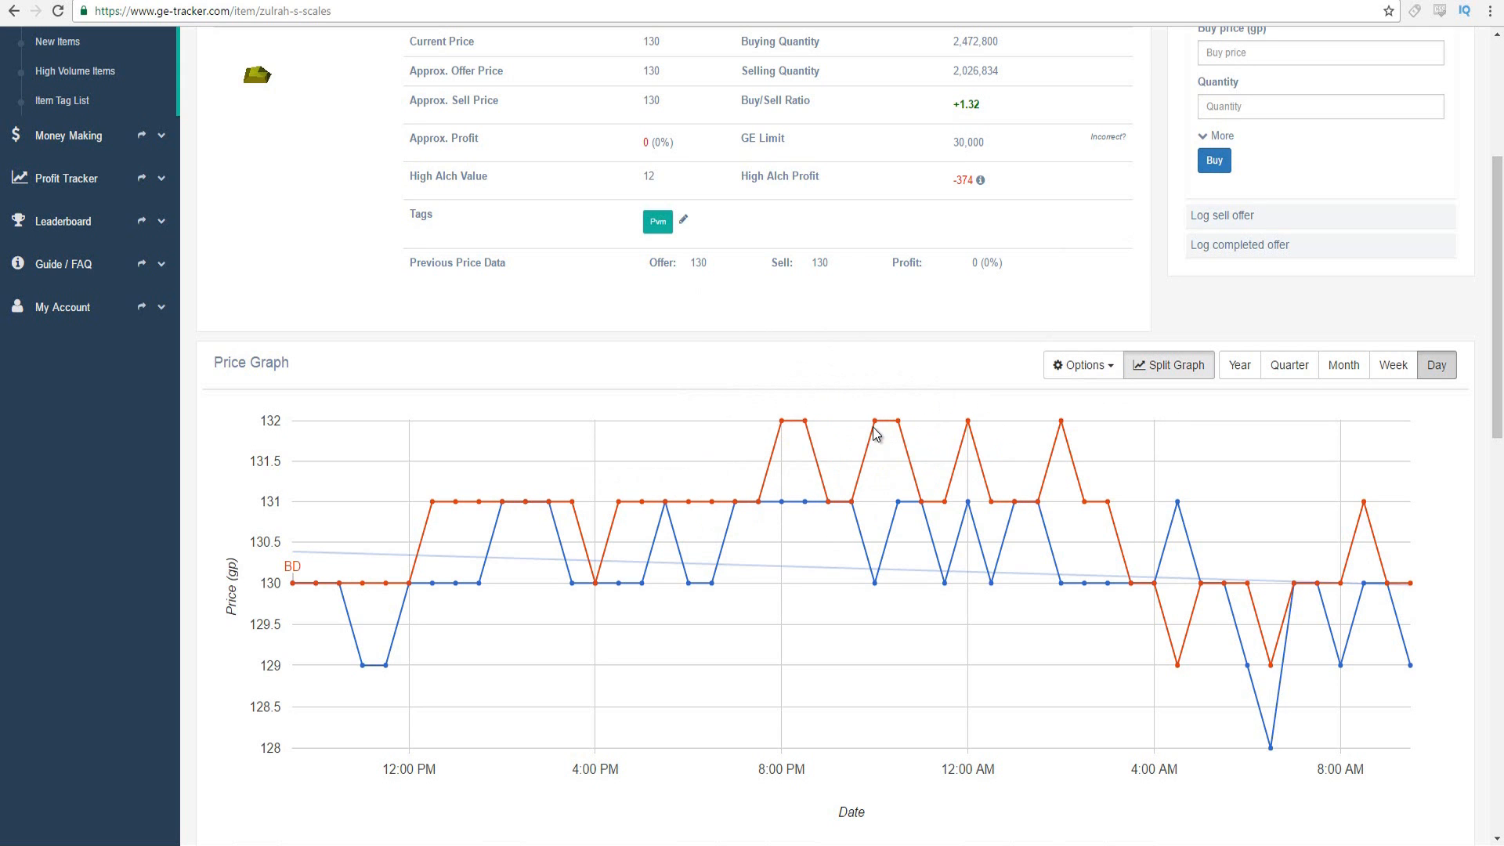
scroll("down", 3)
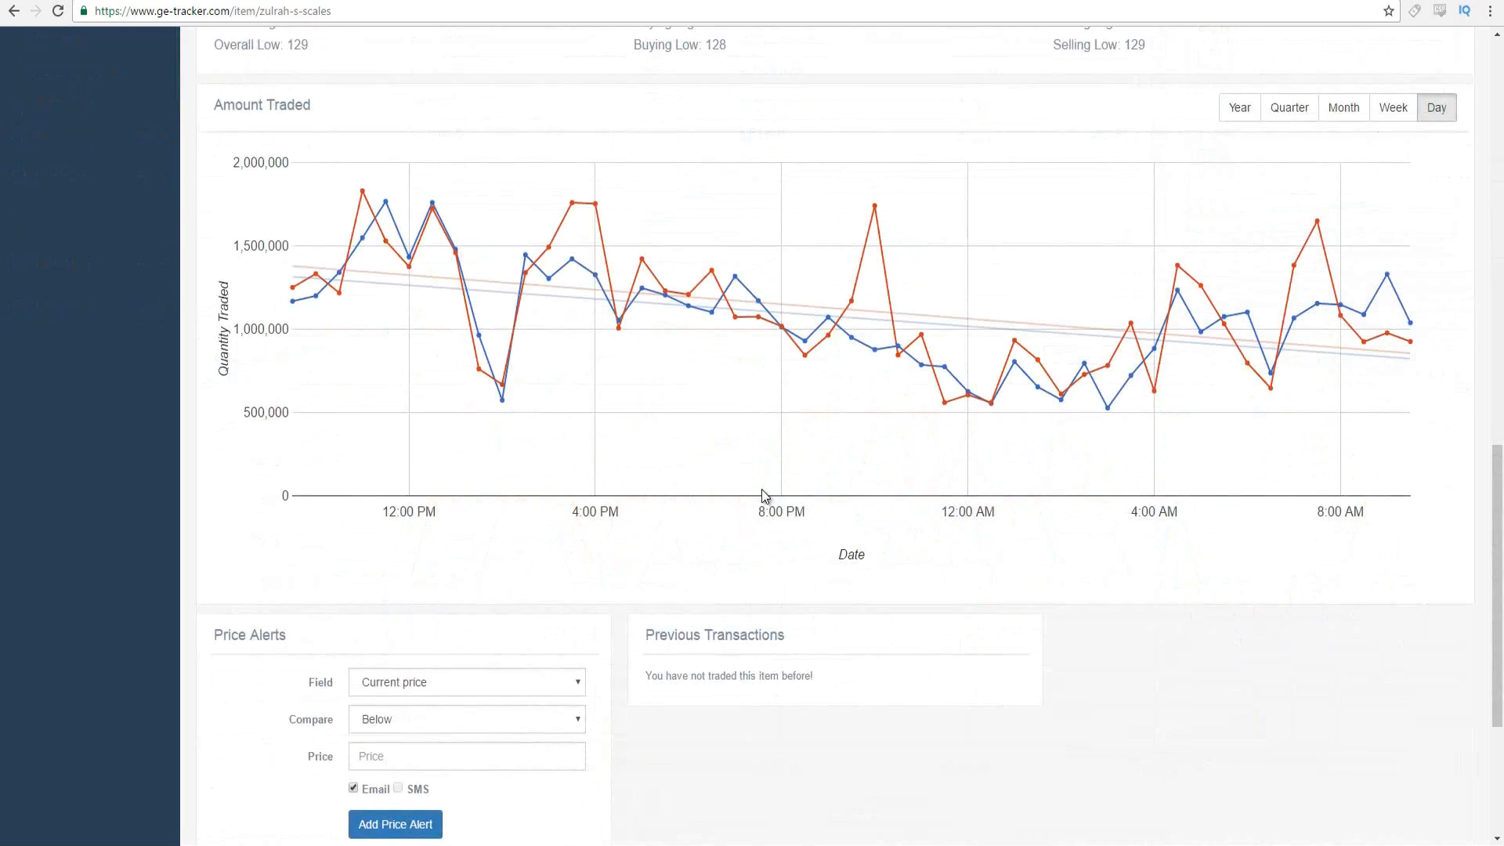
scroll("down", 3)
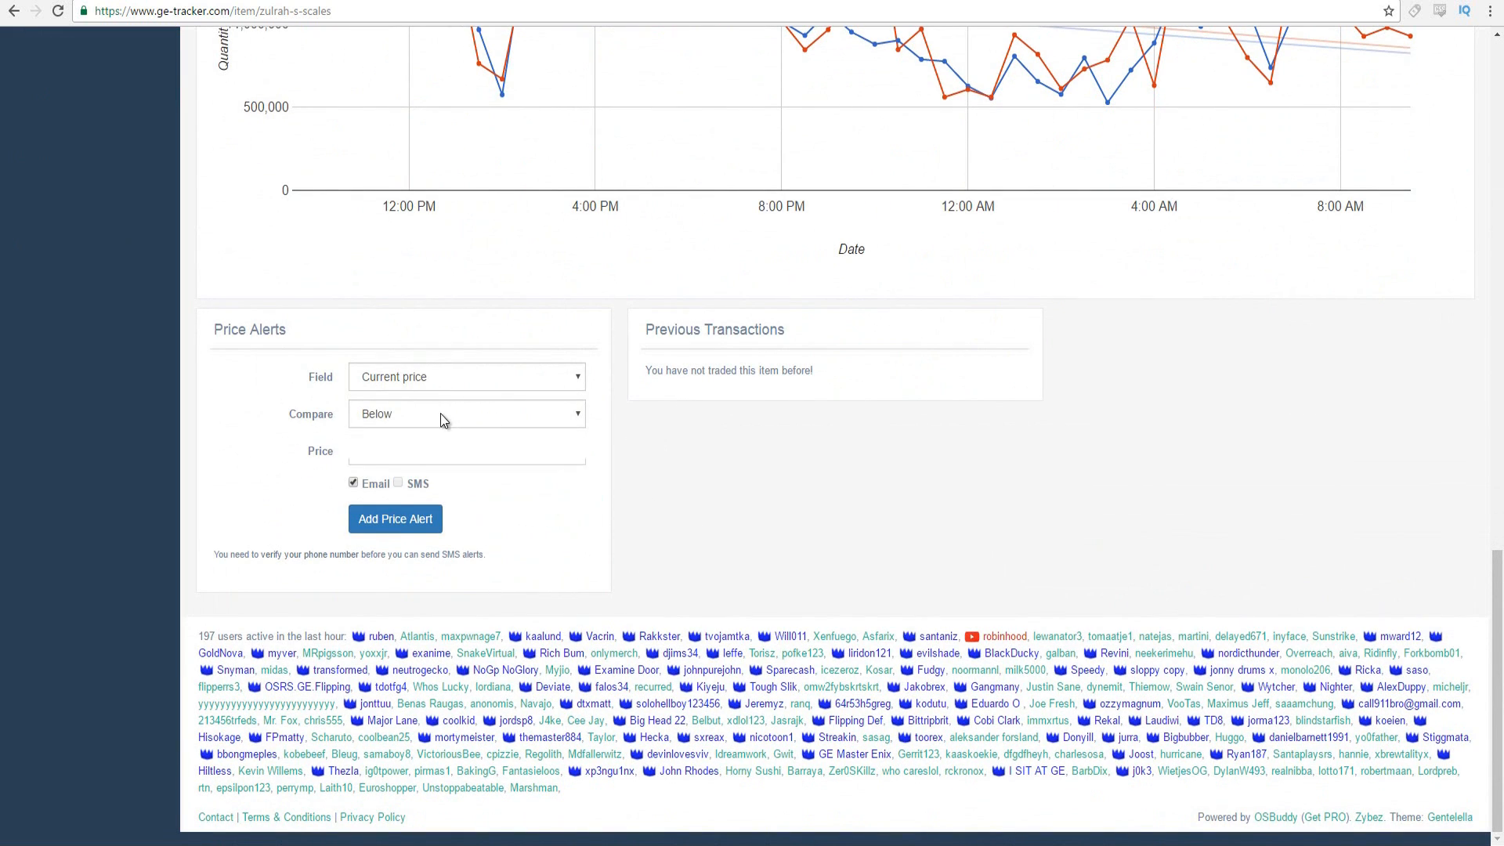
type("135")
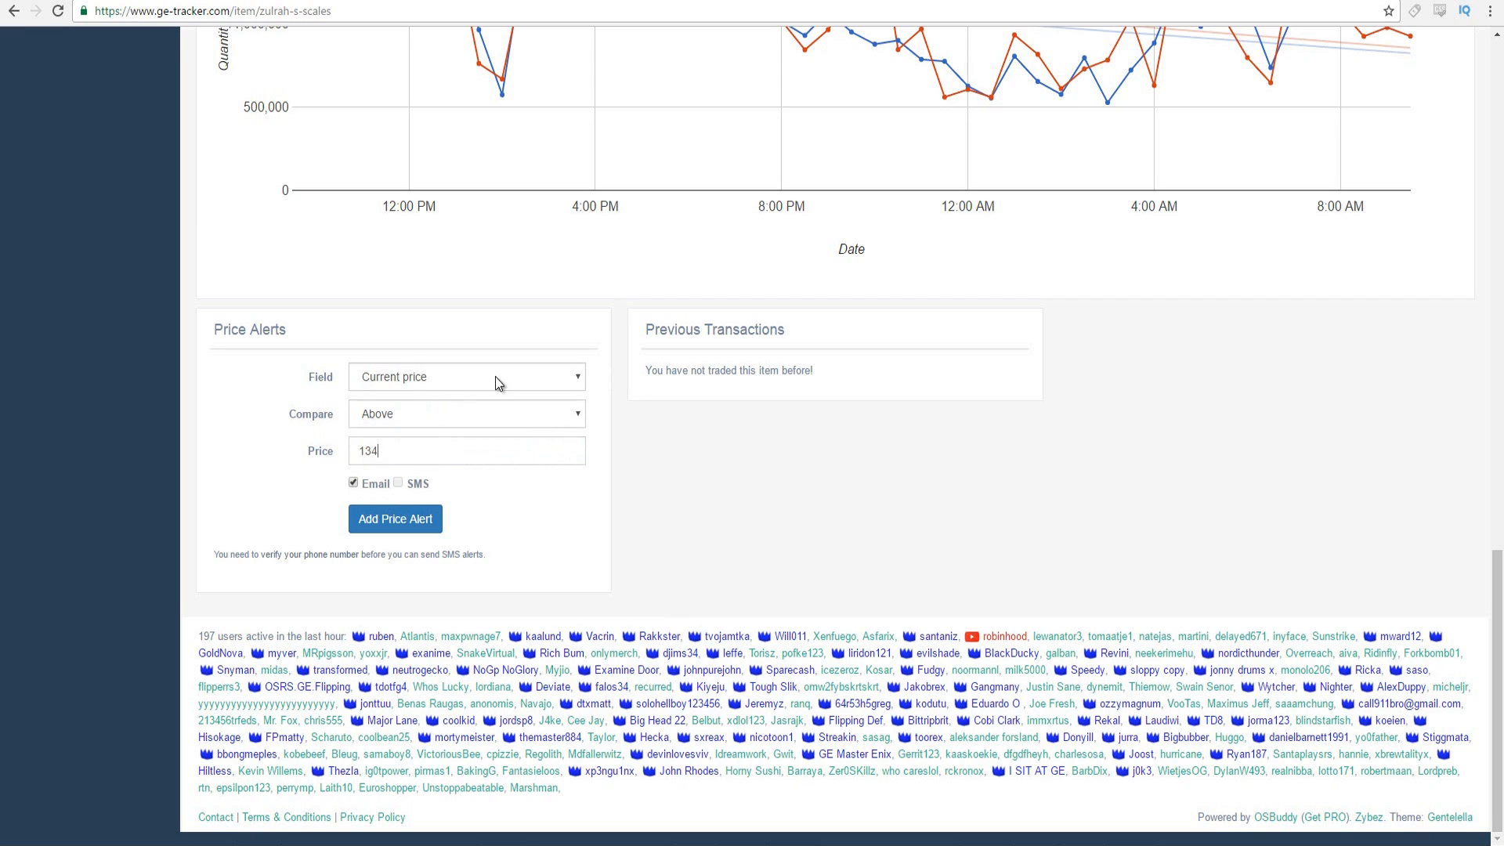
left_click(465, 376)
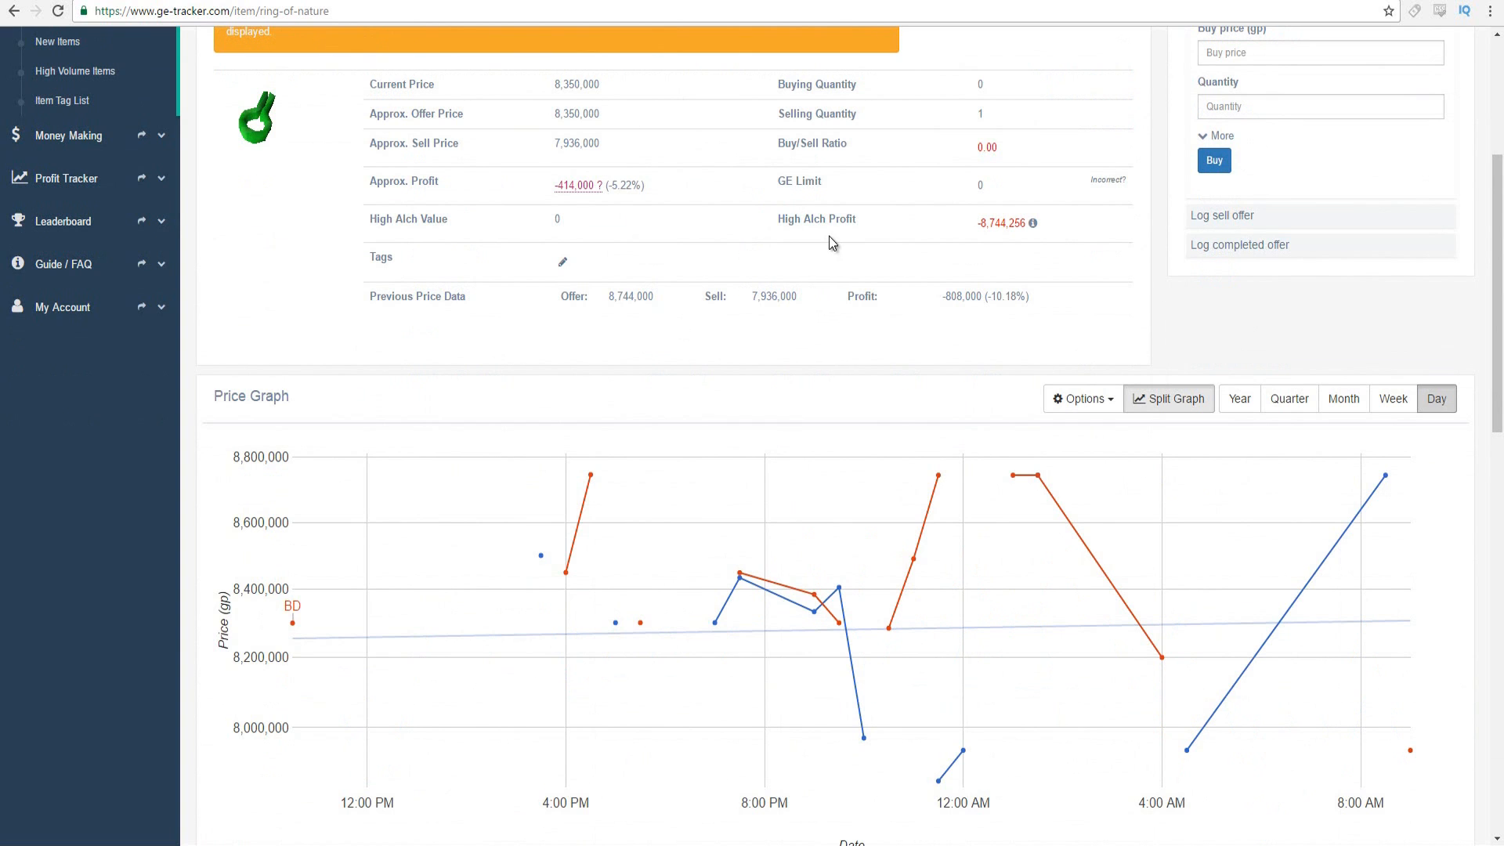
scroll("down", 3)
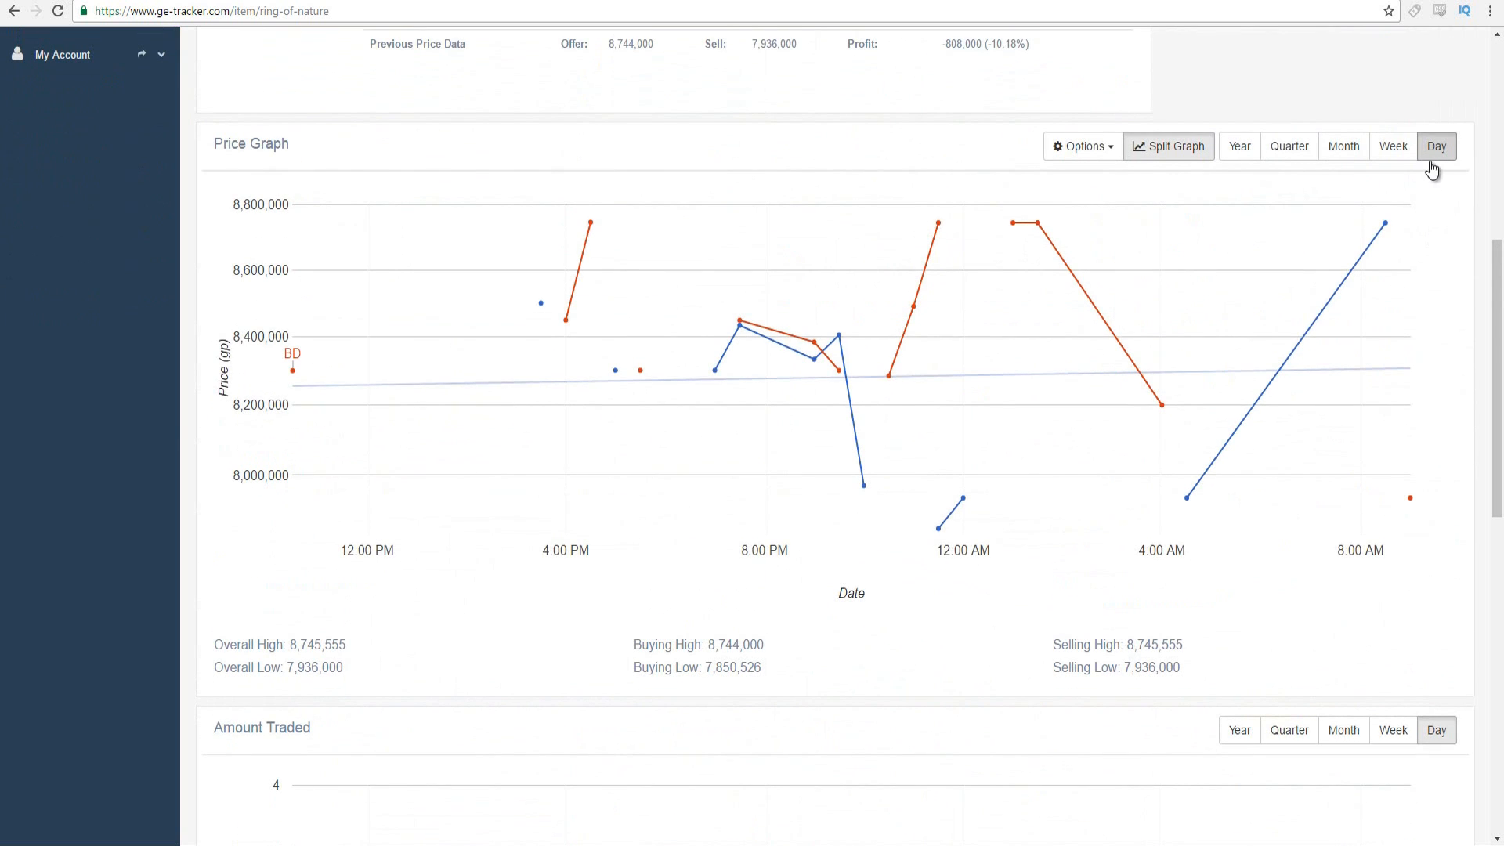
mouse_move(1238, 145)
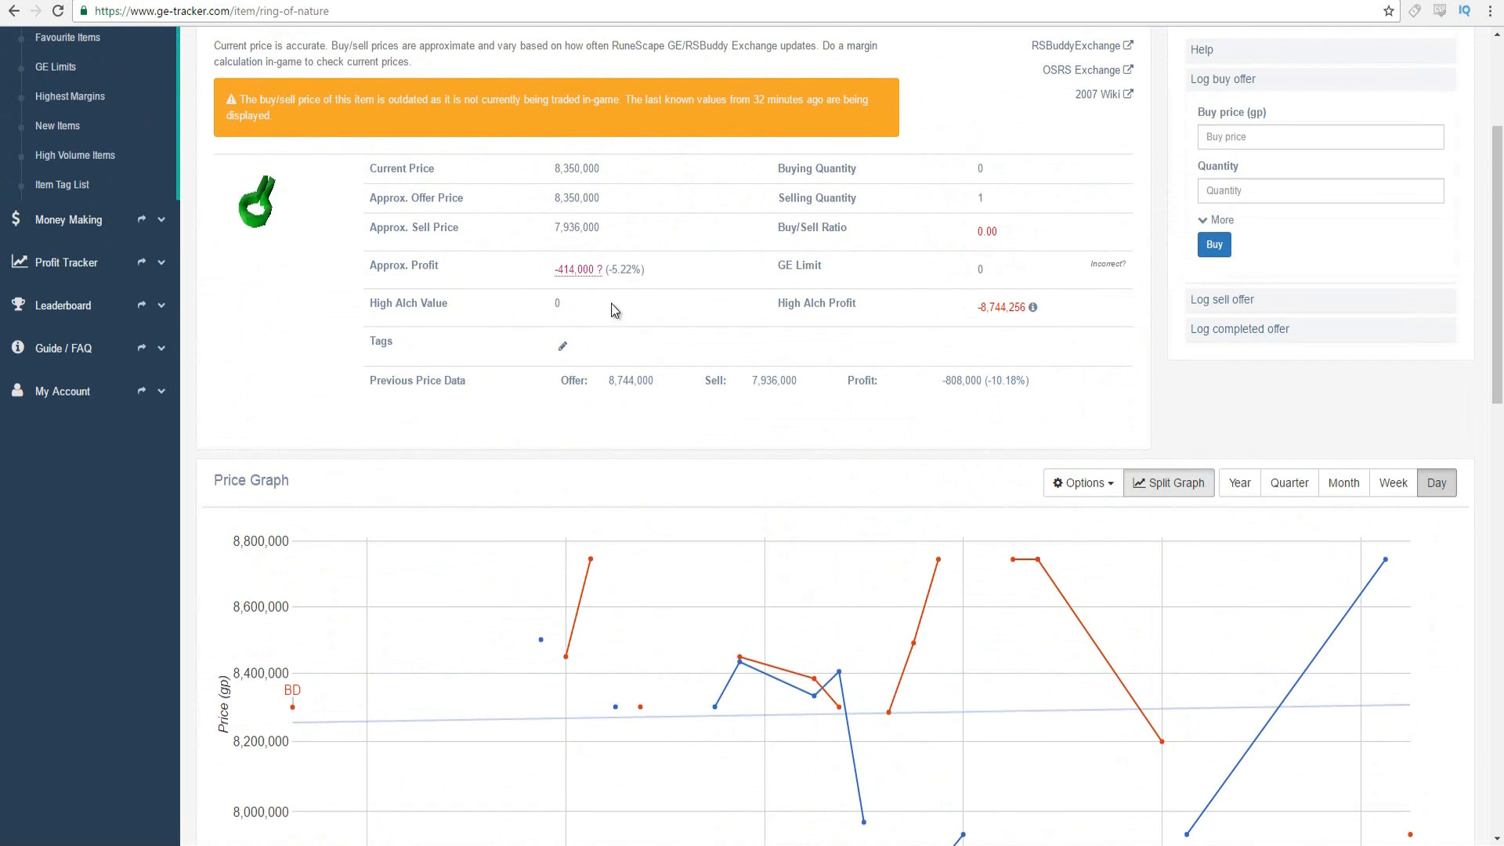
scroll("down", 3)
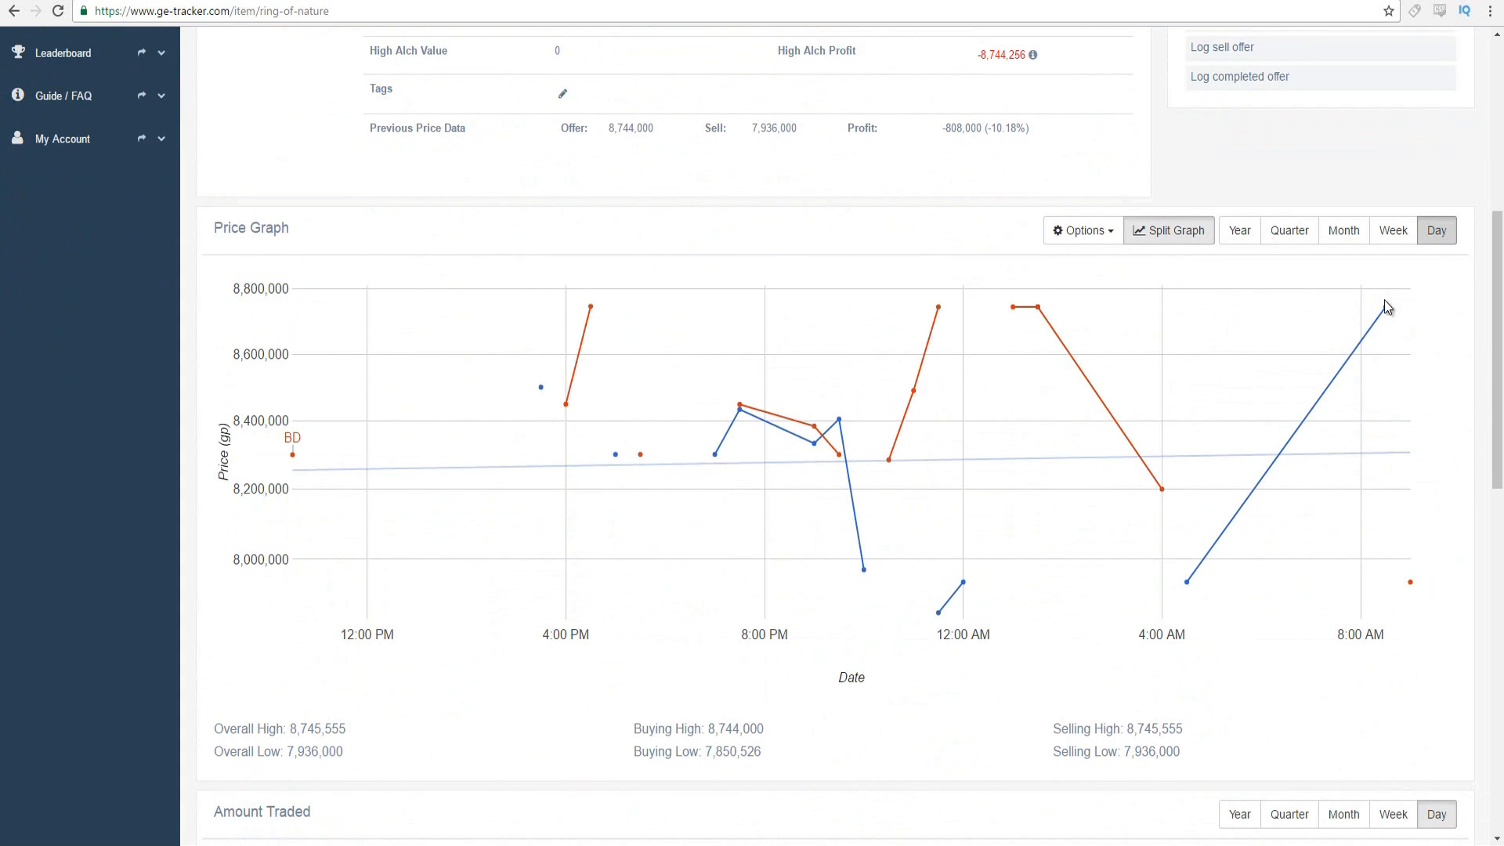
mouse_move(1410, 583)
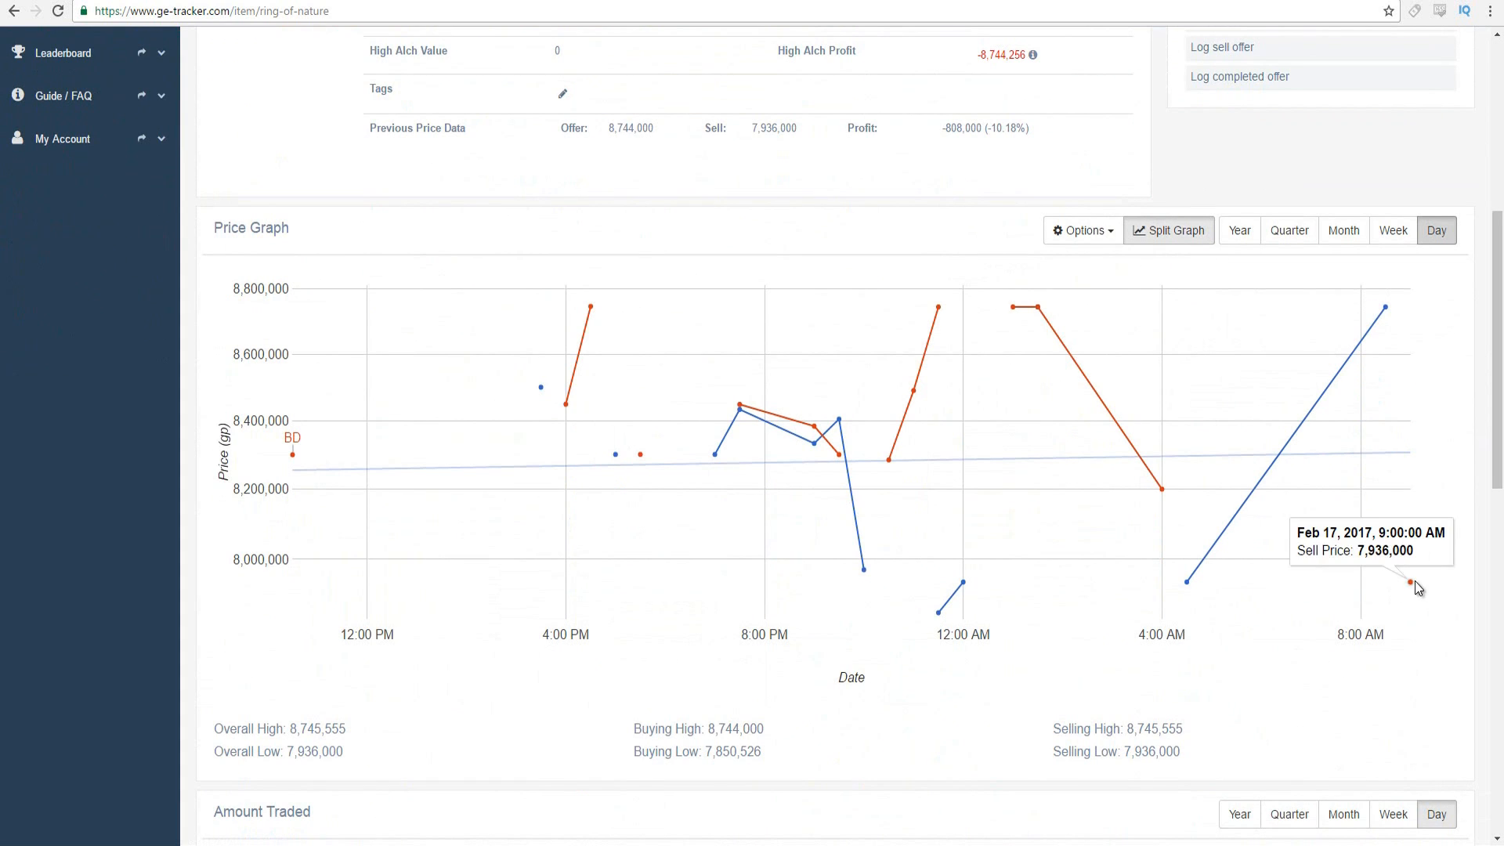
mouse_move(1129, 296)
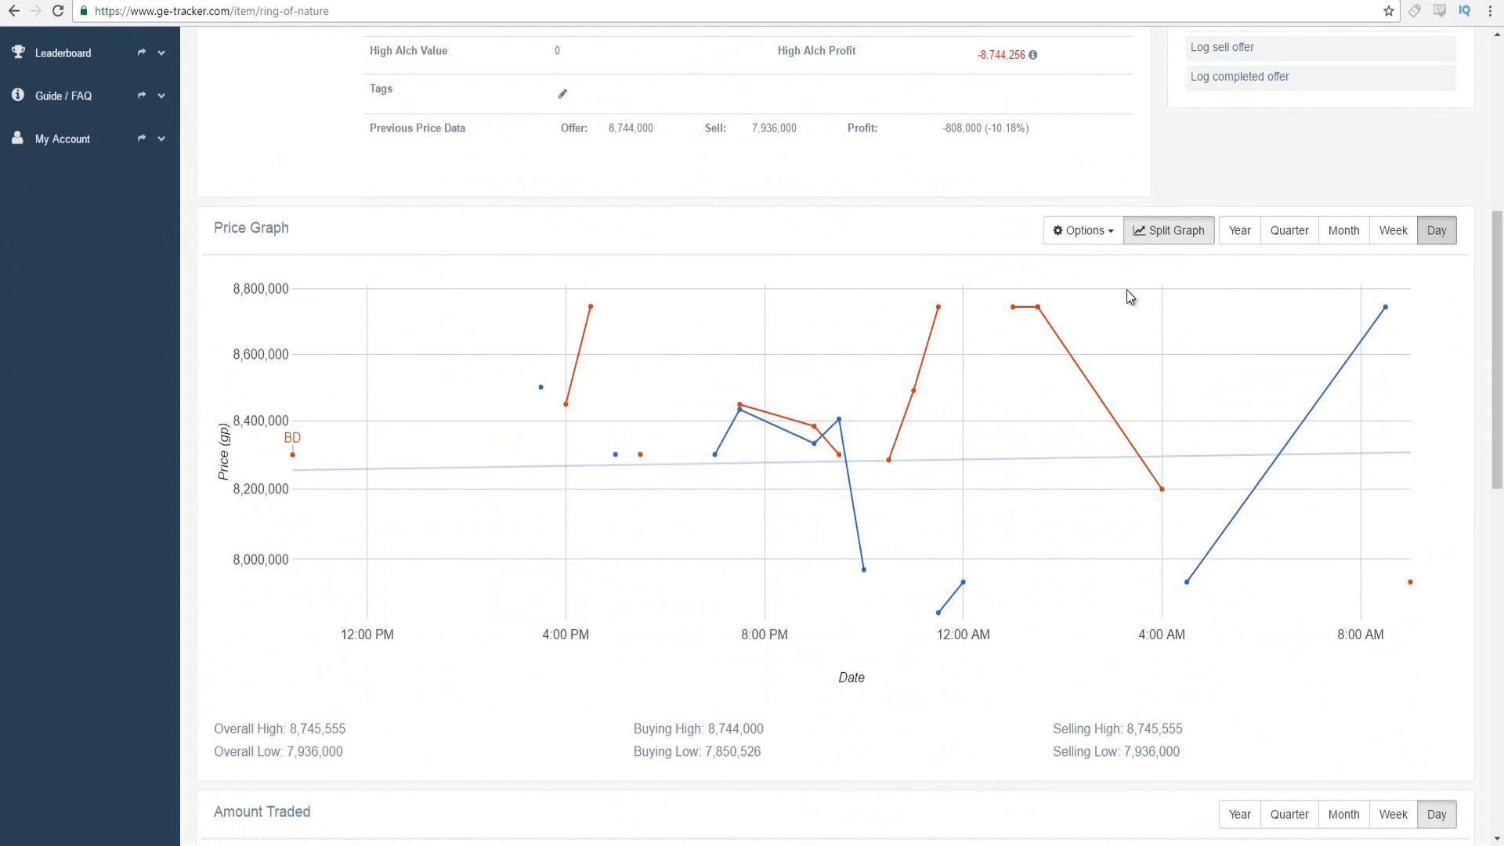
mouse_move(1409, 582)
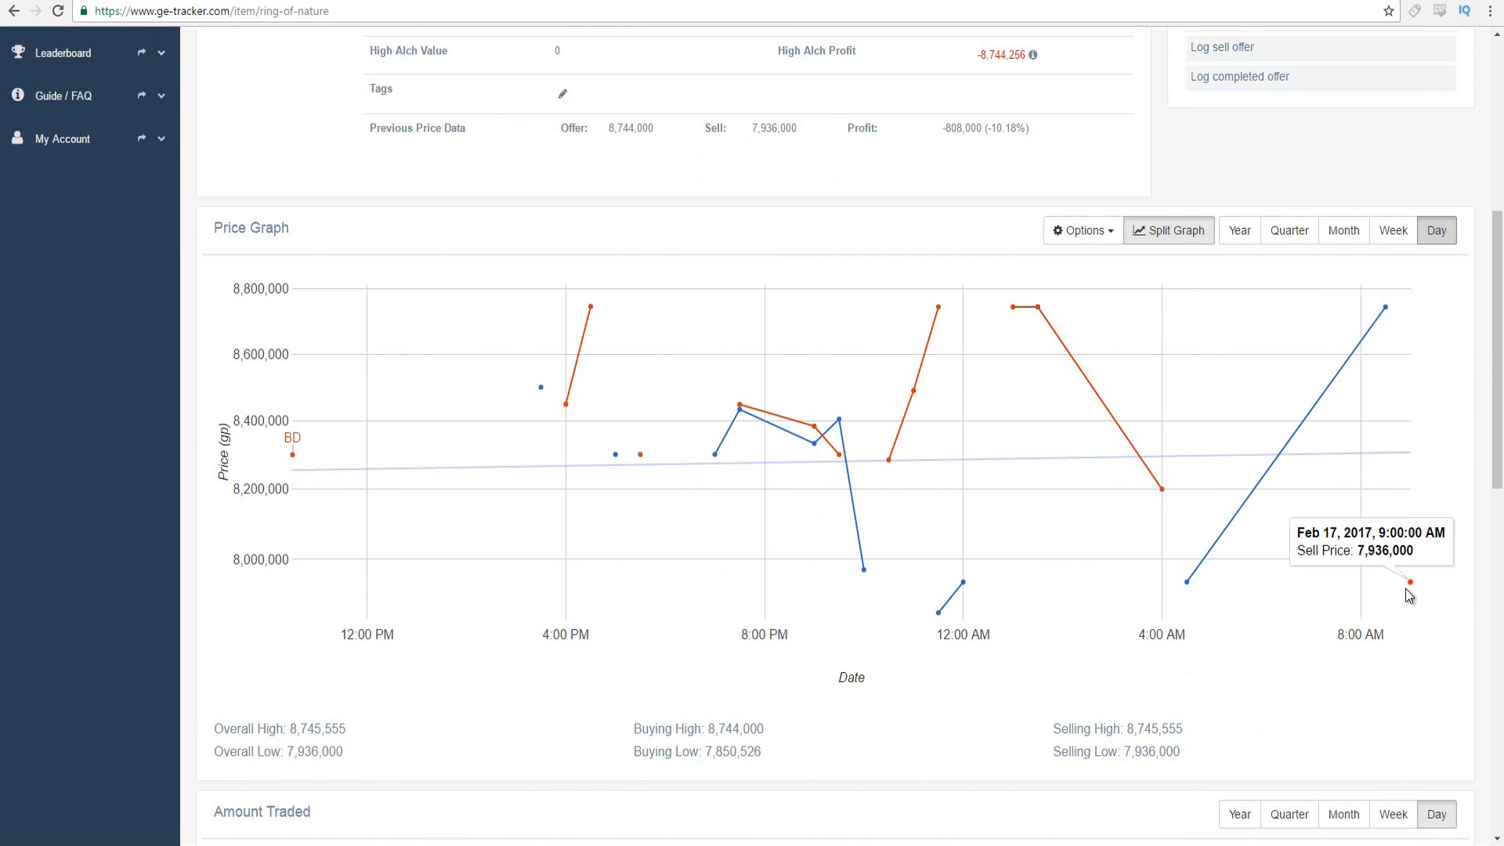
scroll("down", 3)
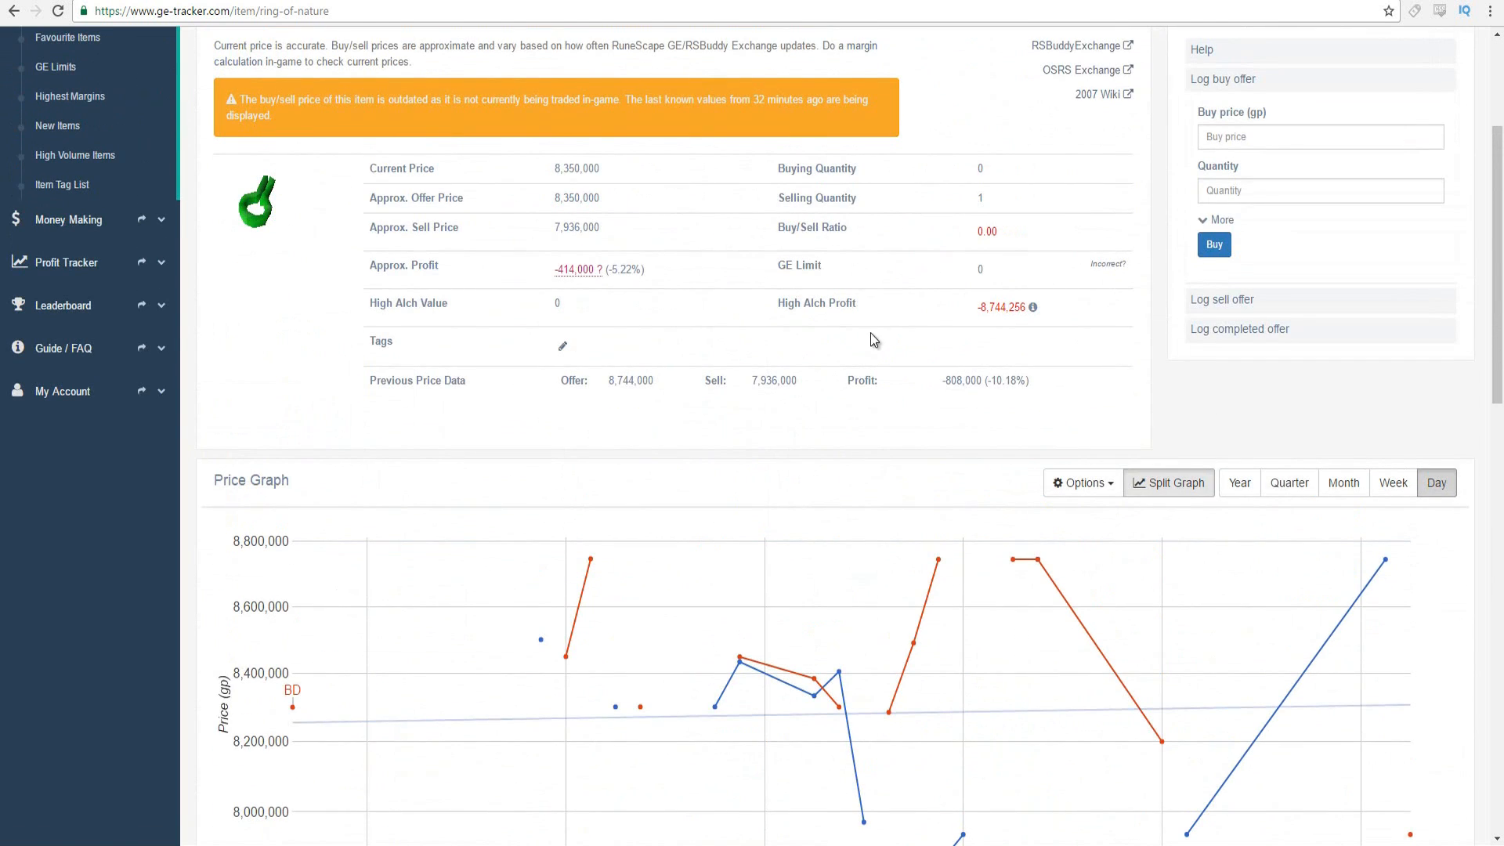
scroll("down", 3)
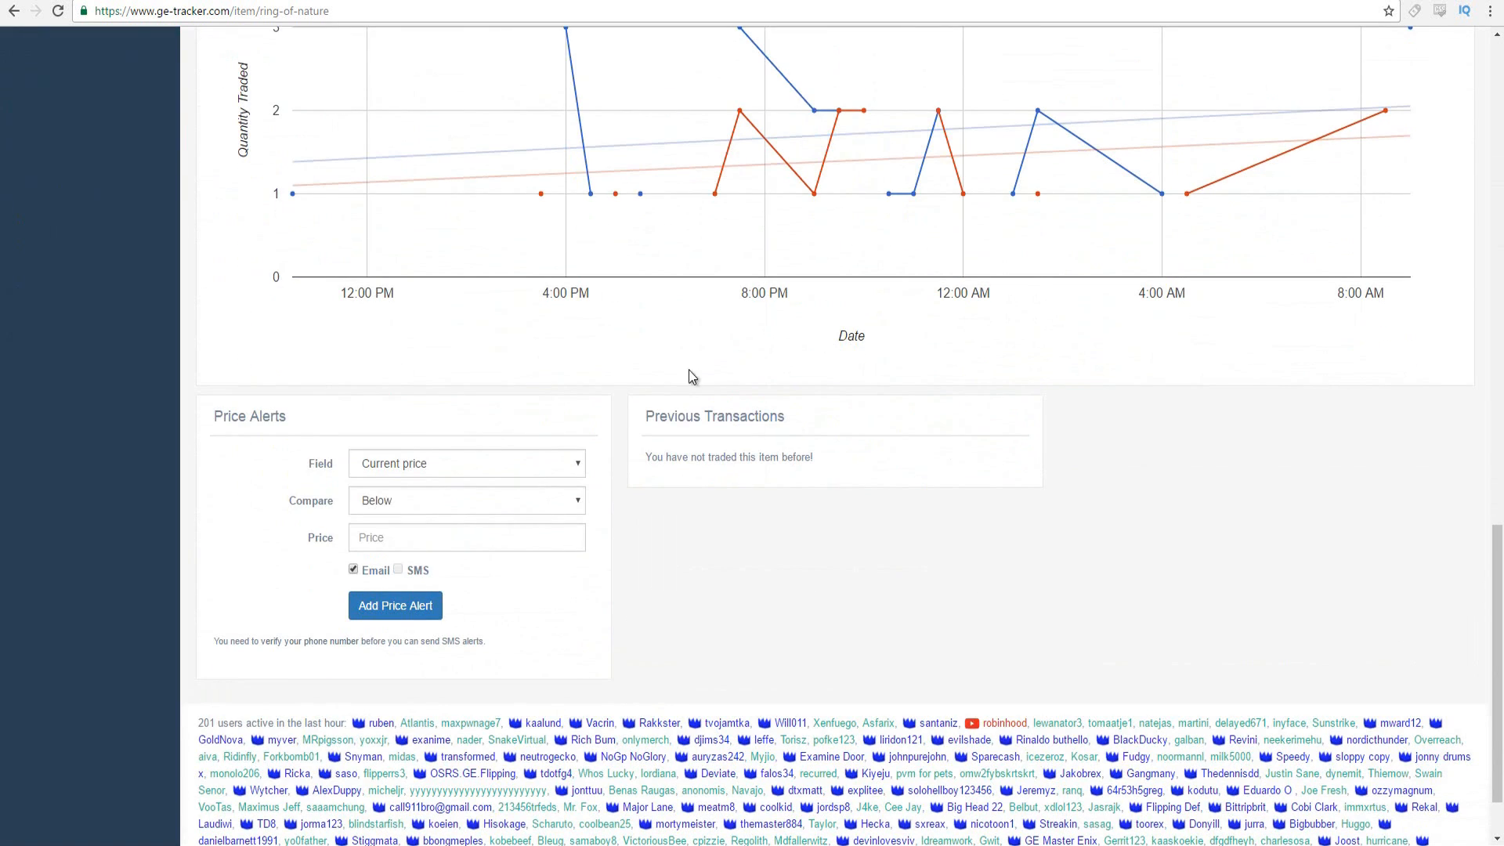
- Set the Ring of nature alert to Profit margin, Above, 400000 and save it
left_click(466, 462)
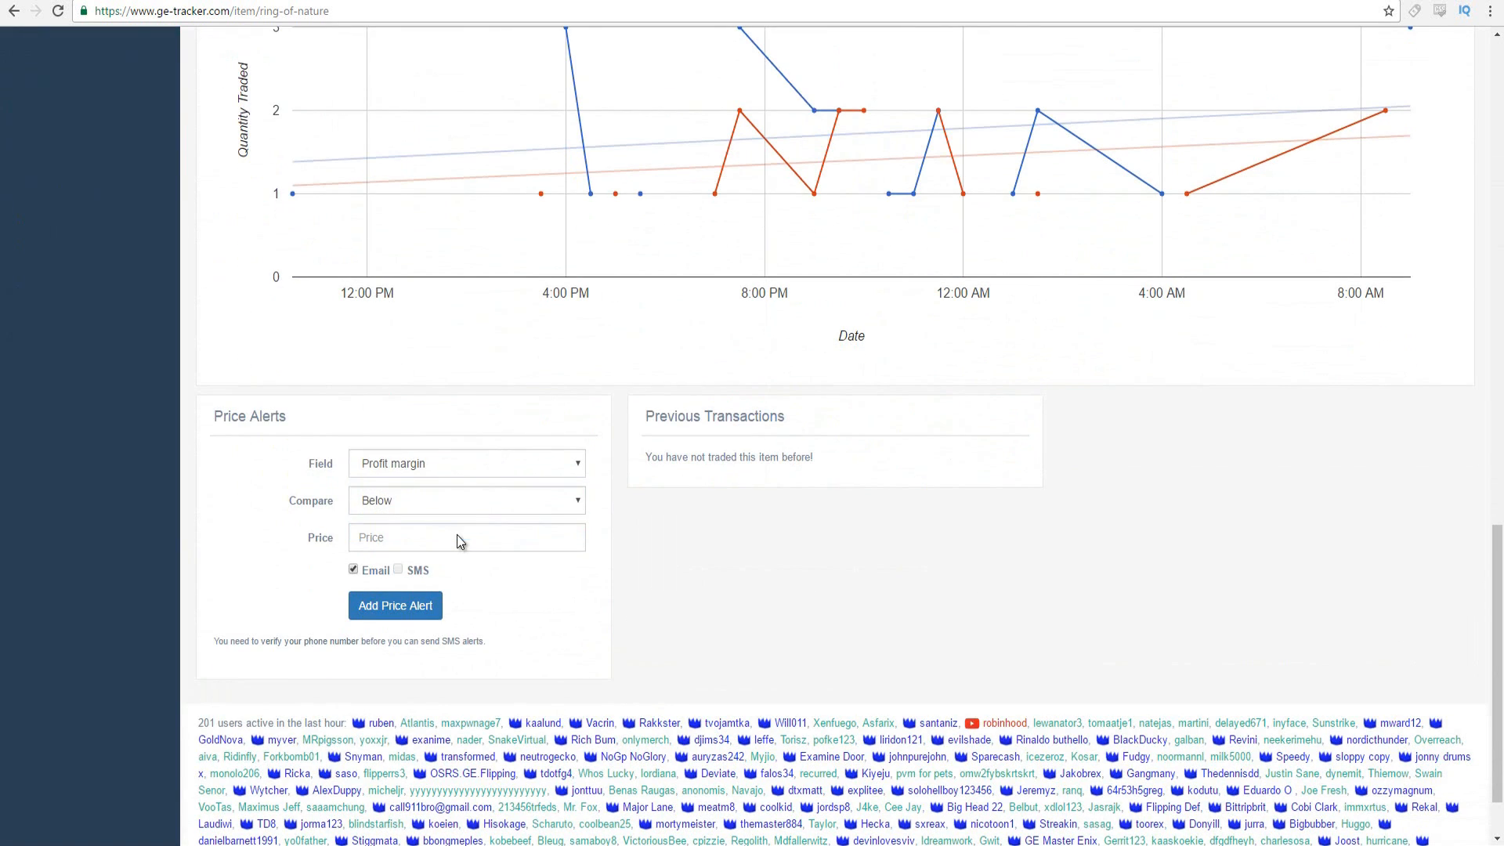
left_click(466, 499)
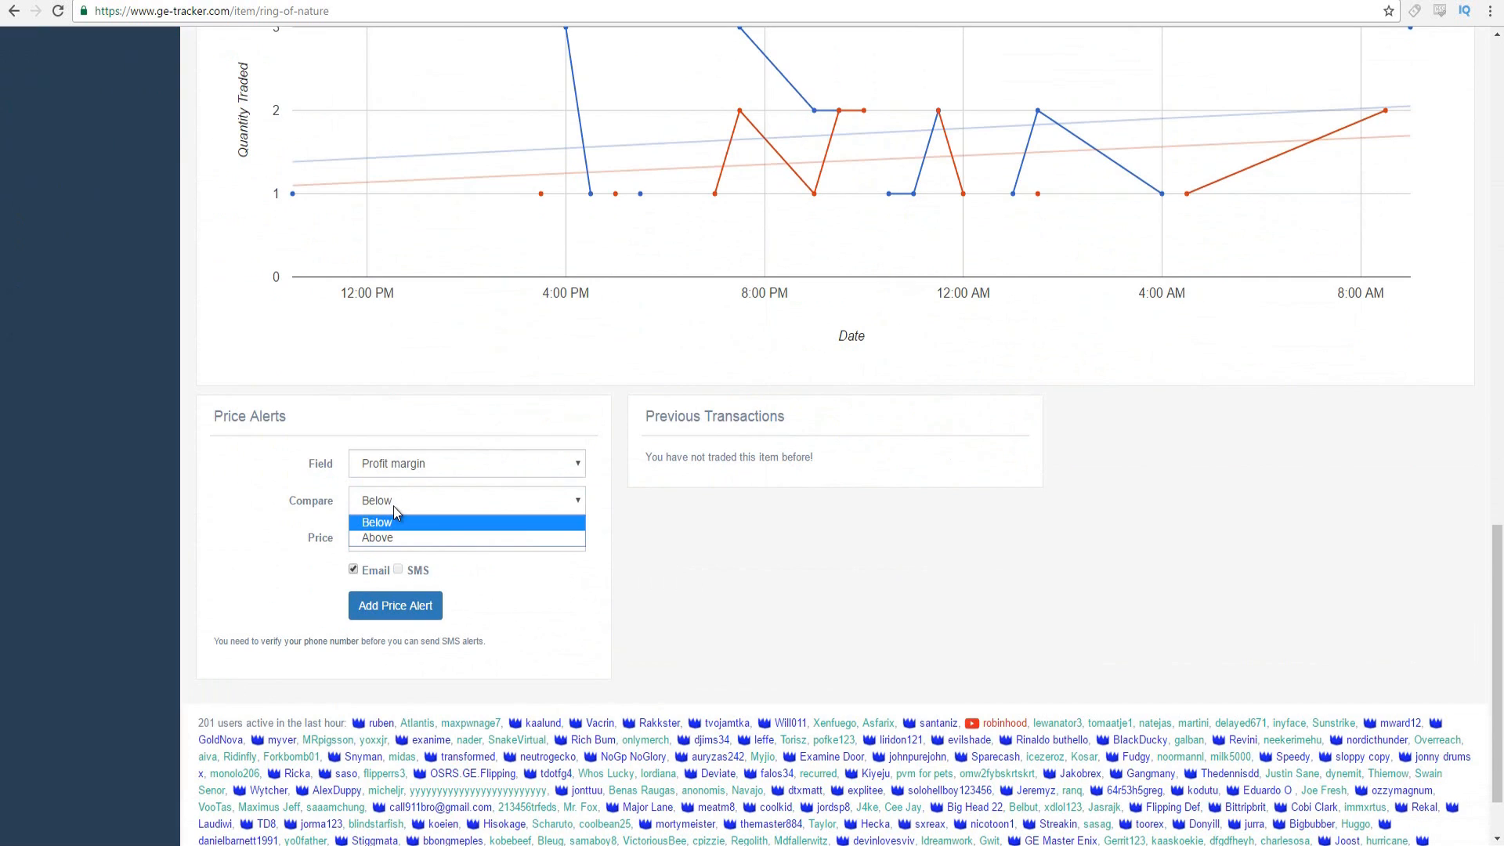
left_click(376, 537)
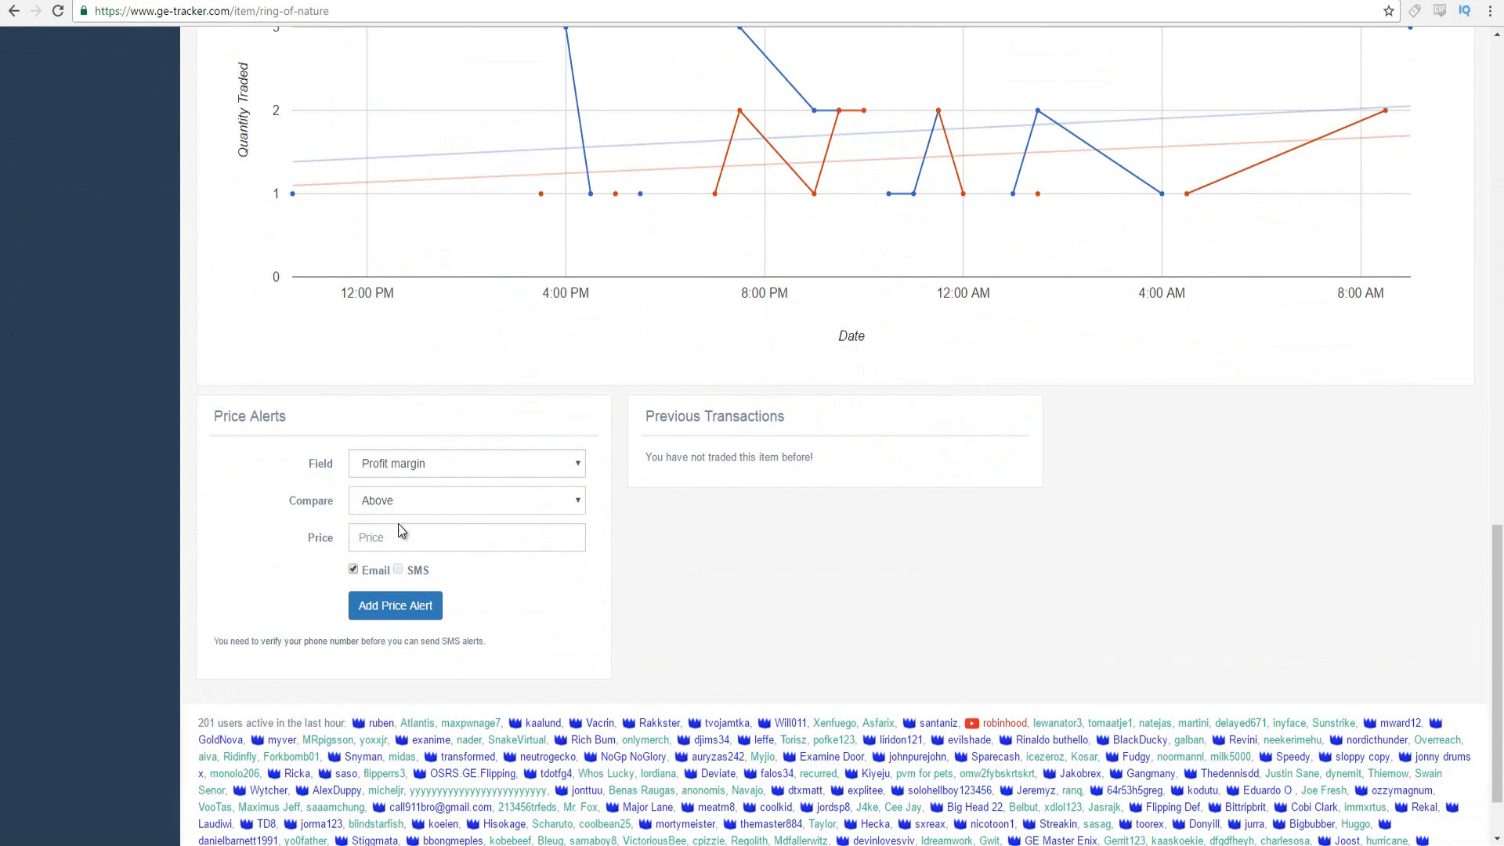
type("400000")
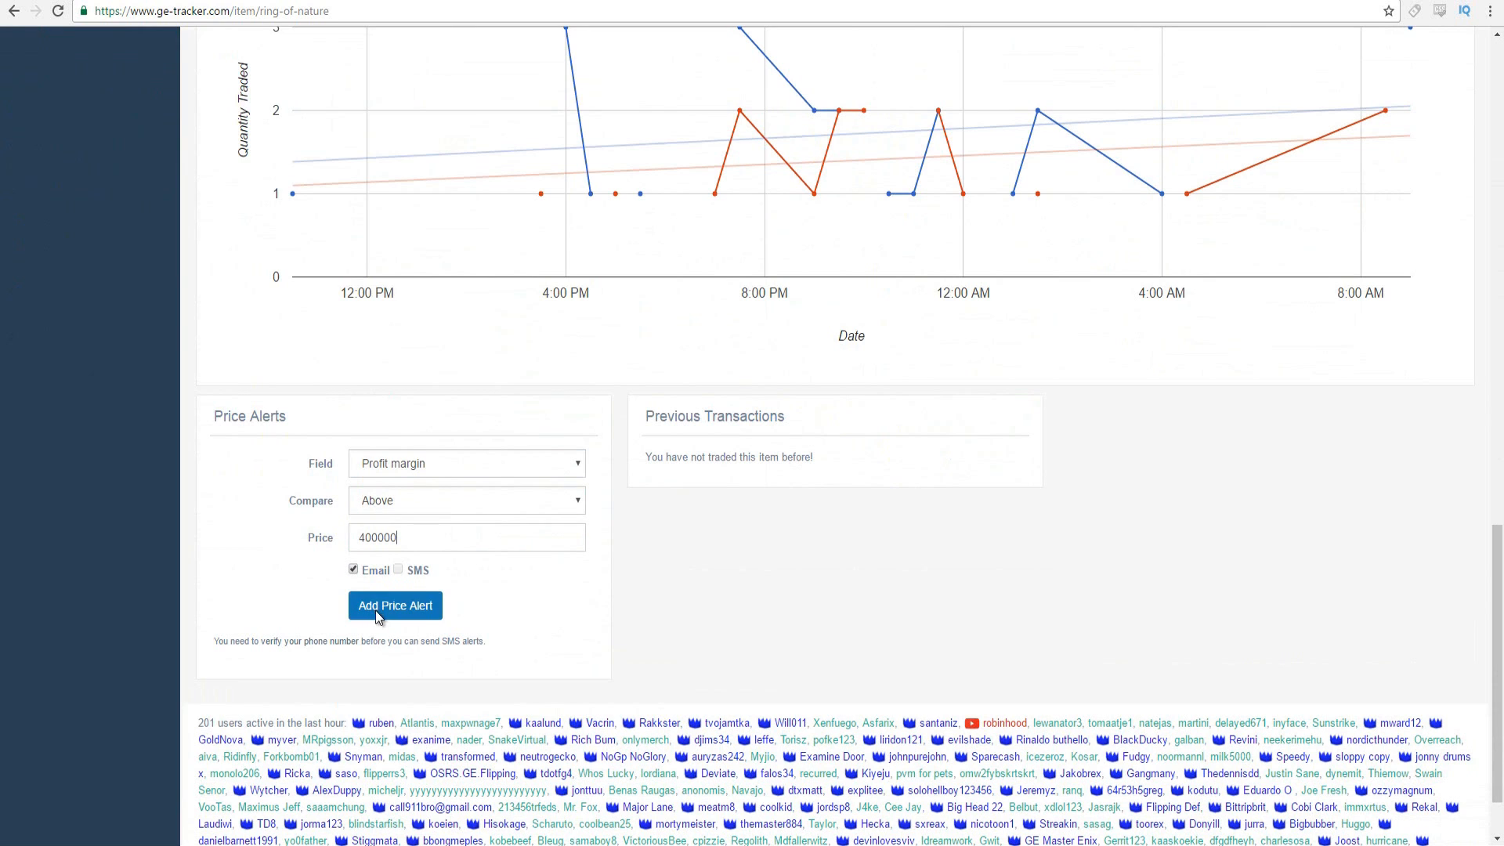
left_click(394, 606)
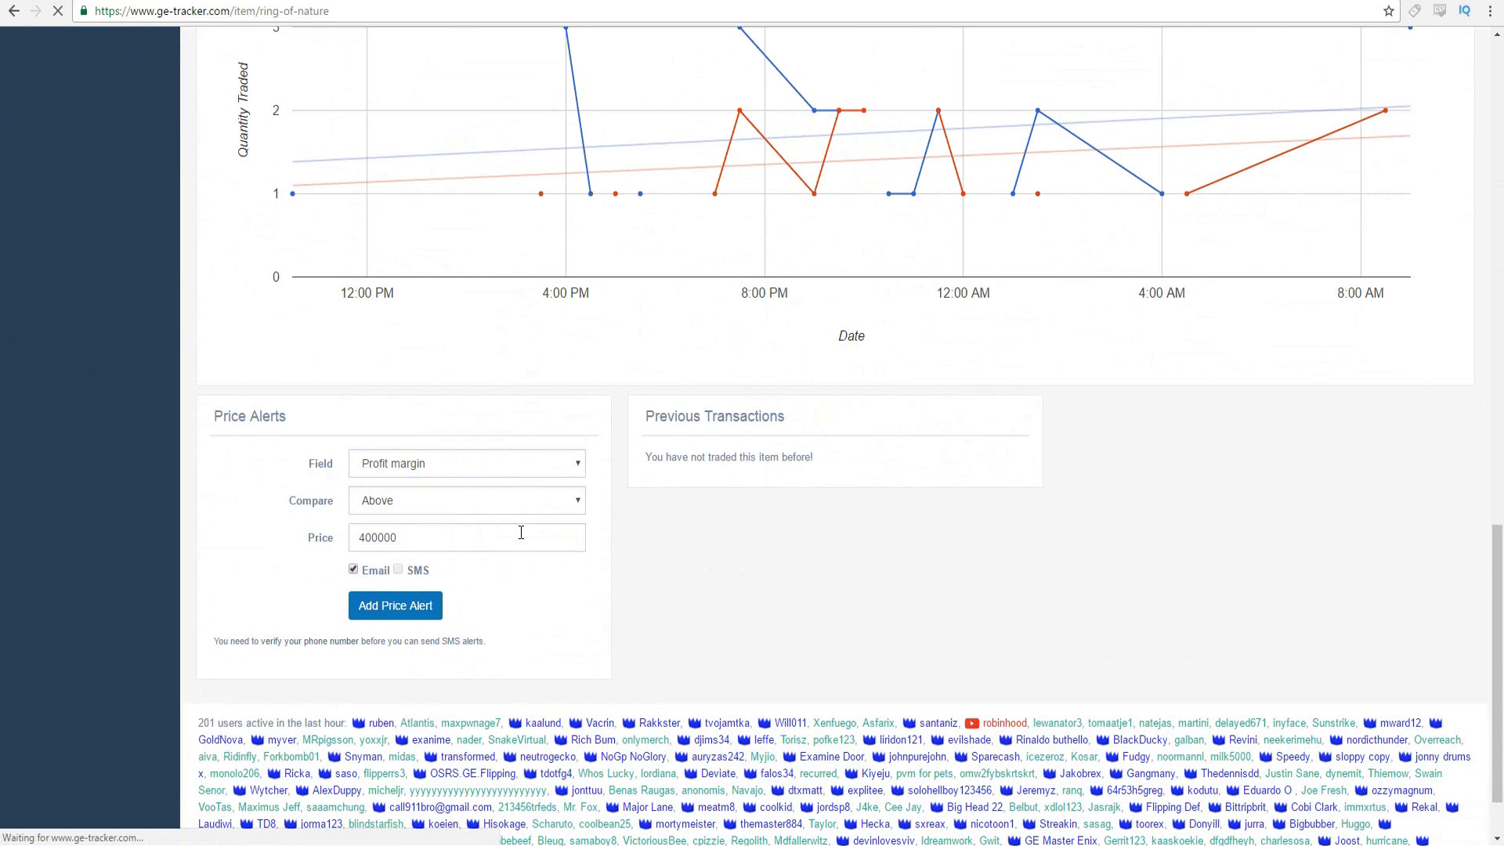
left_click(394, 605)
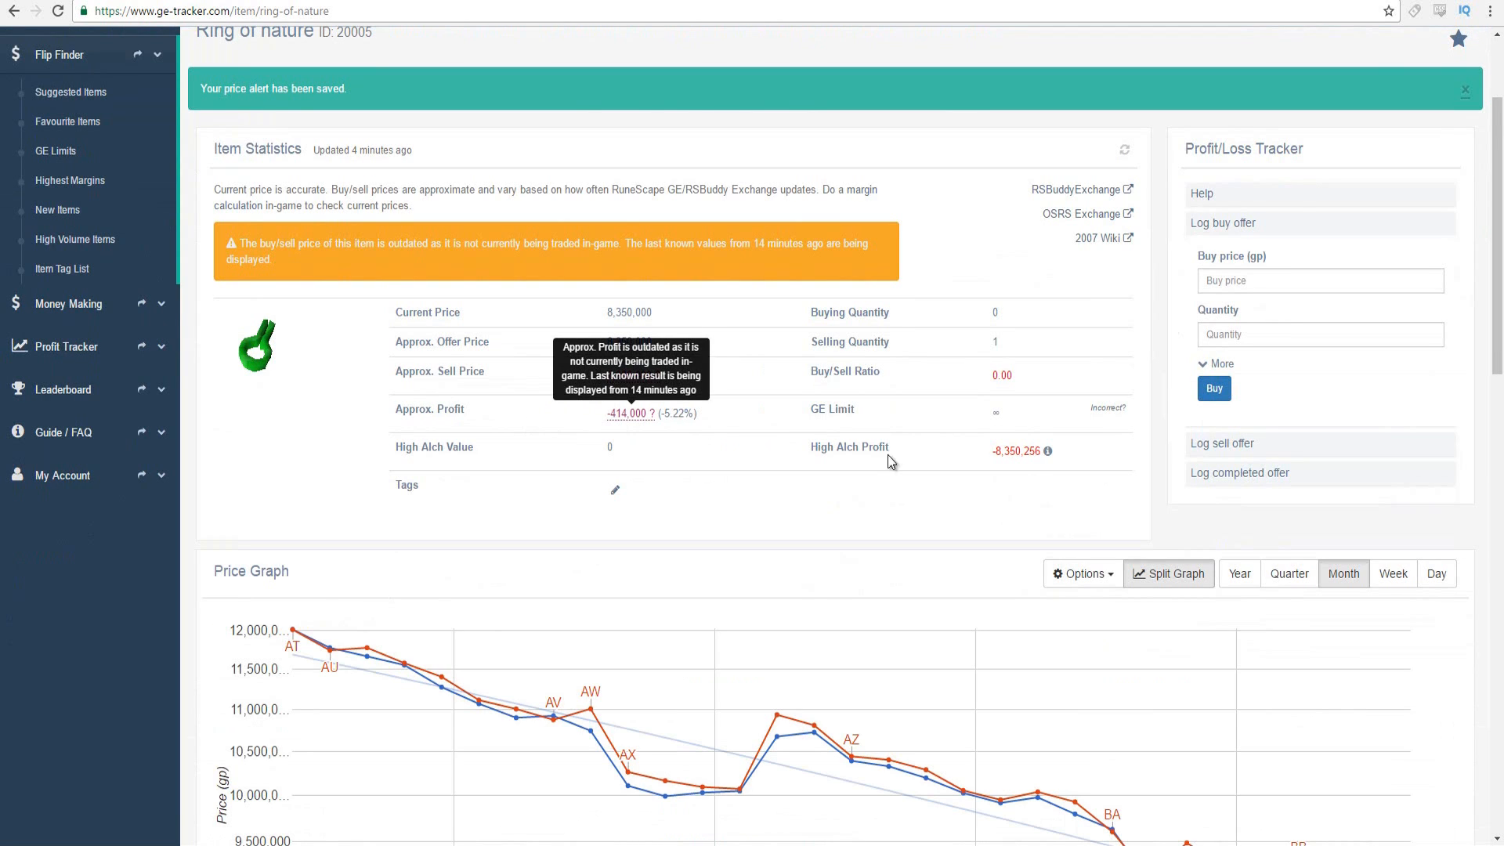
left_click(1435, 573)
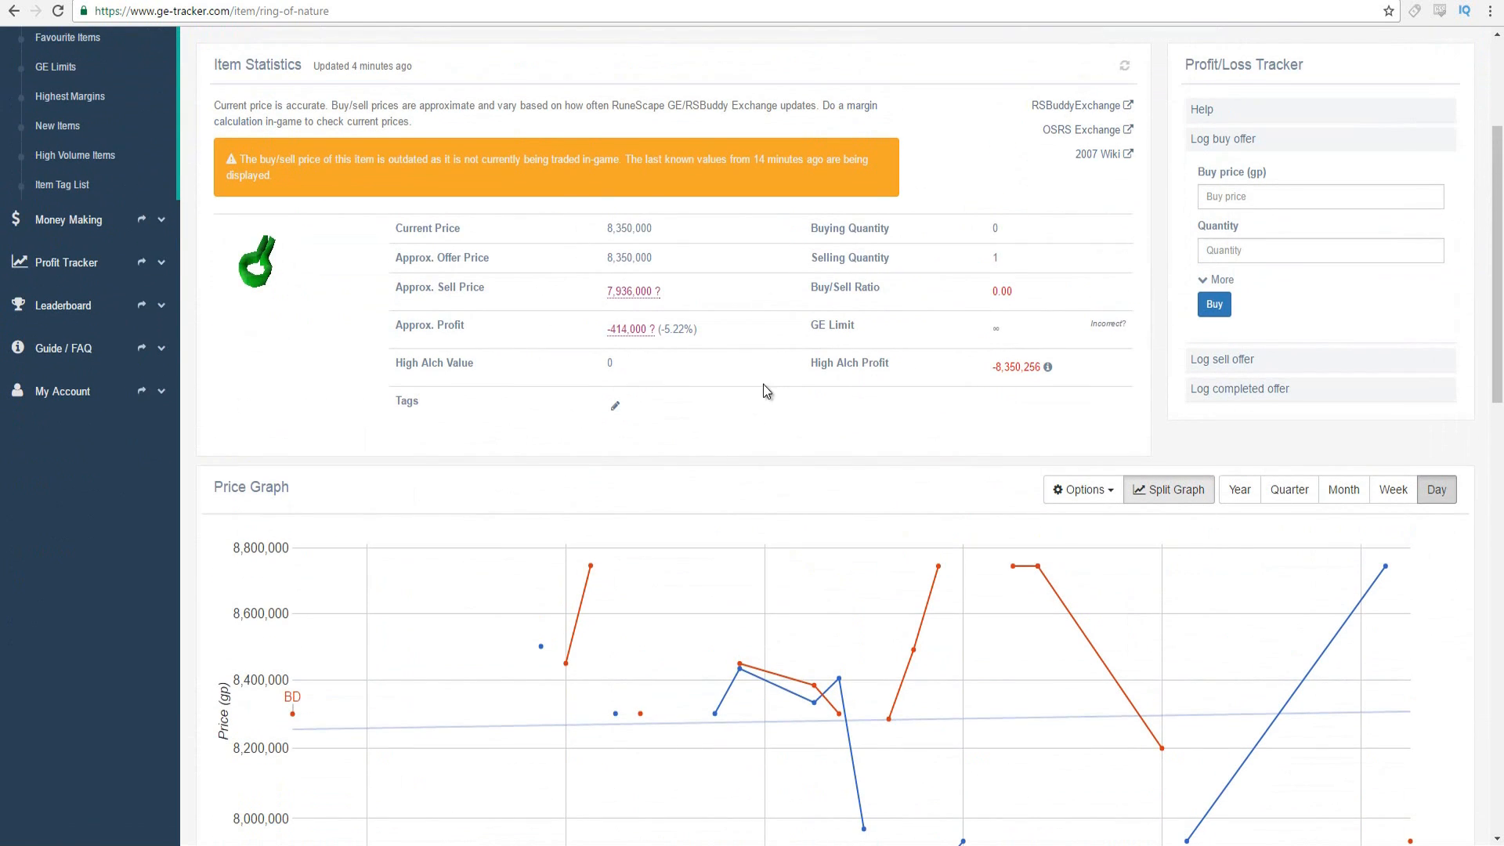
mouse_move(623, 252)
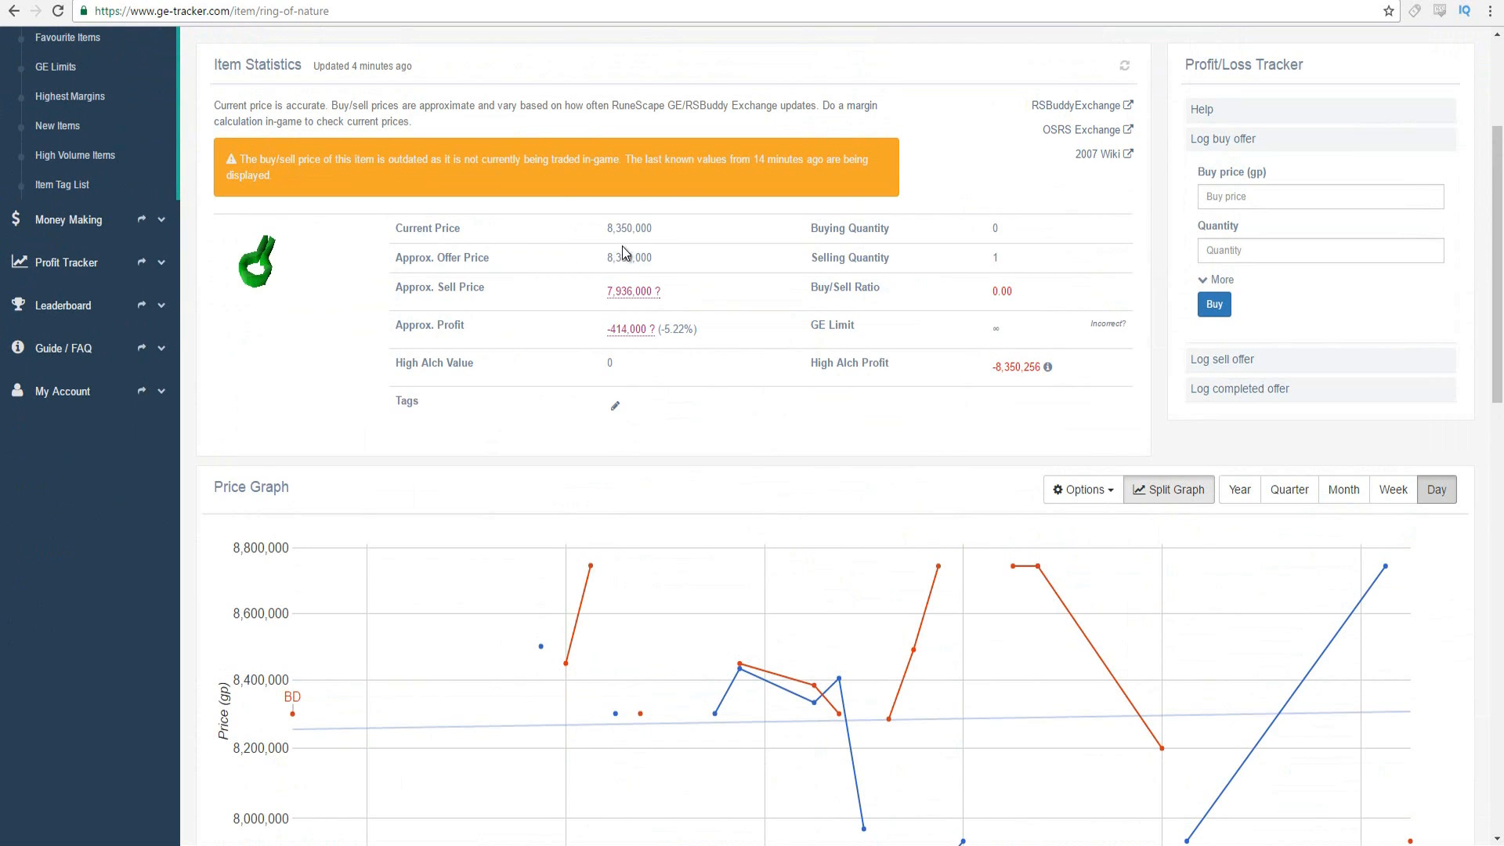
mouse_move(708, 324)
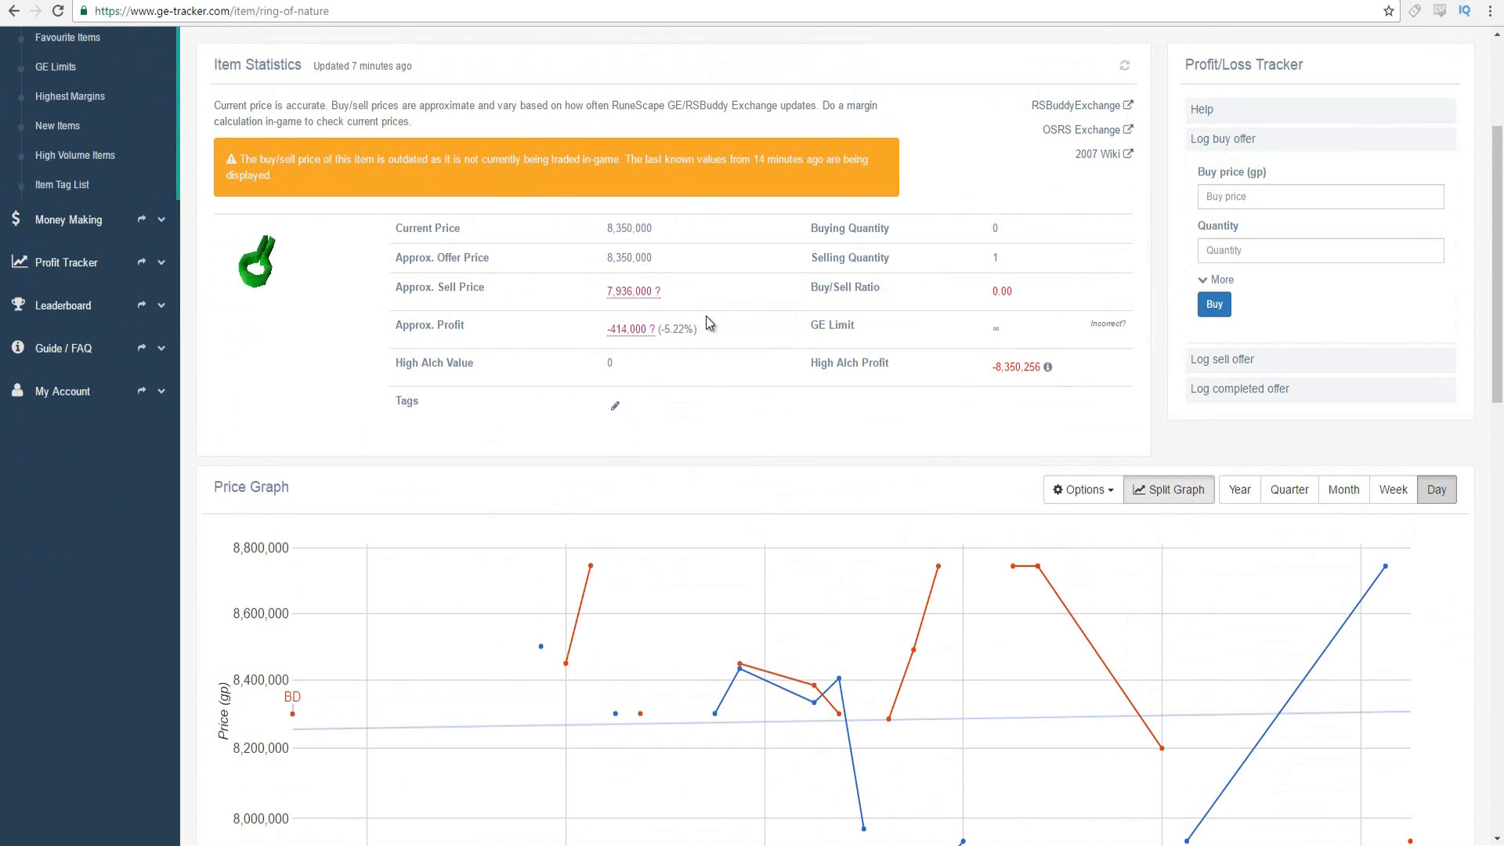
scroll("down", 3)
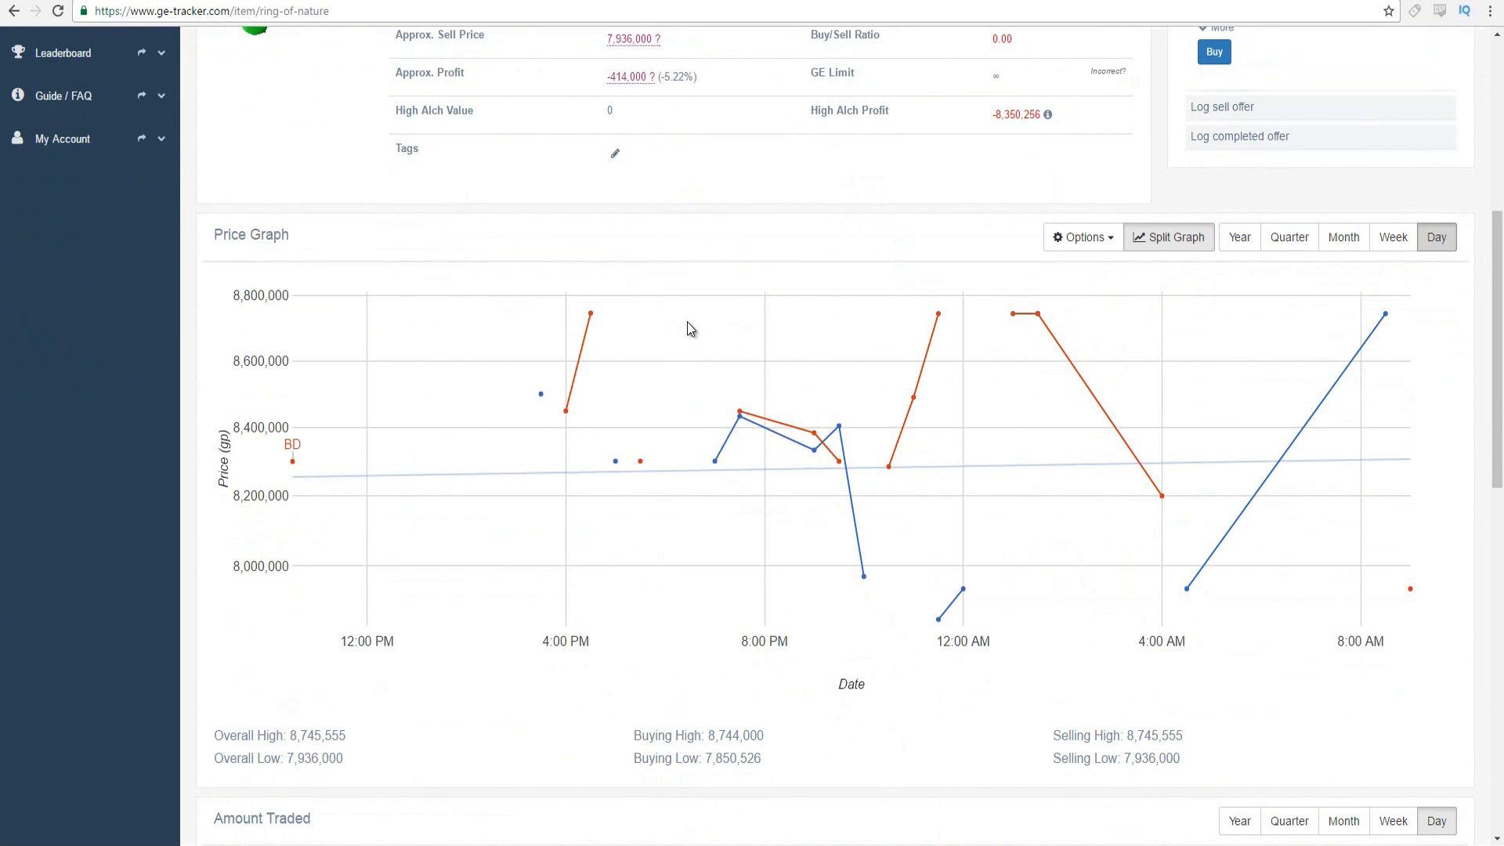
mouse_move(1350, 319)
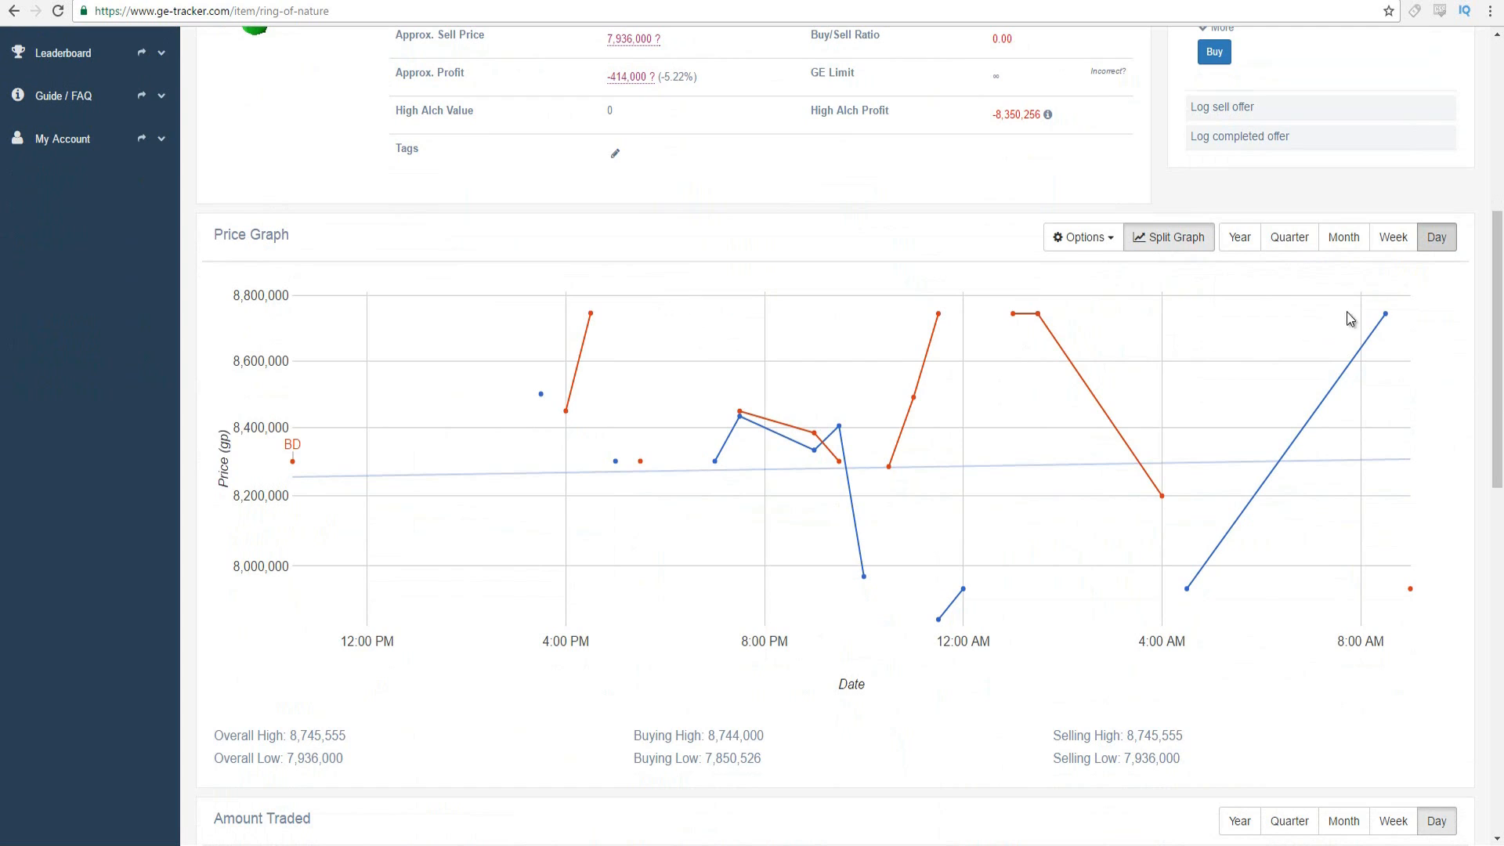
mouse_move(1386, 593)
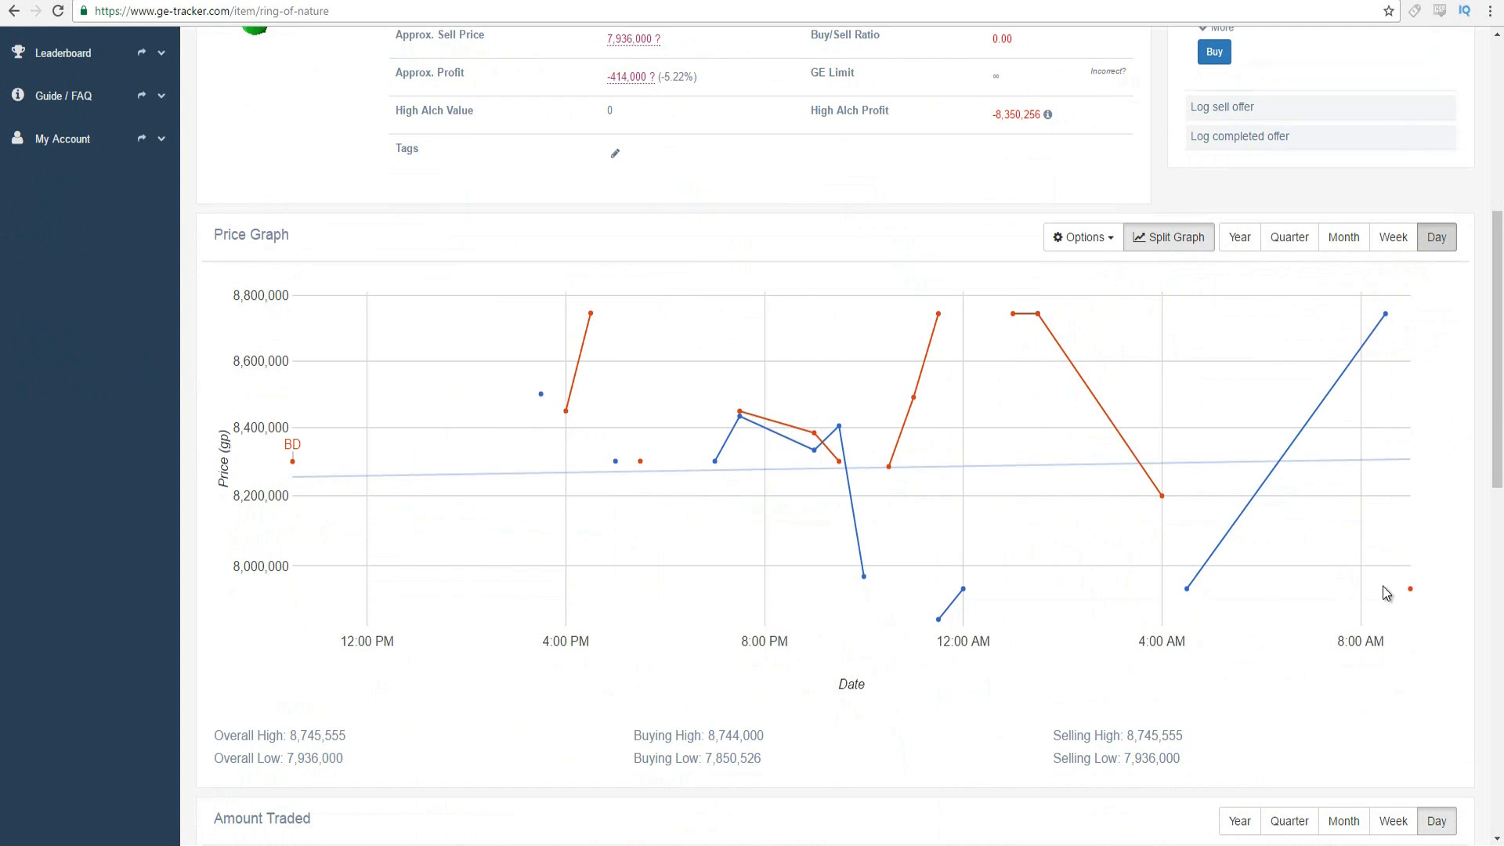
mouse_move(1270, 401)
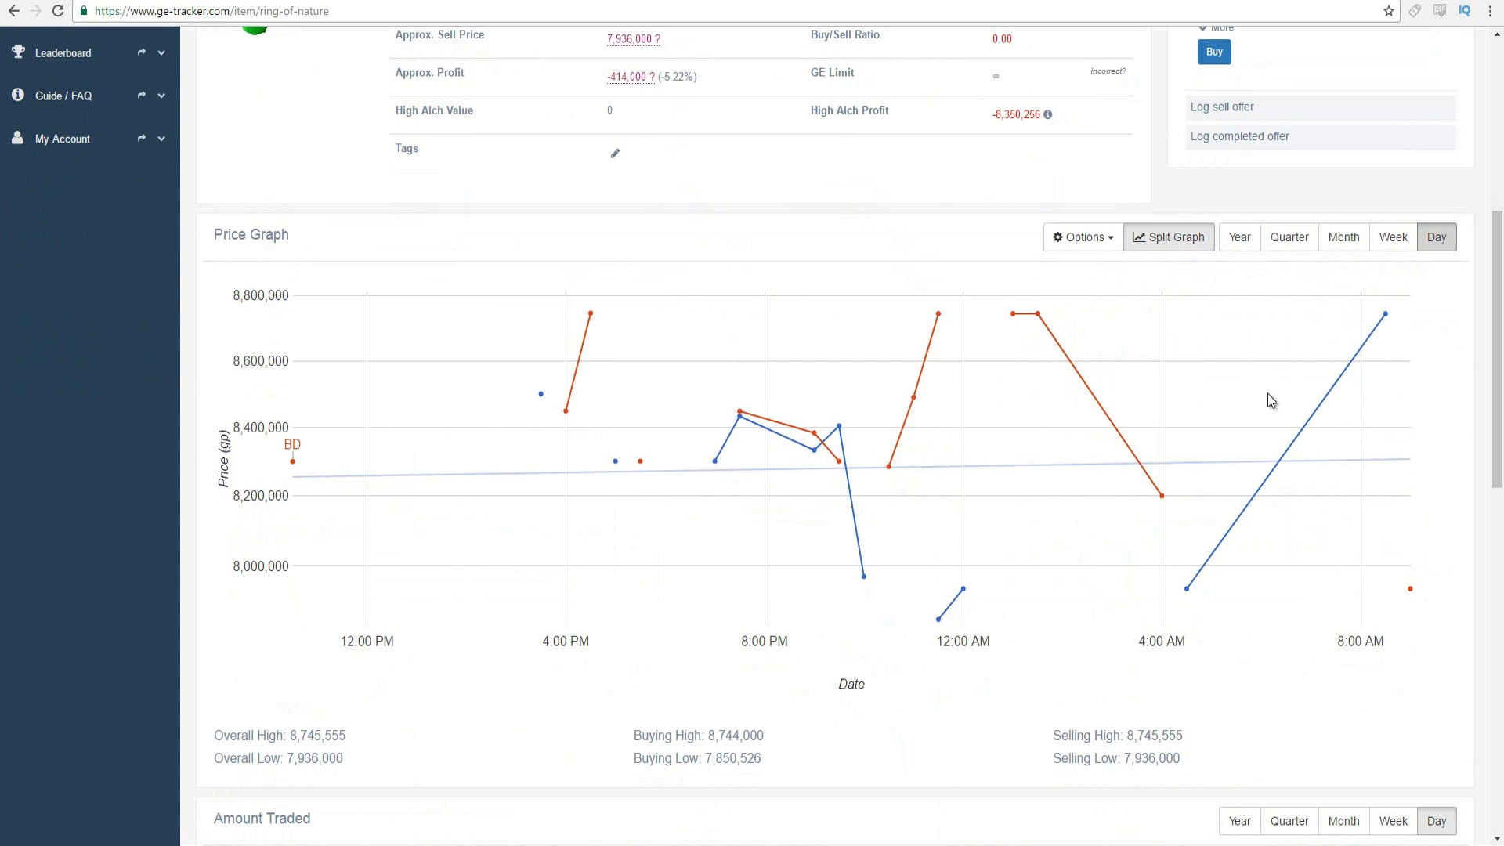
mouse_move(980, 237)
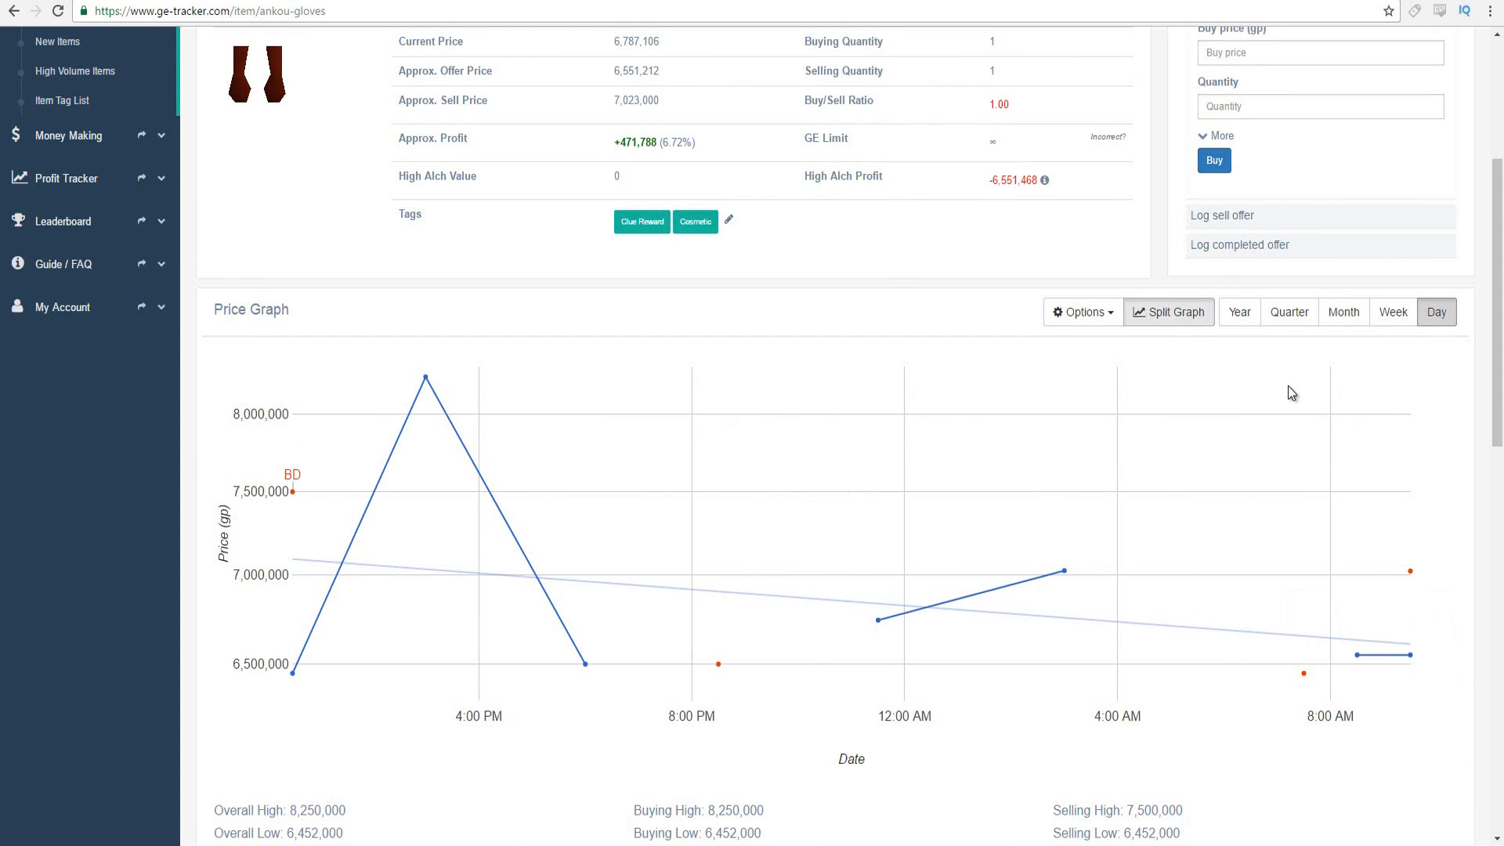
mouse_move(1250, 384)
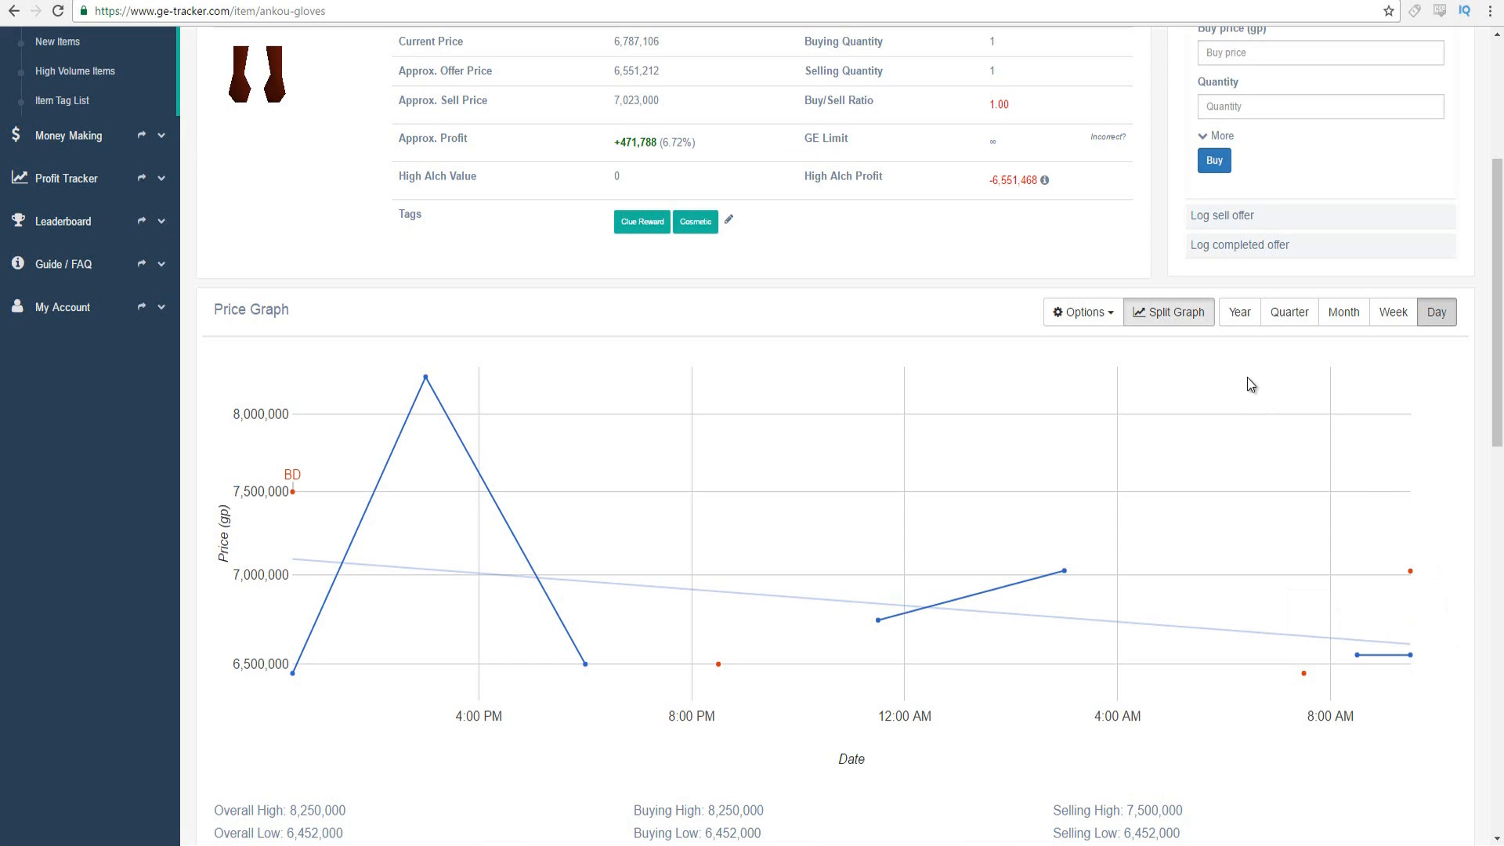
mouse_move(1111, 287)
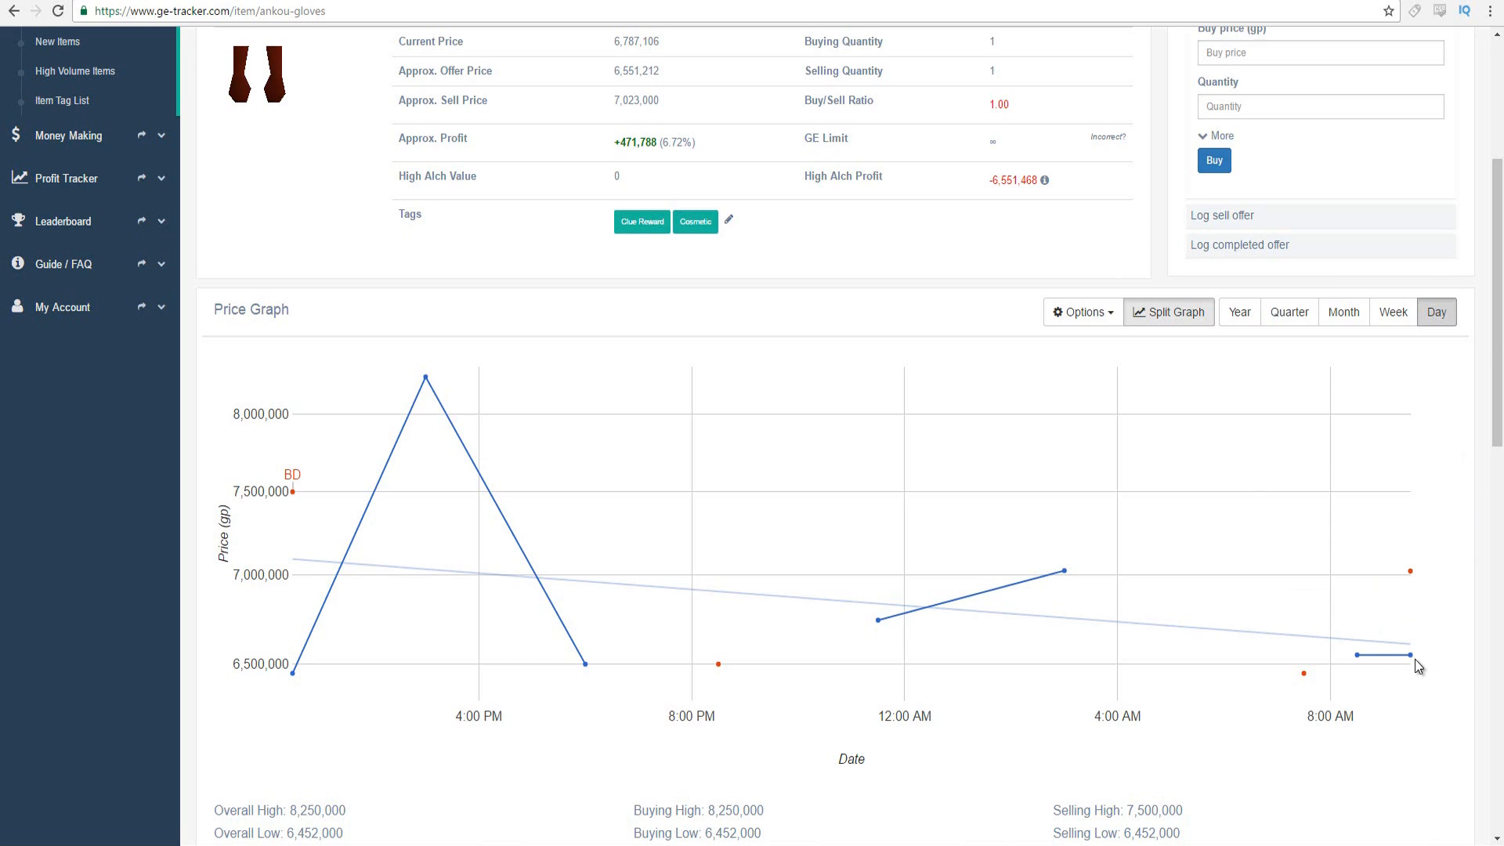
mouse_move(1415, 656)
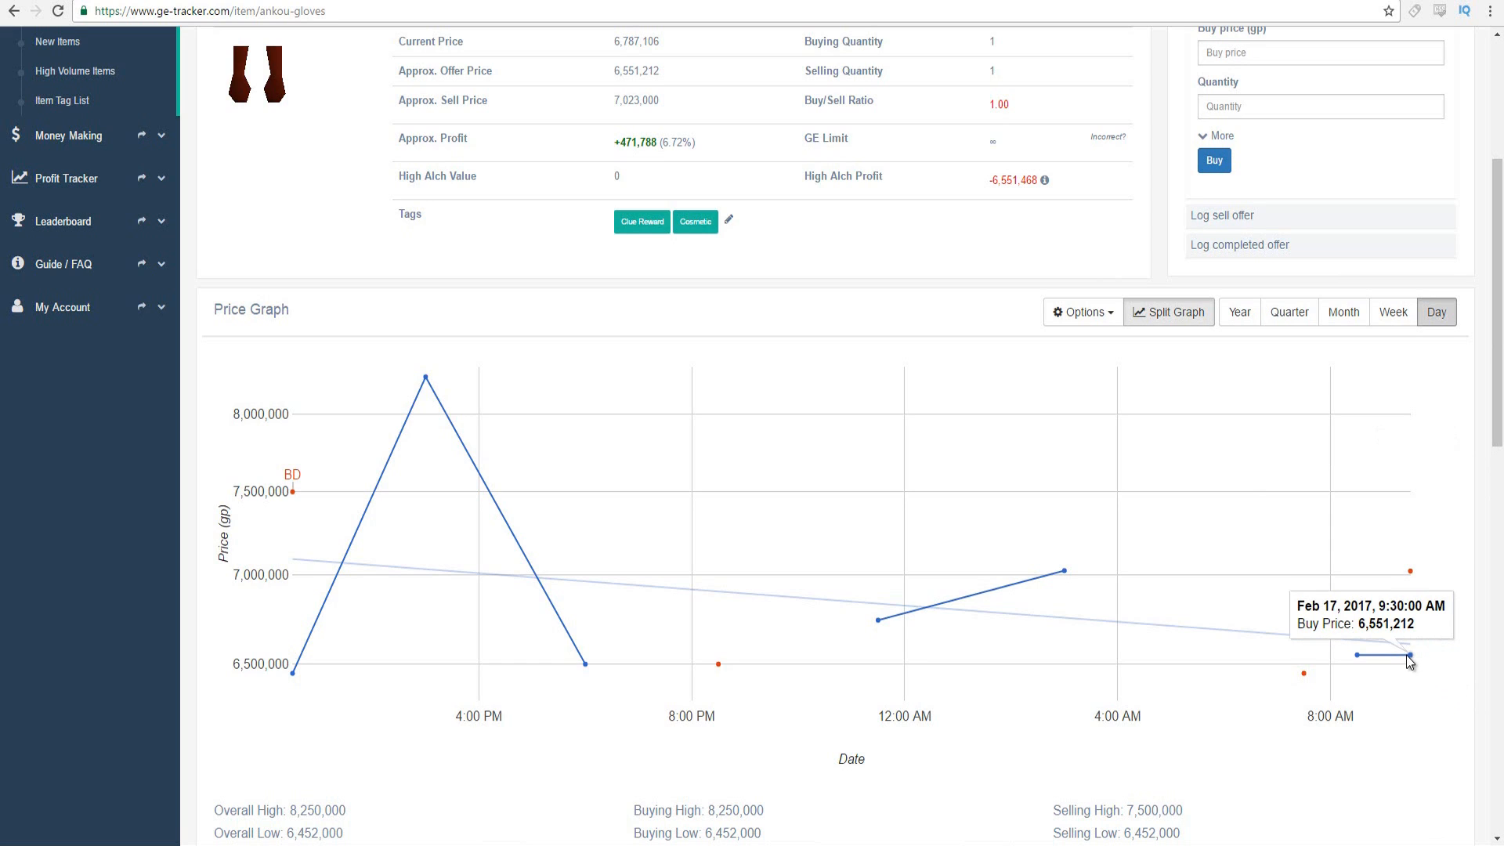
mouse_move(1175, 432)
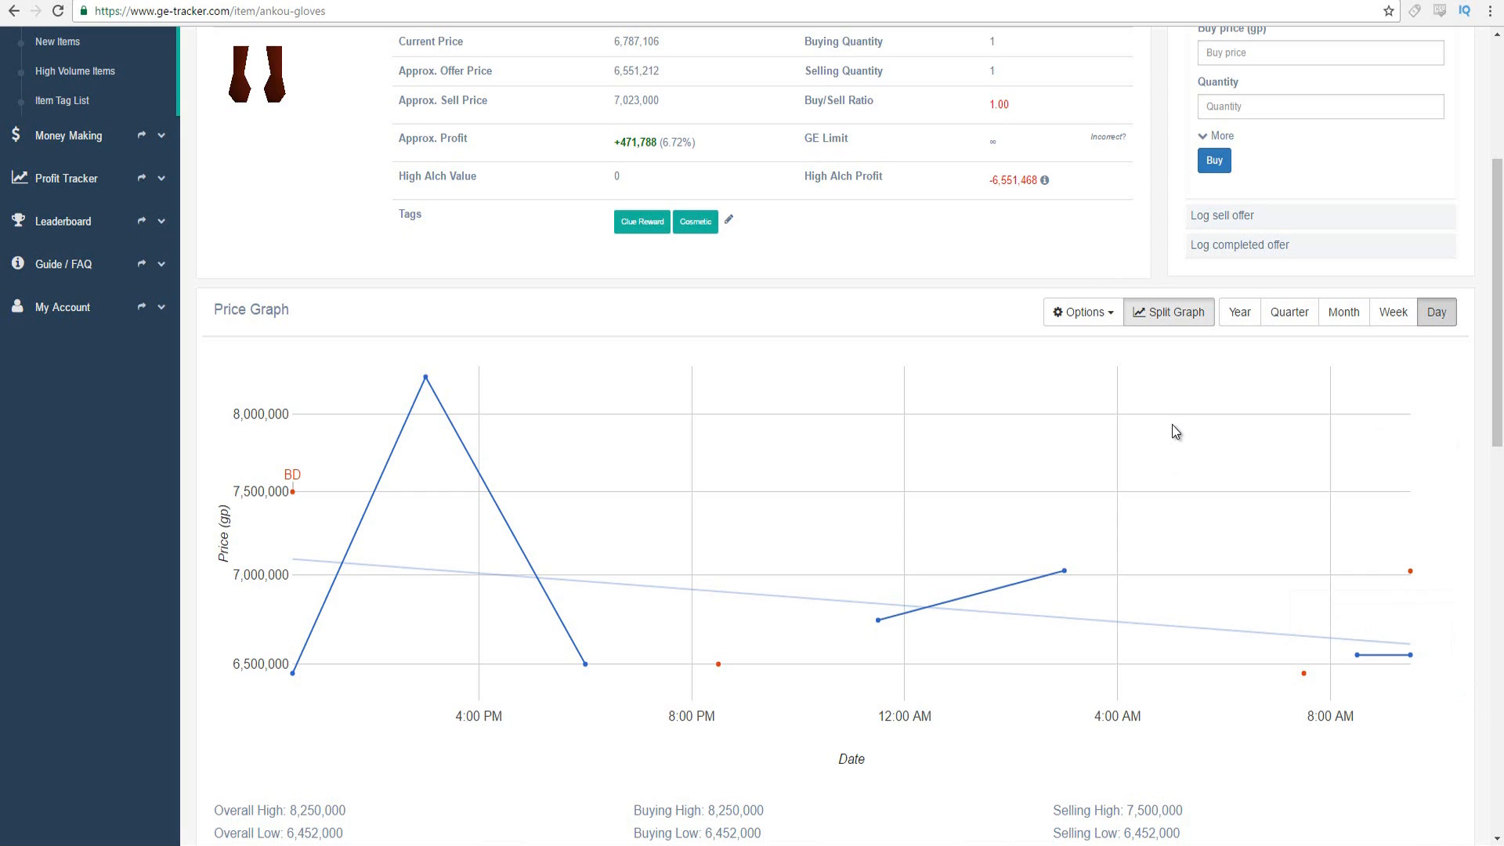
mouse_move(1397, 627)
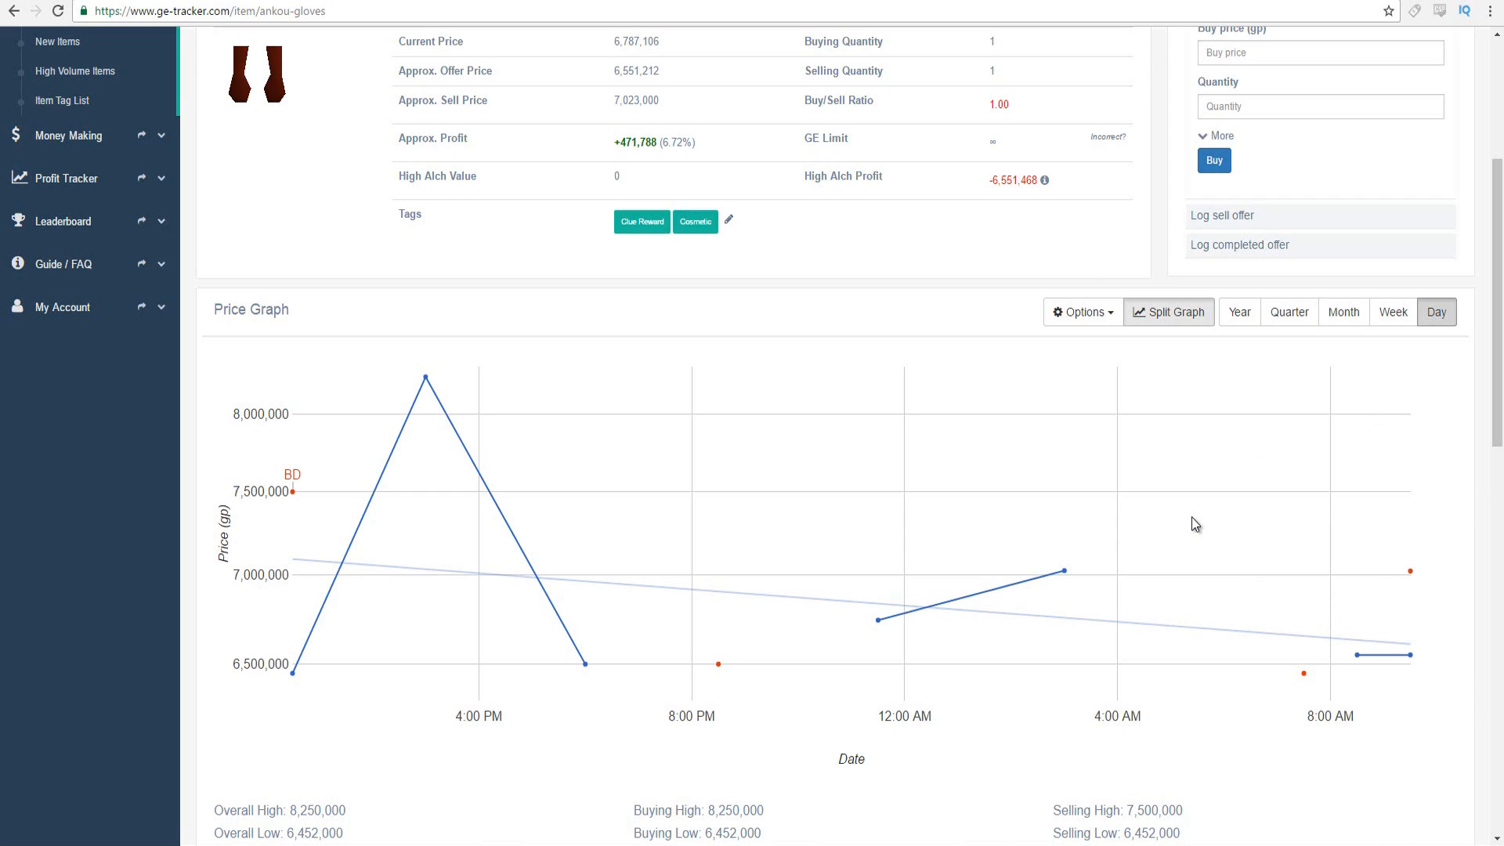
mouse_move(1413, 518)
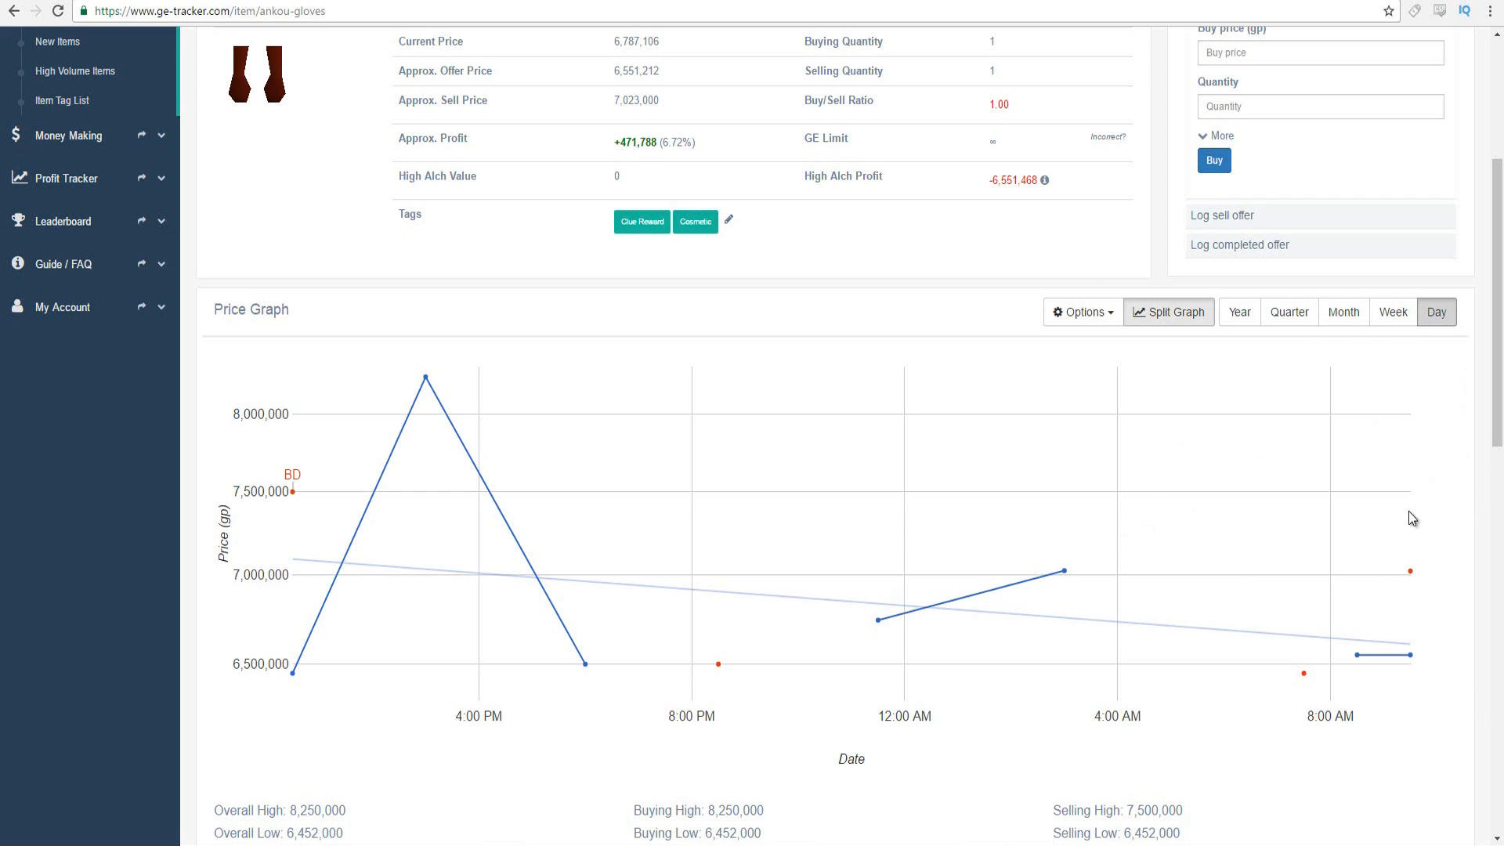
mouse_move(1409, 573)
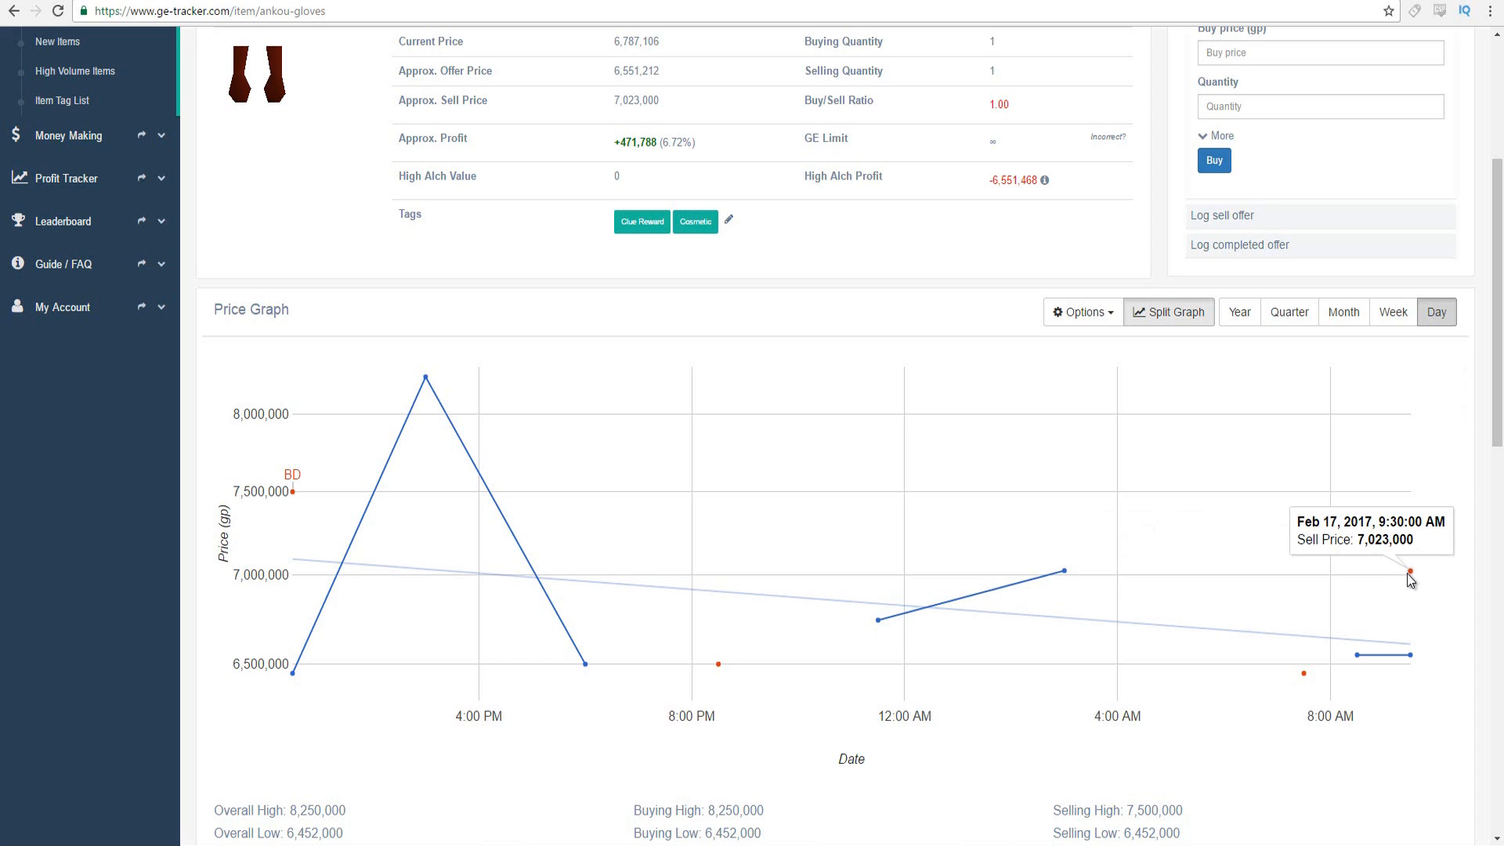
mouse_move(1407, 575)
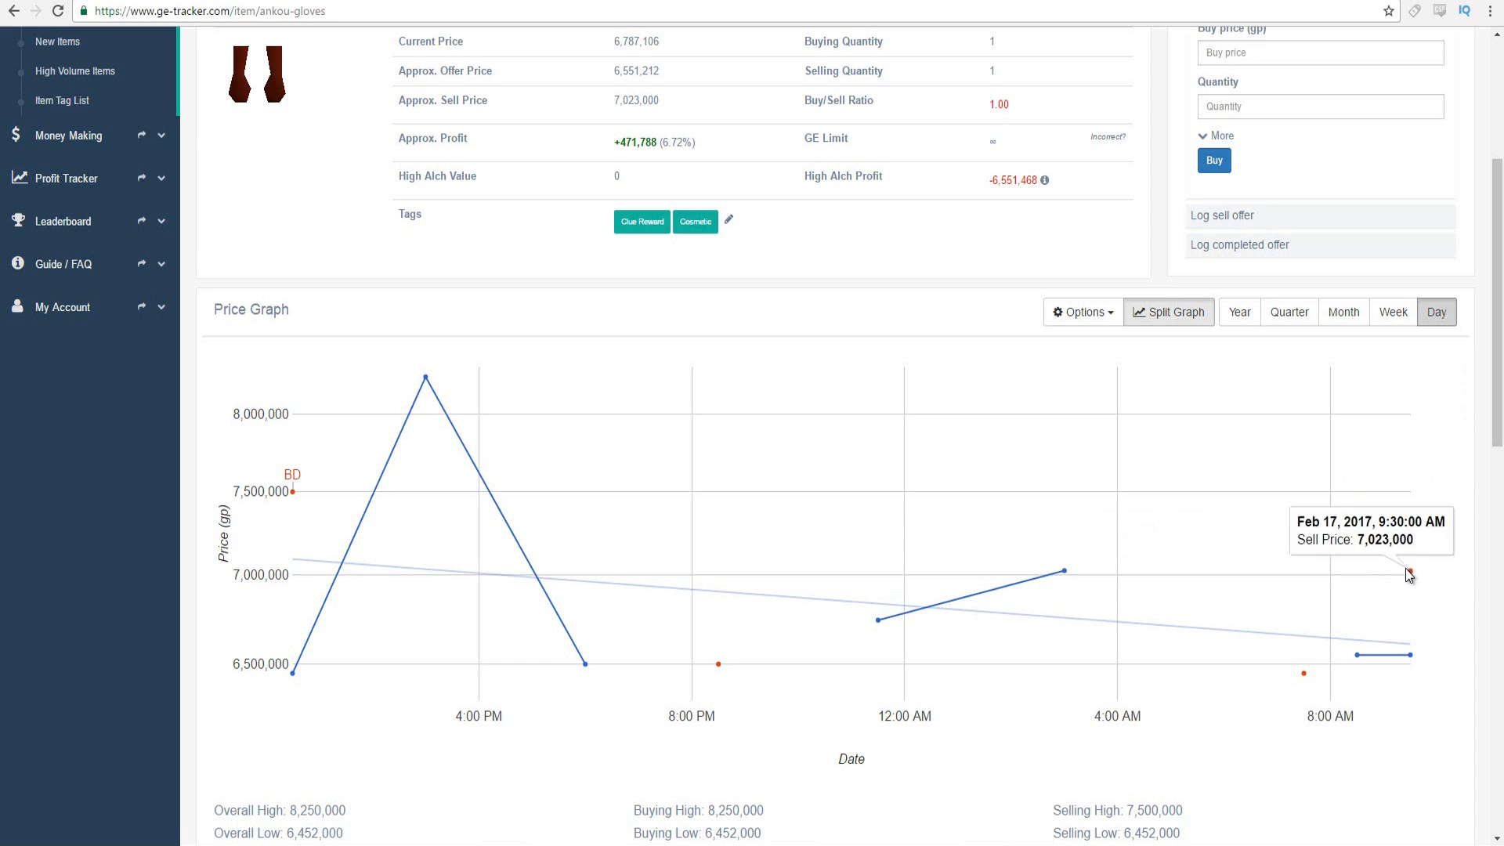
mouse_move(1409, 576)
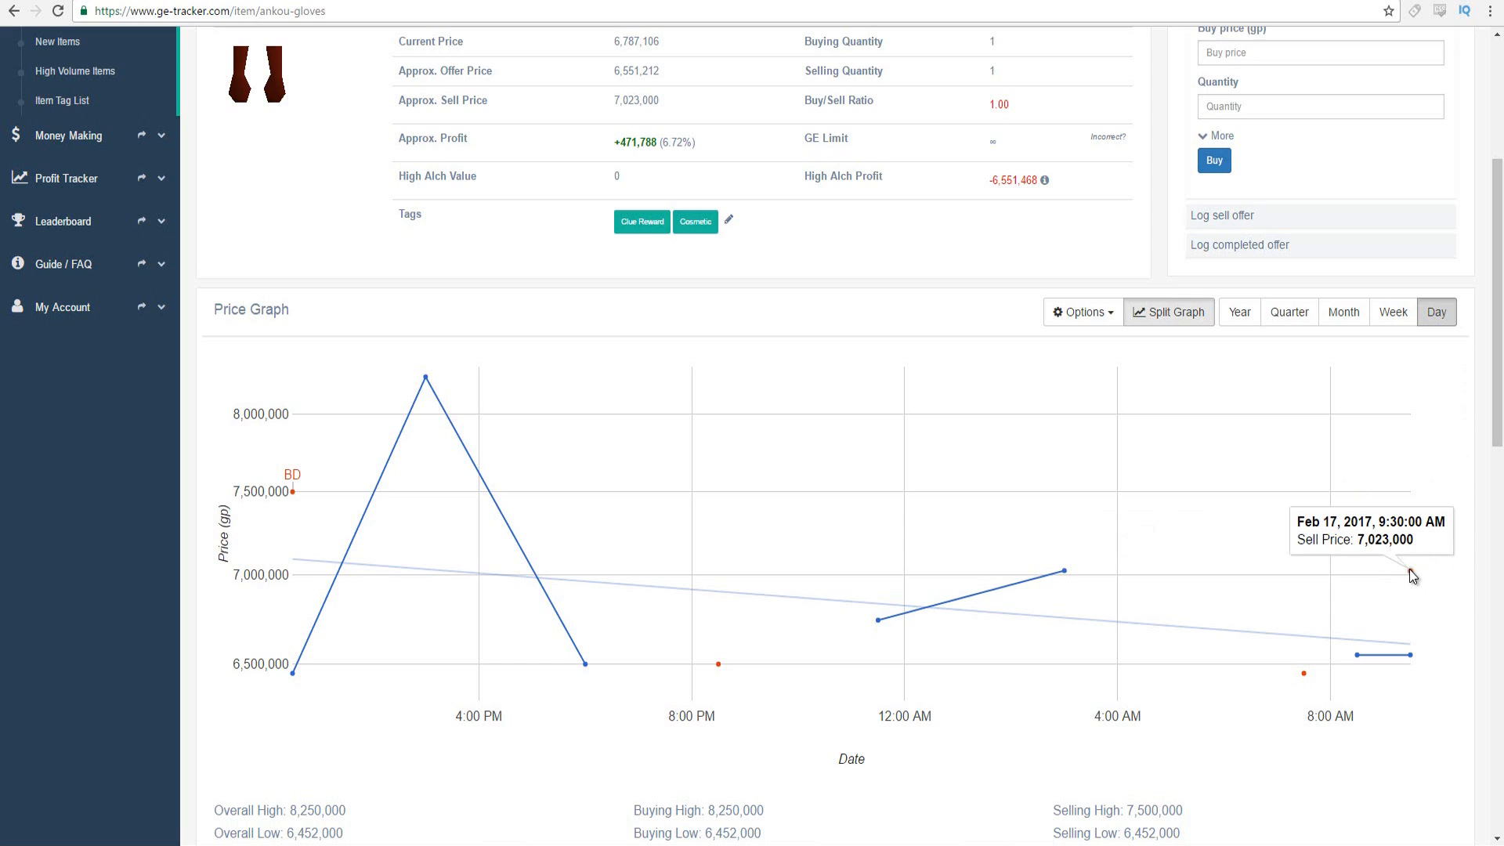
mouse_move(1303, 462)
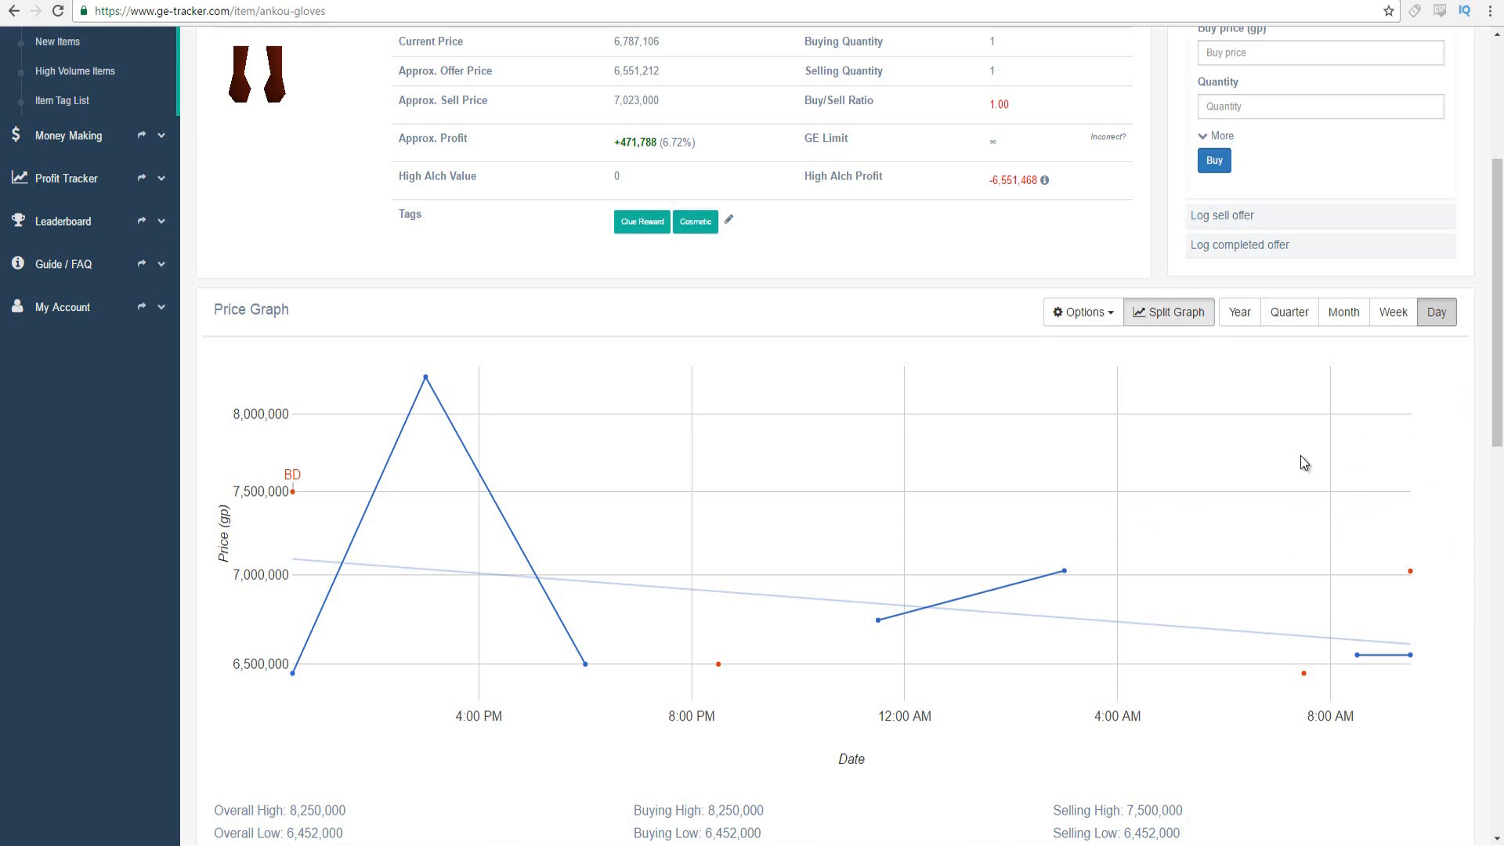
mouse_move(1215, 432)
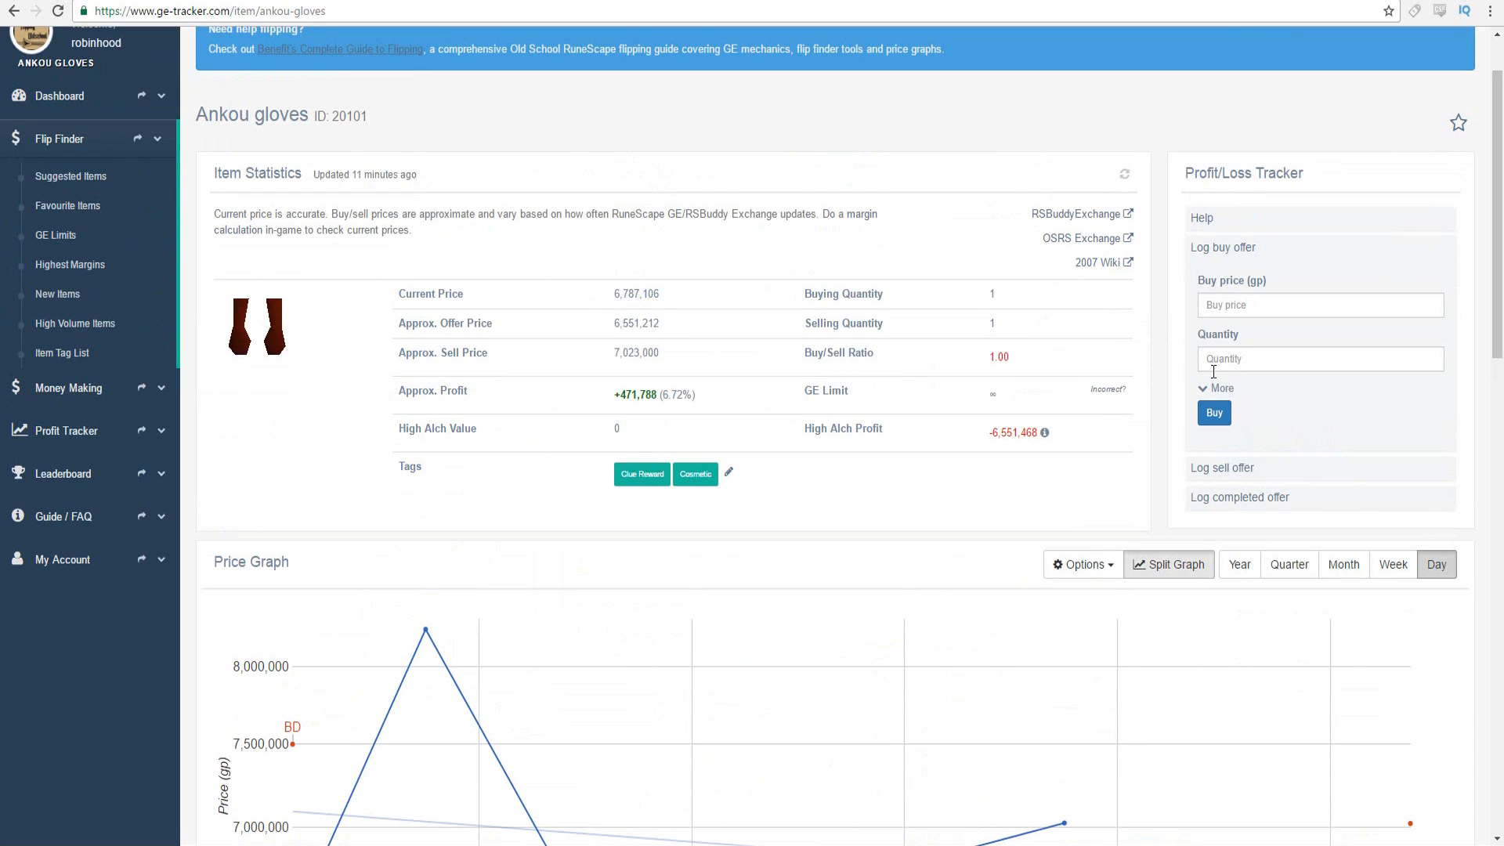
mouse_move(564, 140)
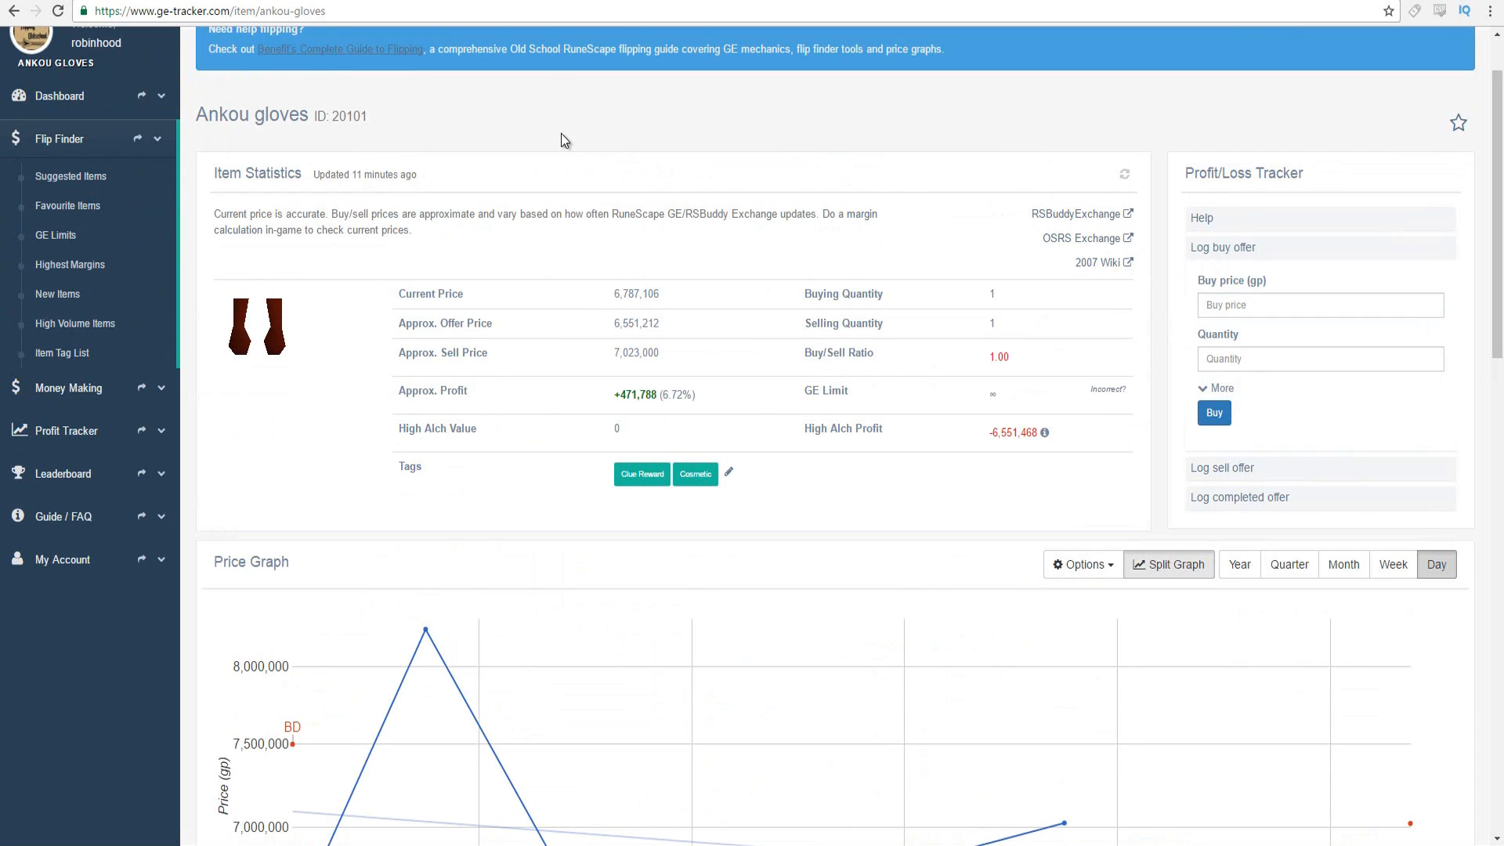